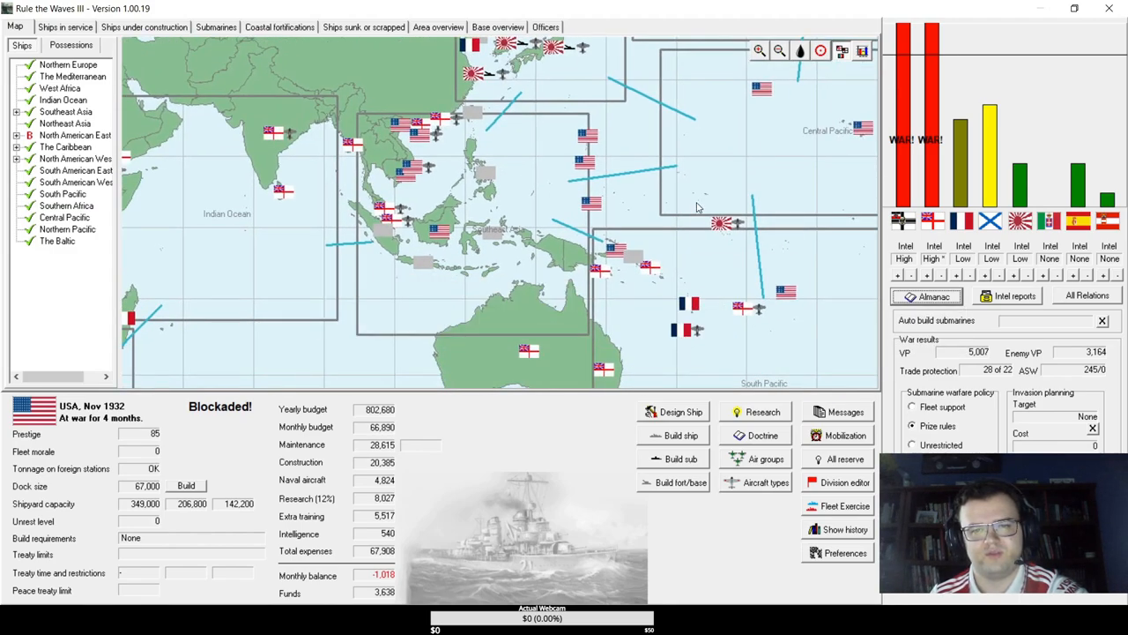
pyautogui.moveTo(544, 97)
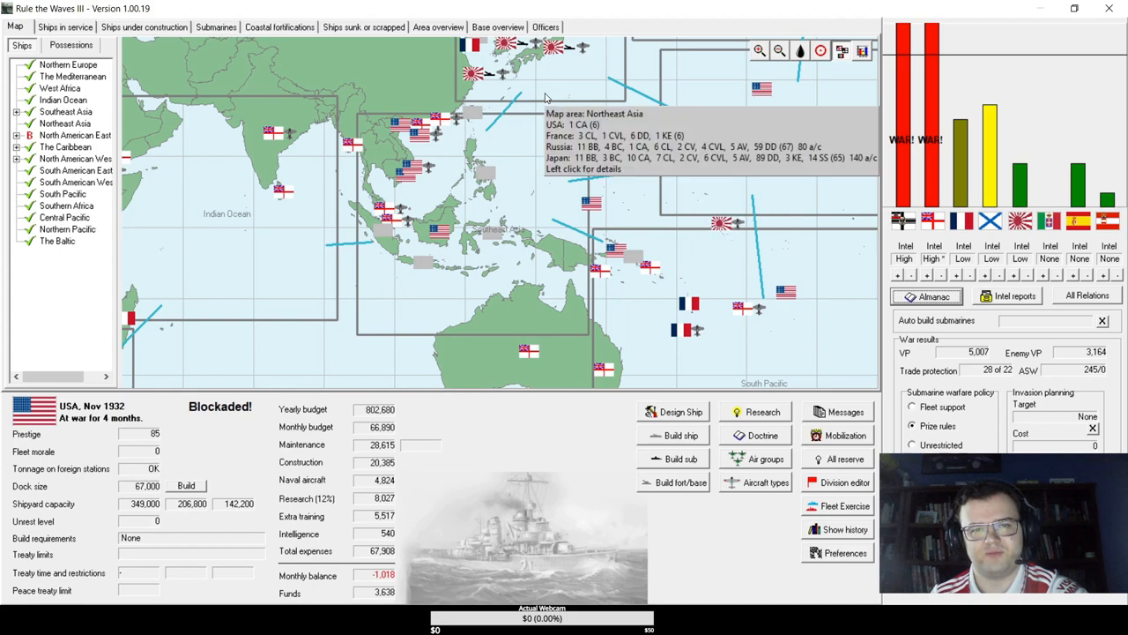
pyautogui.moveTo(502, 208)
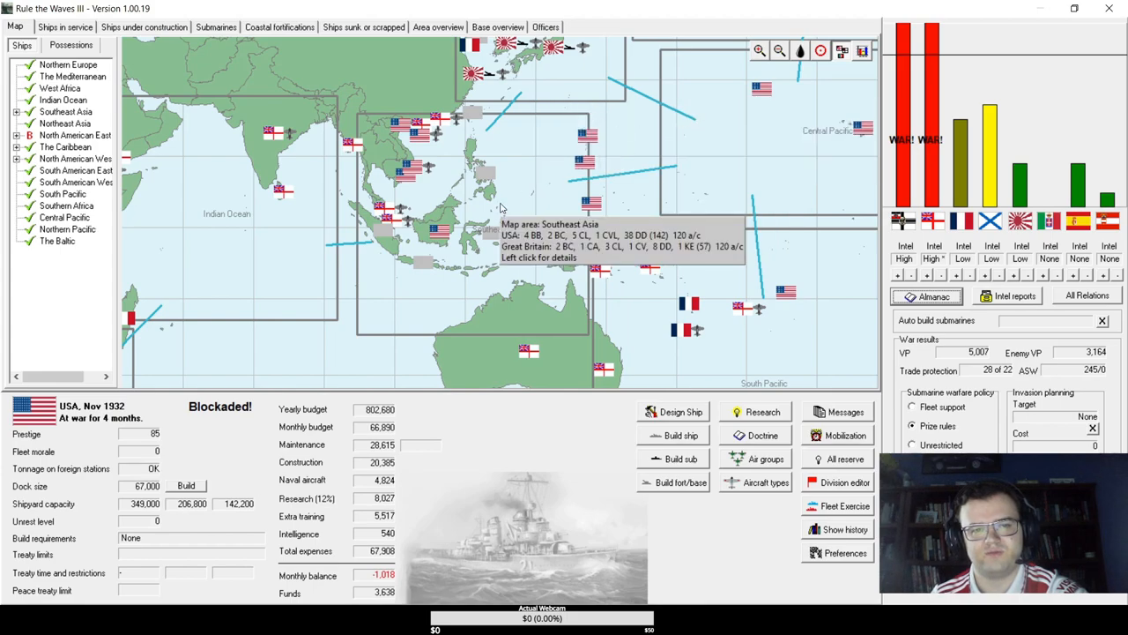
pyautogui.moveTo(736, 222)
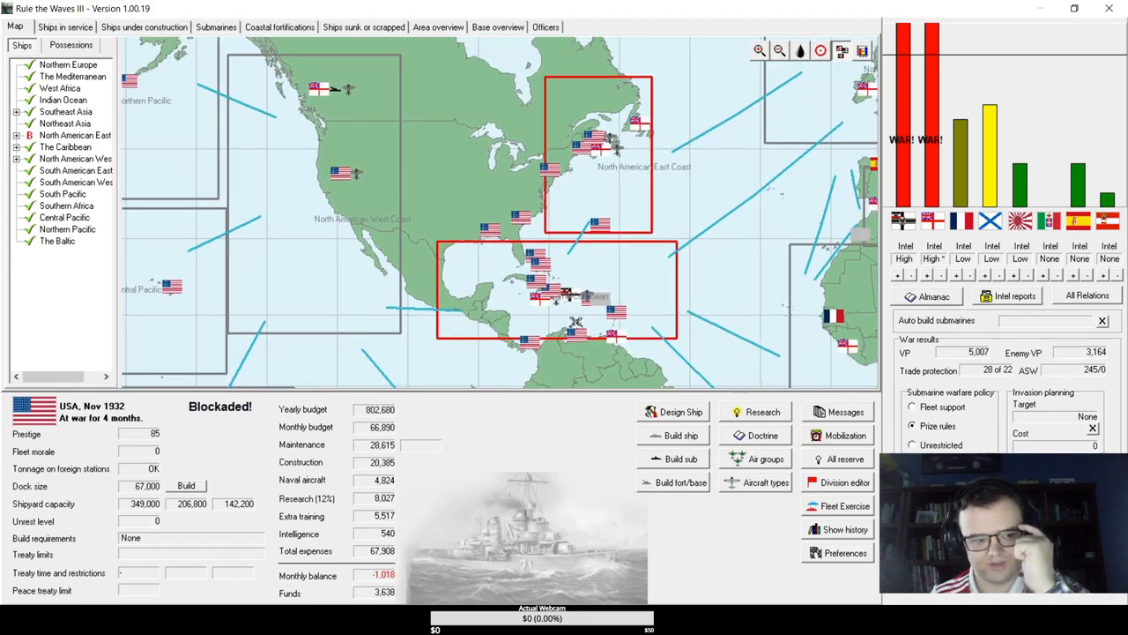
# - Advance the turn until the British coastal raid battle offer off Venezuela appears
pyautogui.click(63, 26)
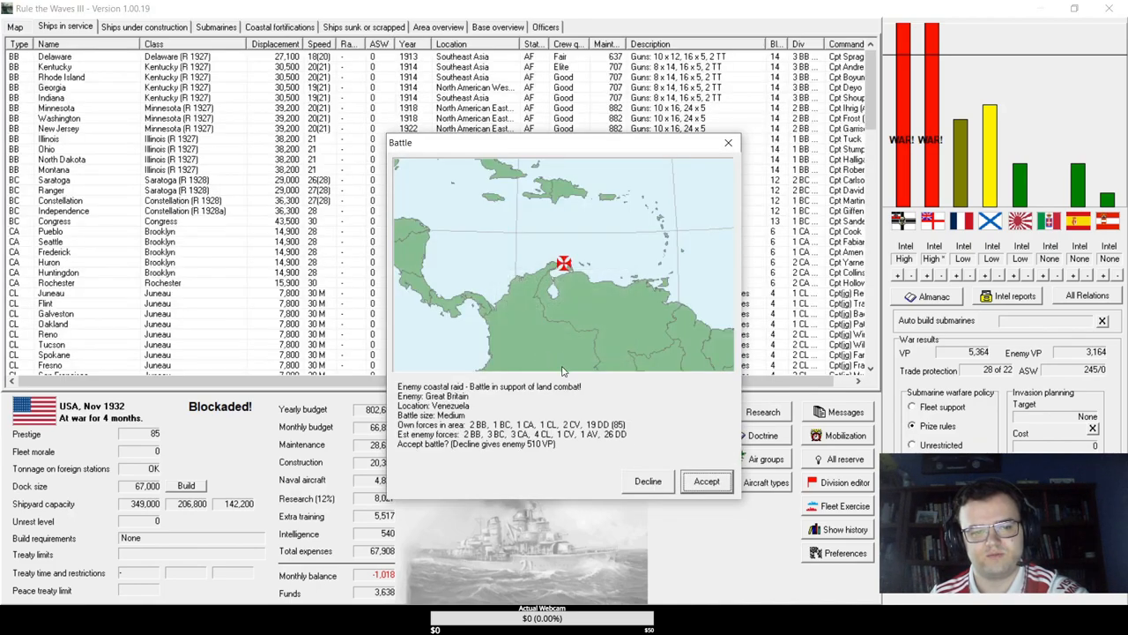
# - Accept the Venezuela coastal raid battle and continue into the paused tactical screen
pyautogui.click(705, 480)
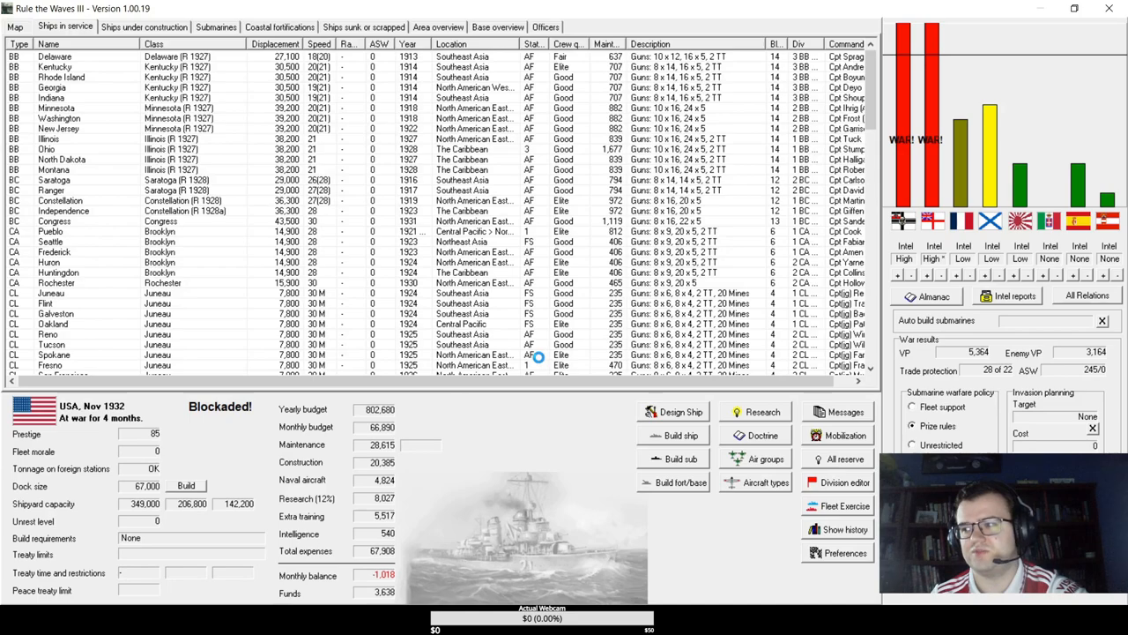
pyautogui.click(14, 26)
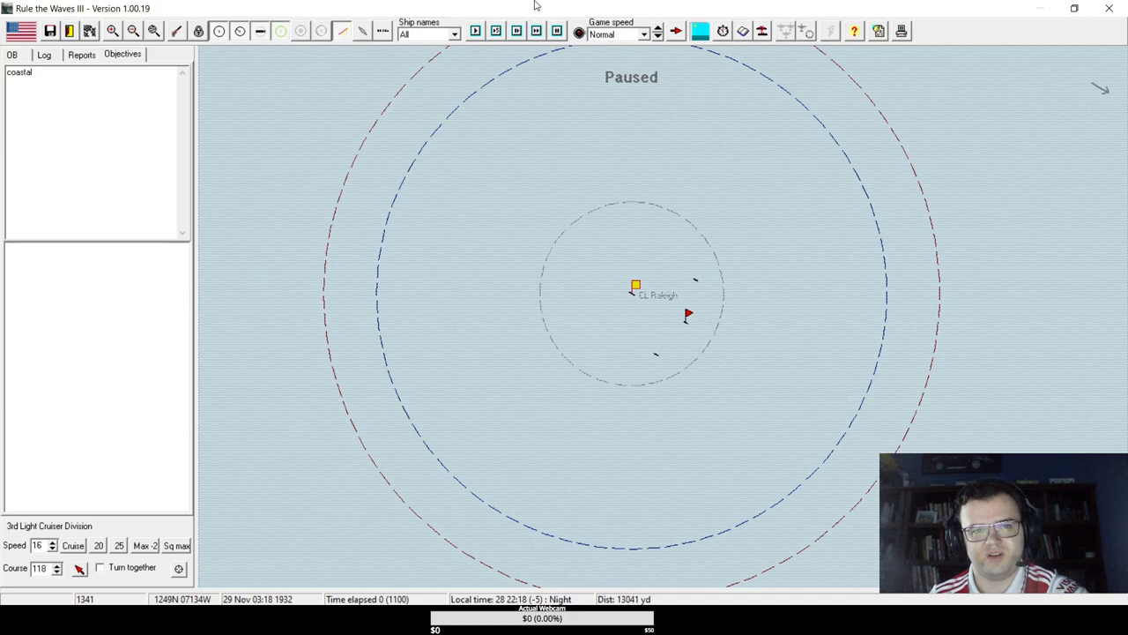
# - Unpause the battle and raise game speed through Faster to Very fast
pyautogui.click(496, 32)
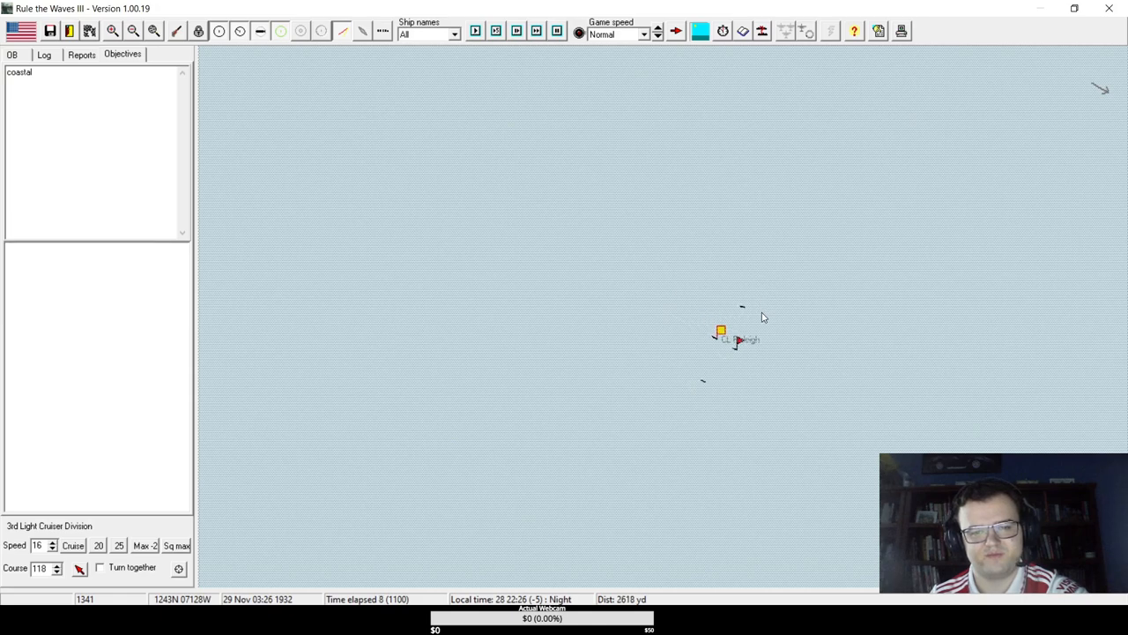
pyautogui.click(474, 32)
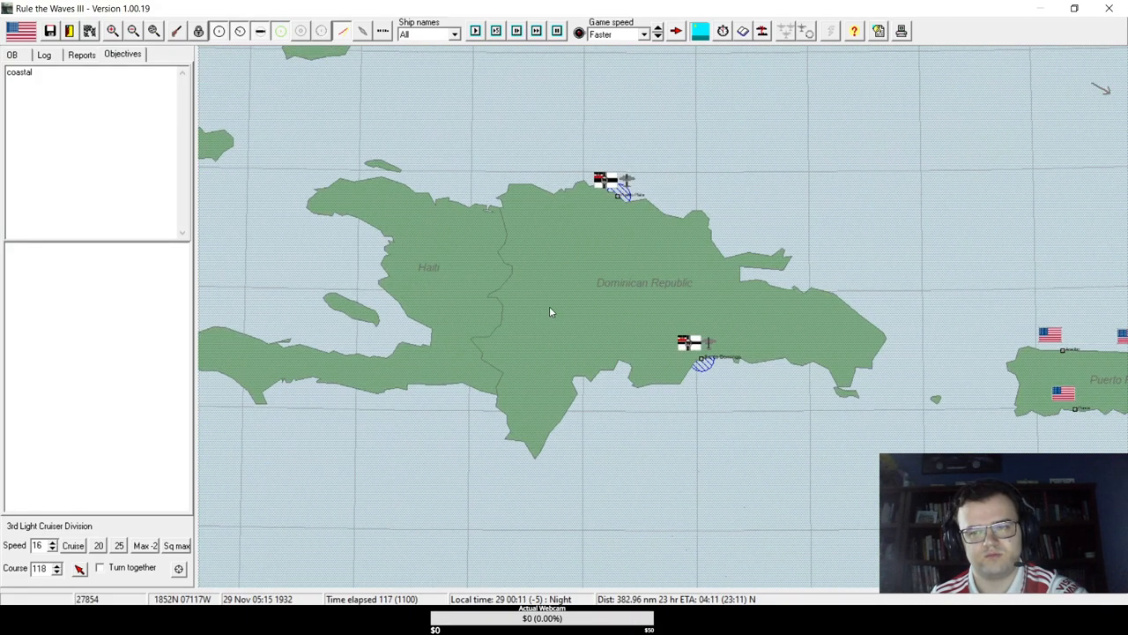
pyautogui.click(132, 31)
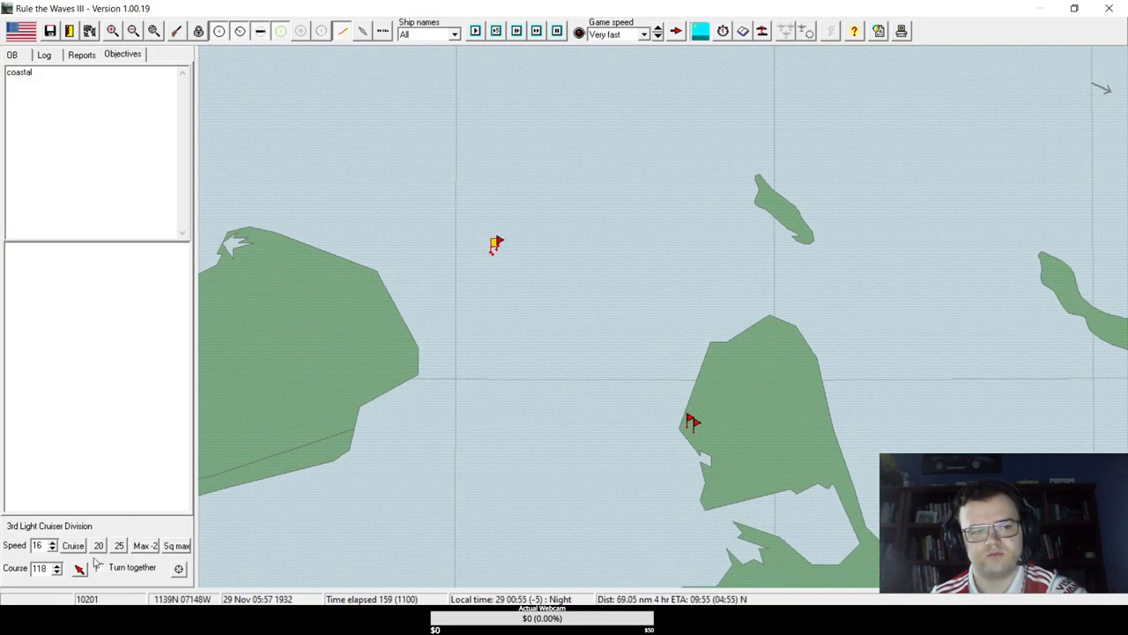
# - Check the log and order of battle, collapse USA Coastal forces, select 3rd Light Cruiser Division and resume
pyautogui.click(44, 55)
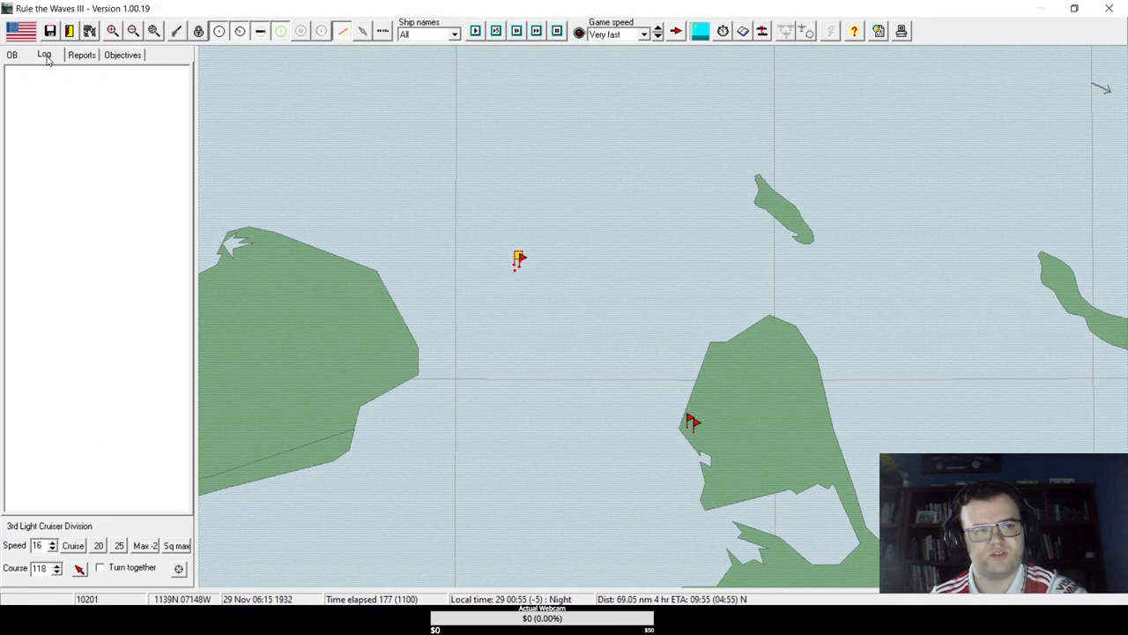
pyautogui.click(11, 54)
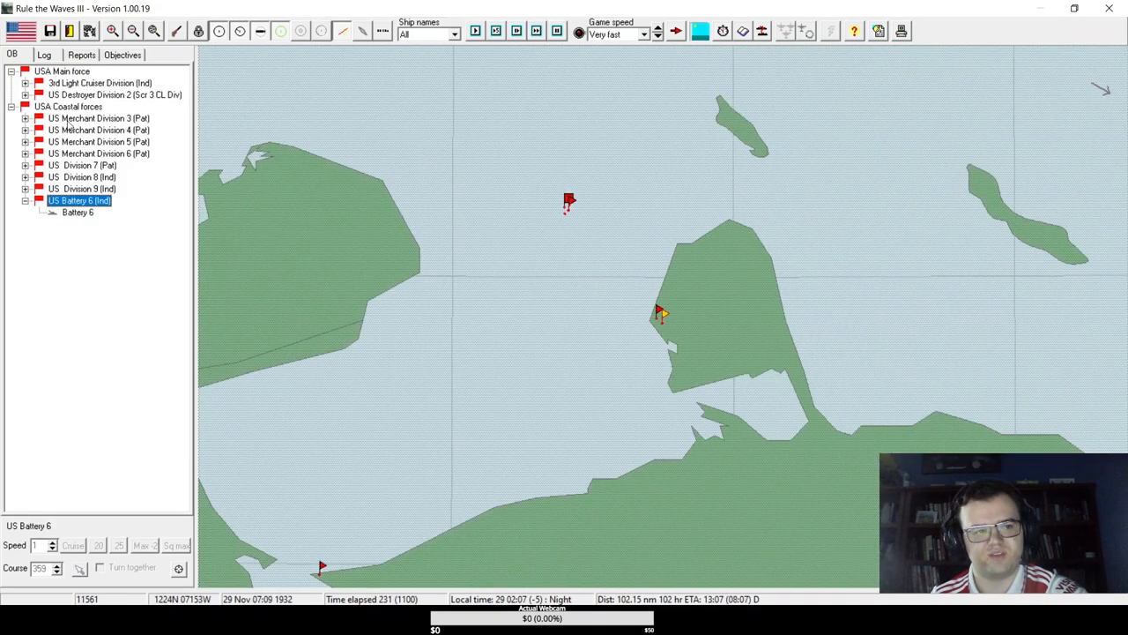
pyautogui.click(10, 107)
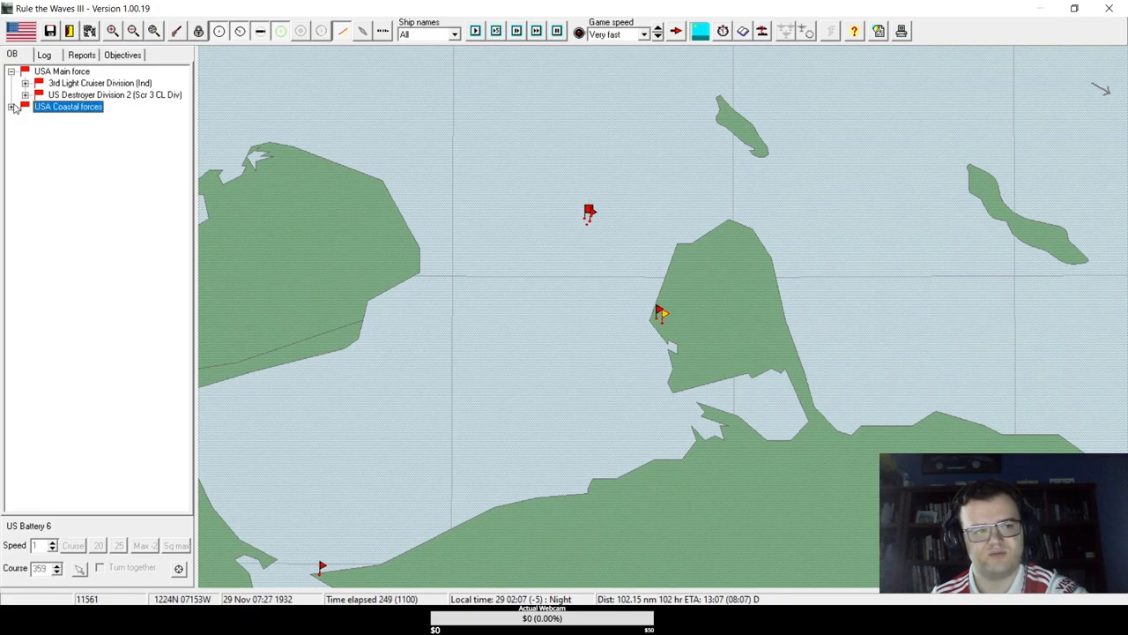
pyautogui.click(10, 71)
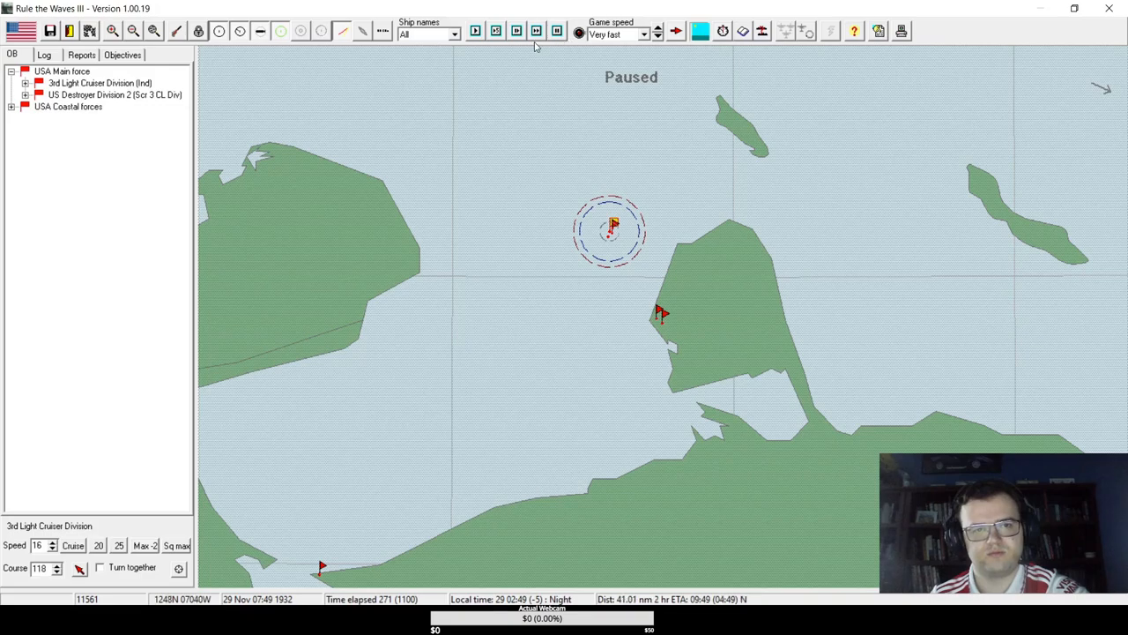
pyautogui.click(475, 32)
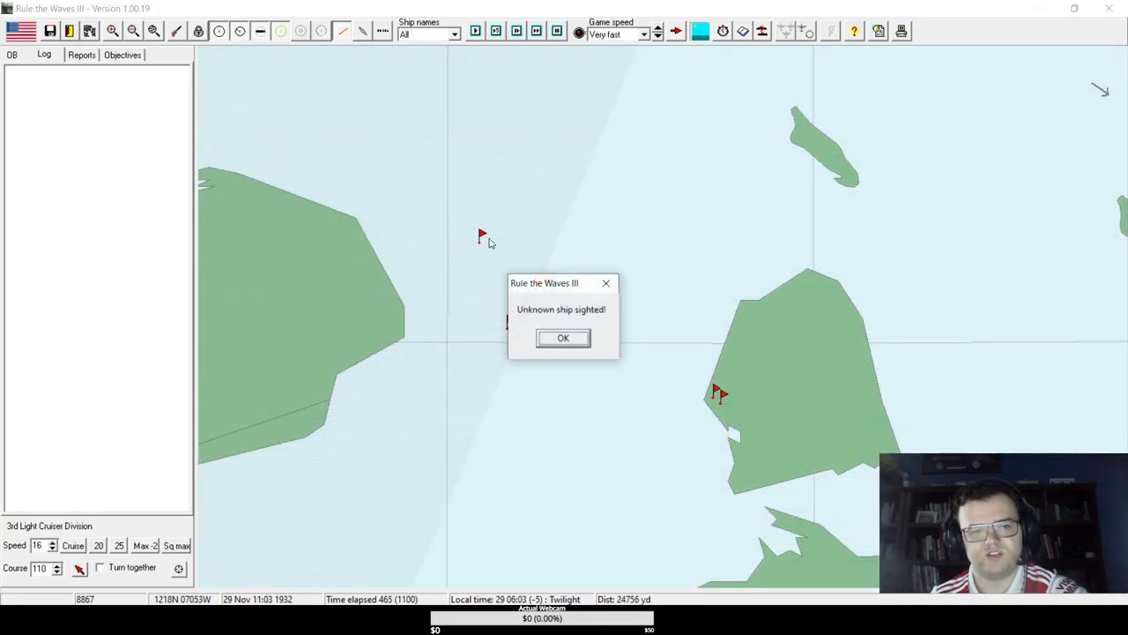
# - Acknowledge the unknown ship sighting and close DD Sigourney's details window
pyautogui.click(564, 338)
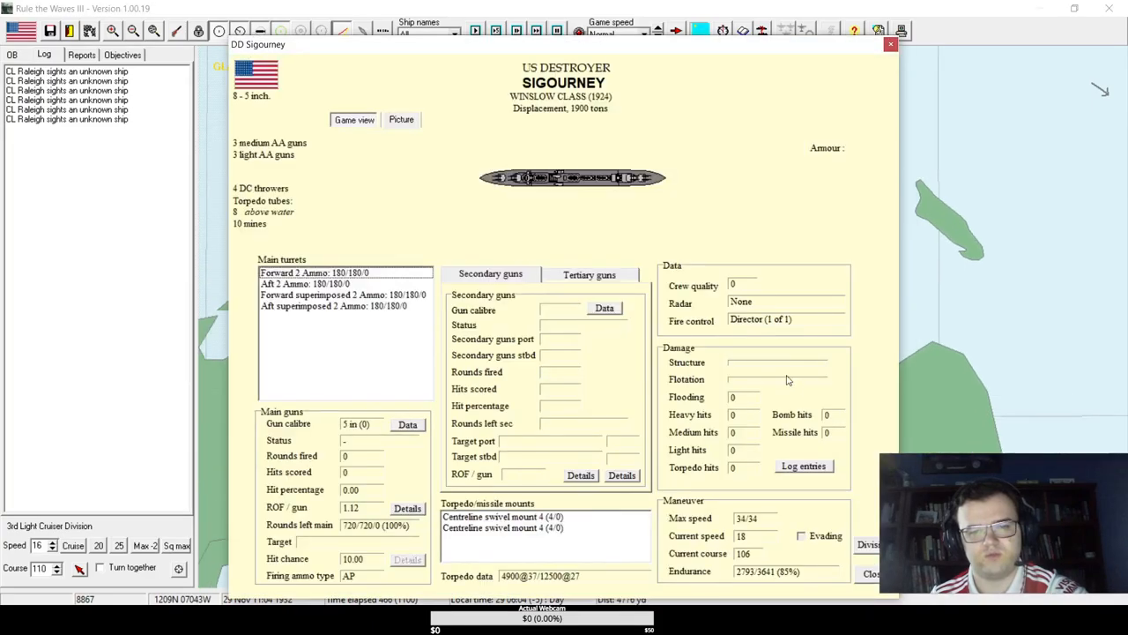
pyautogui.click(890, 44)
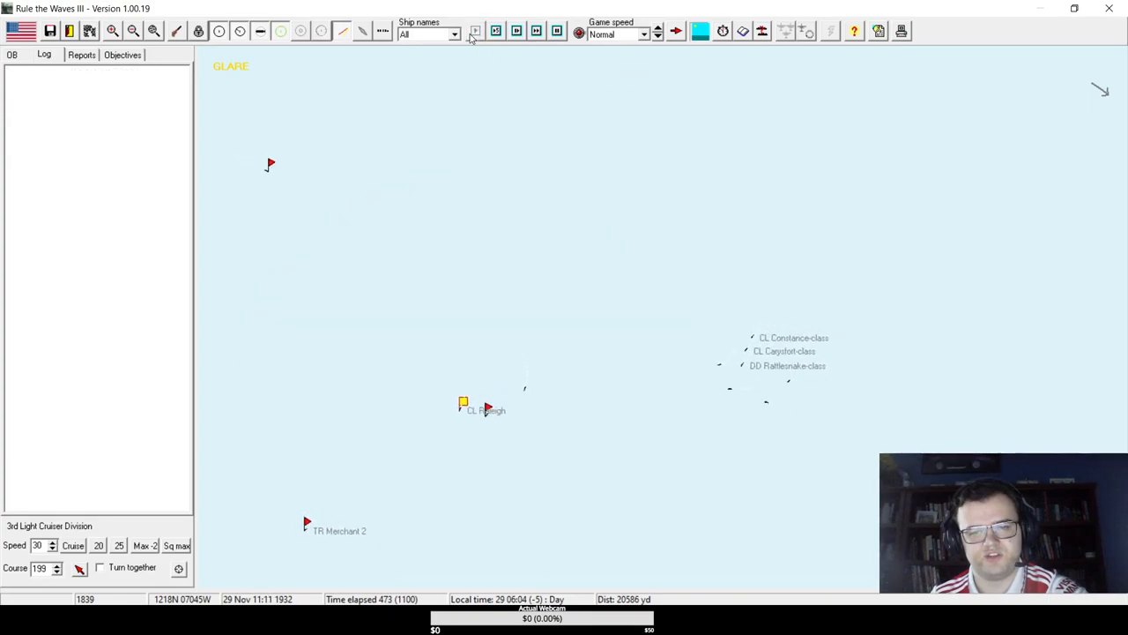
# - Pause, view the enemy Constance class card, then review and close CL Raleigh's details
pyautogui.click(476, 32)
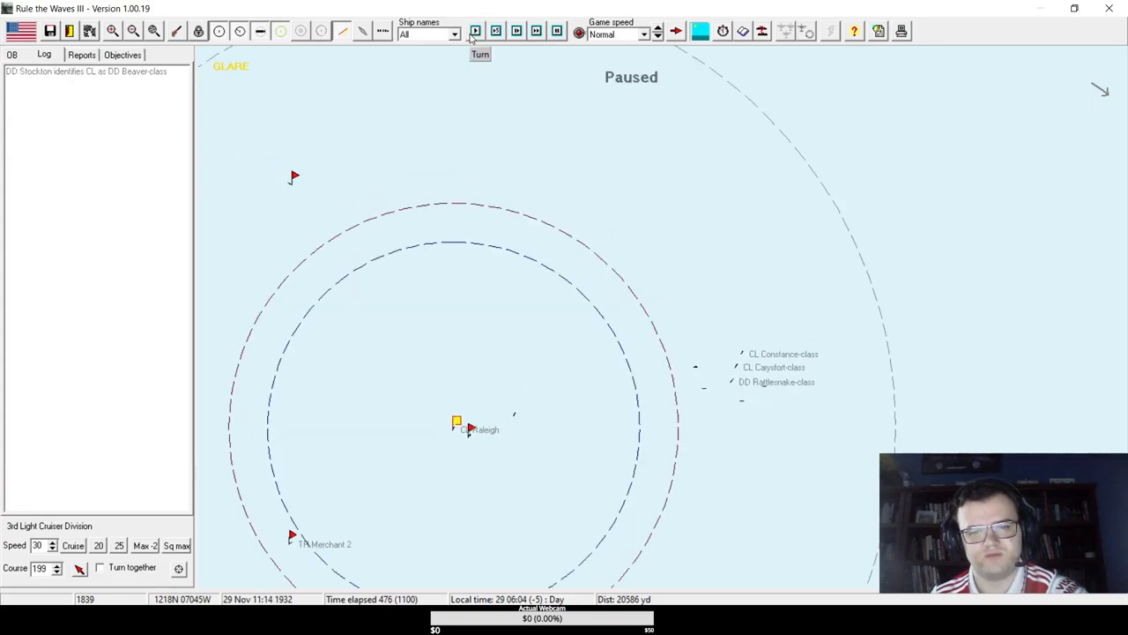
pyautogui.click(476, 32)
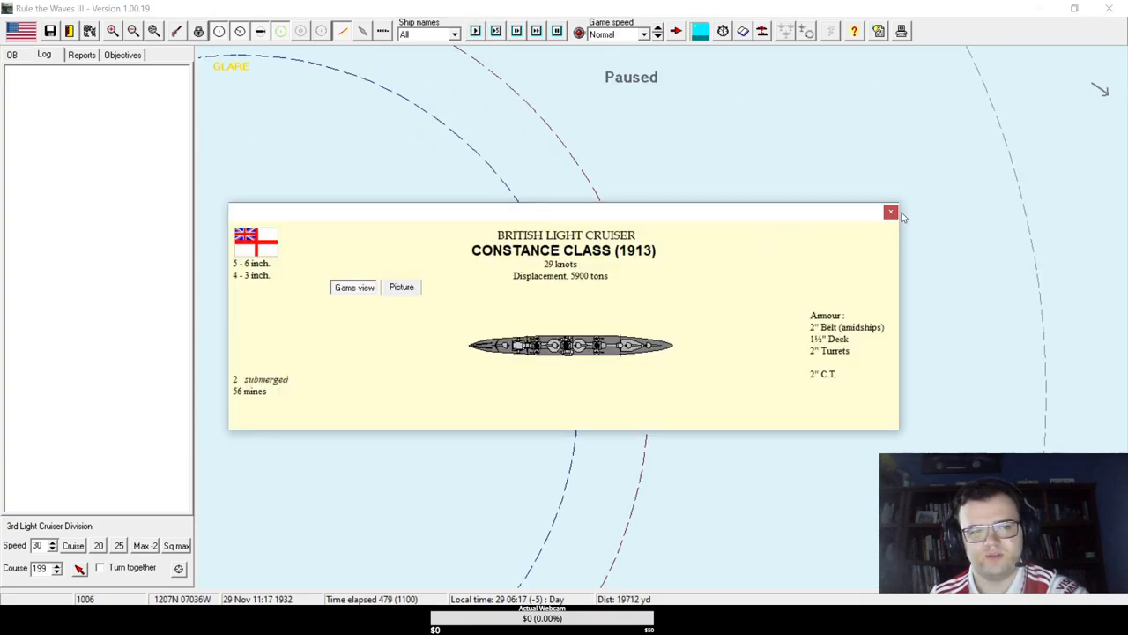
pyautogui.click(890, 211)
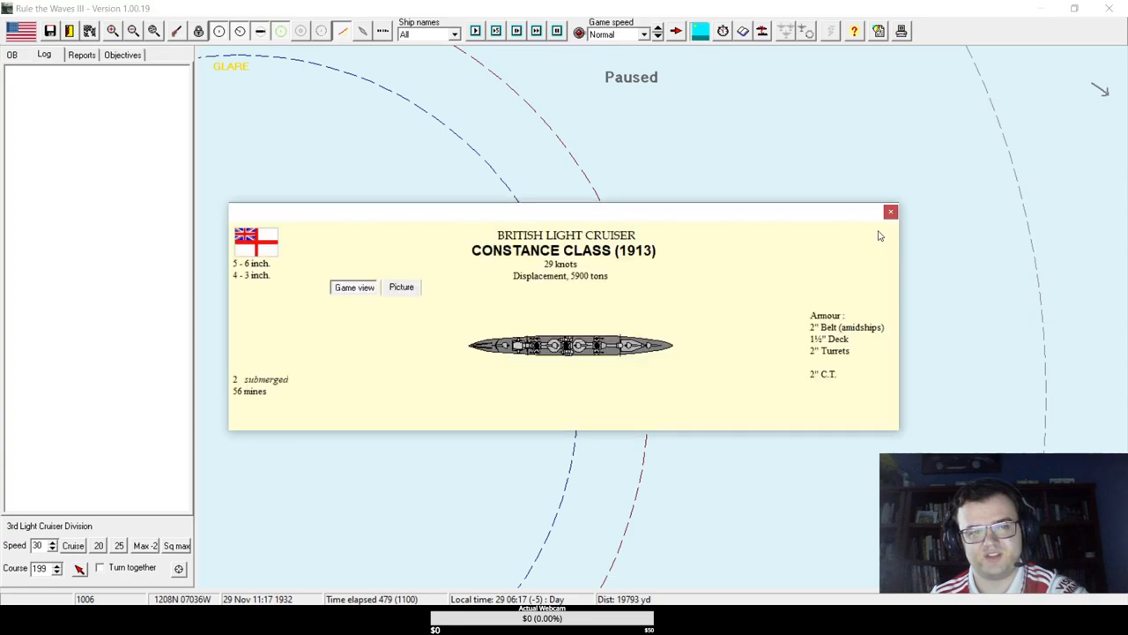
pyautogui.click(890, 212)
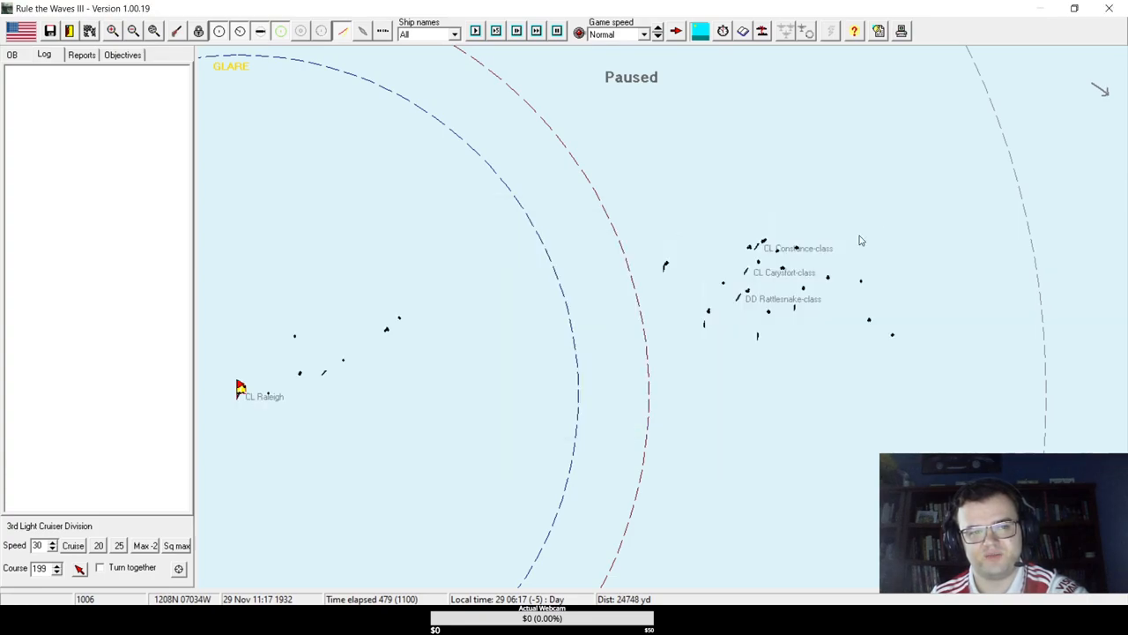
pyautogui.click(240, 388)
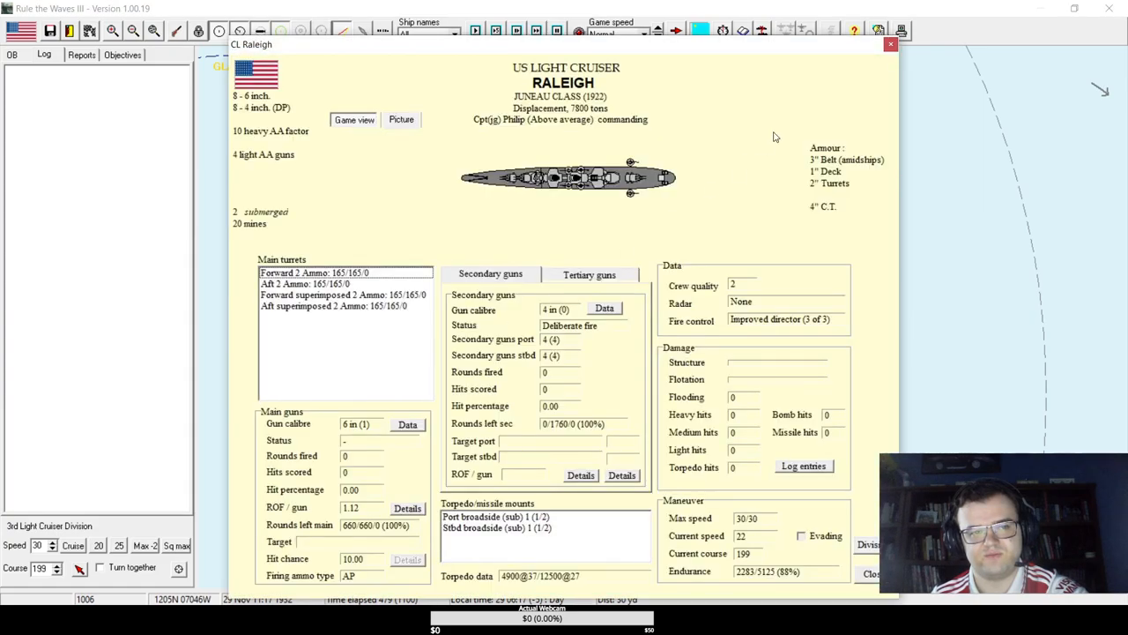
pyautogui.moveTo(790, 124)
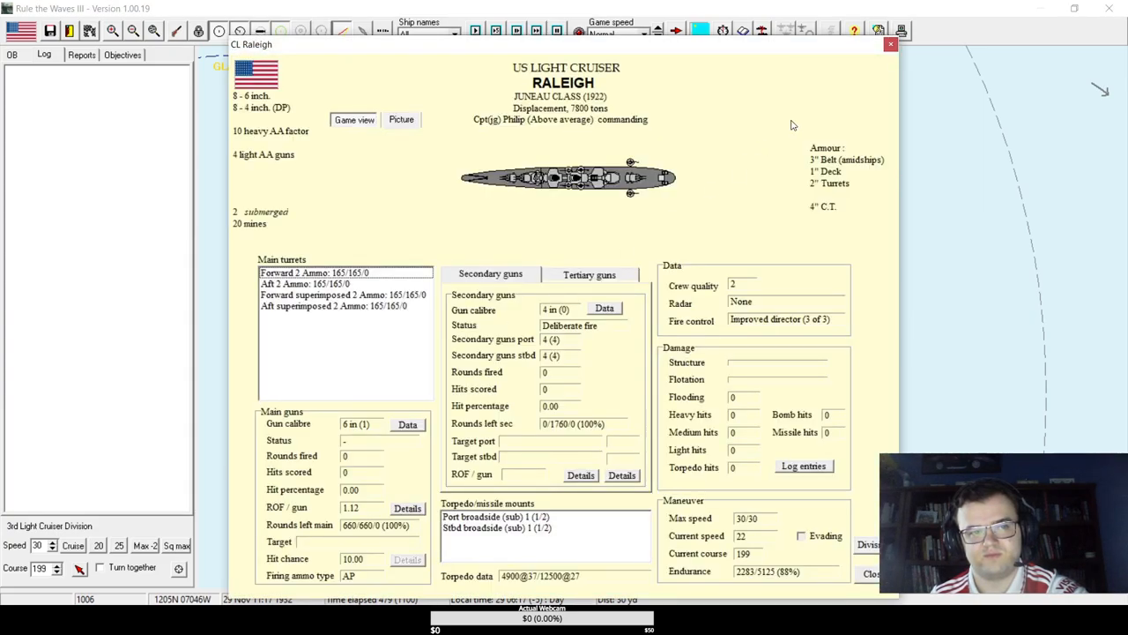
pyautogui.moveTo(878, 78)
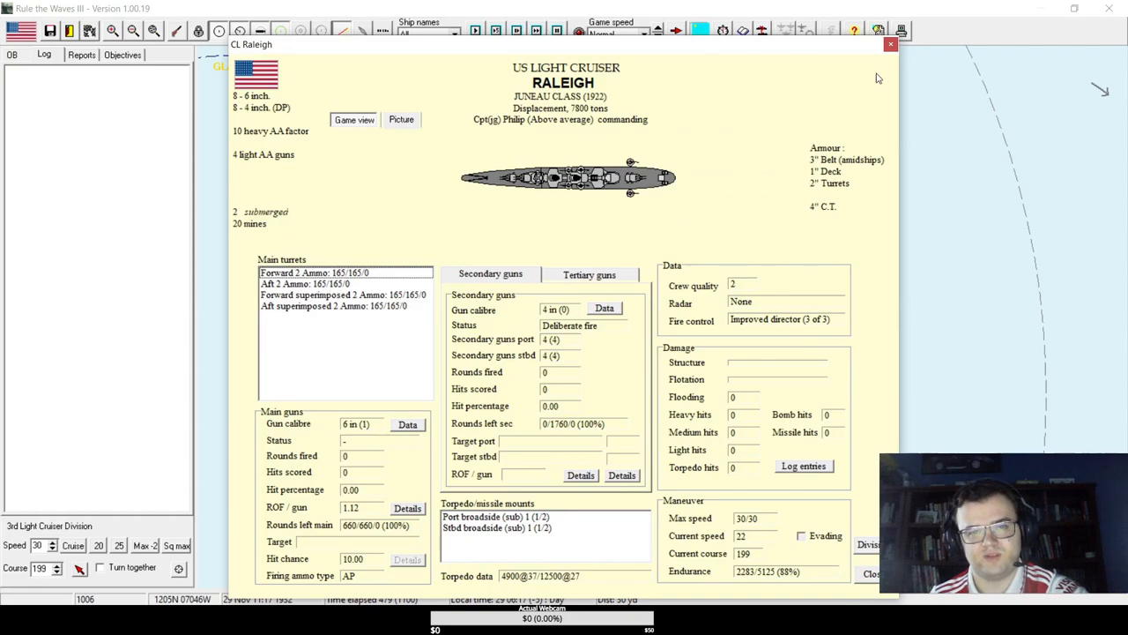
pyautogui.click(890, 44)
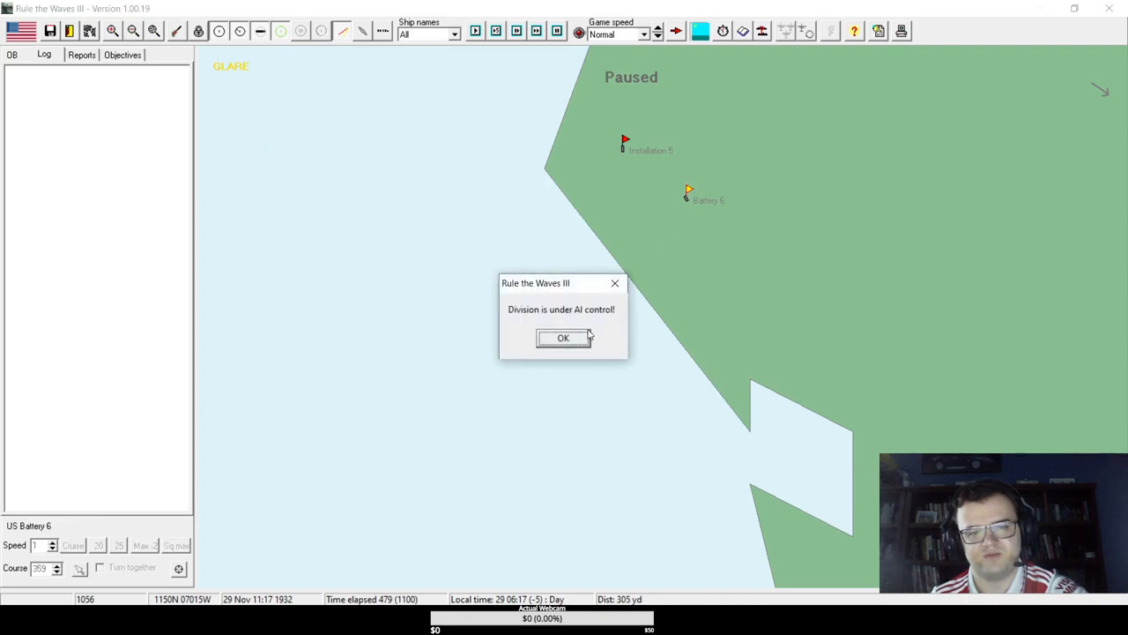
# - Dismiss the AI control notice, close the Battery 6 window and resume the battle
pyautogui.click(564, 339)
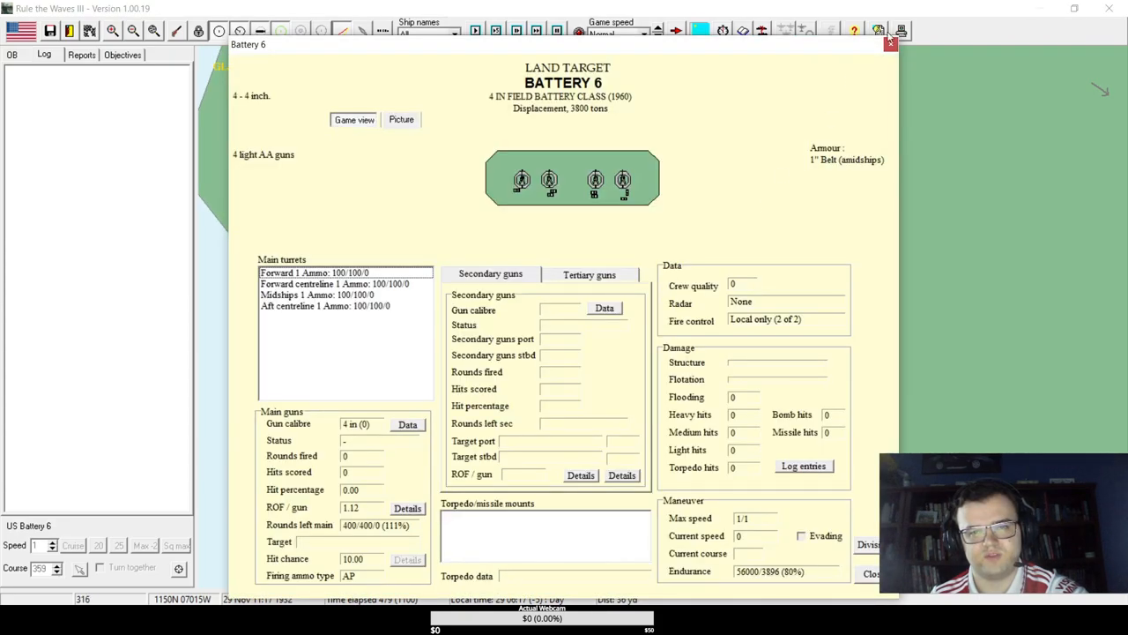
pyautogui.click(890, 44)
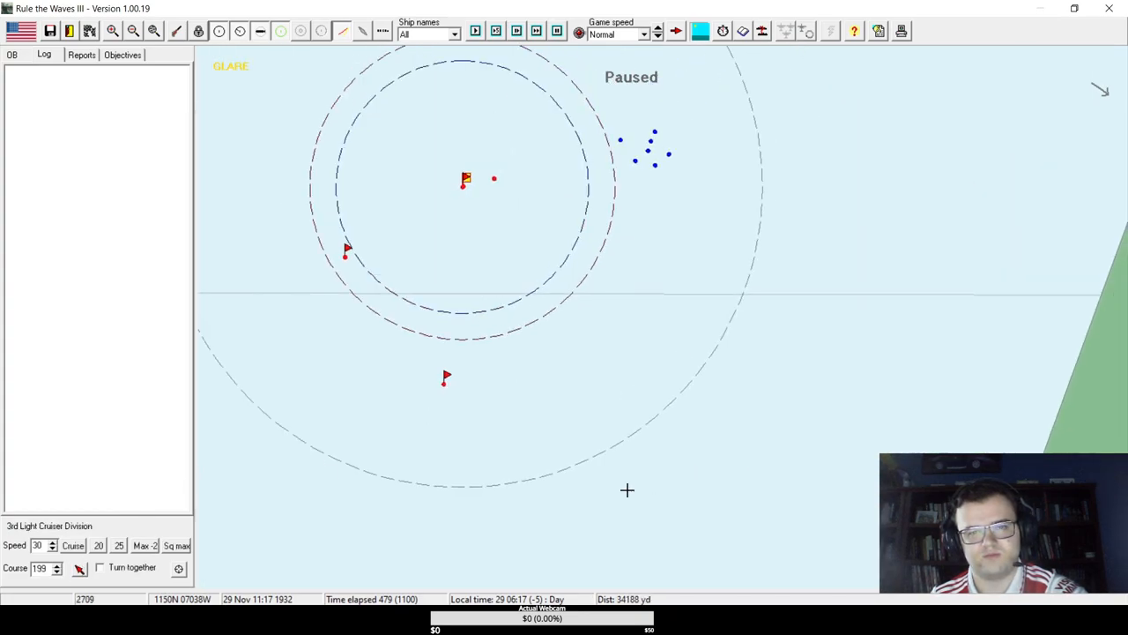
pyautogui.click(476, 31)
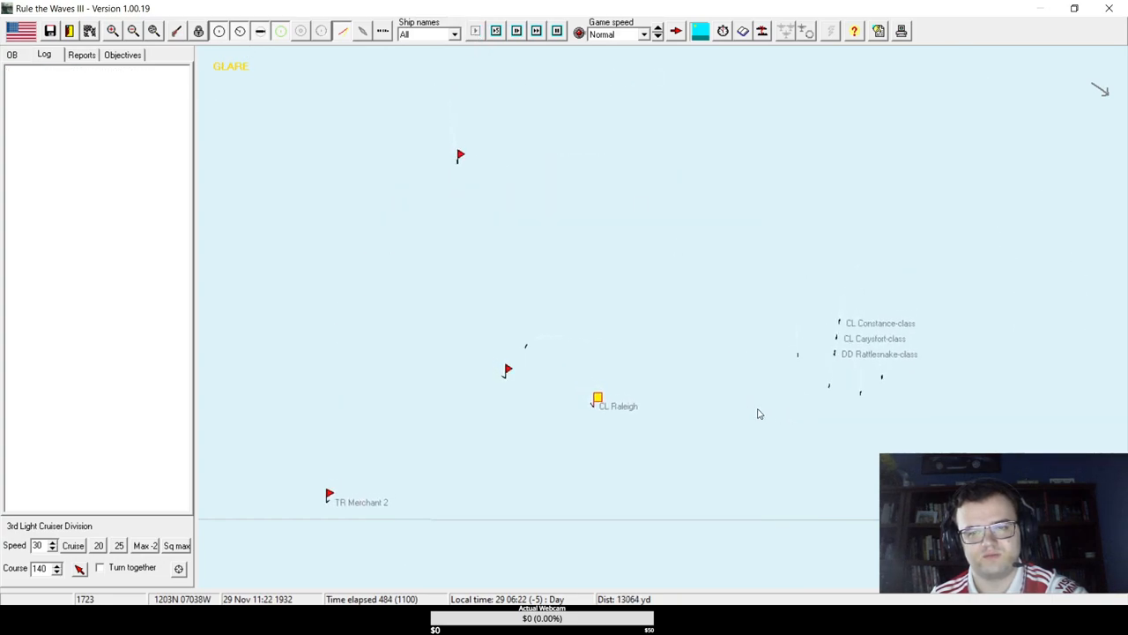
# - Close the Champion class card and advance the battle one turn
pyautogui.click(476, 31)
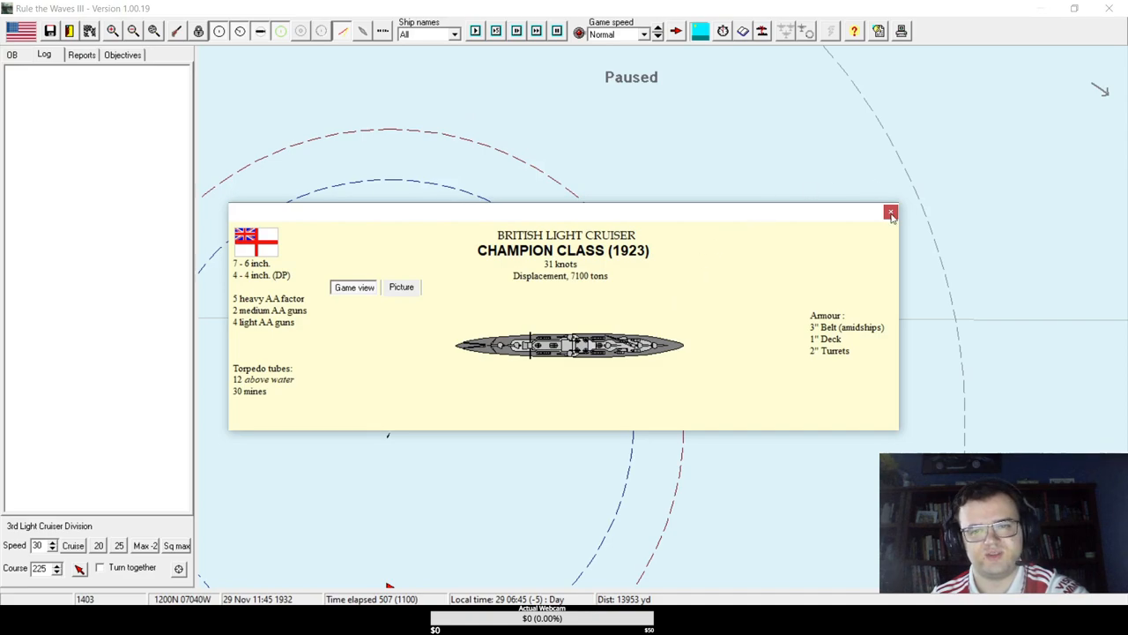
pyautogui.click(890, 213)
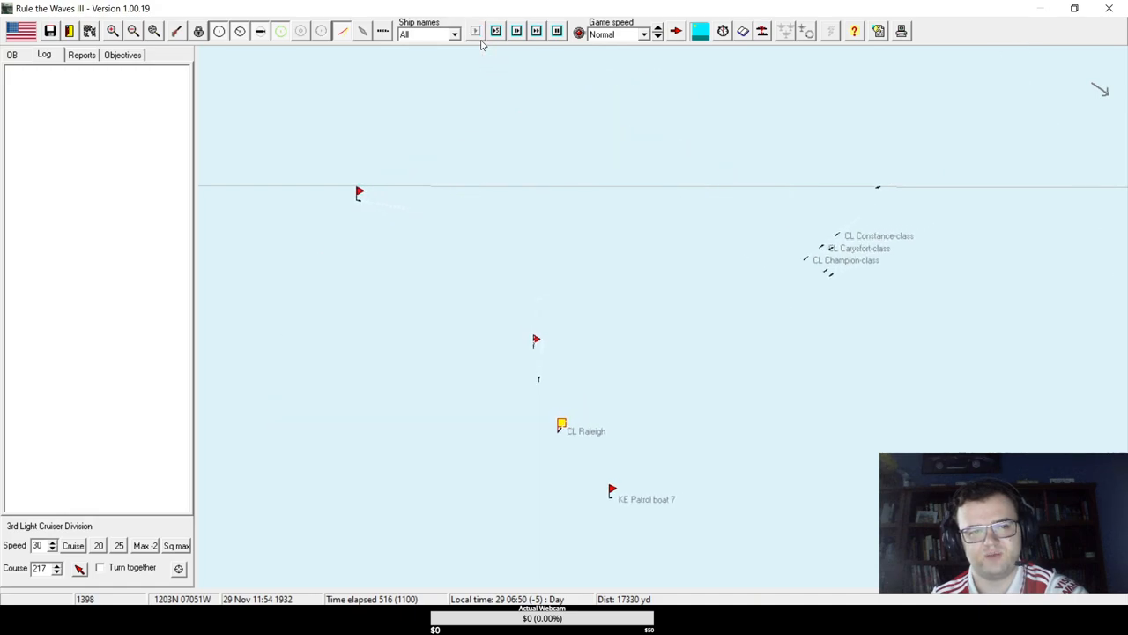
pyautogui.click(476, 32)
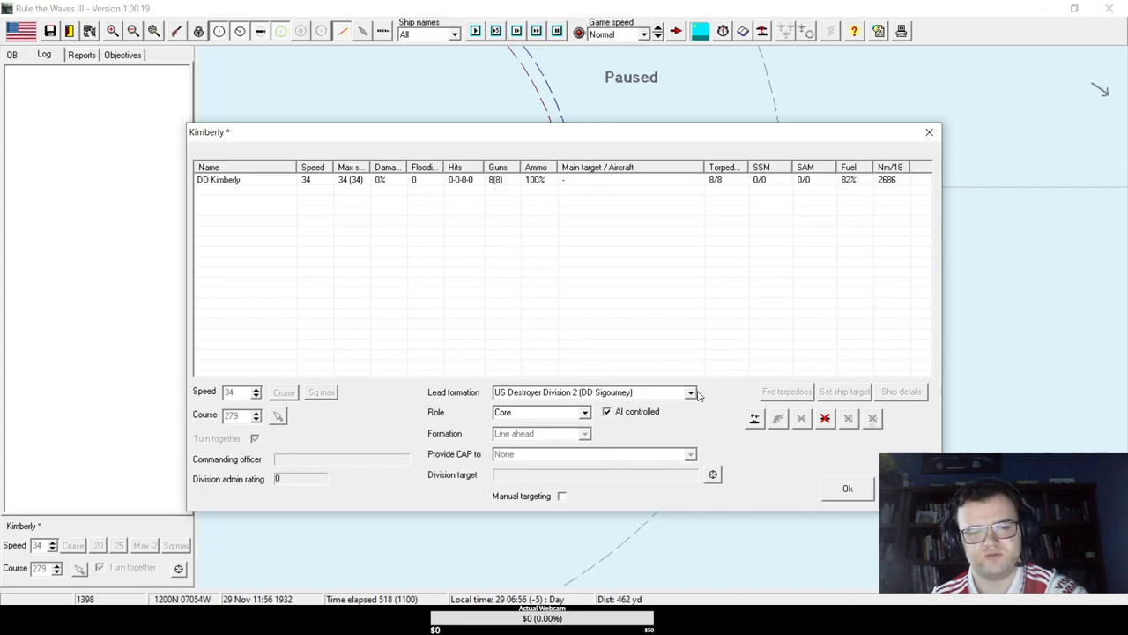
# - Confirm Kimberly's lead formation as US Destroyer Division 2, then advance three turns as firing begins
pyautogui.click(846, 486)
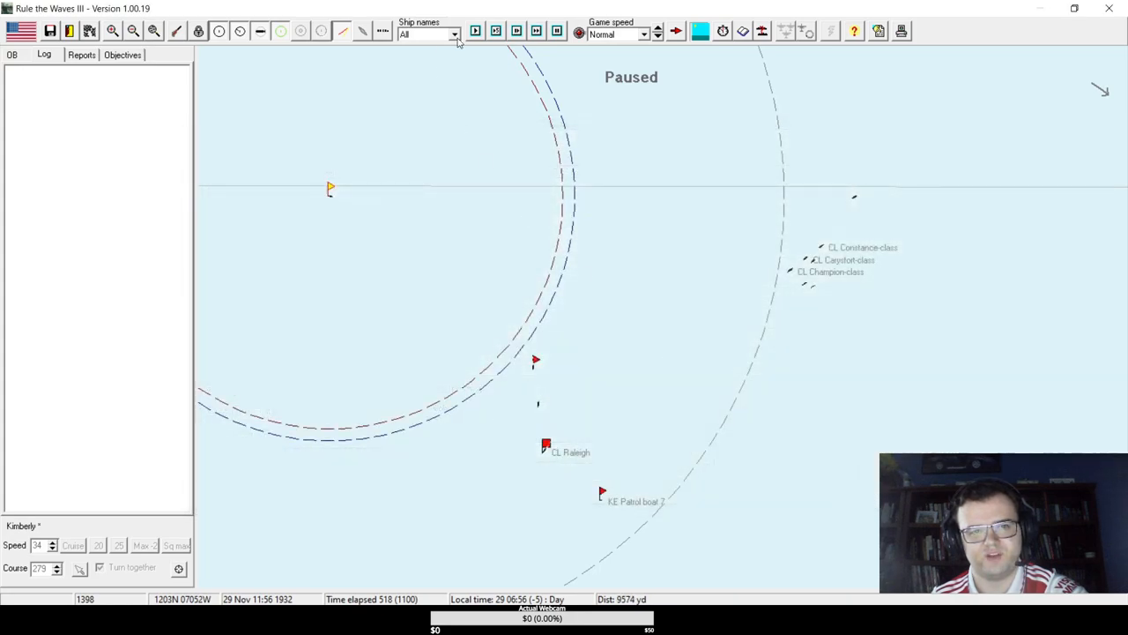
pyautogui.click(476, 32)
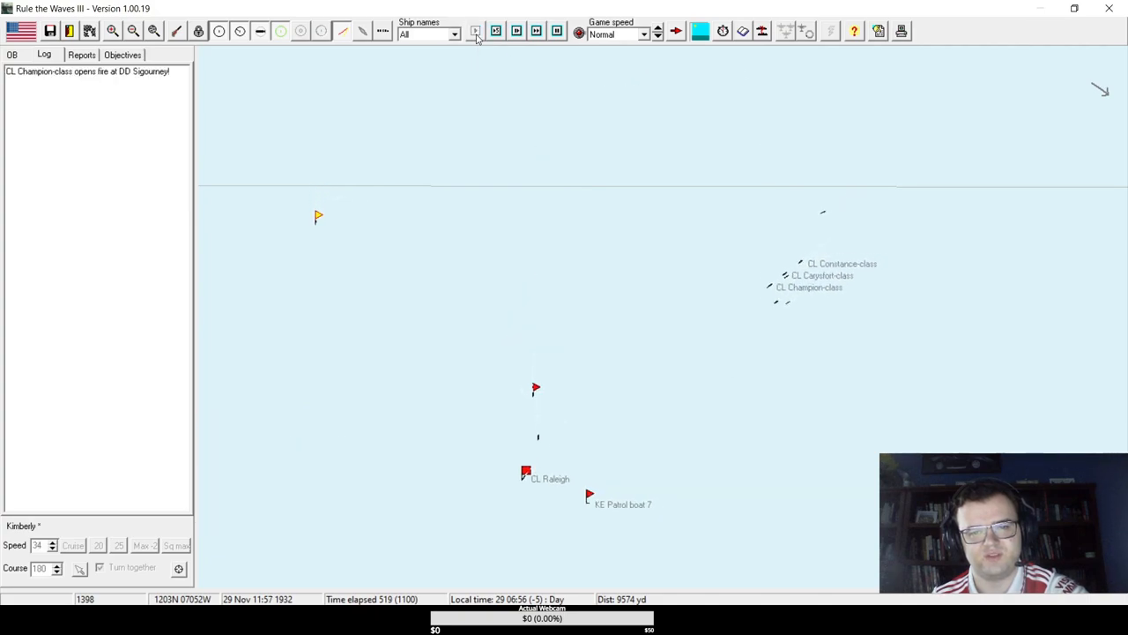
pyautogui.click(476, 31)
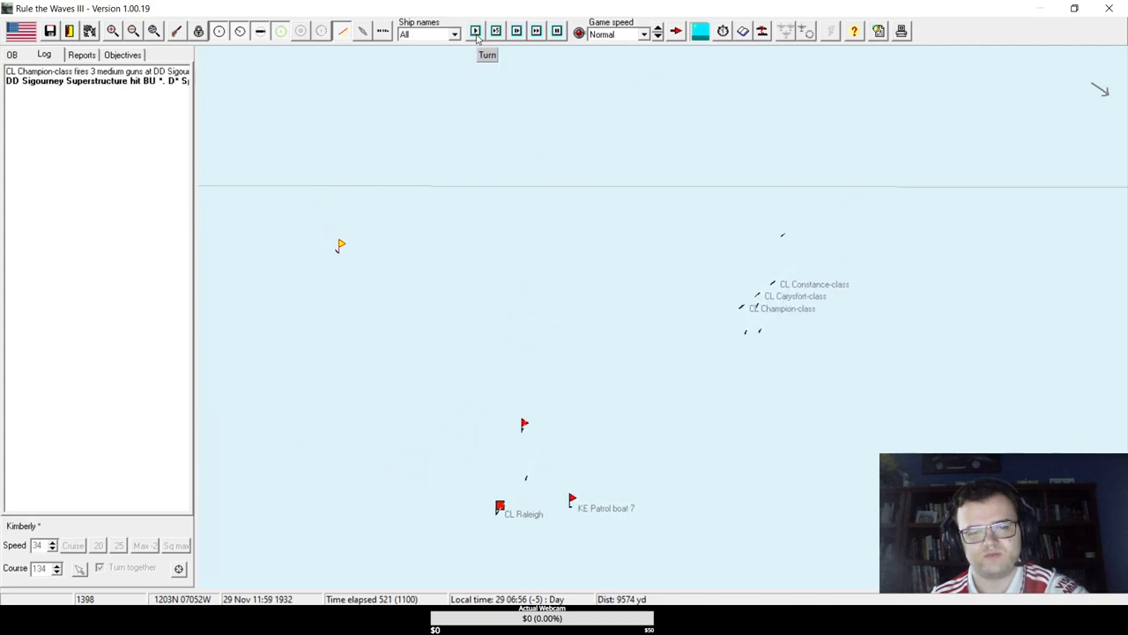
pyautogui.click(476, 32)
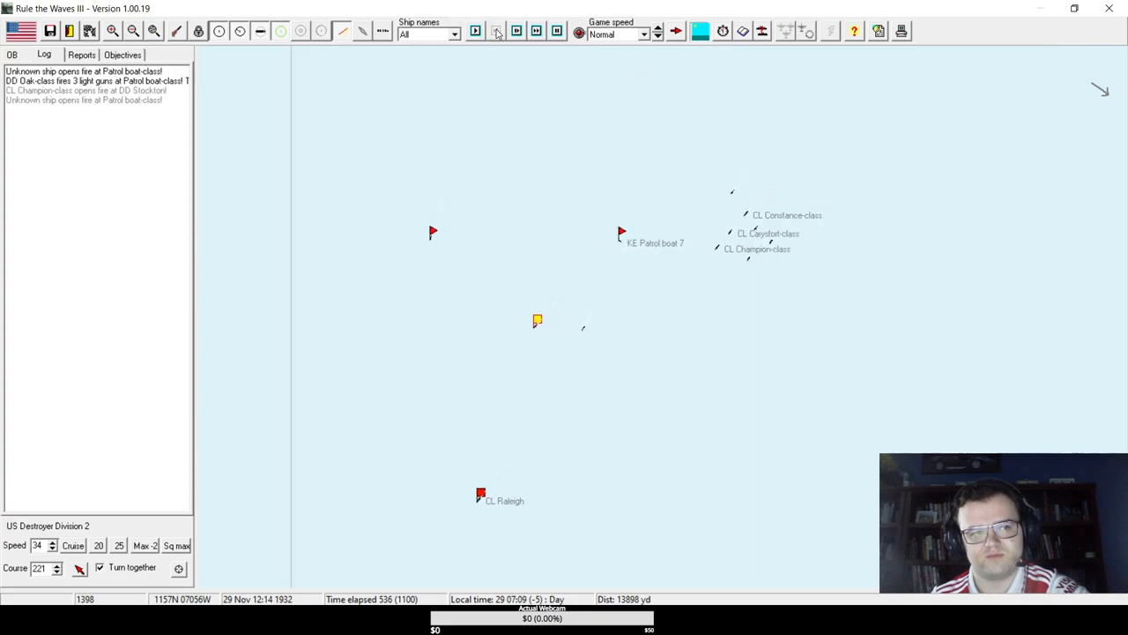
# - Run the battle in five-minute bursts and single turns, giving Raleigh's division a new heading
pyautogui.click(495, 32)
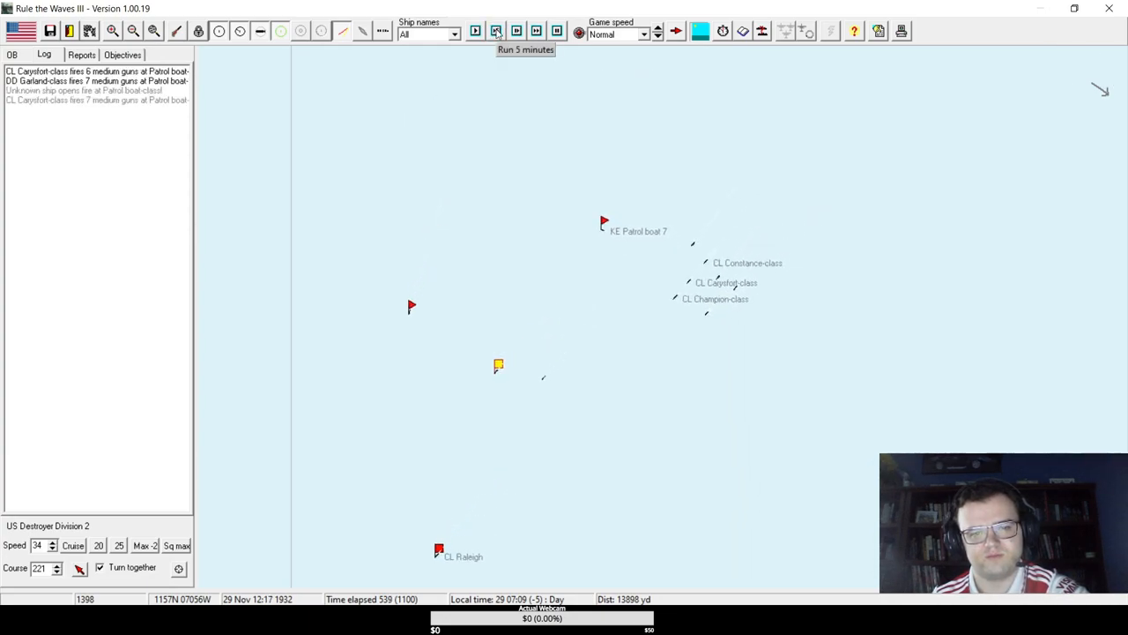
pyautogui.click(495, 31)
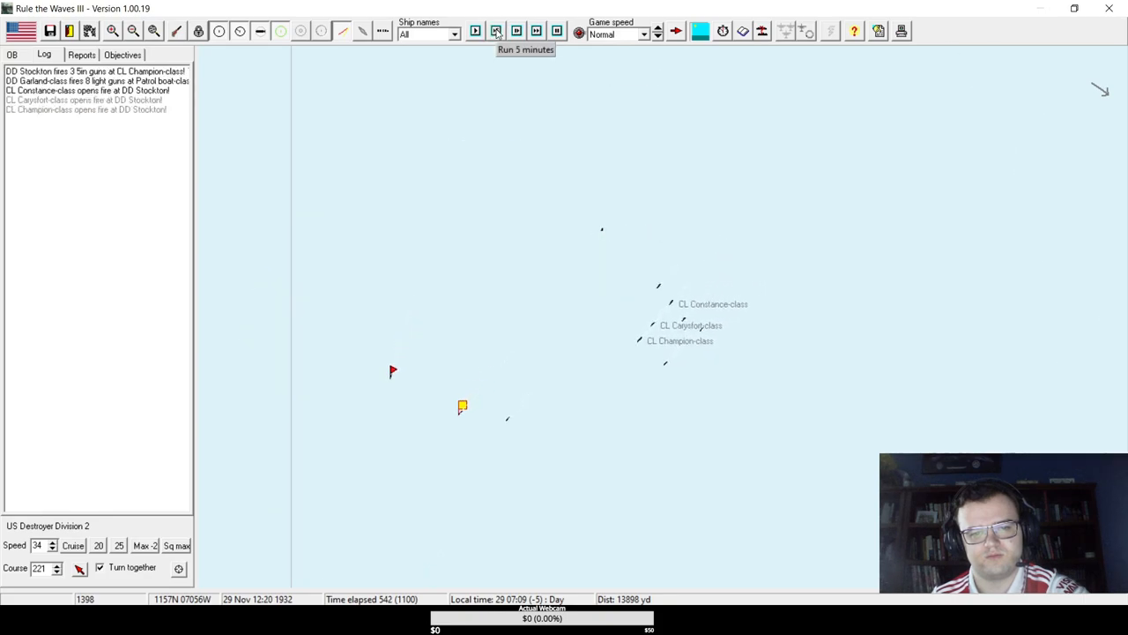
pyautogui.click(497, 32)
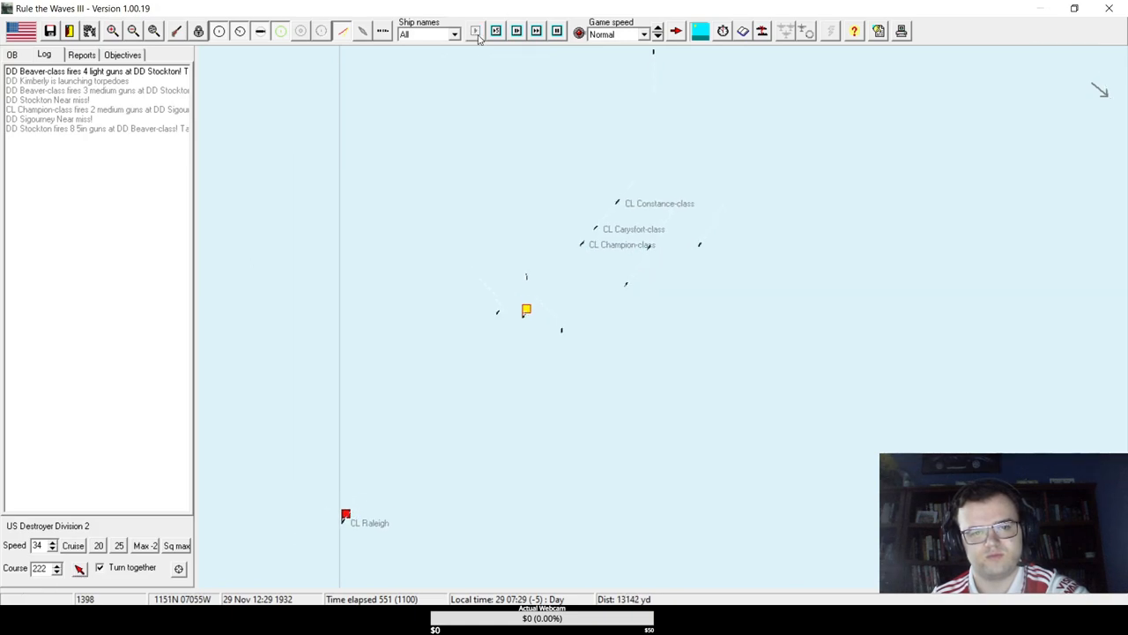
pyautogui.click(476, 32)
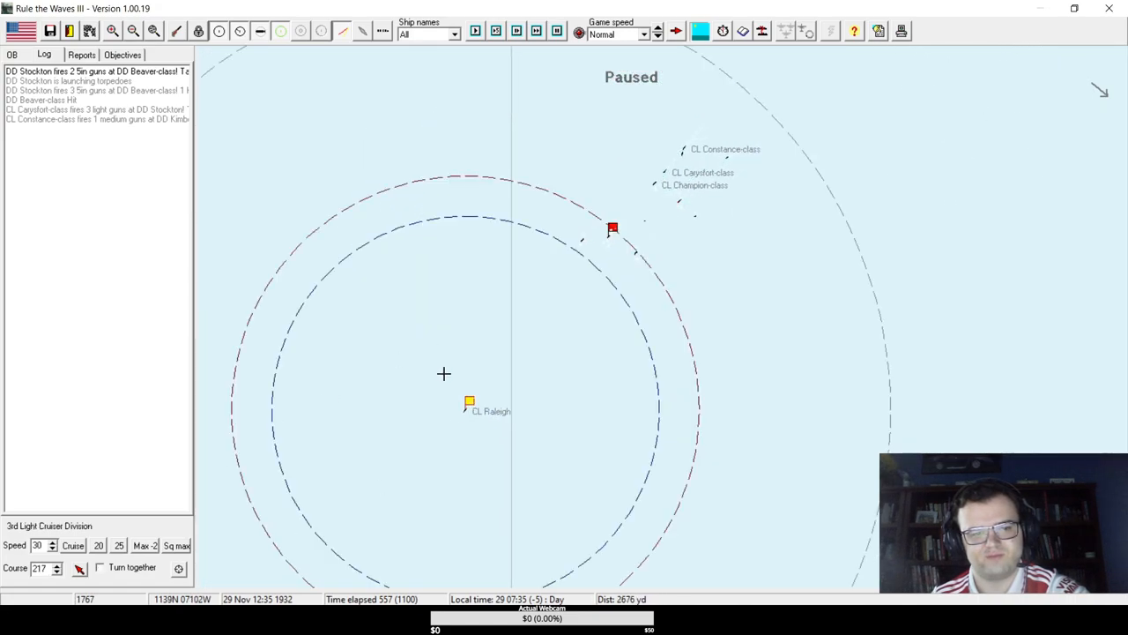
pyautogui.click(476, 32)
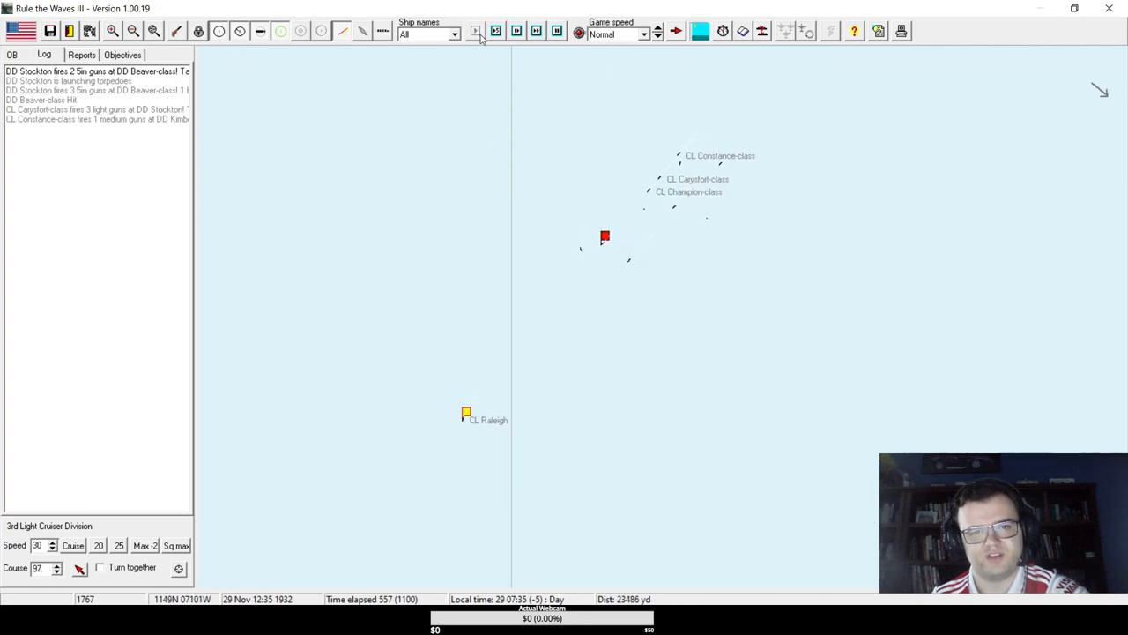
pyautogui.click(476, 32)
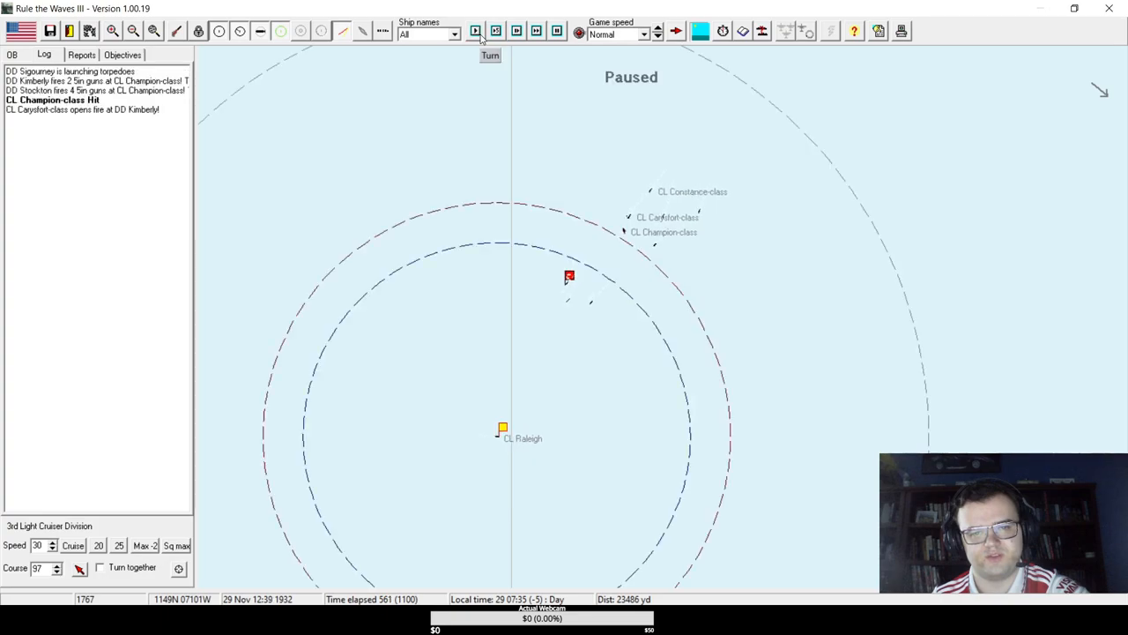
pyautogui.click(475, 32)
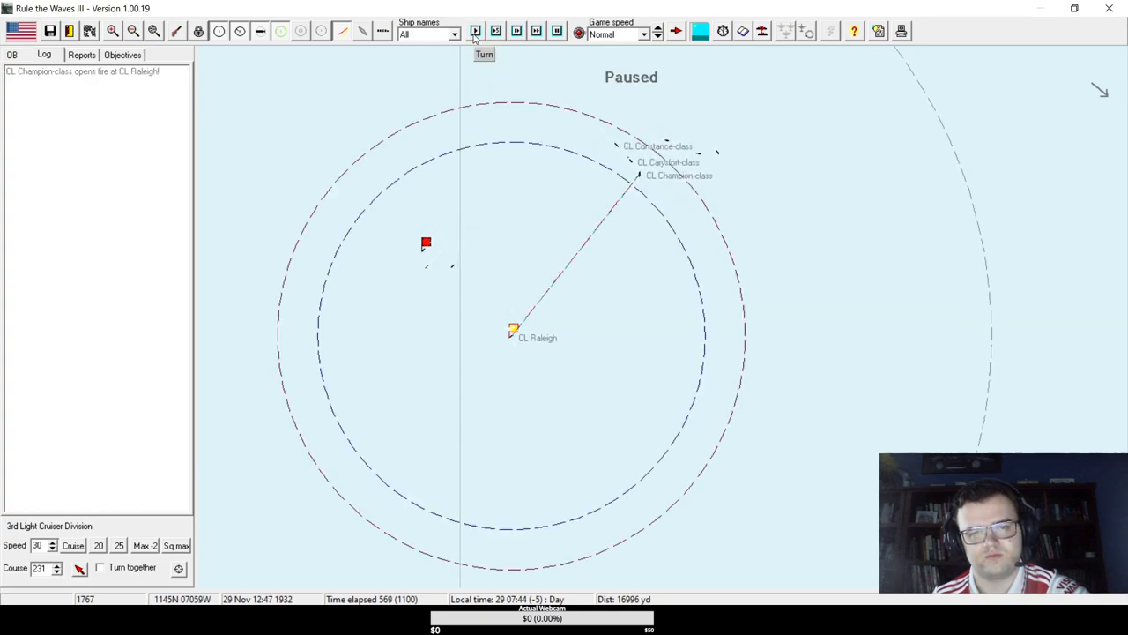
pyautogui.click(476, 32)
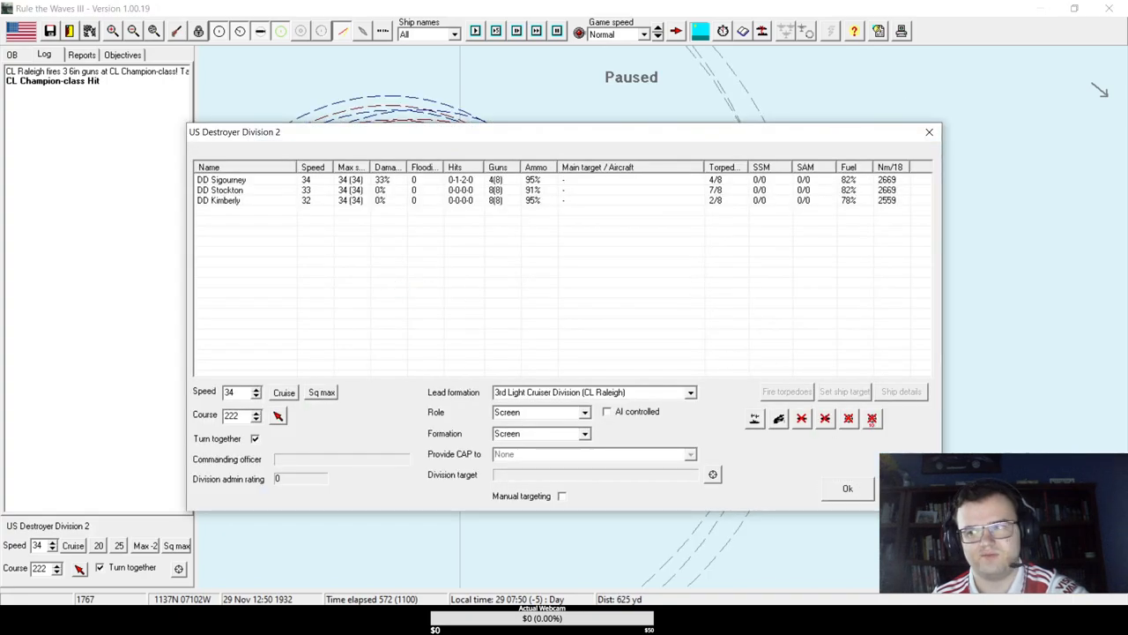
# - Confirm US Destroyer Division 2 screening the 3rd Light Cruiser Division and continue the gunnery duel
pyautogui.click(846, 486)
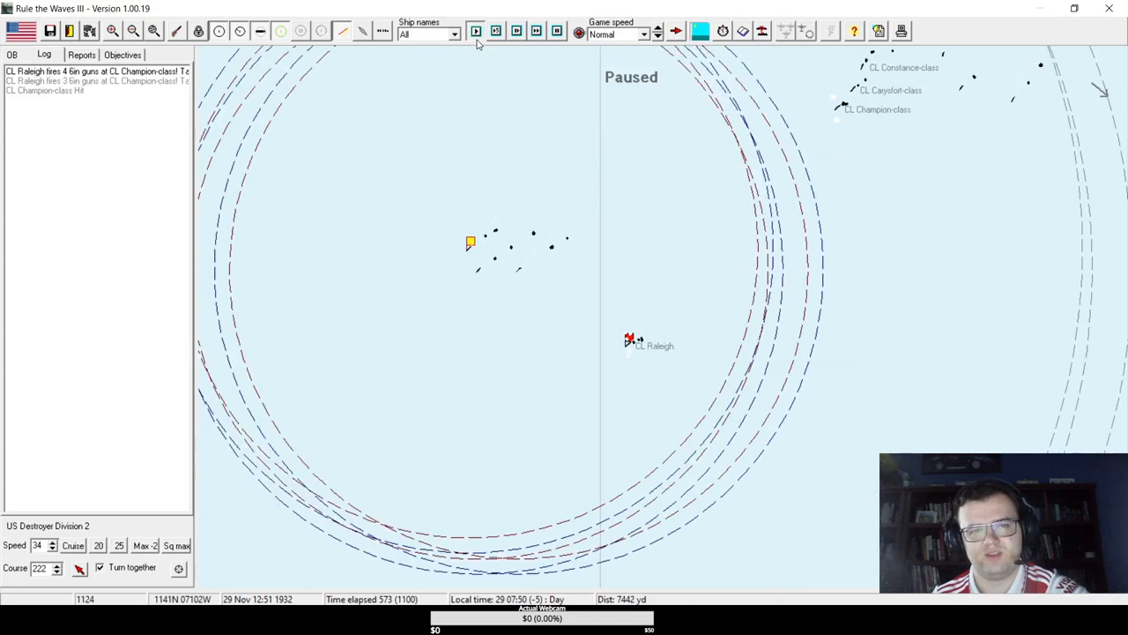
pyautogui.click(476, 32)
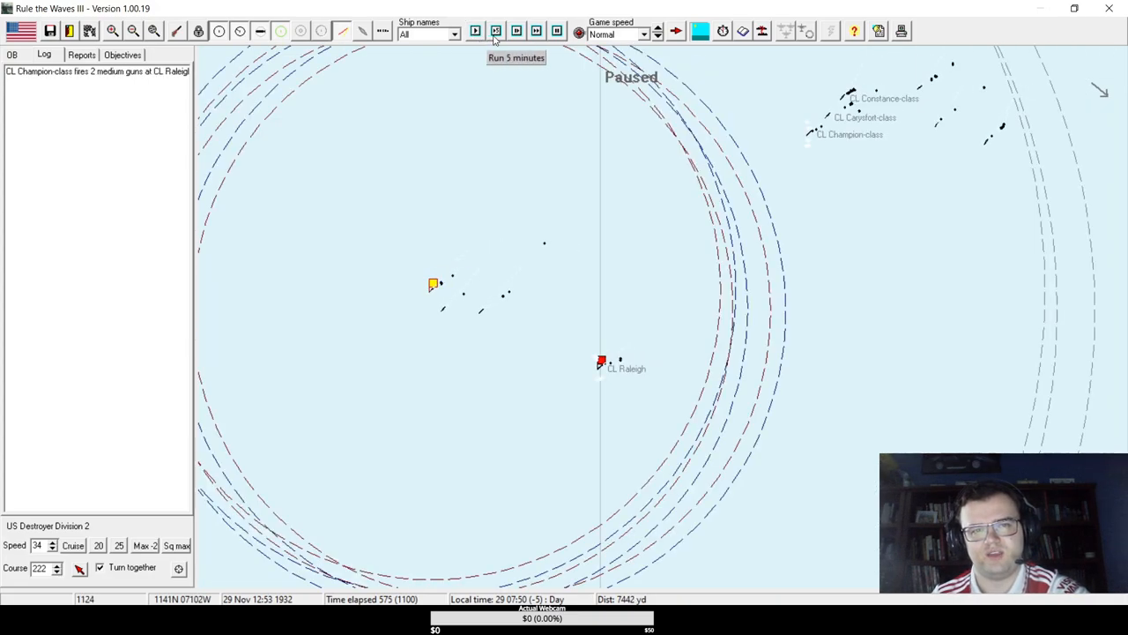
pyautogui.click(475, 32)
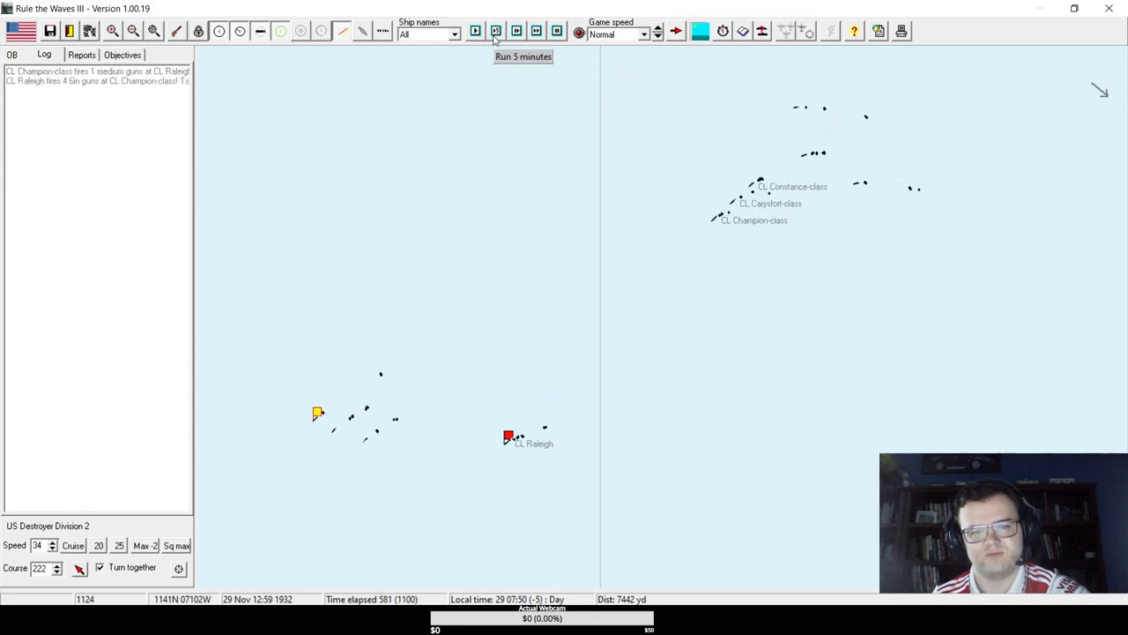
pyautogui.click(495, 32)
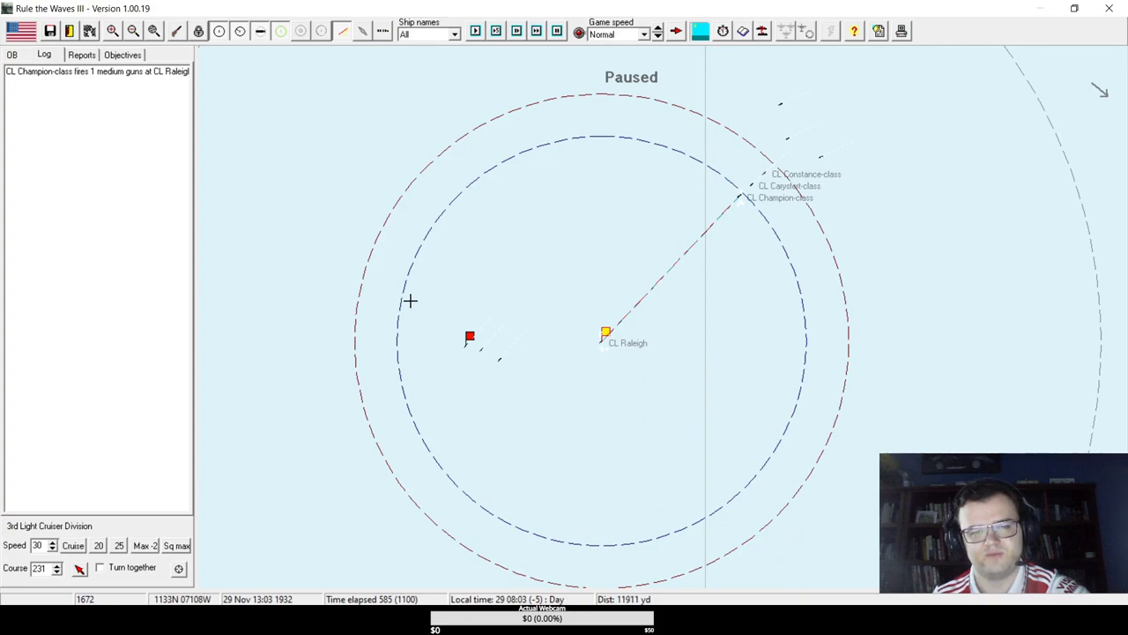
pyautogui.moveTo(370, 536)
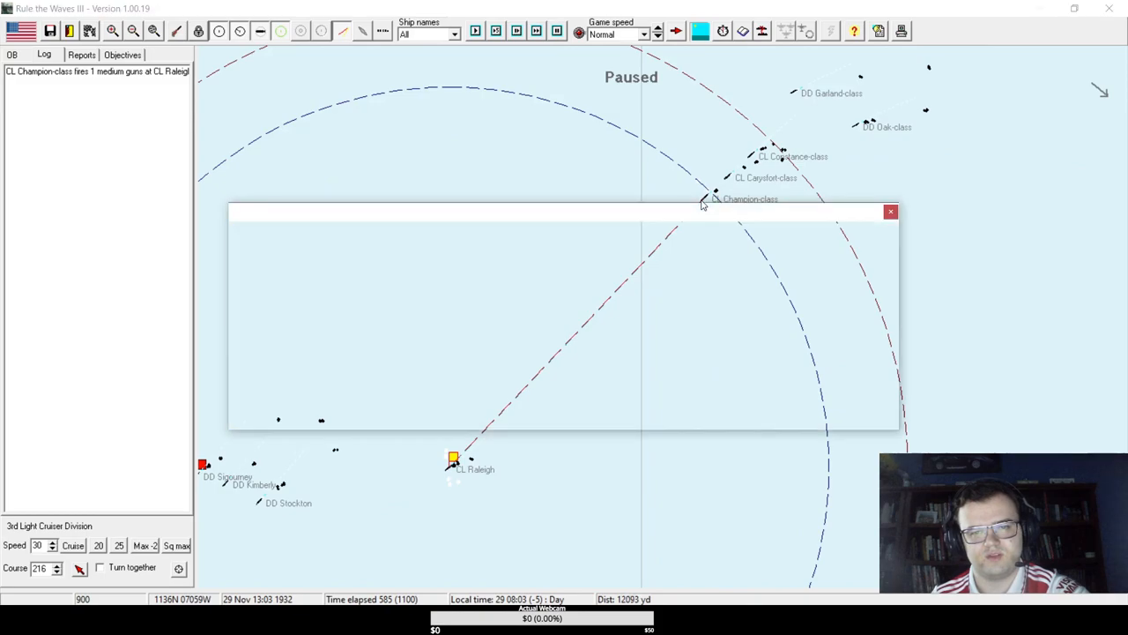
# - Dismiss the battle message and continue the fight with Raleigh engaging the Champion-class
pyautogui.click(890, 212)
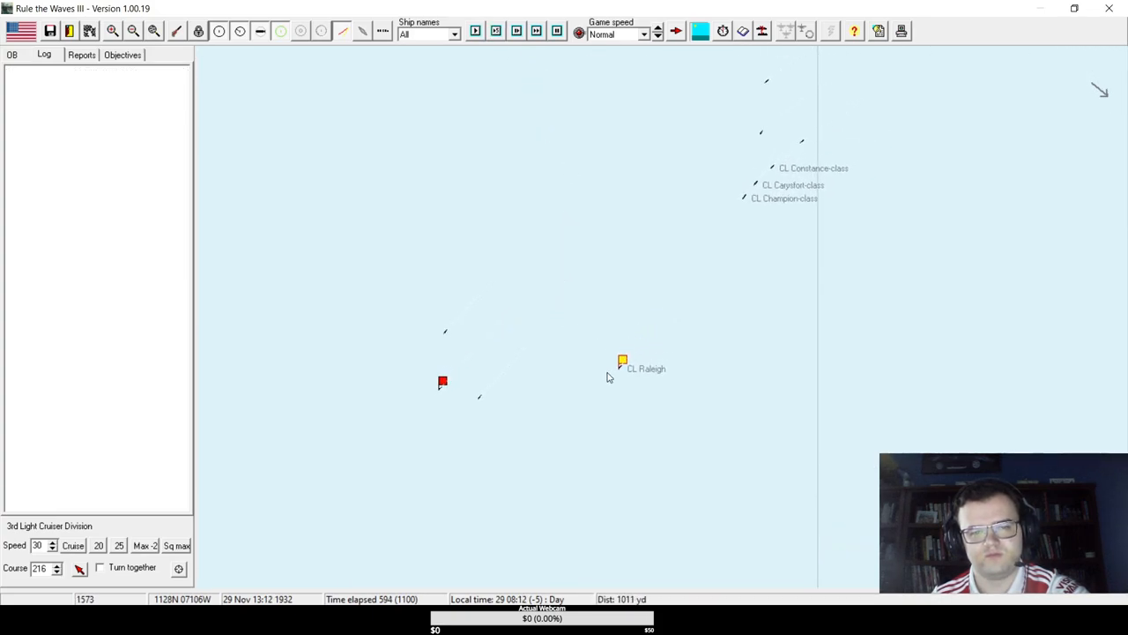
pyautogui.click(496, 32)
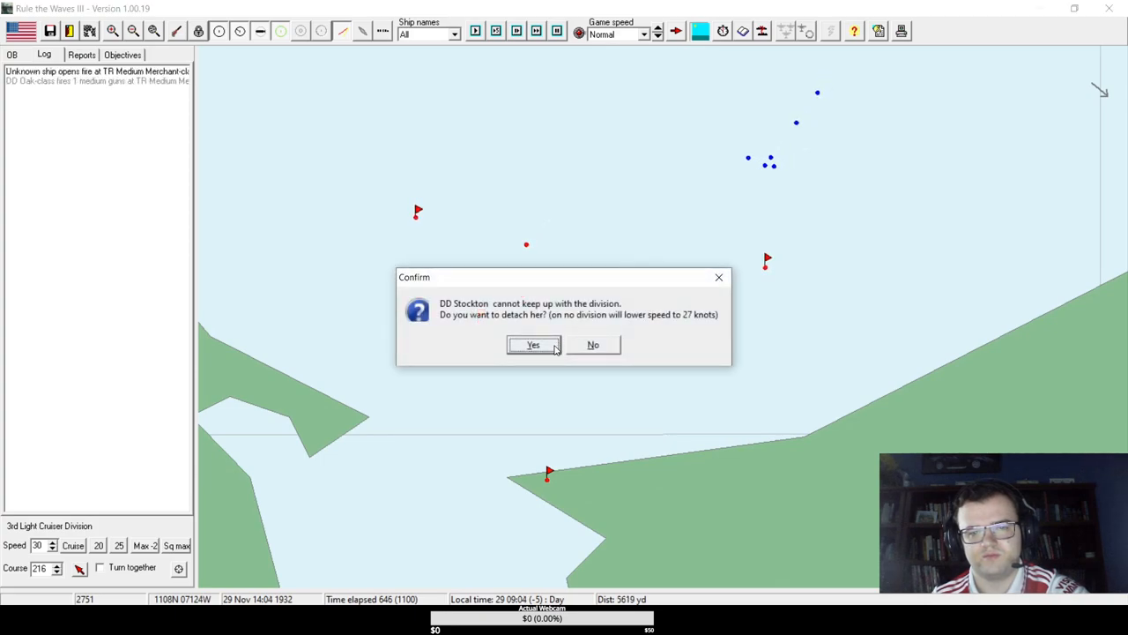
# - Detach DD Stockton, turn the cruisers to a new heading, accept AI control and set game speed to Fast
pyautogui.click(532, 344)
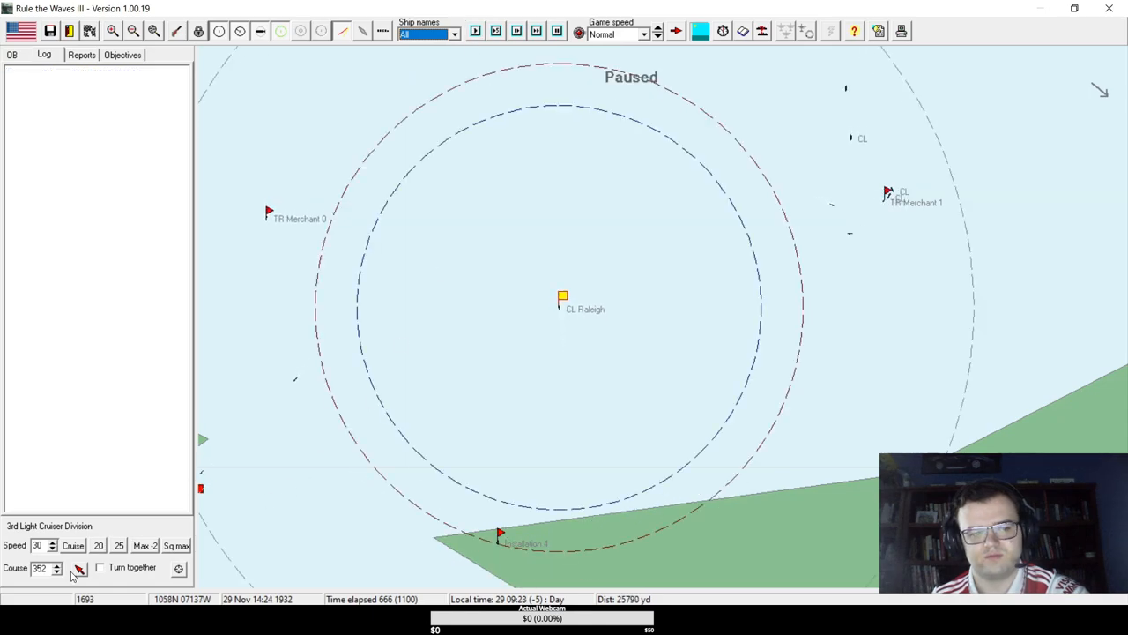
pyautogui.click(476, 32)
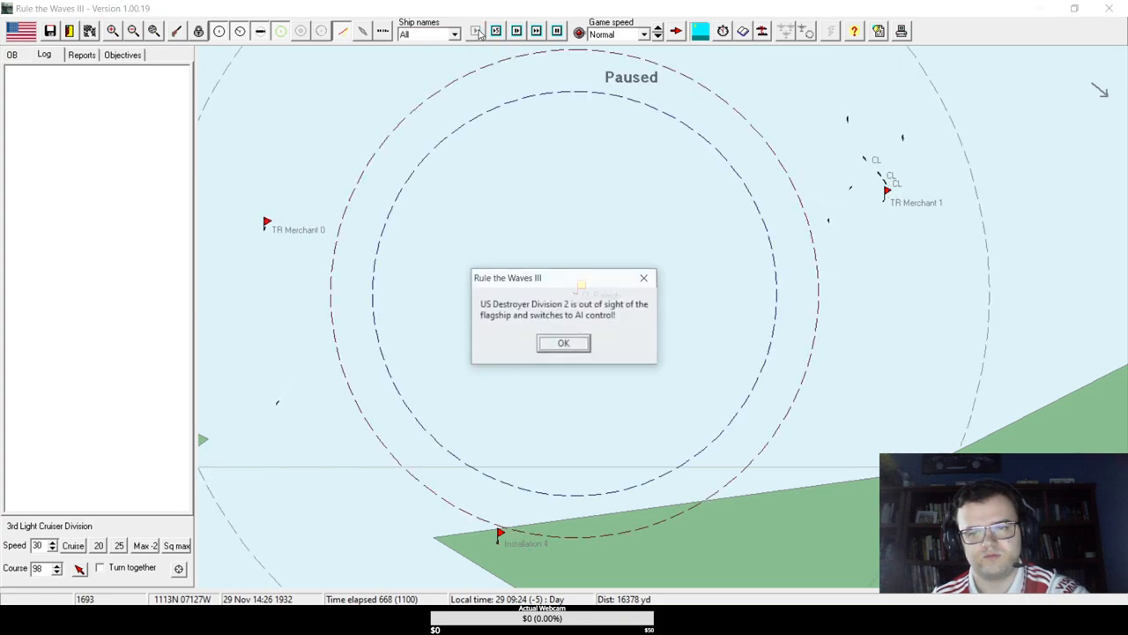
pyautogui.click(564, 342)
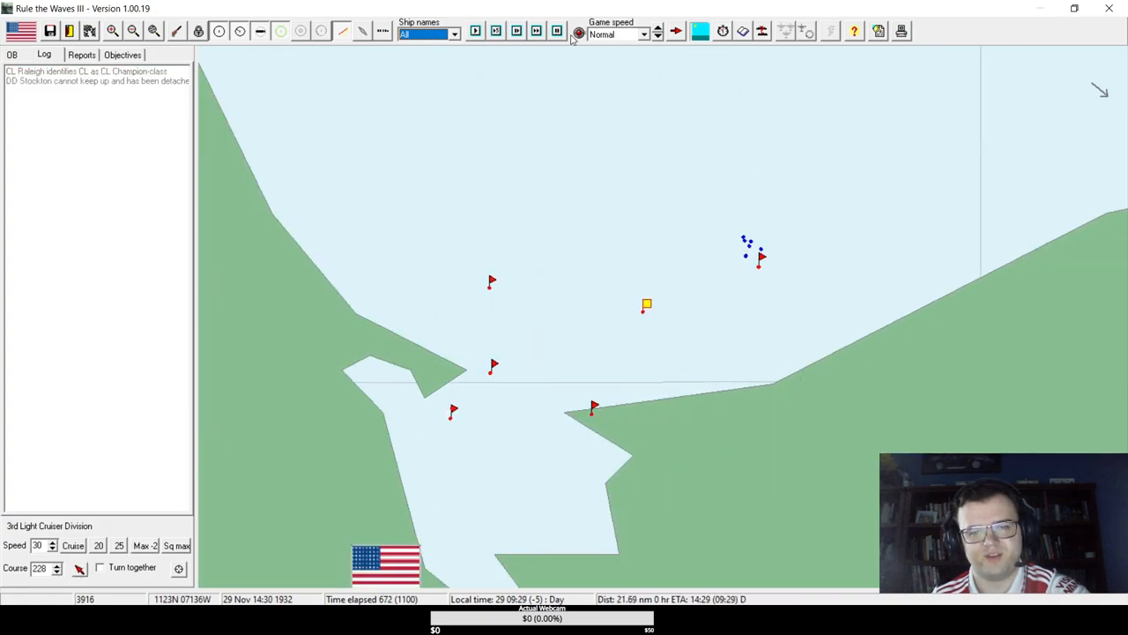
pyautogui.click(656, 33)
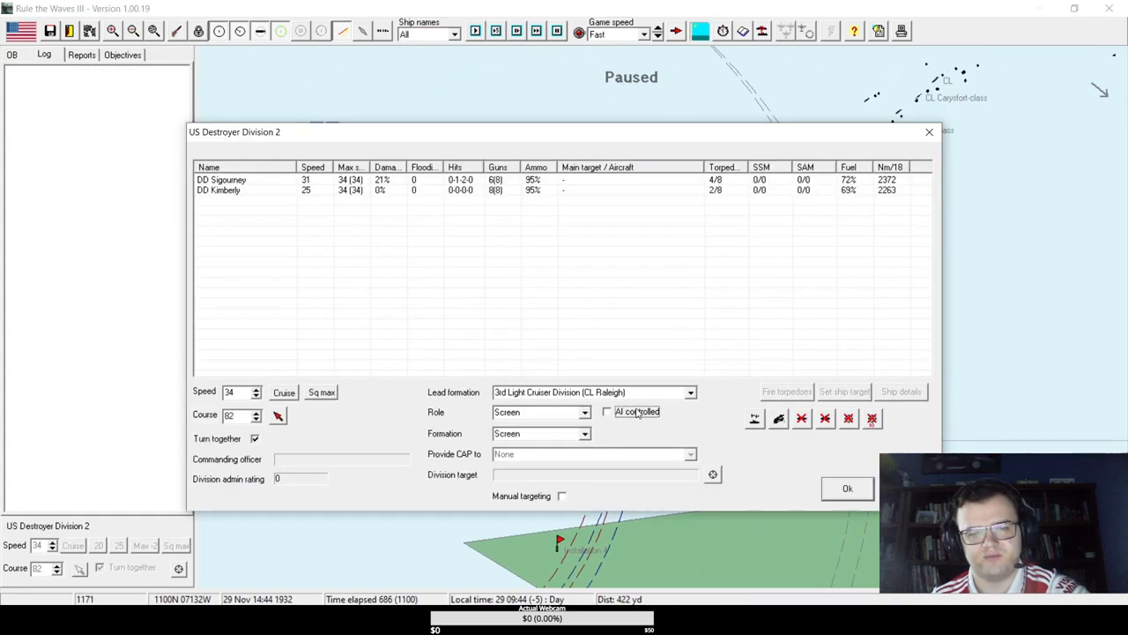
# - Return Destroyer Division 2 to manual control and advance the battle two turns
pyautogui.click(846, 487)
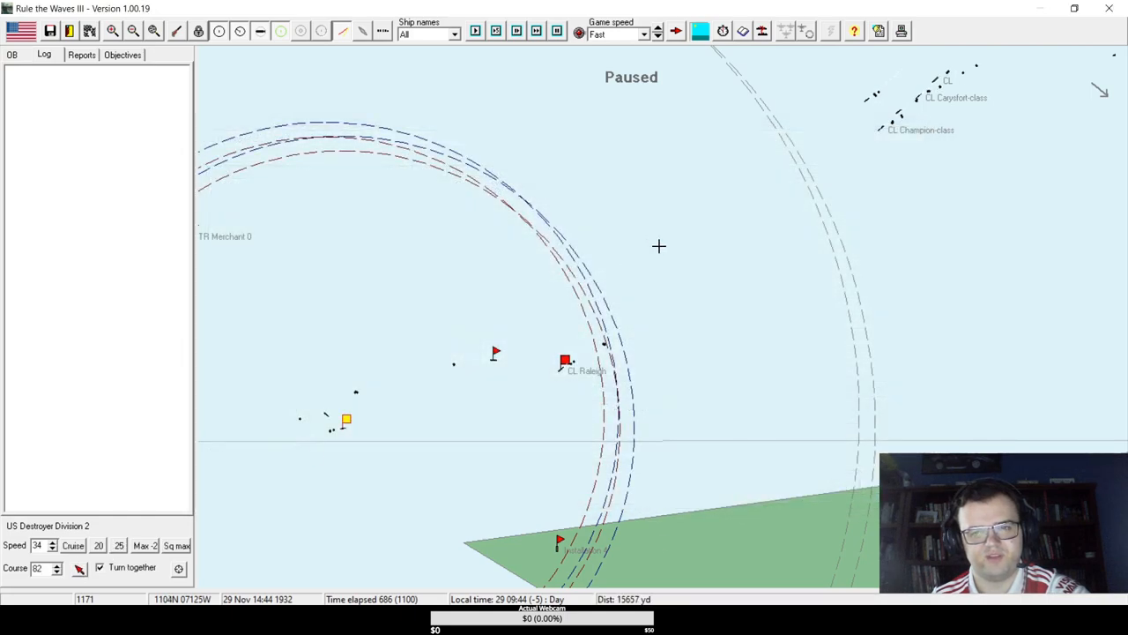
pyautogui.click(476, 32)
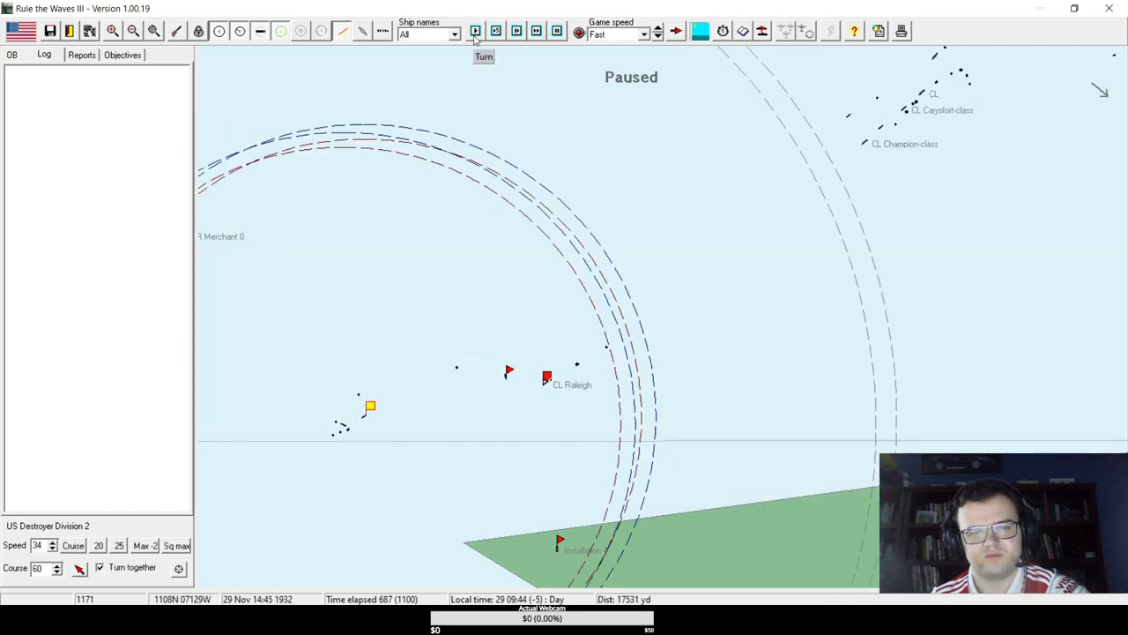
pyautogui.click(476, 32)
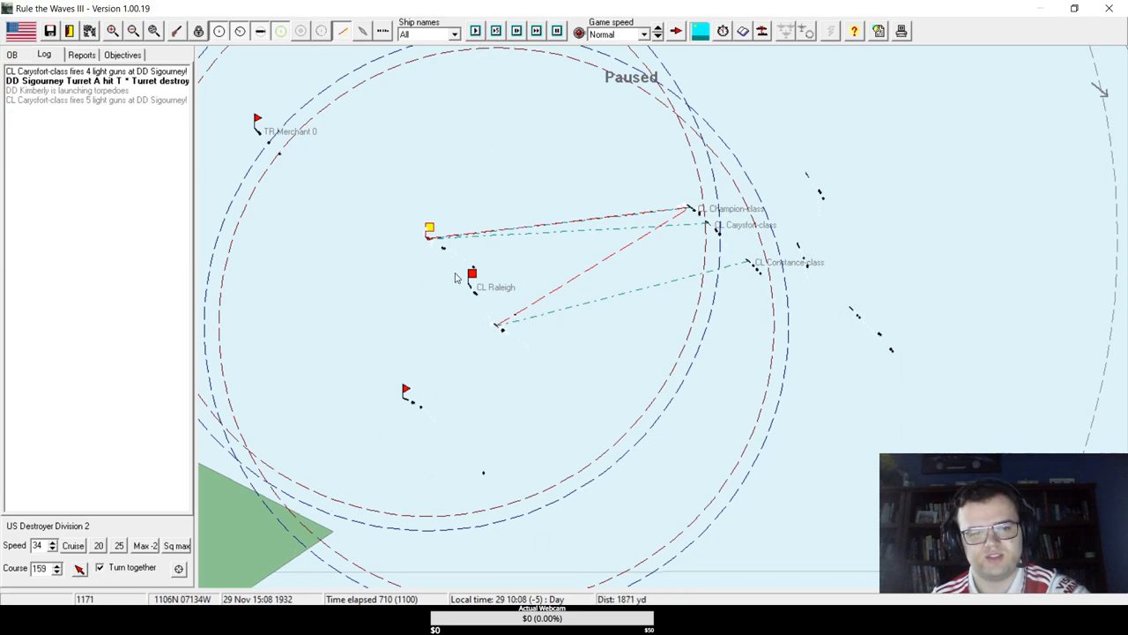
# - Select Raleigh's cruiser division and give it a new heading
pyautogui.click(472, 274)
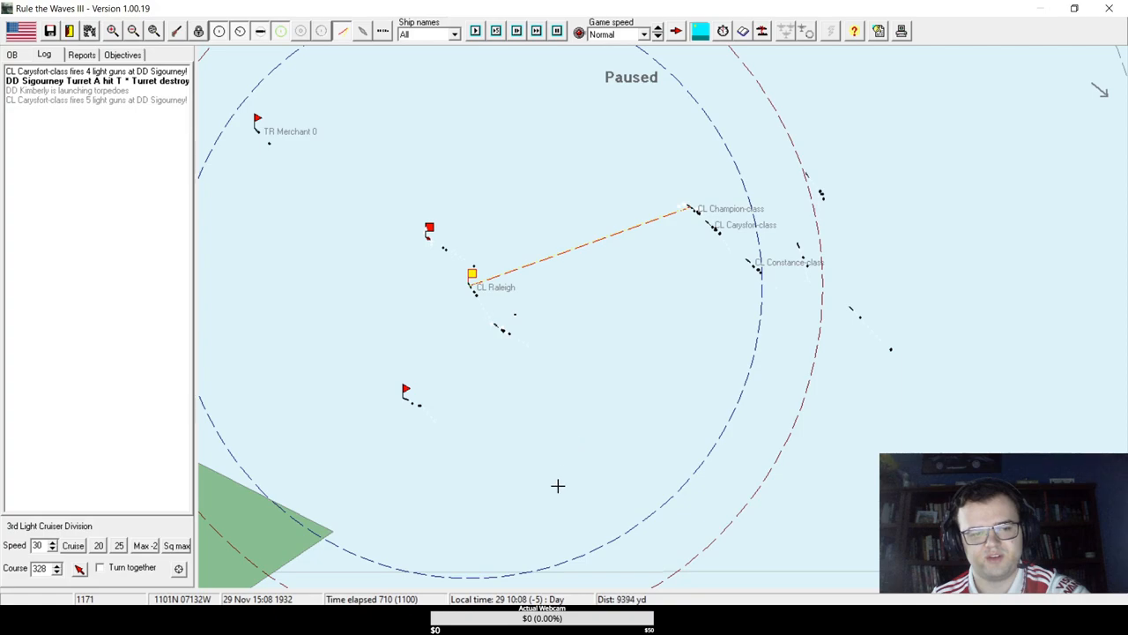
pyautogui.click(476, 30)
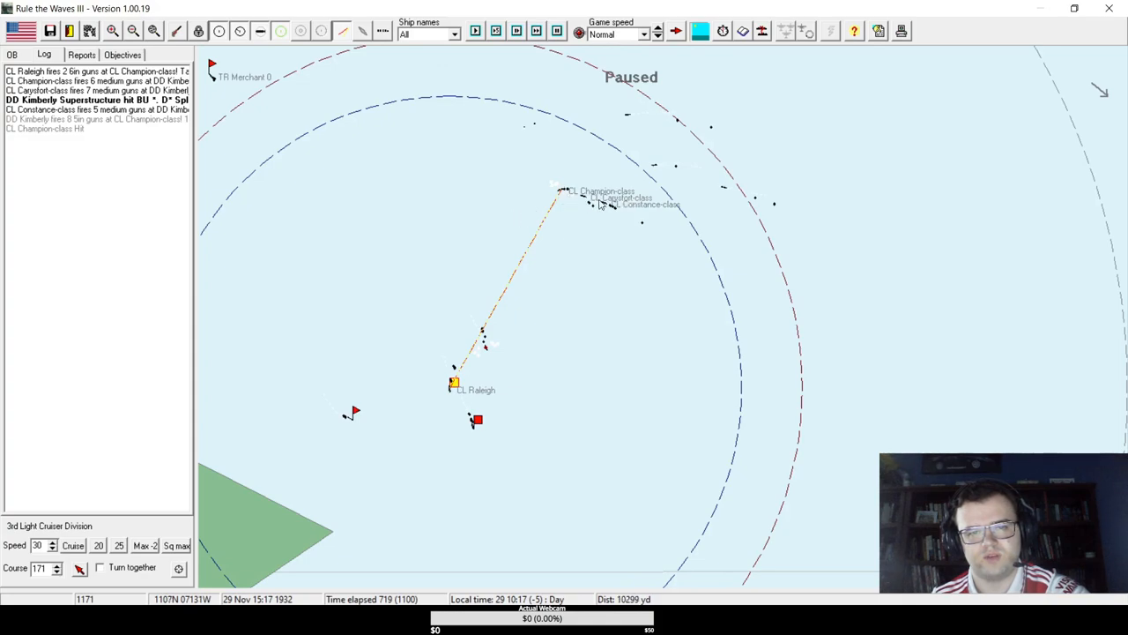
pyautogui.moveTo(608, 208)
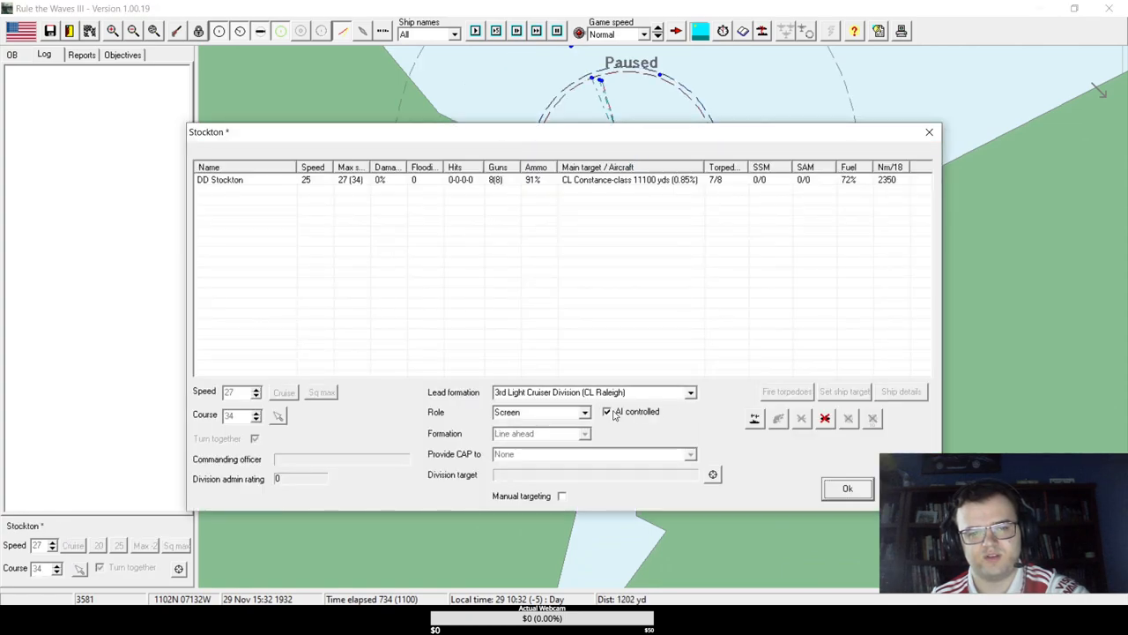
# - Accept Stockton's orders, keep Kimberly with her division, and view the enemy shore installation
pyautogui.click(846, 488)
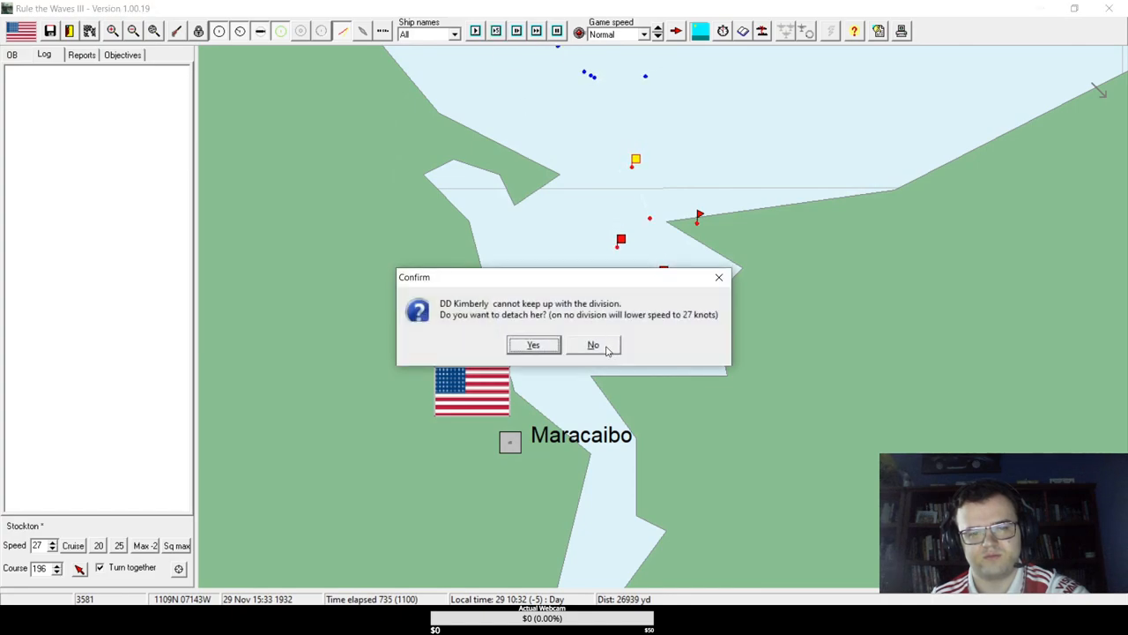
pyautogui.click(592, 343)
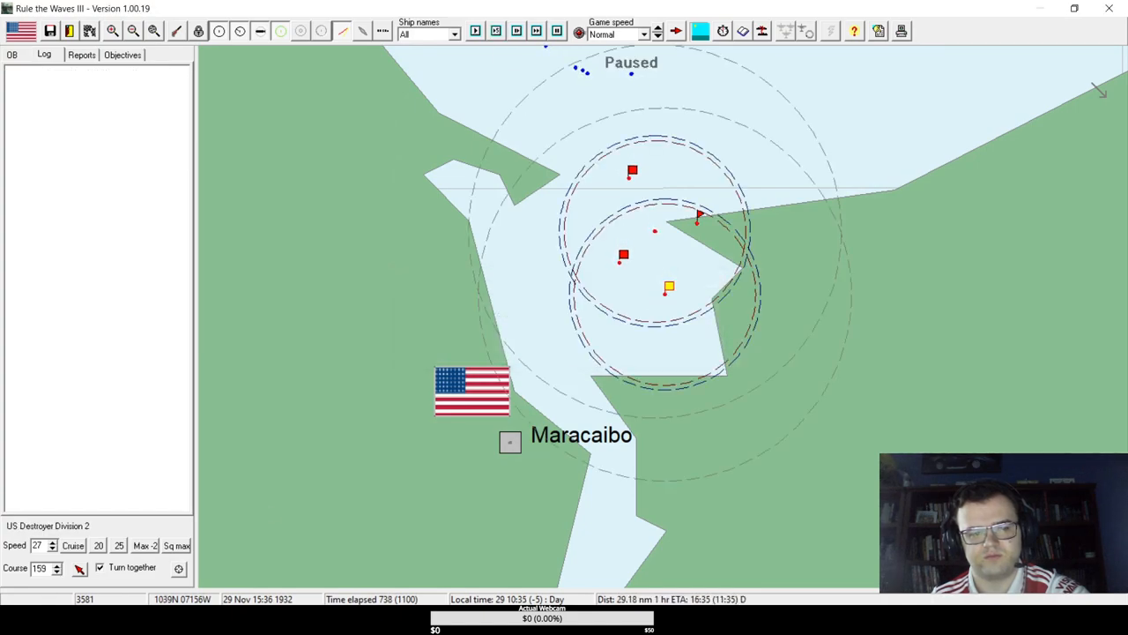
pyautogui.click(495, 31)
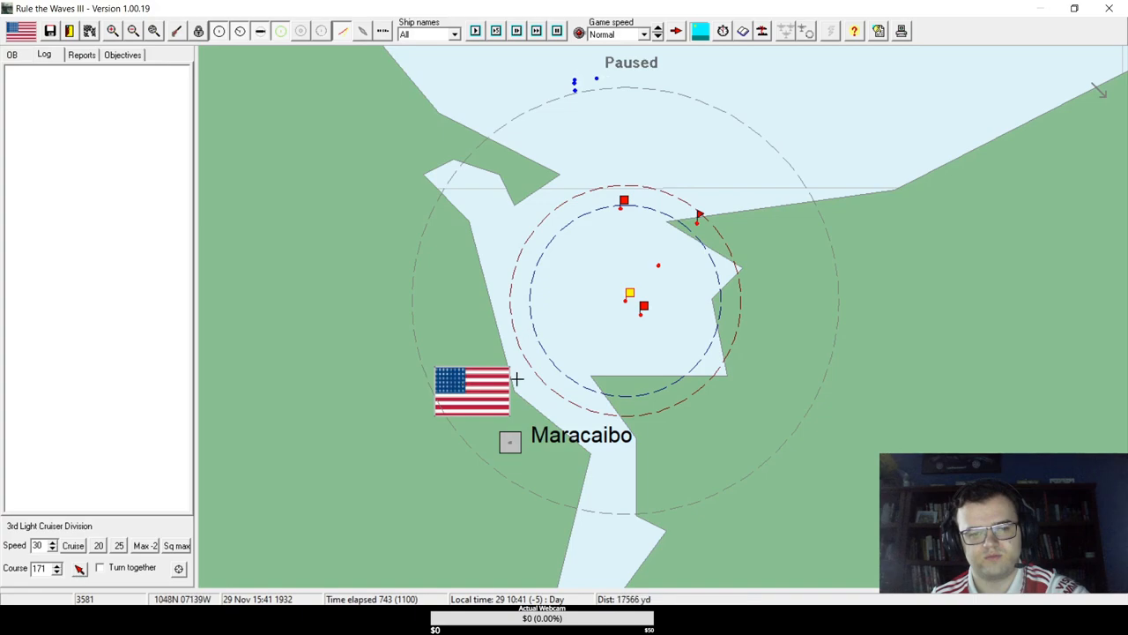
pyautogui.click(515, 32)
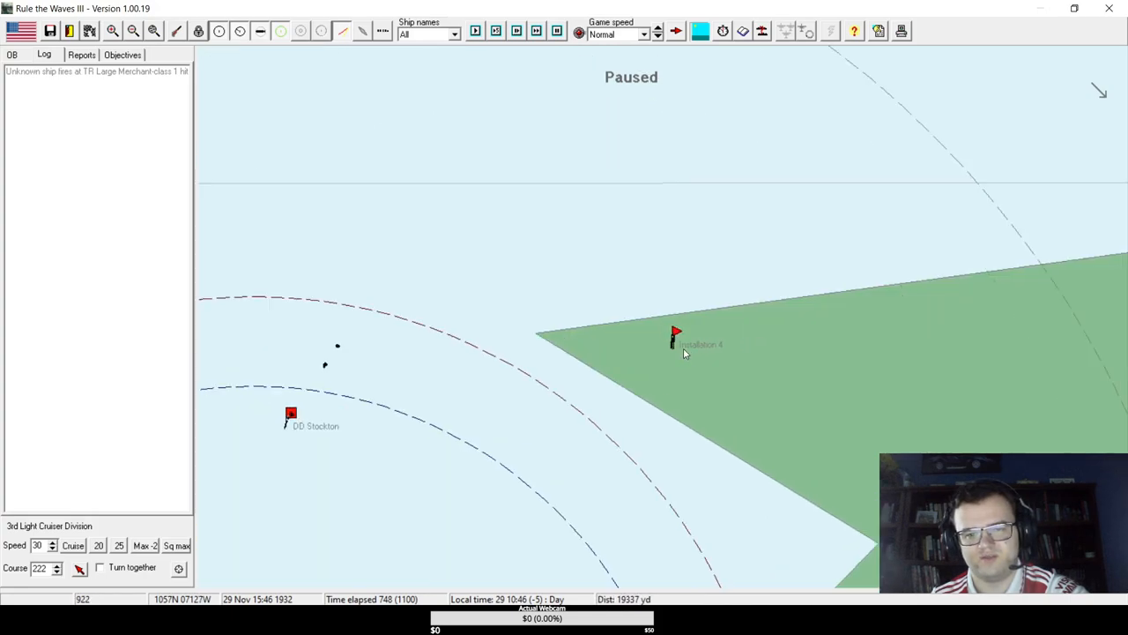
pyautogui.click(698, 343)
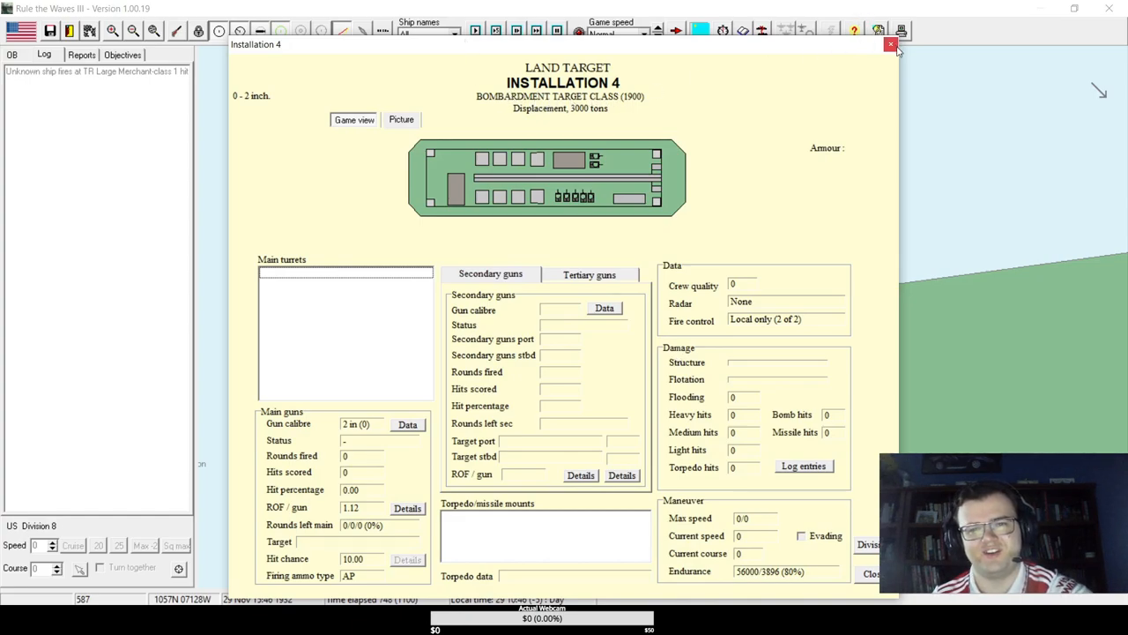
pyautogui.click(890, 44)
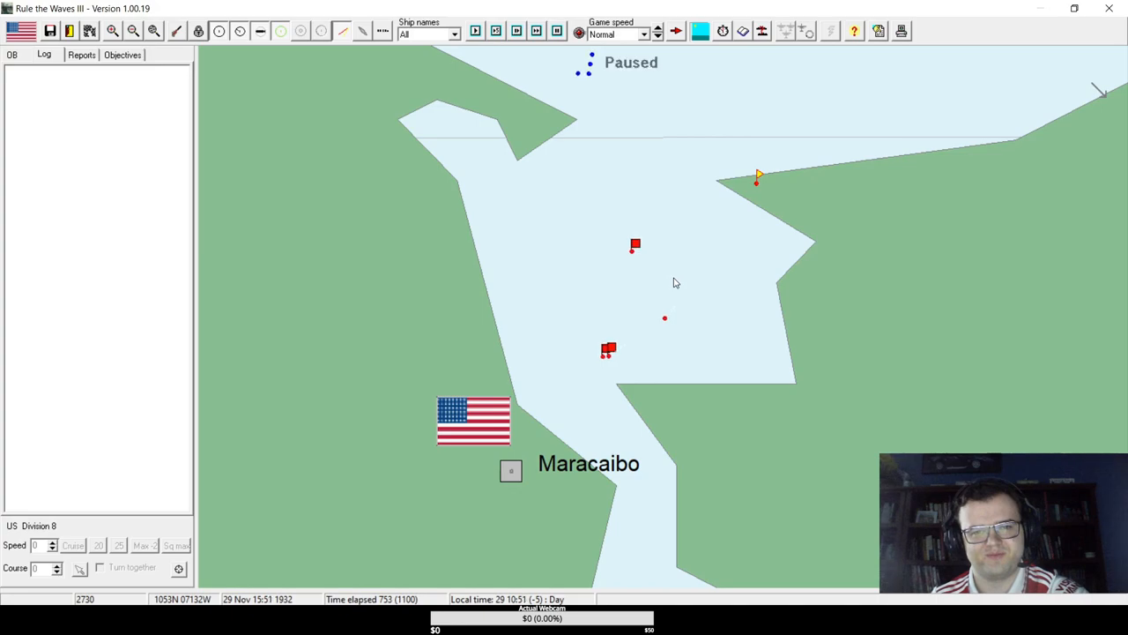
pyautogui.click(495, 32)
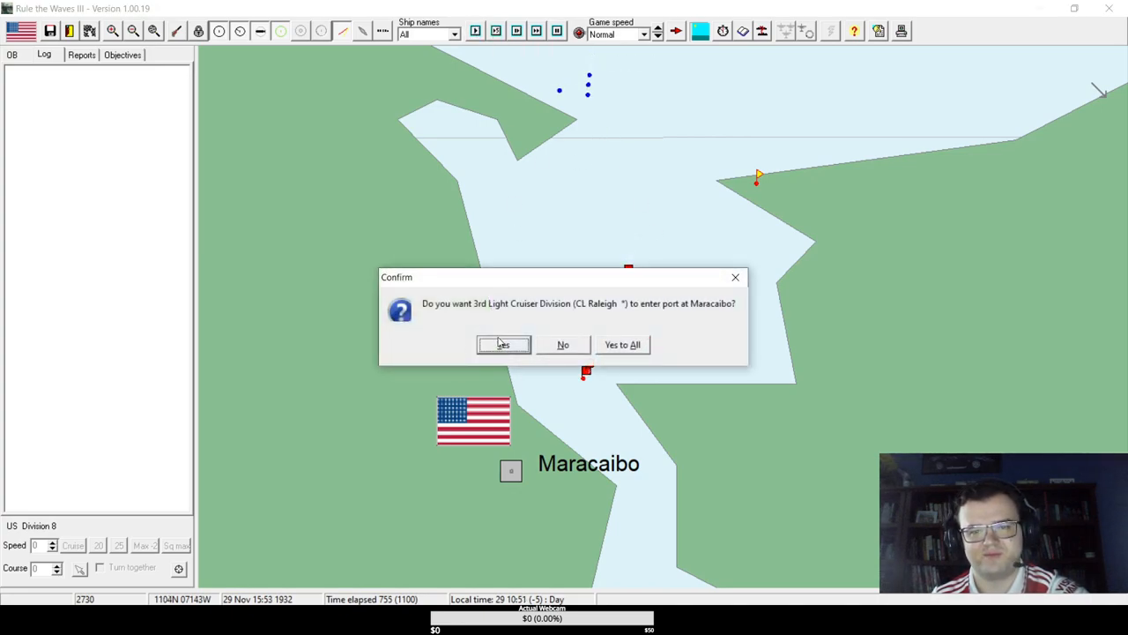
# - Let the cruiser and destroyer divisions enter port at Maracaibo and run the battle forward
pyautogui.click(504, 344)
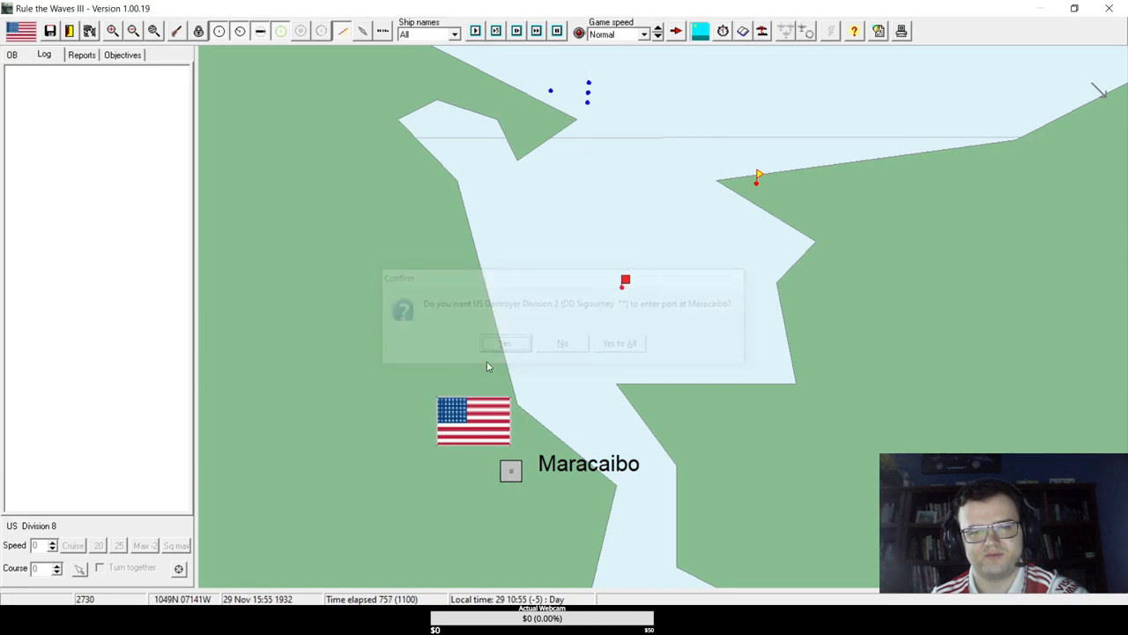
pyautogui.click(499, 342)
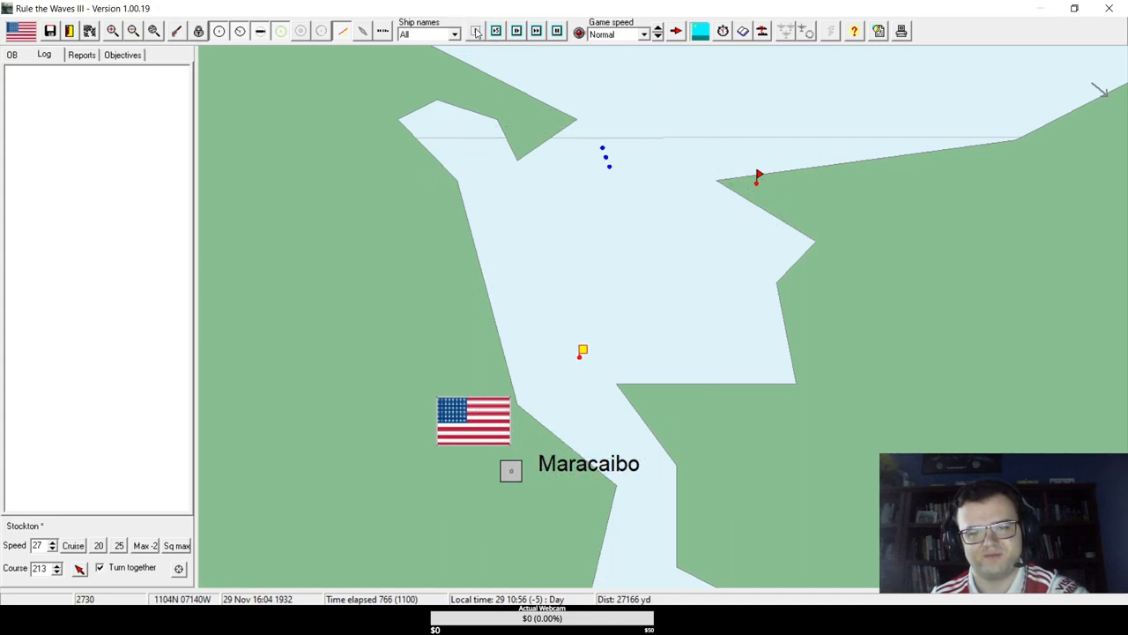
pyautogui.click(496, 31)
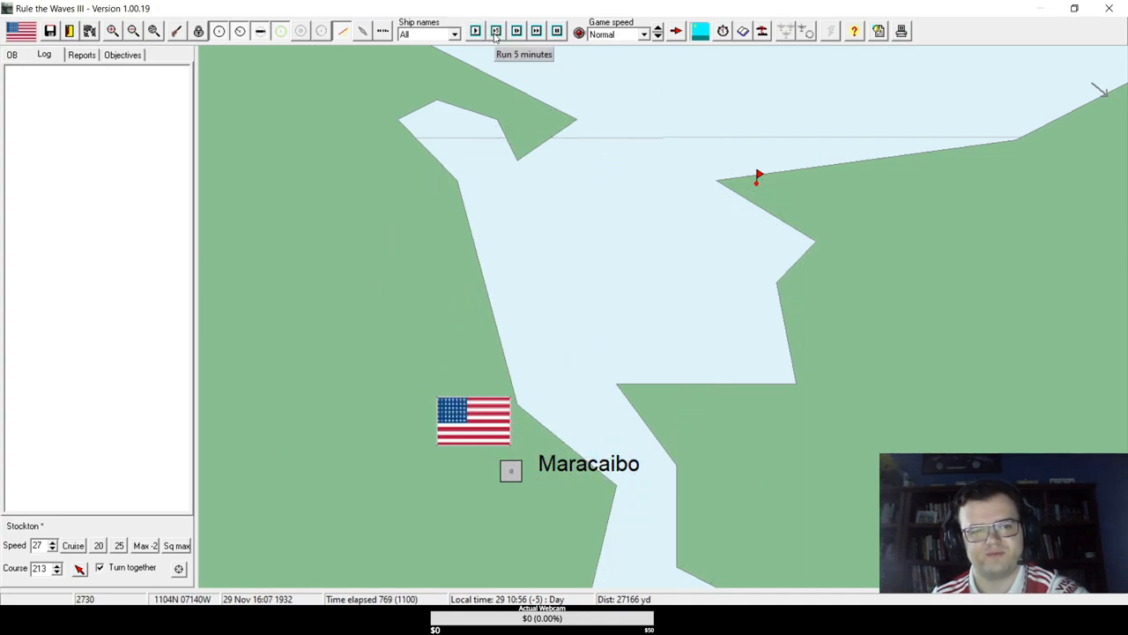
pyautogui.click(495, 32)
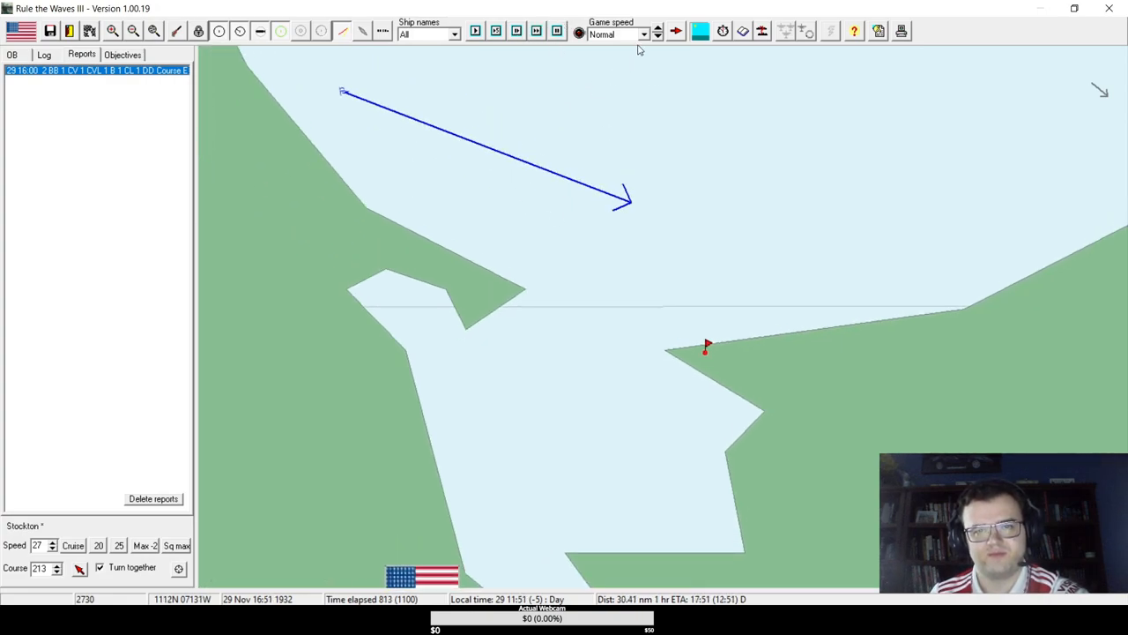
# - Raise game speed to Faster and run the battle until the scenario results appear
pyautogui.click(657, 32)
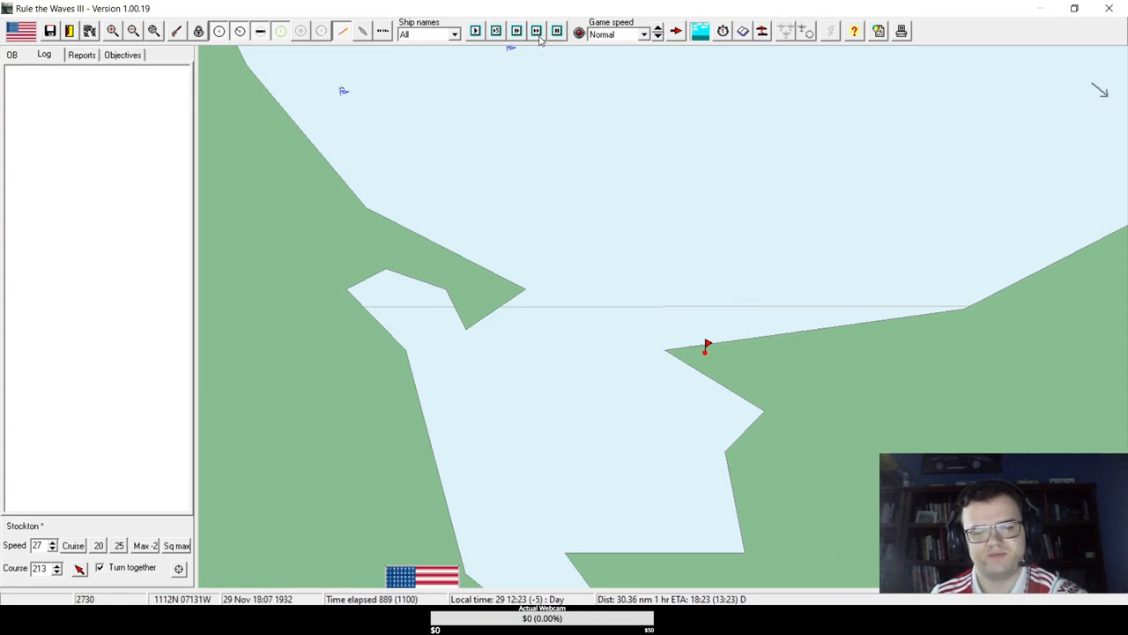
pyautogui.click(656, 29)
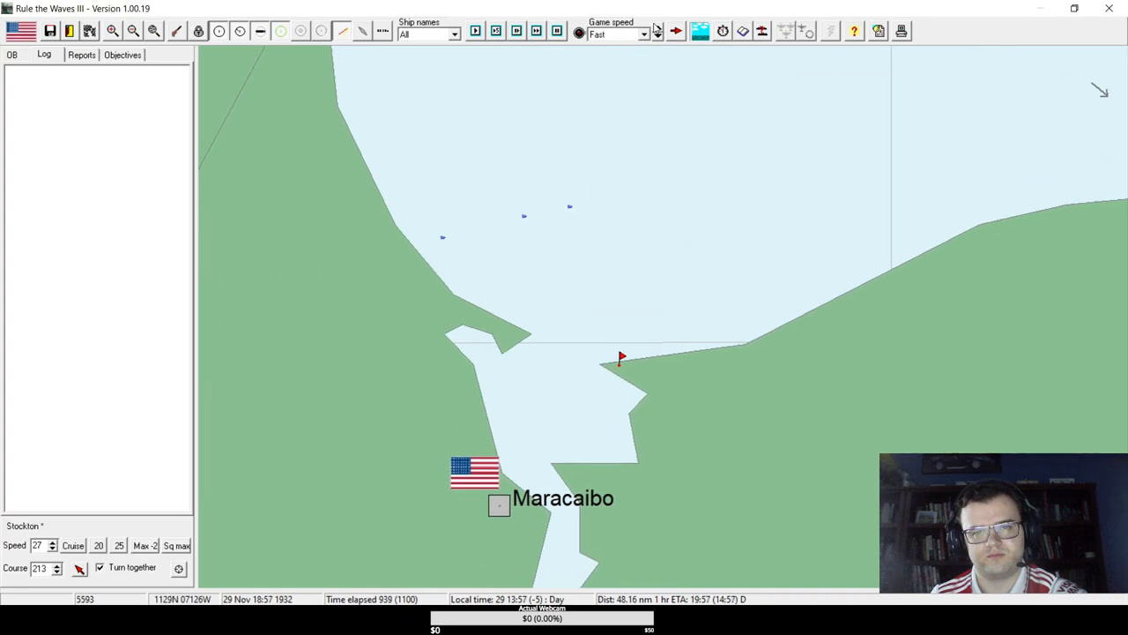
pyautogui.click(655, 28)
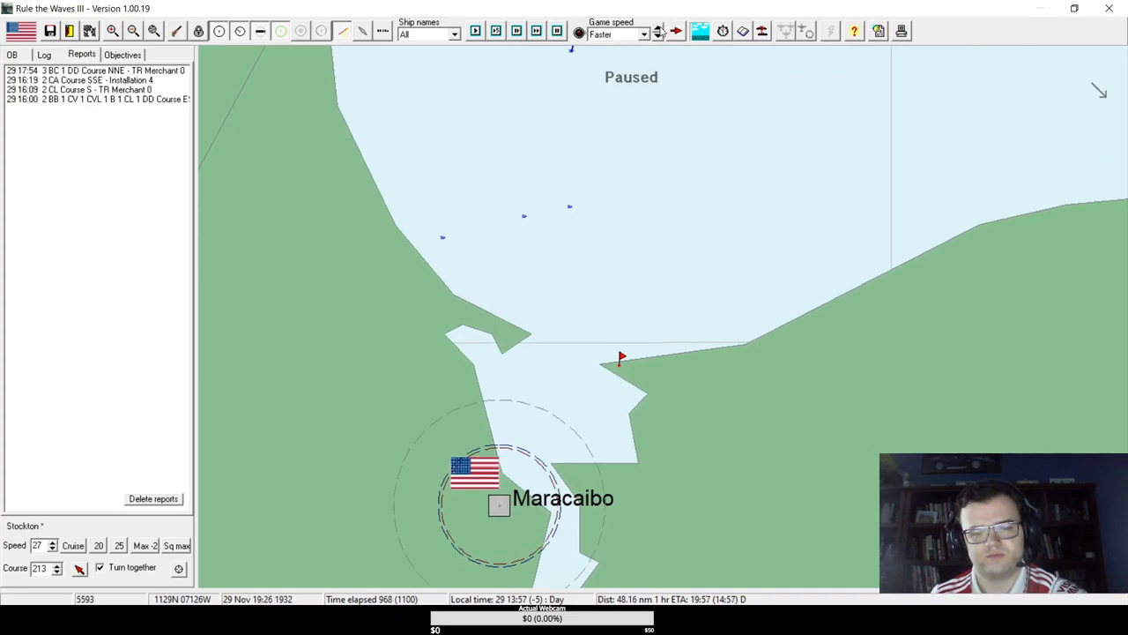
pyautogui.click(476, 32)
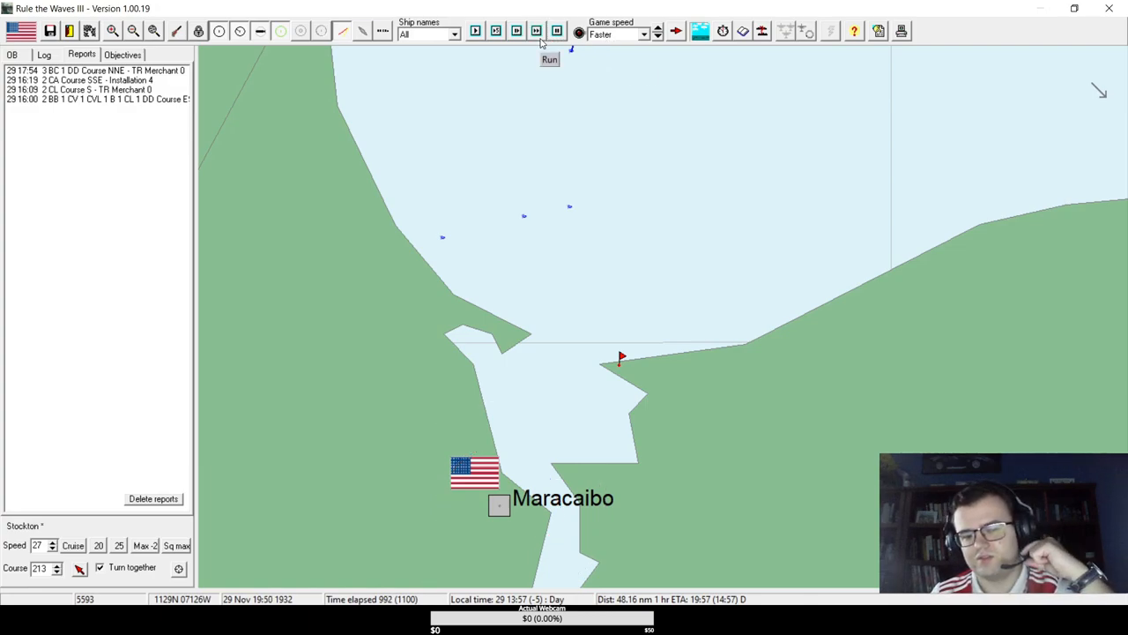
pyautogui.click(550, 60)
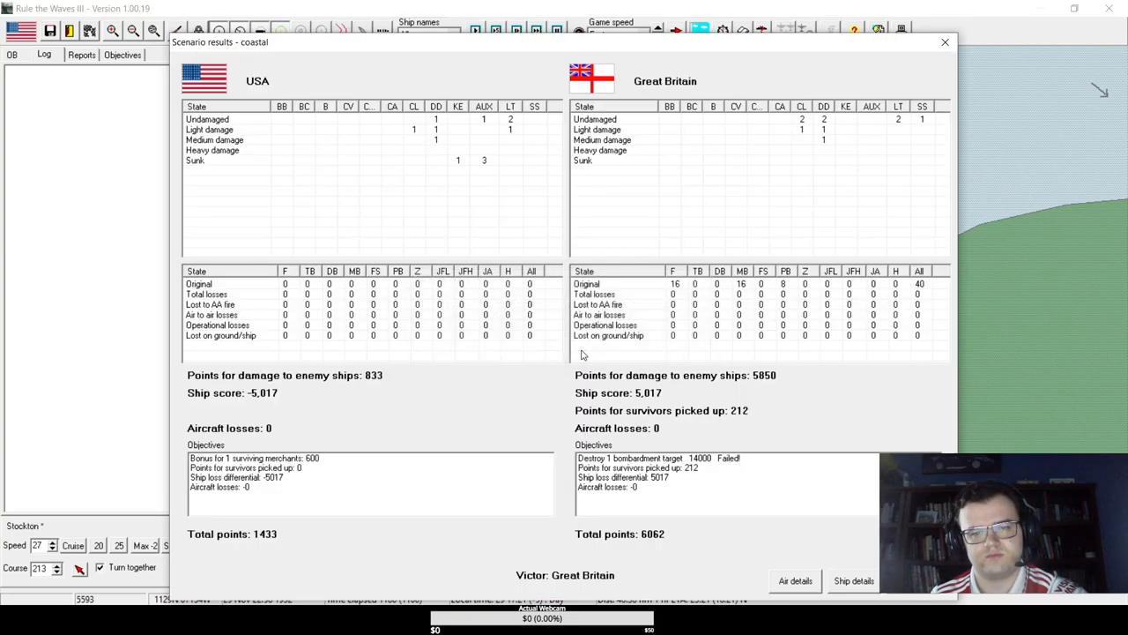
pyautogui.moveTo(457, 123)
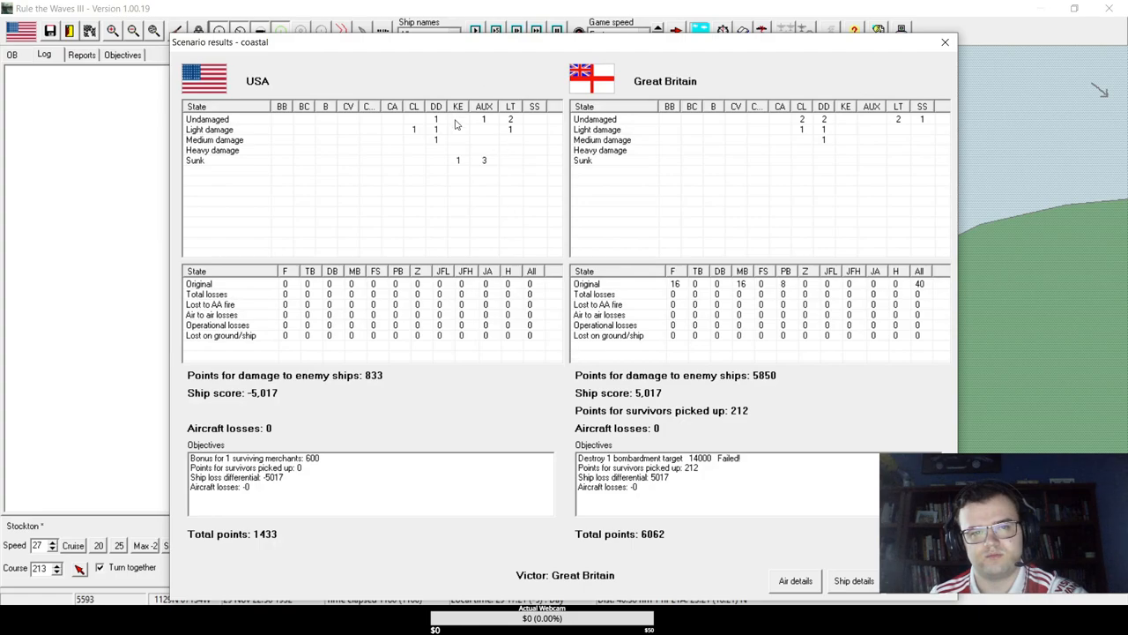
pyautogui.moveTo(504, 179)
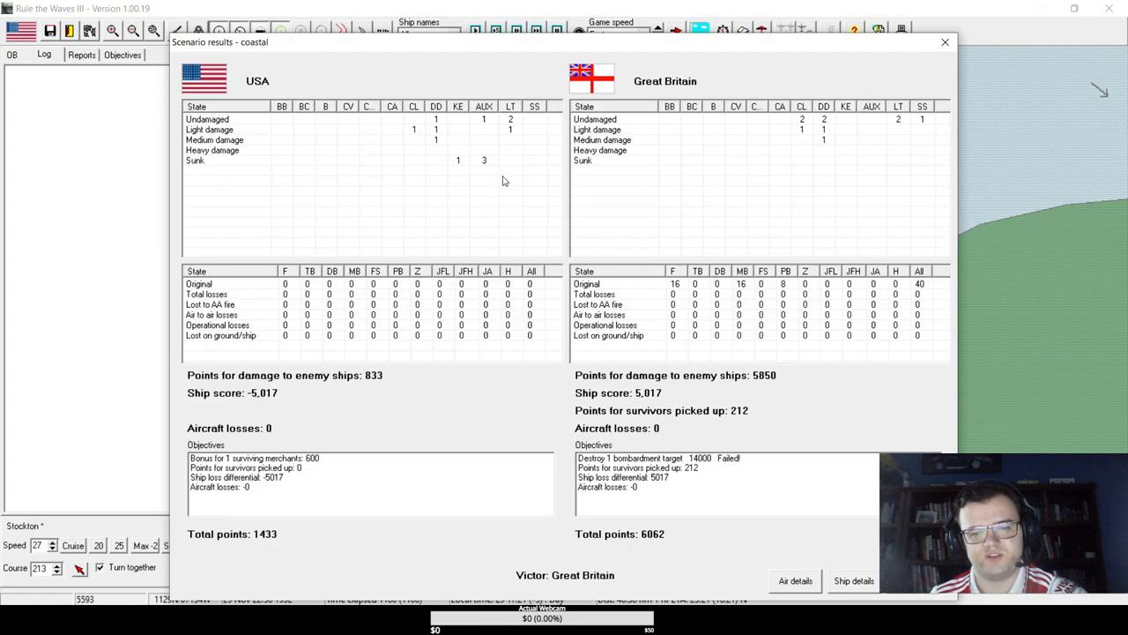
# - Close the scenario results and acknowledge the new crew training notice
pyautogui.click(945, 42)
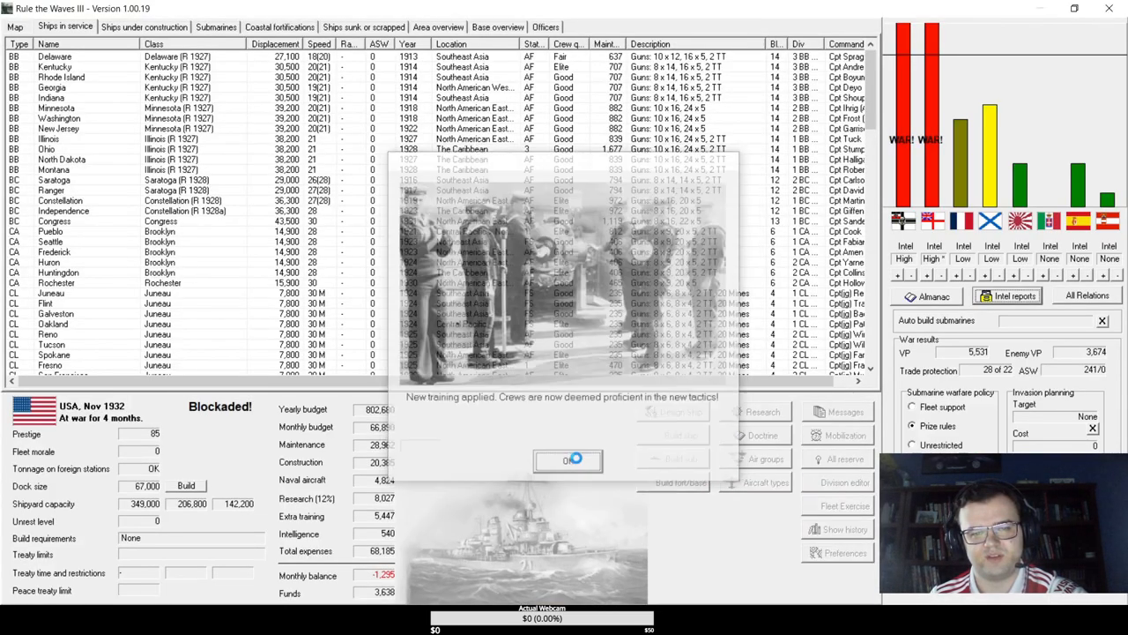
pyautogui.click(567, 460)
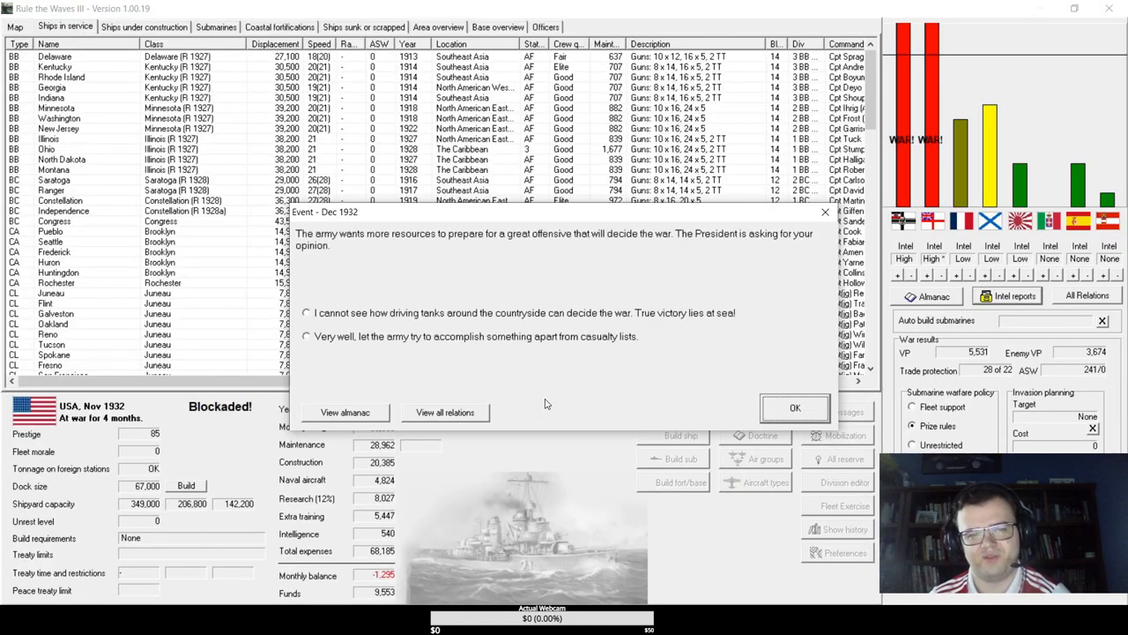
pyautogui.moveTo(490, 321)
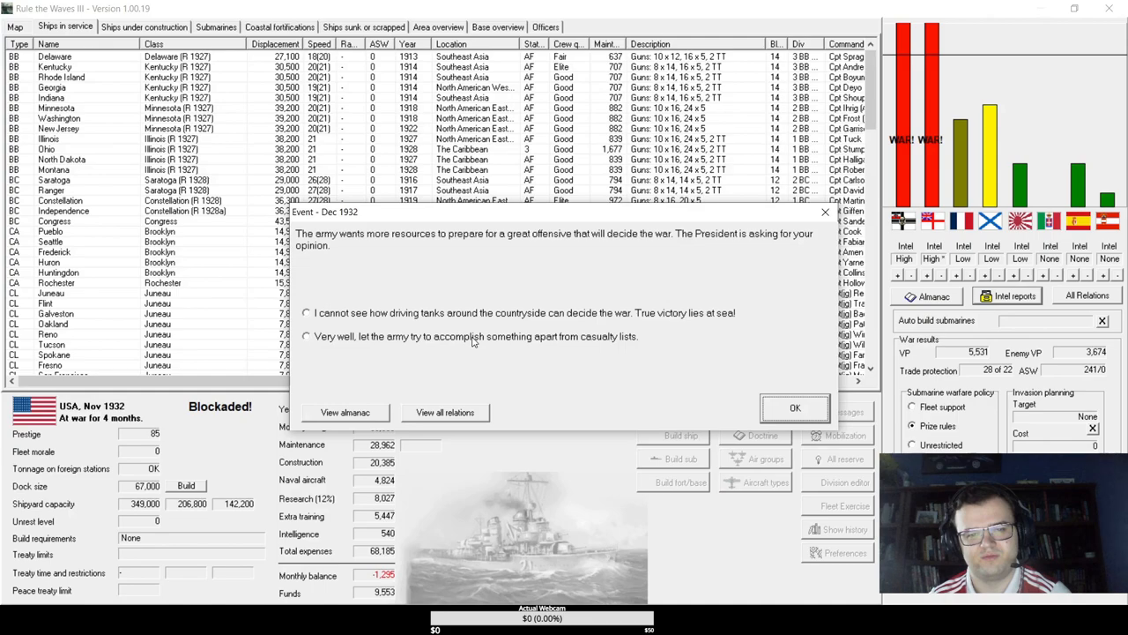
# - Refuse the Army's request for offensive resources and confirm the decision
pyautogui.click(307, 334)
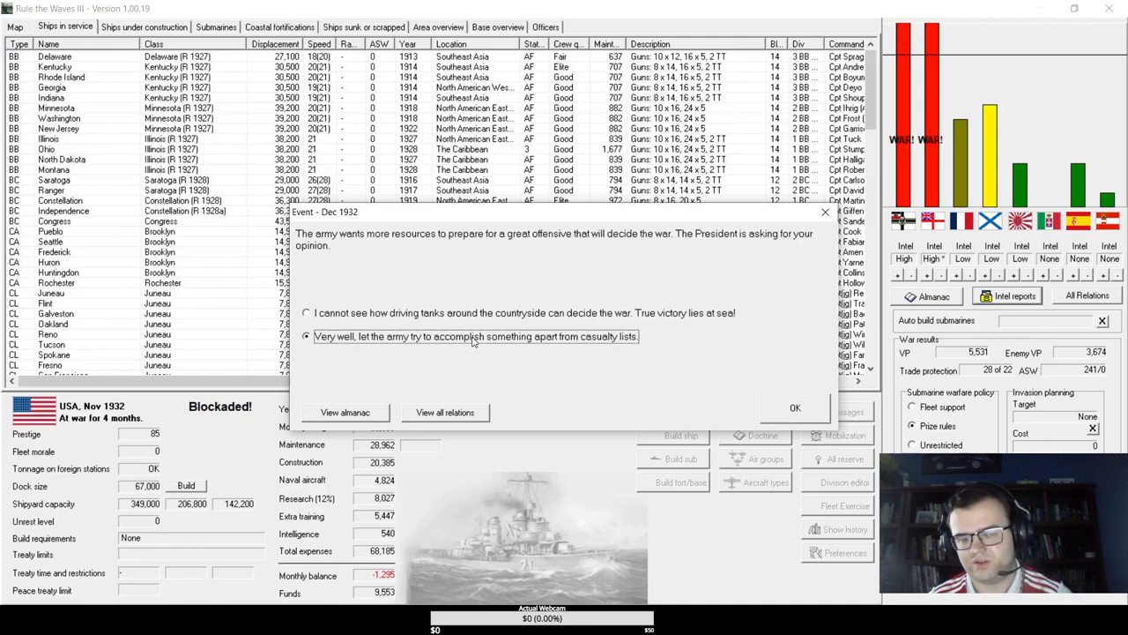
pyautogui.click(307, 314)
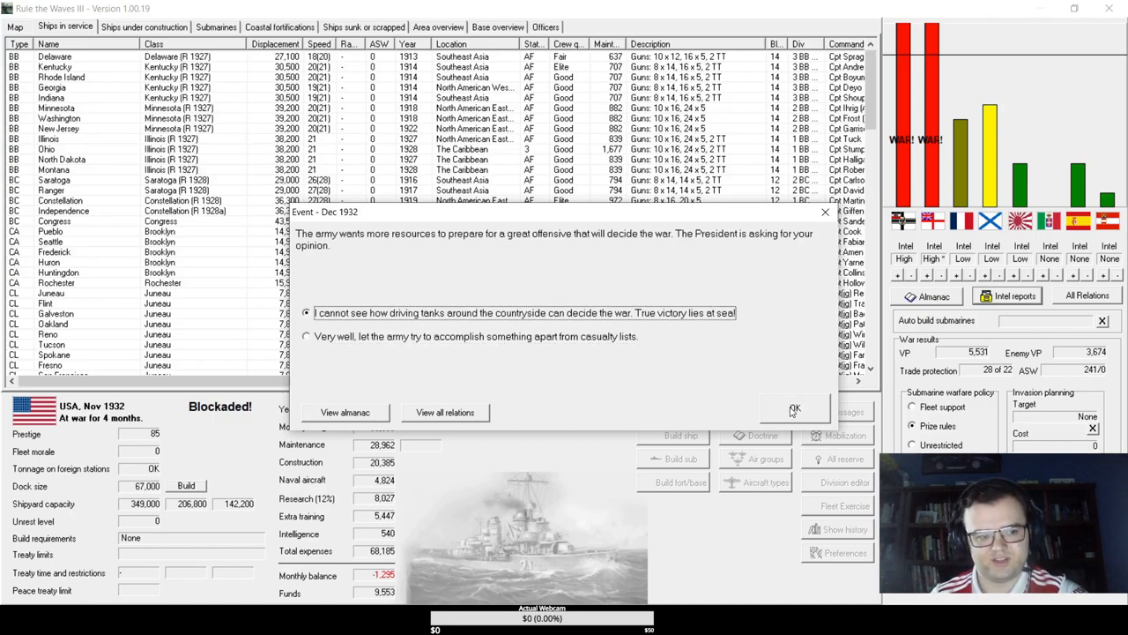
pyautogui.click(793, 409)
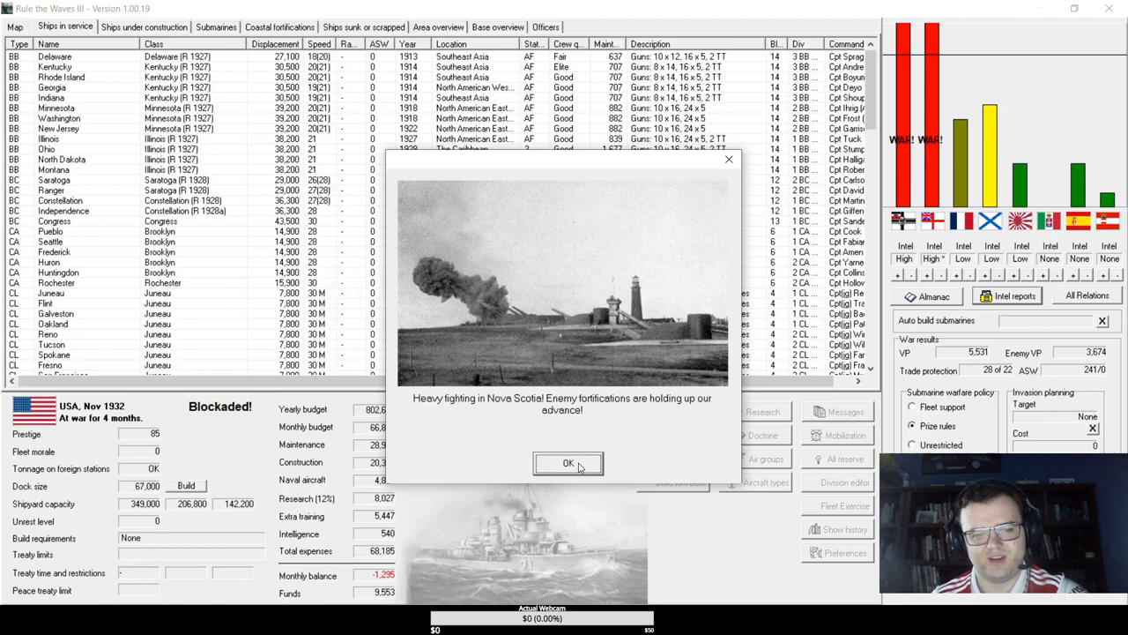
# - Dismiss the Nova Scotia, Samoa and S-4 news, the trade warfare summary and the DD hull notice
pyautogui.click(567, 463)
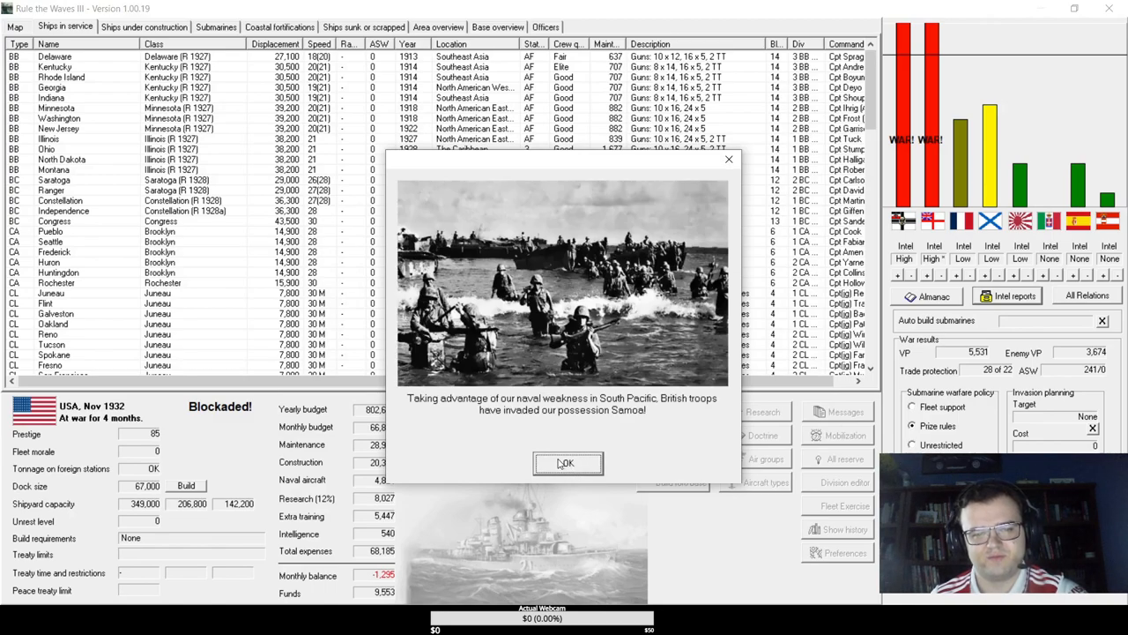
pyautogui.click(568, 462)
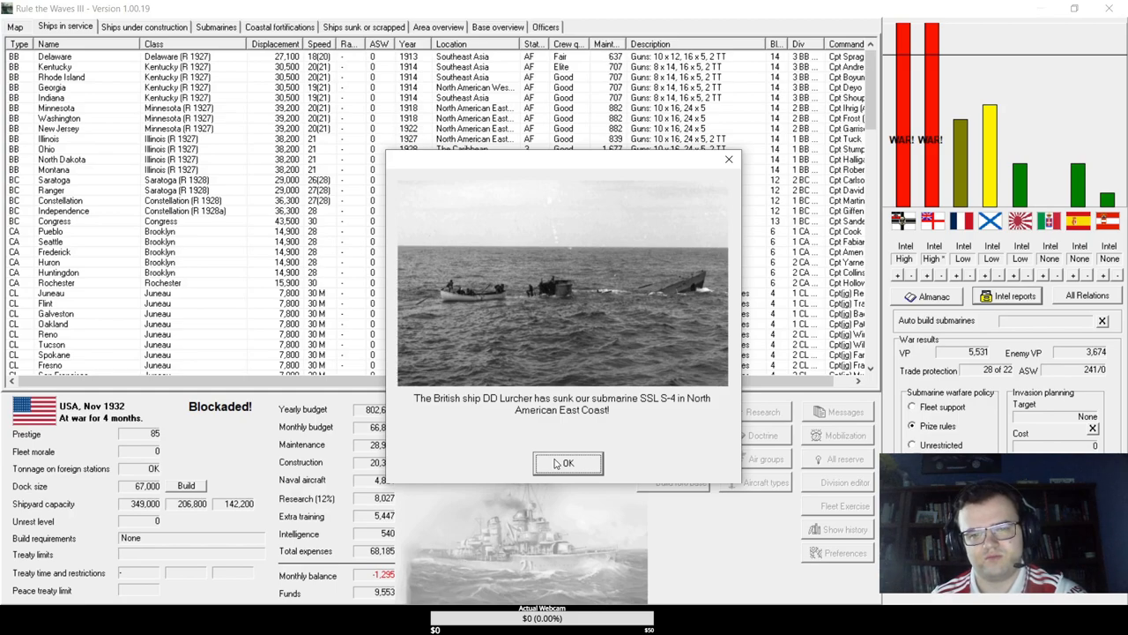
pyautogui.click(567, 462)
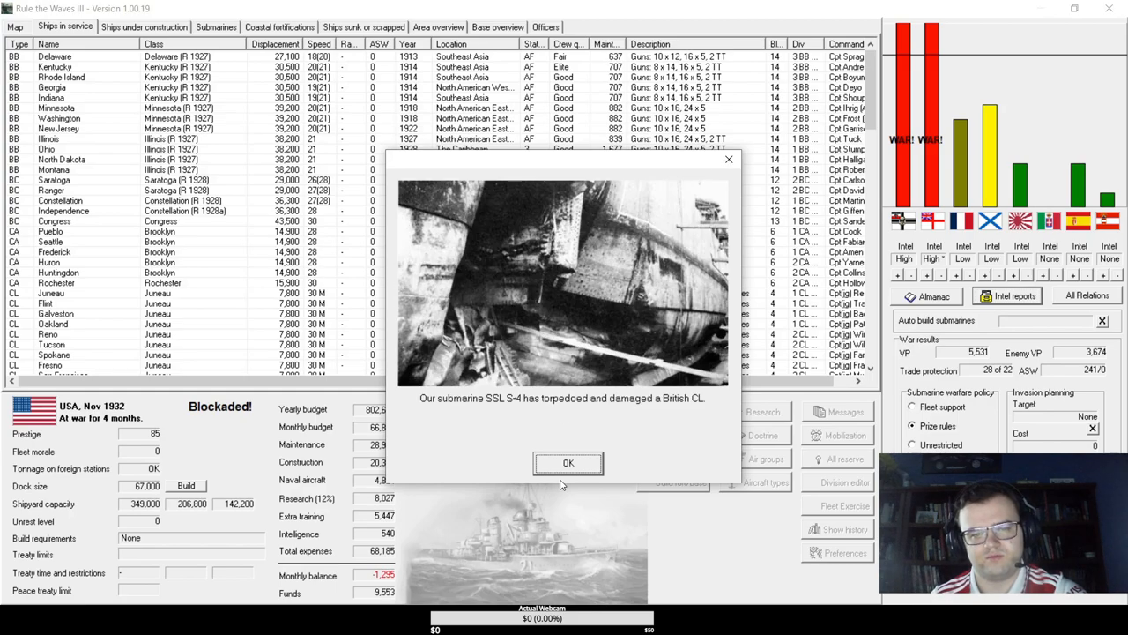
pyautogui.click(568, 462)
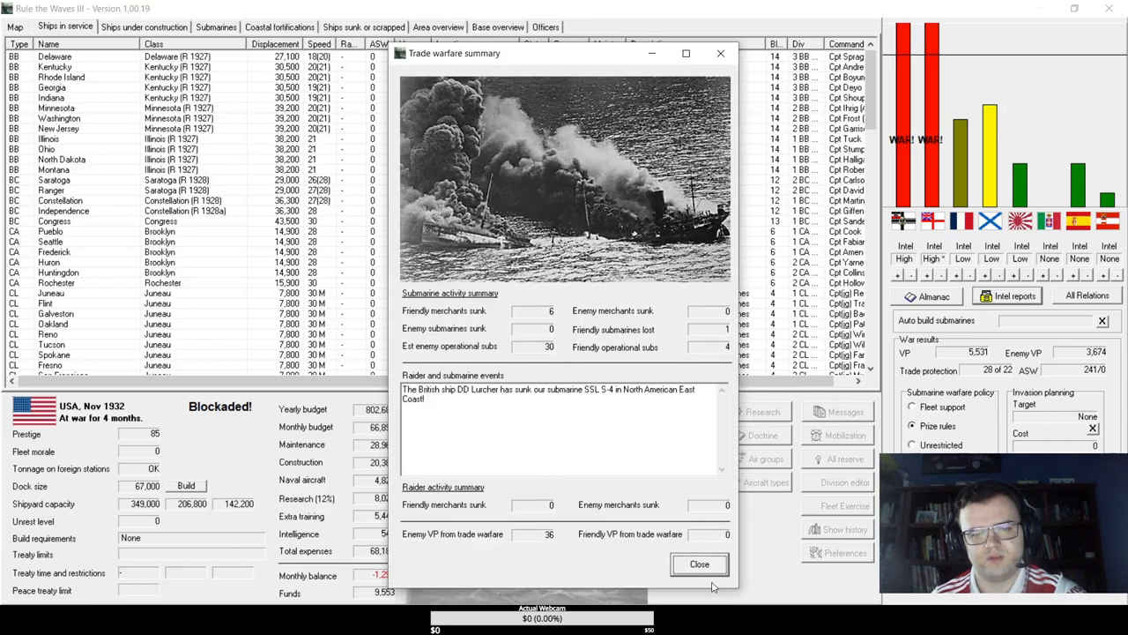
pyautogui.click(698, 564)
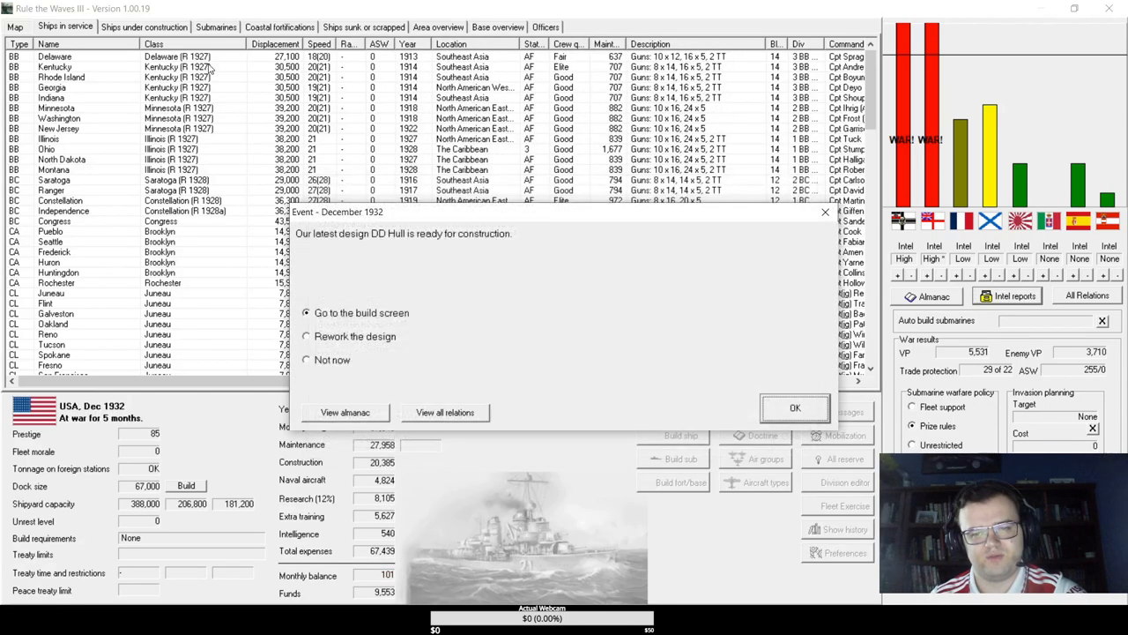
pyautogui.moveTo(632, 427)
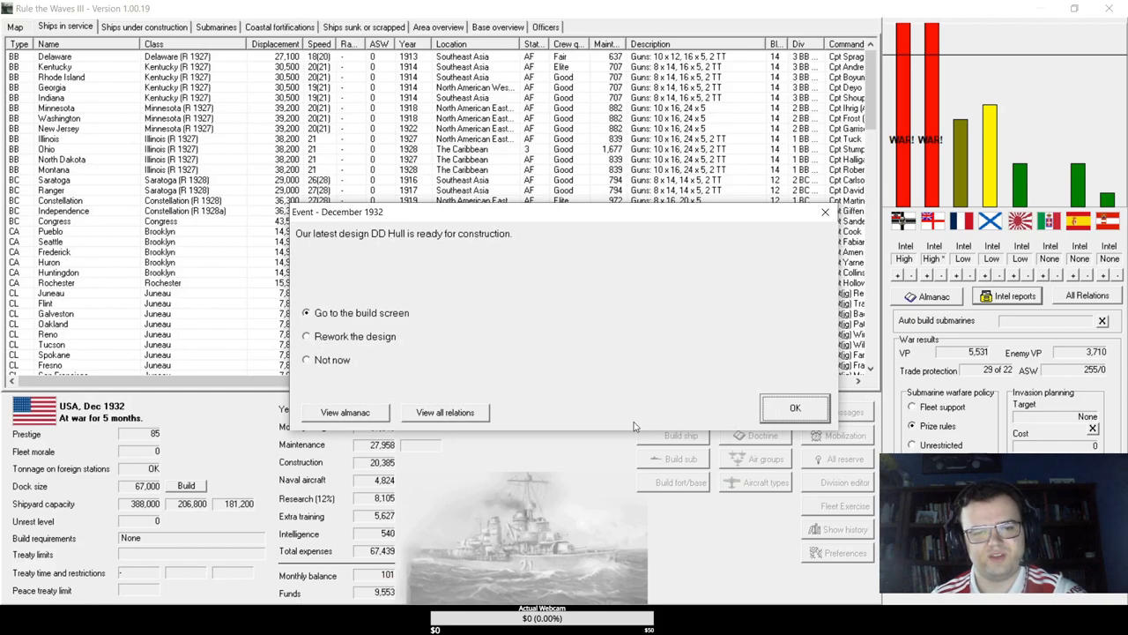
pyautogui.click(793, 407)
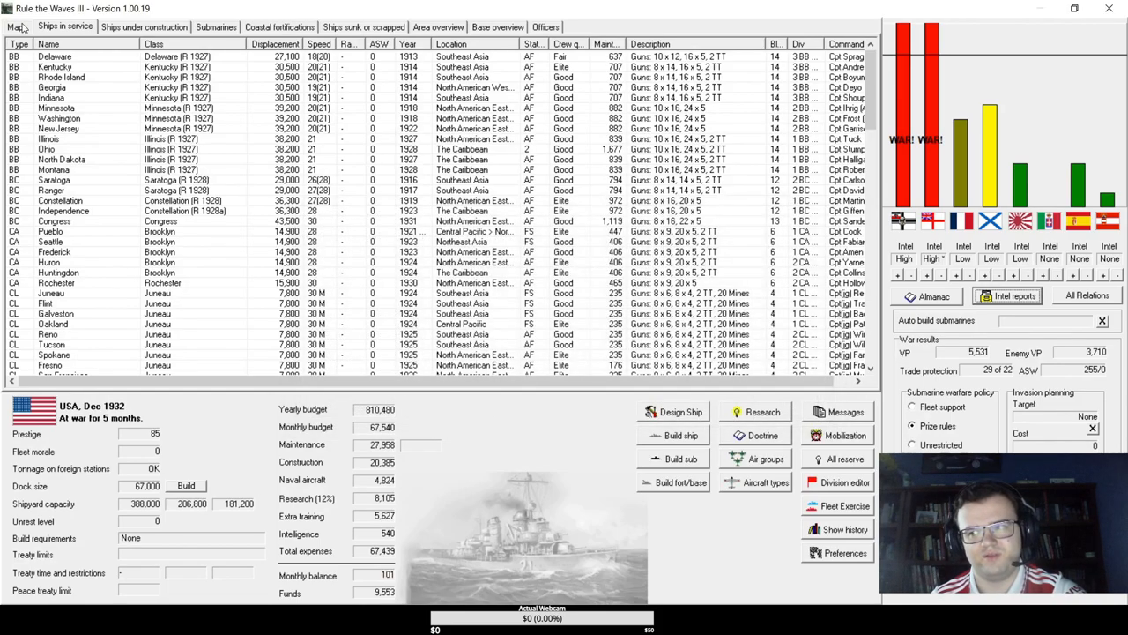
# - On the world map, set Britain's Kwang-Chou-Wan as the planned invasion target
pyautogui.click(14, 26)
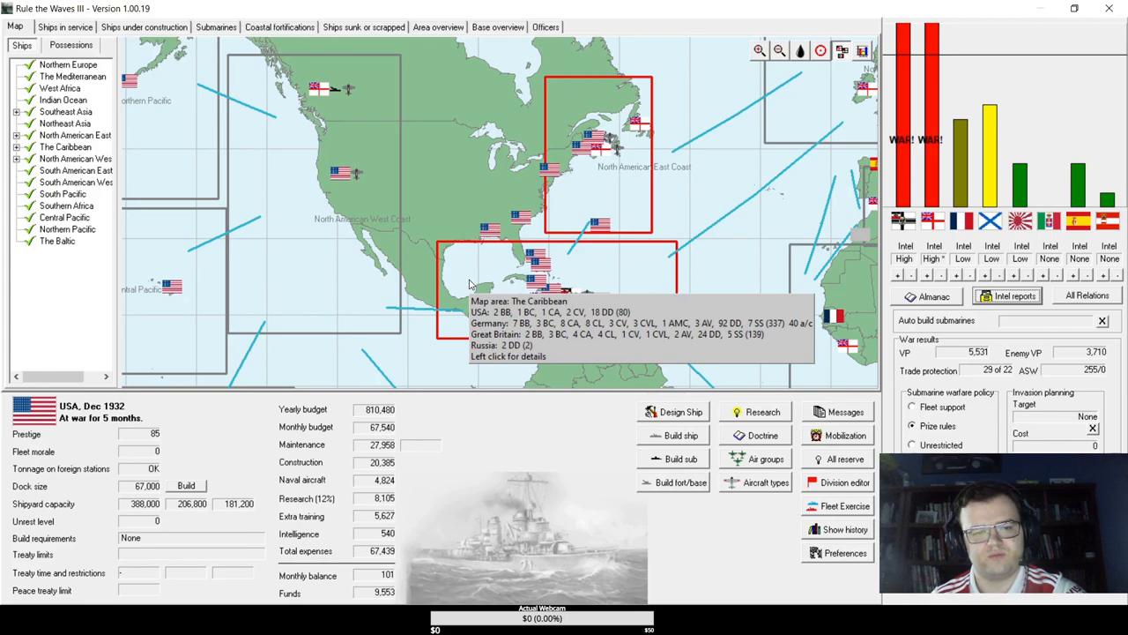
pyautogui.moveTo(603, 151)
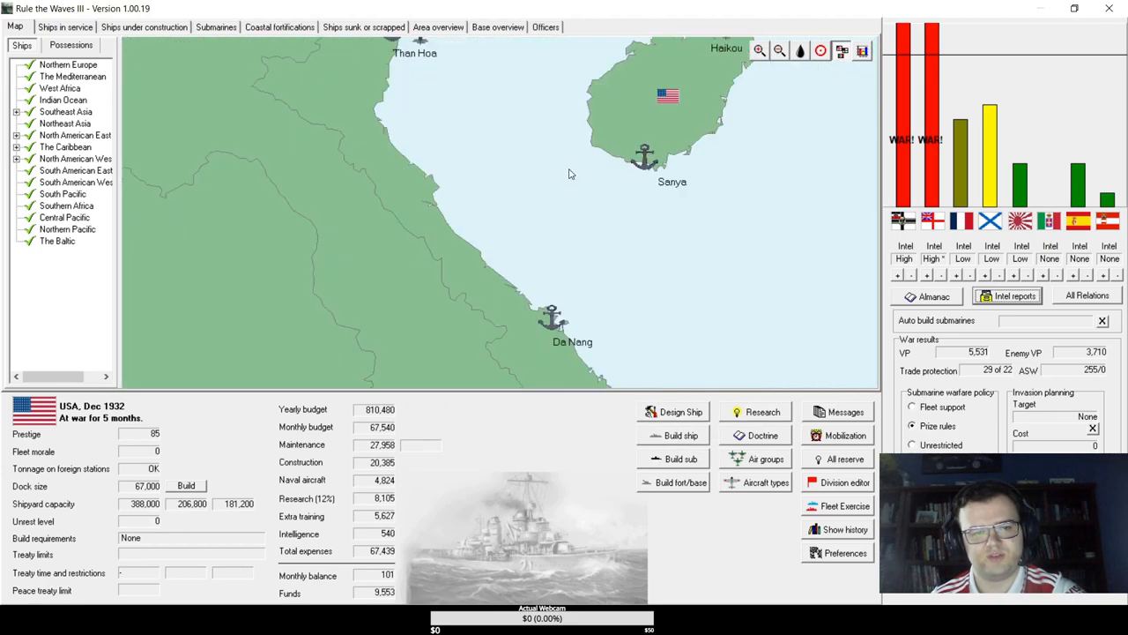
pyautogui.click(779, 49)
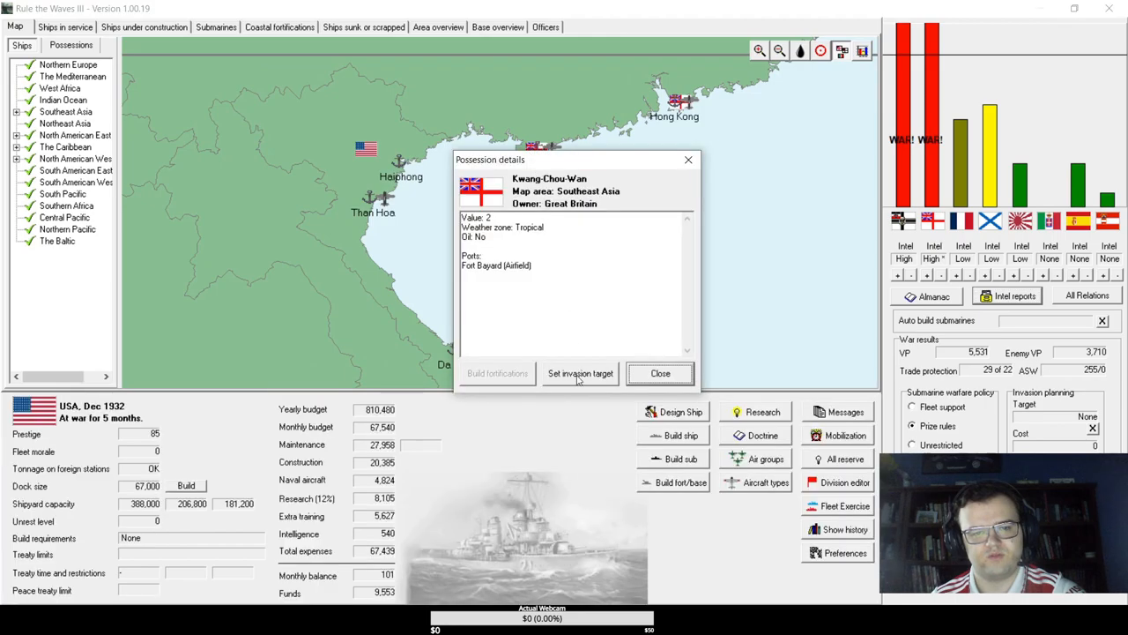
pyautogui.click(580, 374)
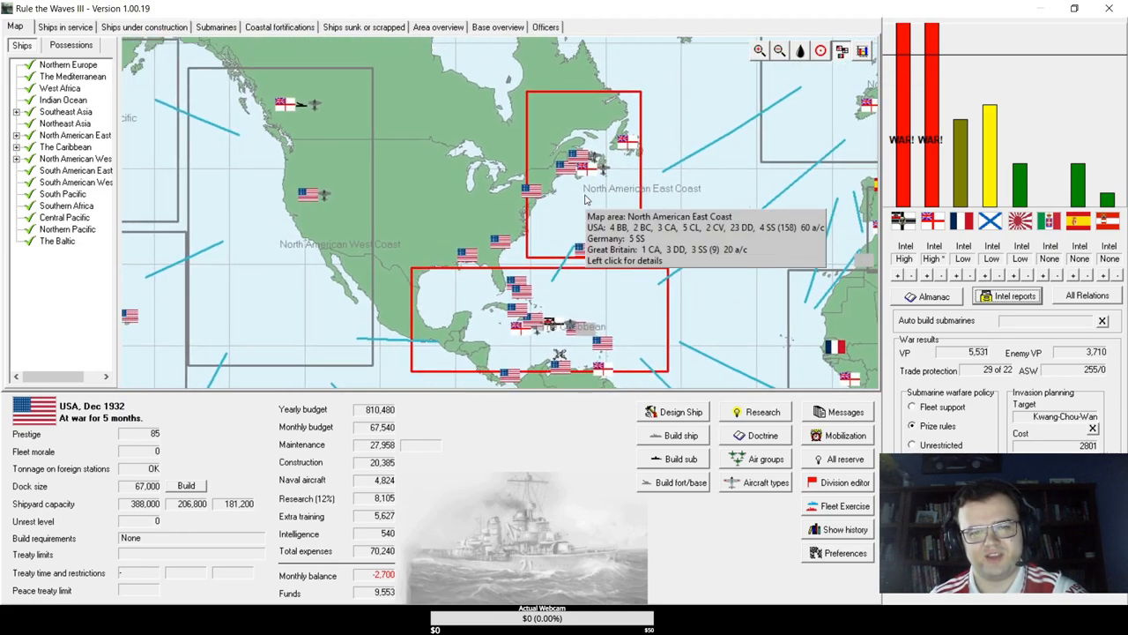
pyautogui.click(757, 49)
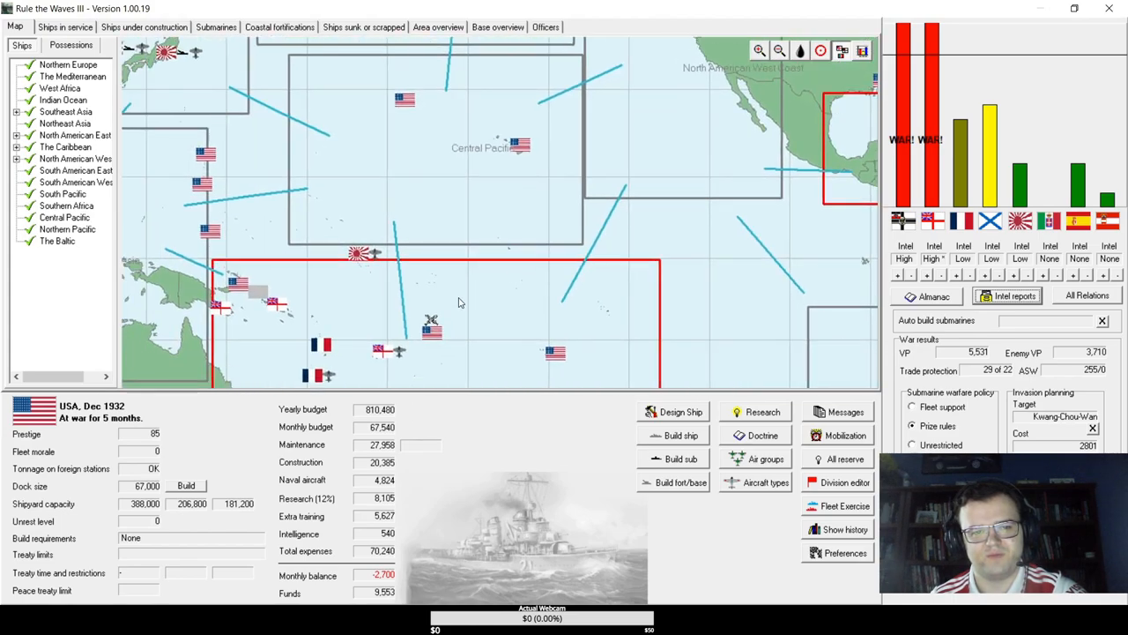
pyautogui.moveTo(459, 303)
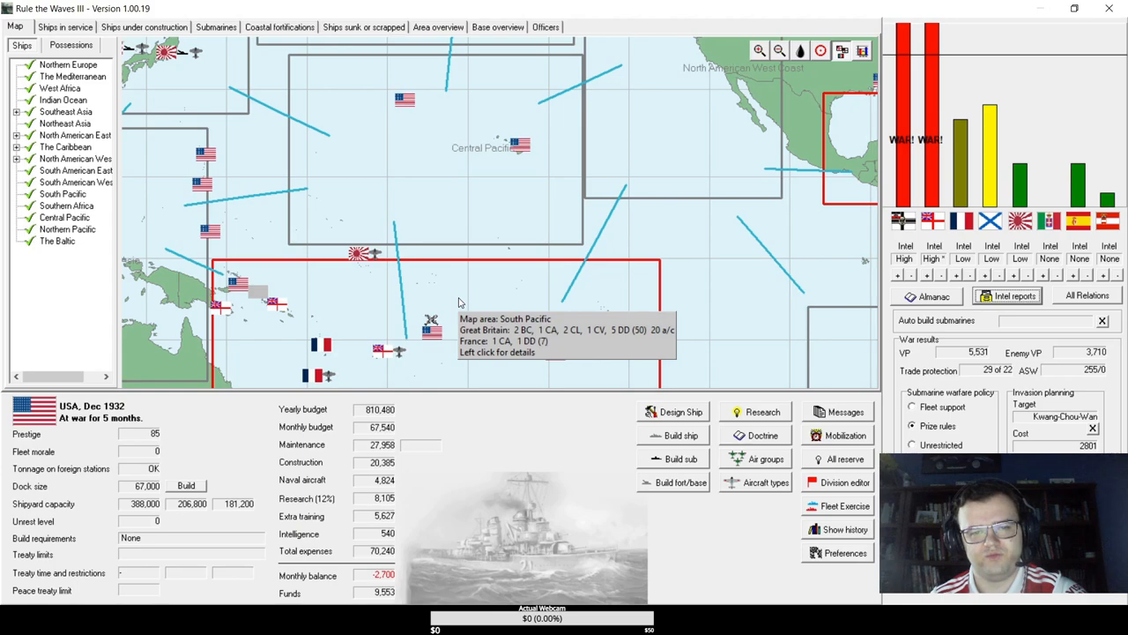
pyautogui.moveTo(370, 319)
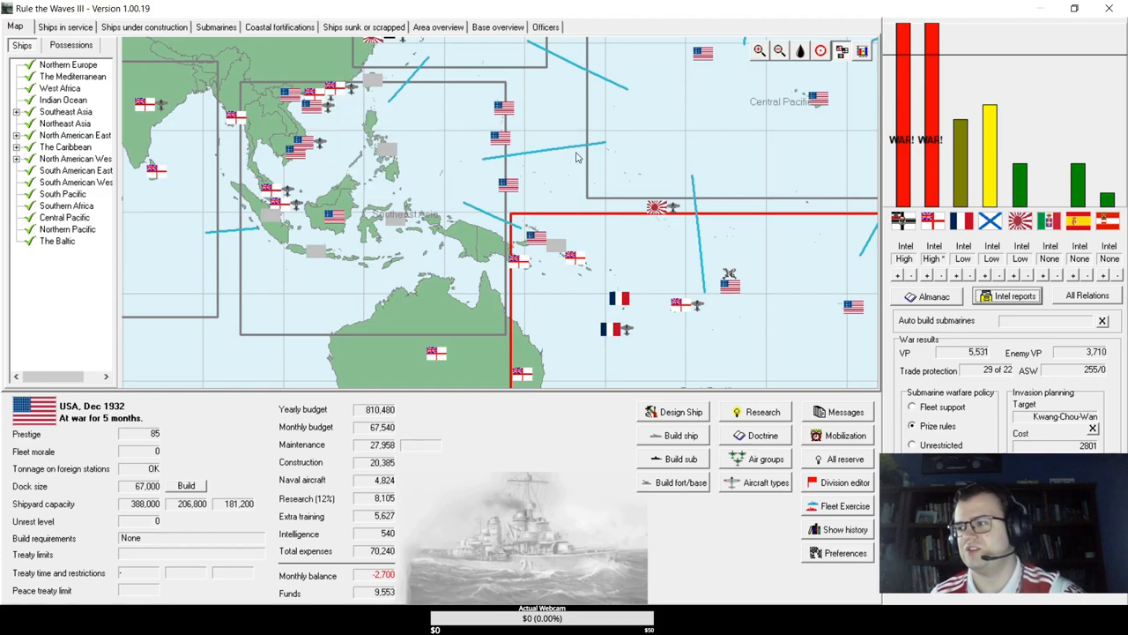
pyautogui.moveTo(674, 167)
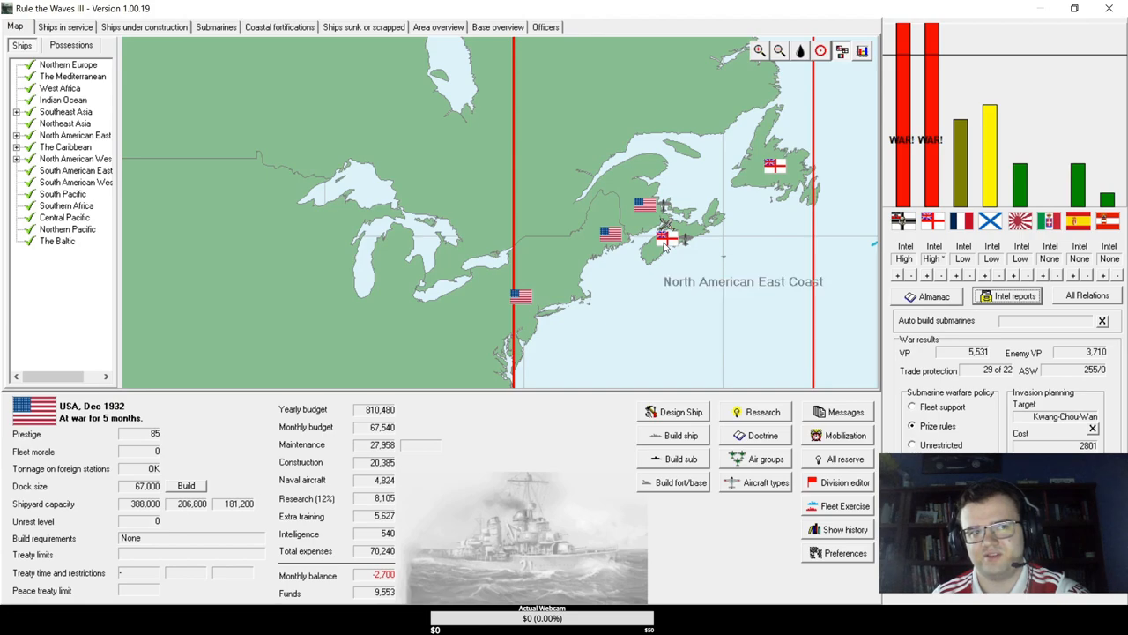
pyautogui.moveTo(494, 402)
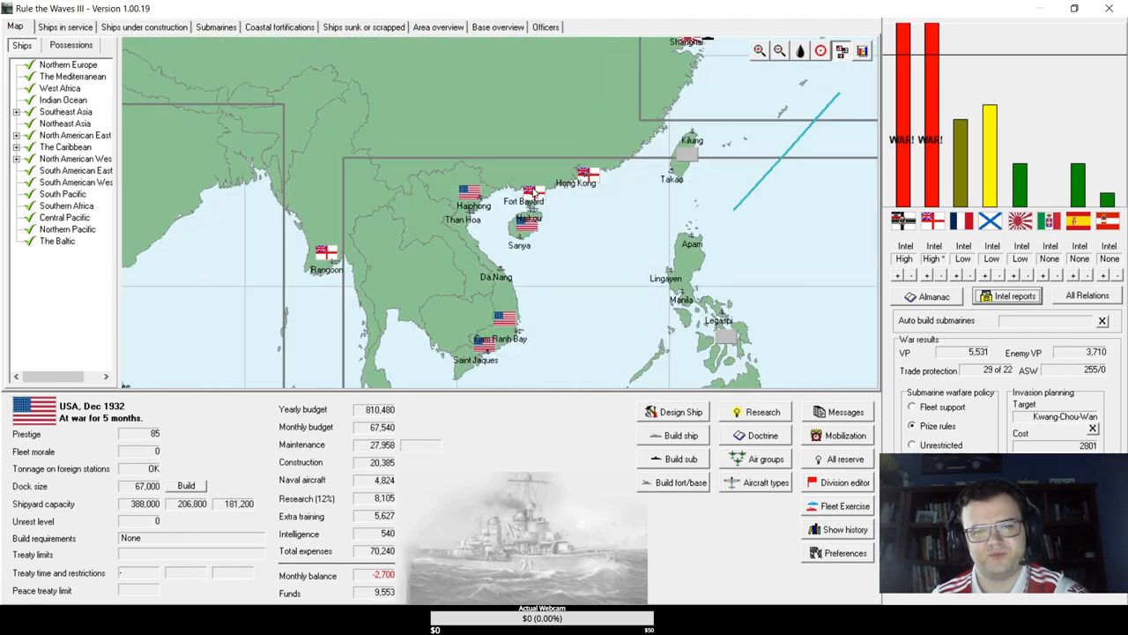
pyautogui.click(779, 49)
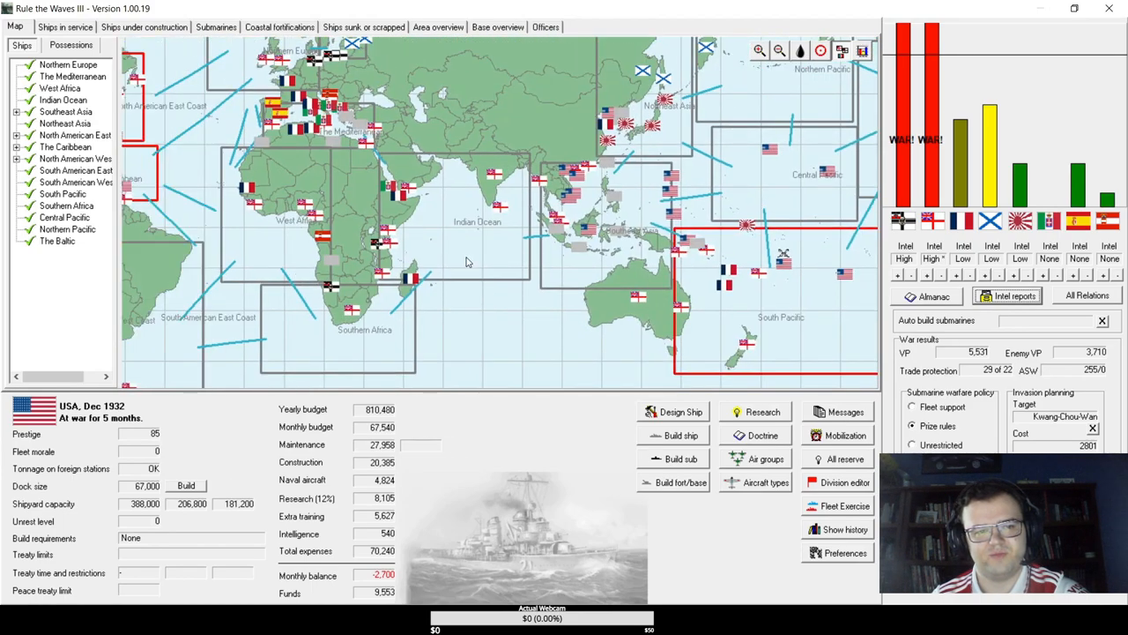
pyautogui.moveTo(396, 335)
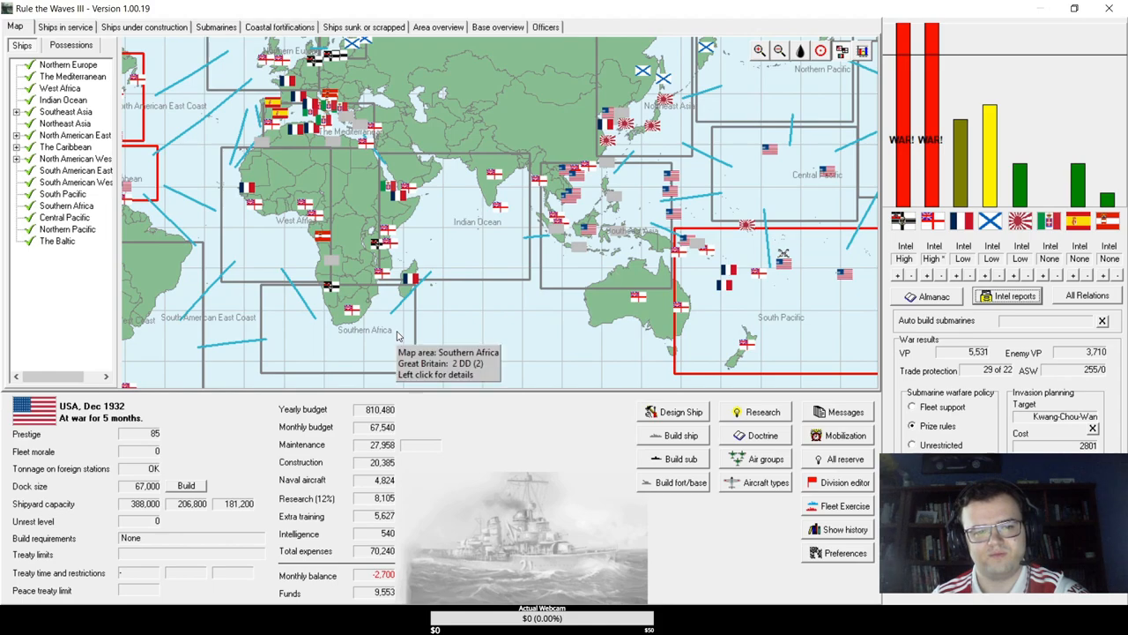
pyautogui.moveTo(273, 141)
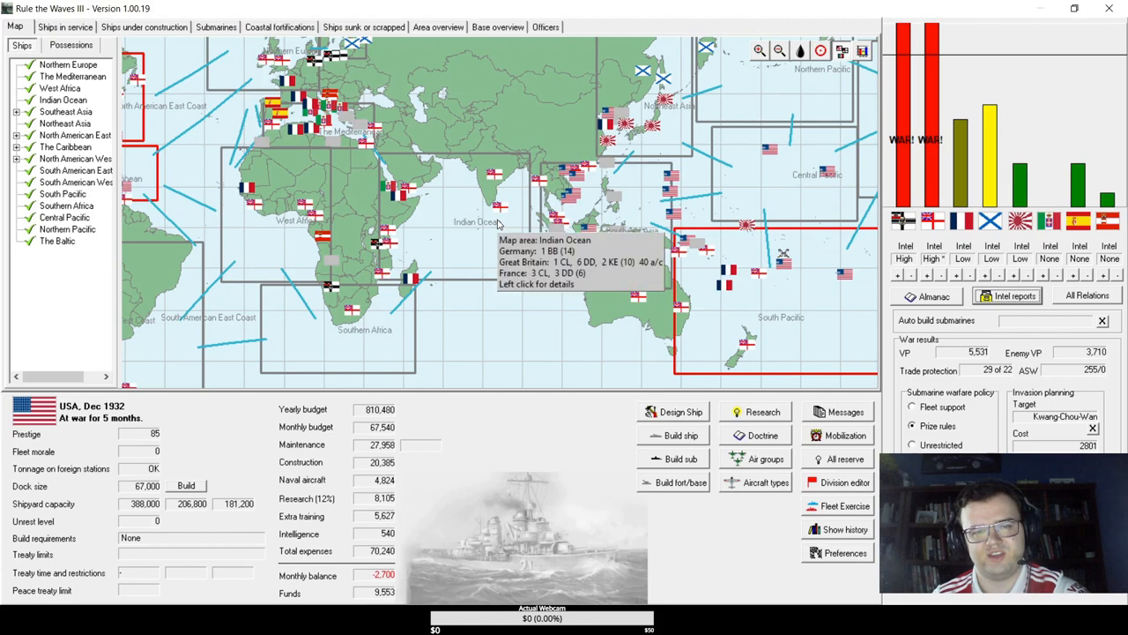
pyautogui.moveTo(236, 79)
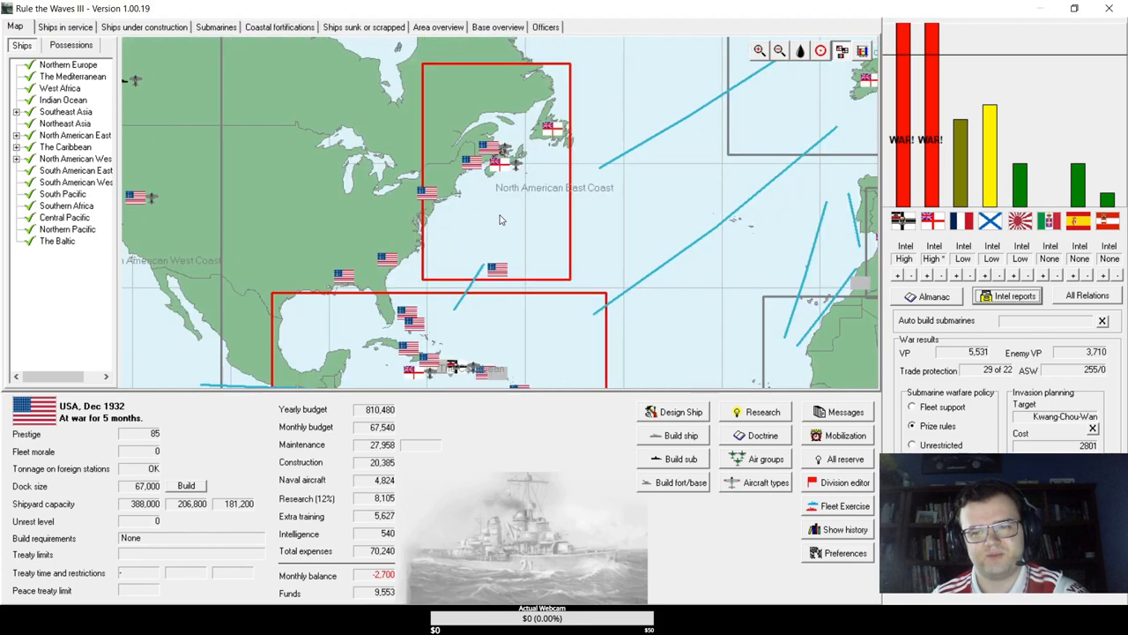
pyautogui.moveTo(501, 218)
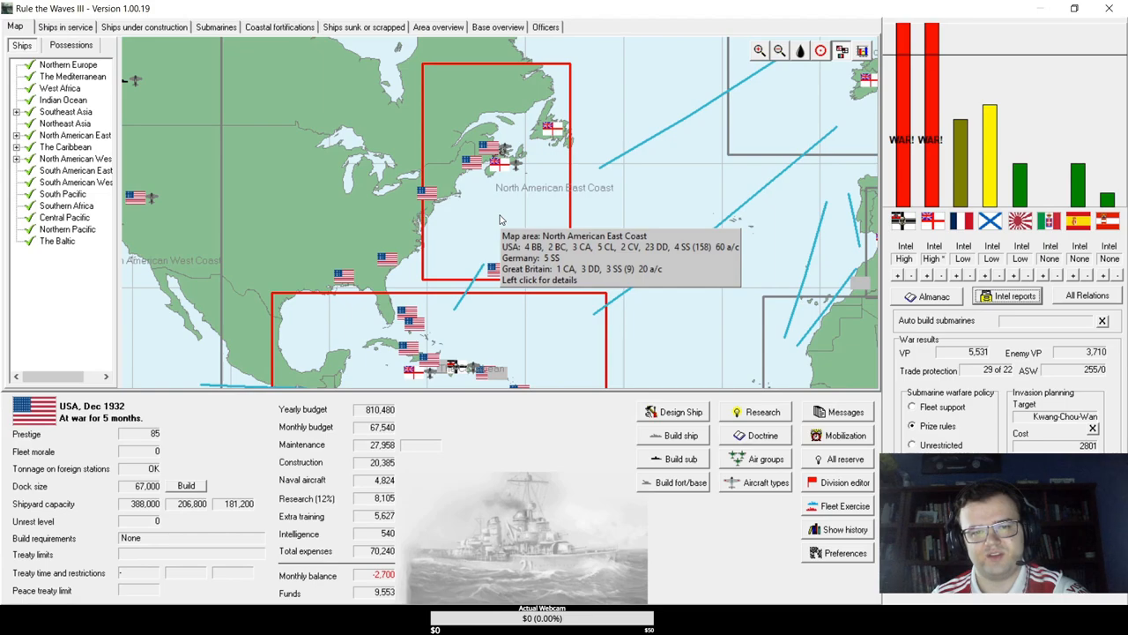
pyautogui.moveTo(497, 336)
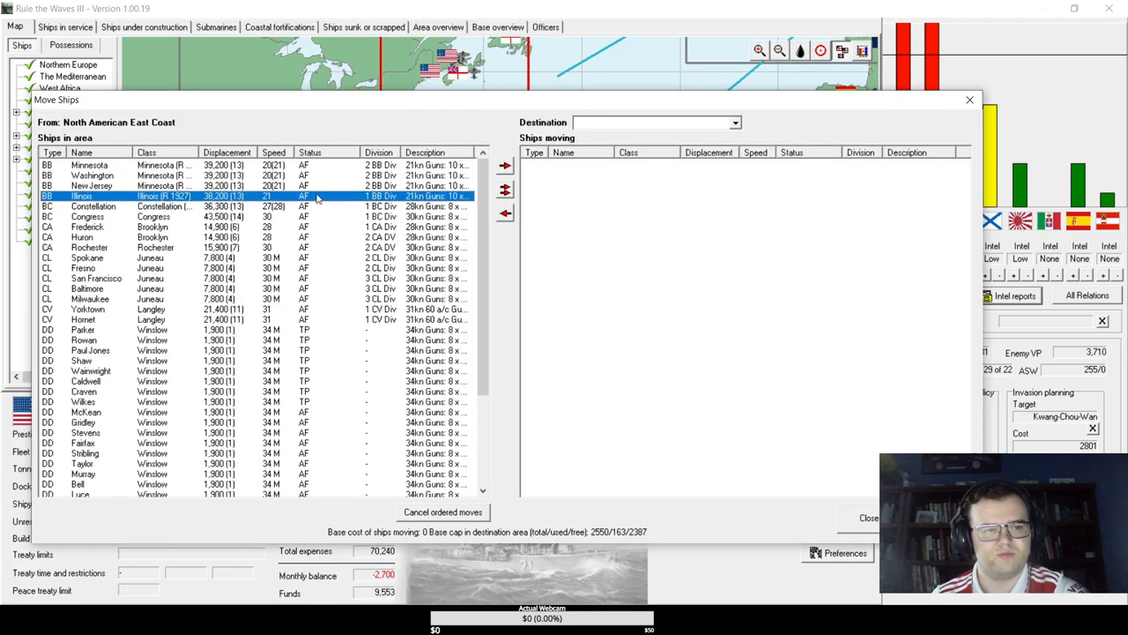
# - Add Illinois and the chosen East Coast cruisers to the ships moving list
pyautogui.click(504, 166)
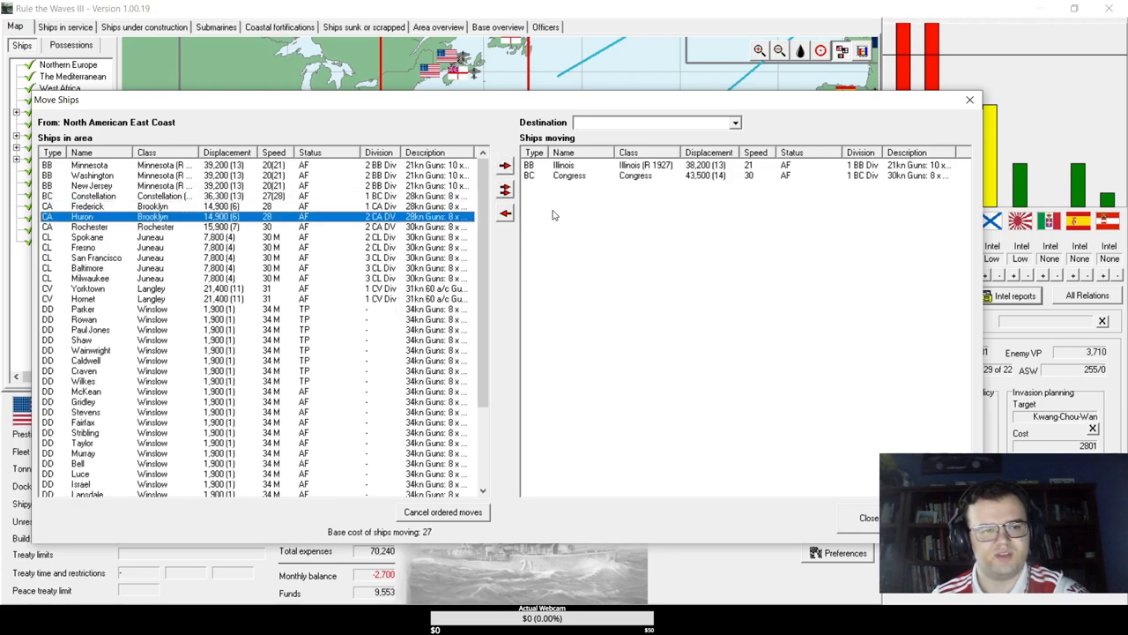
pyautogui.click(88, 225)
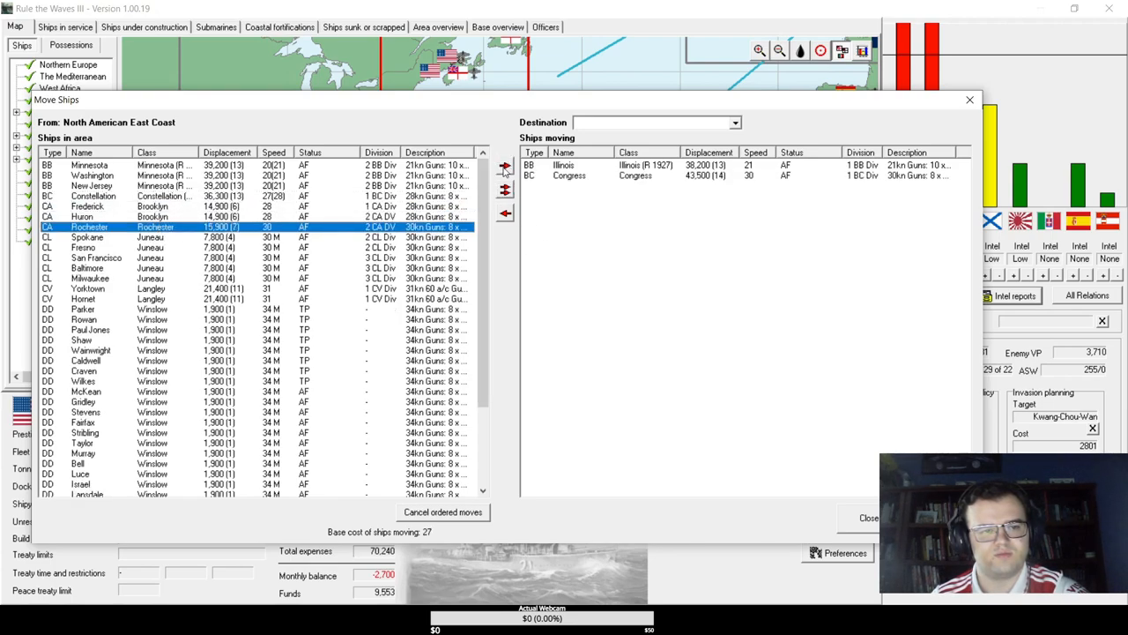
pyautogui.click(504, 165)
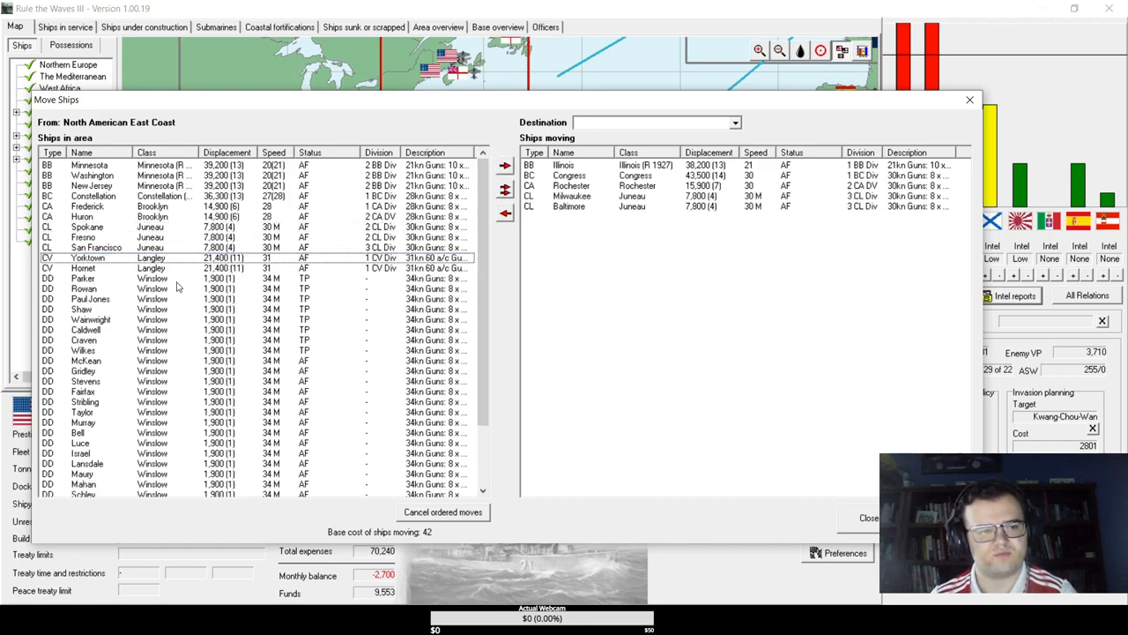
pyautogui.click(97, 247)
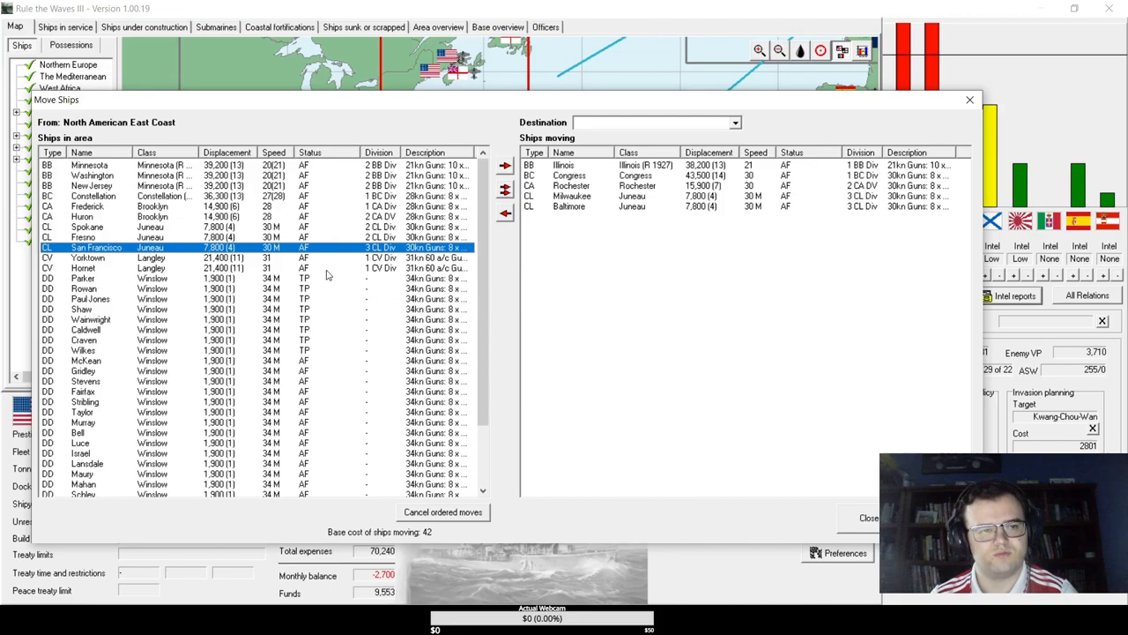
# - Close Move Ships and the East Coast details, then view the submarine roster
pyautogui.click(733, 124)
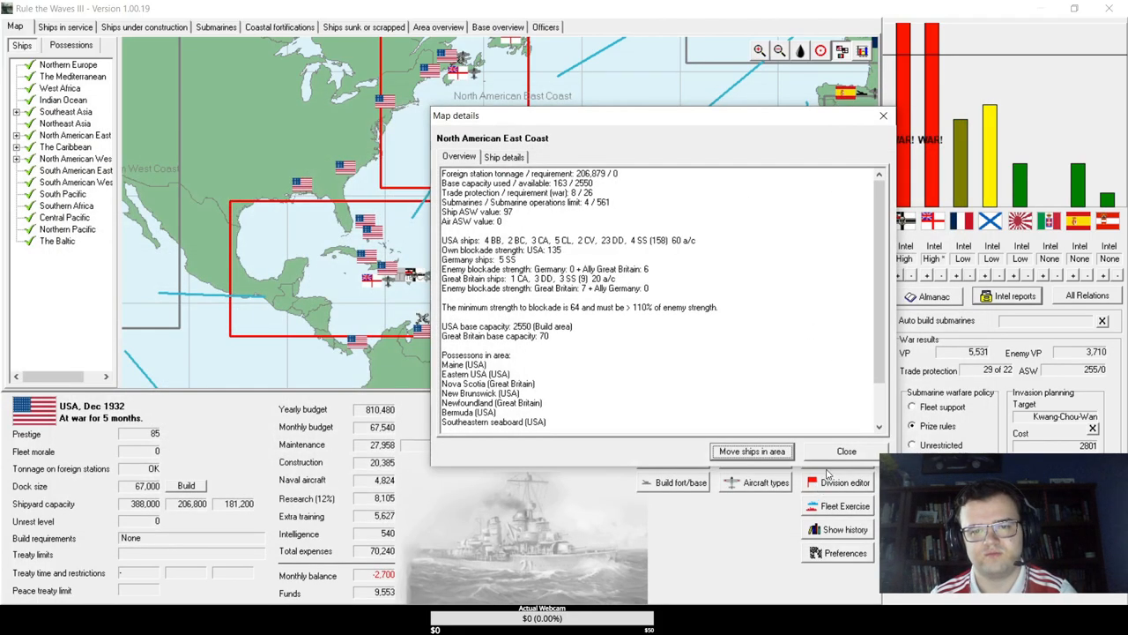
pyautogui.click(846, 451)
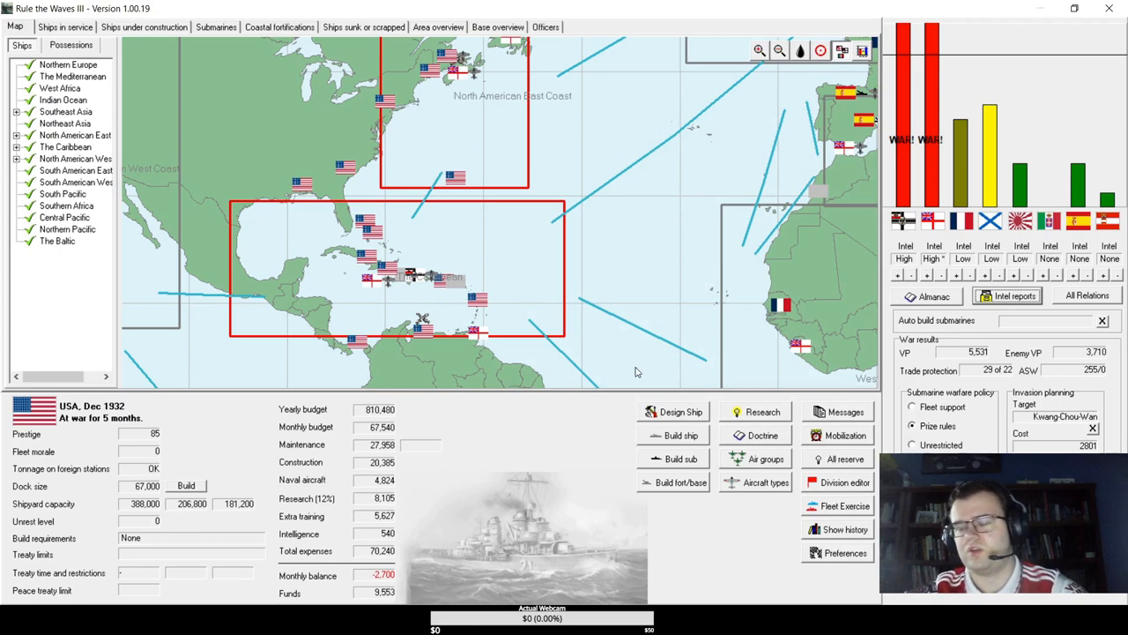
pyautogui.moveTo(432, 282)
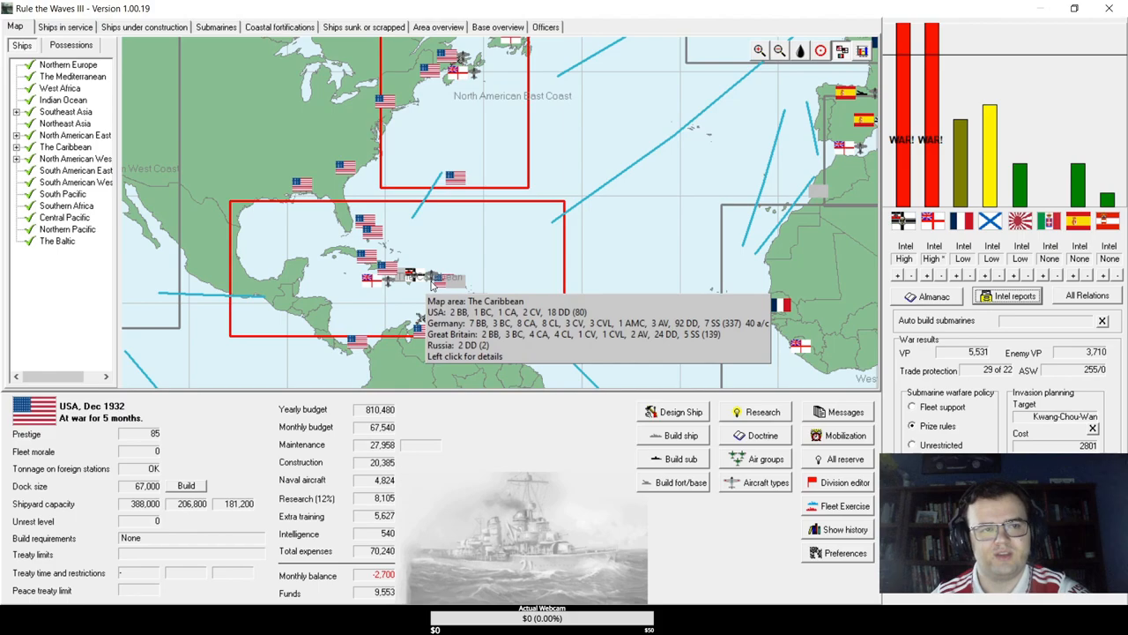
pyautogui.click(215, 27)
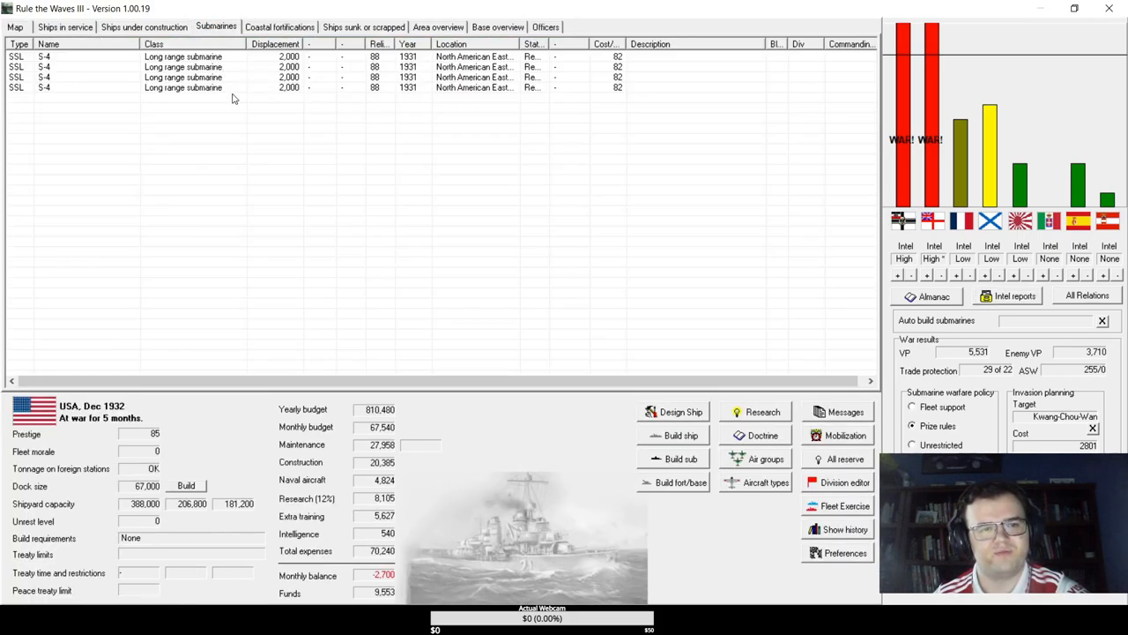
pyautogui.moveTo(247, 134)
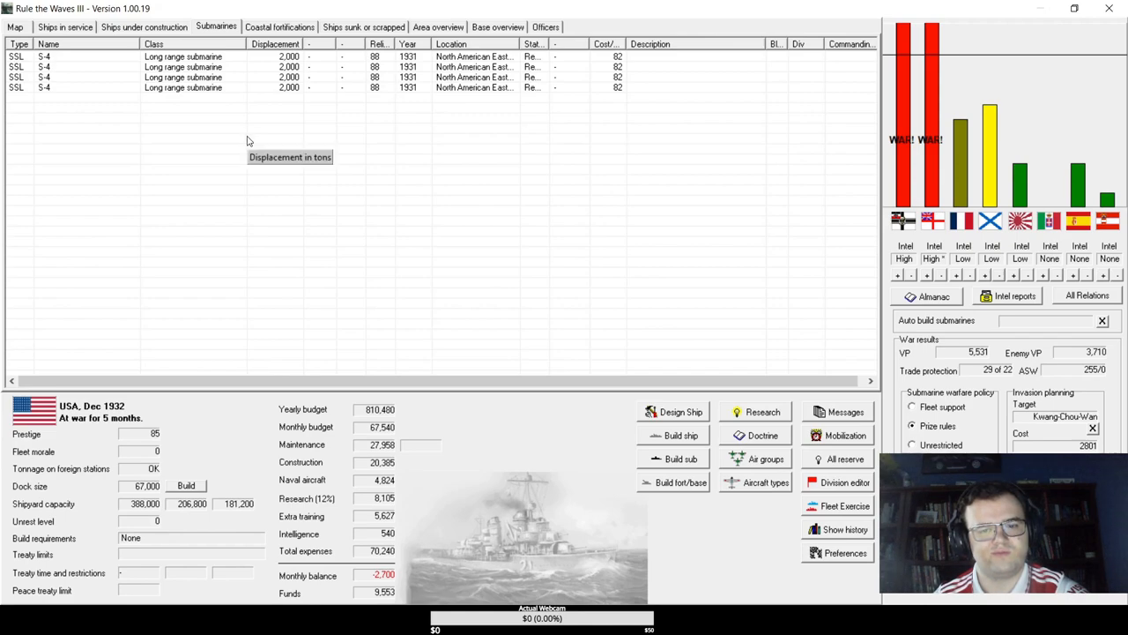
# - Order 2 long-range submarines (SSL) named S-5, then move on to surface warship construction
pyautogui.click(681, 458)
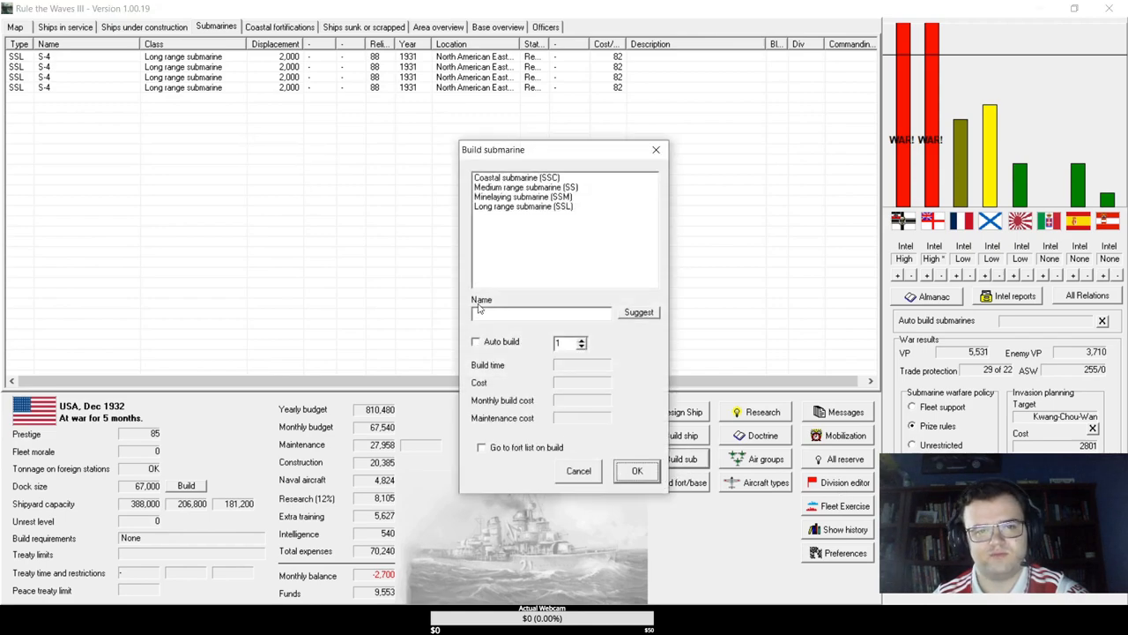
pyautogui.click(523, 206)
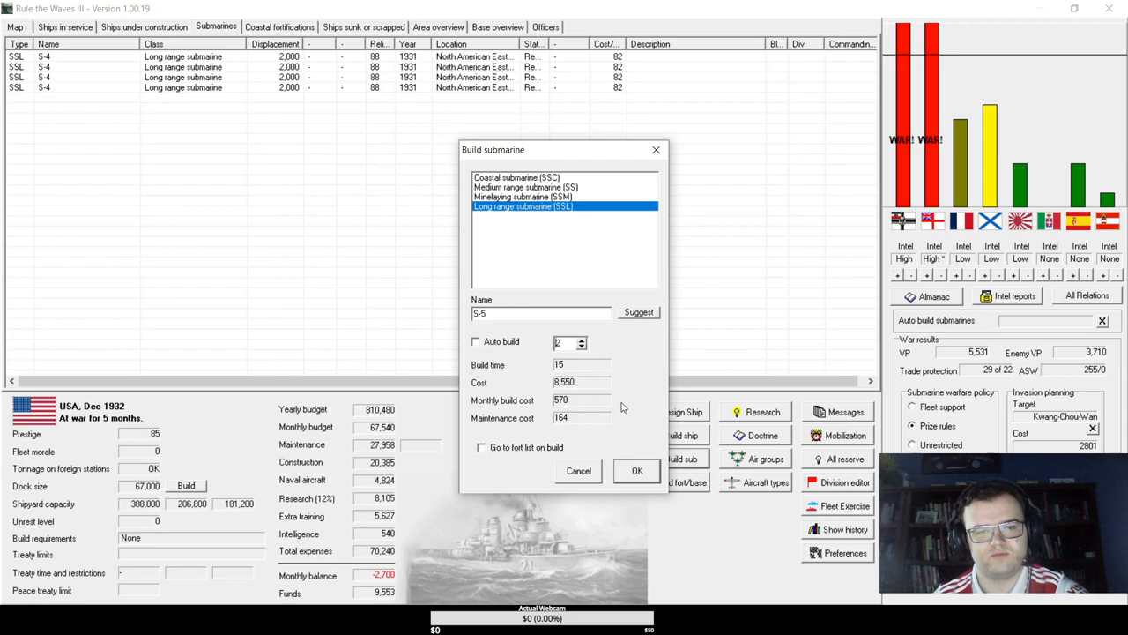
pyautogui.click(636, 468)
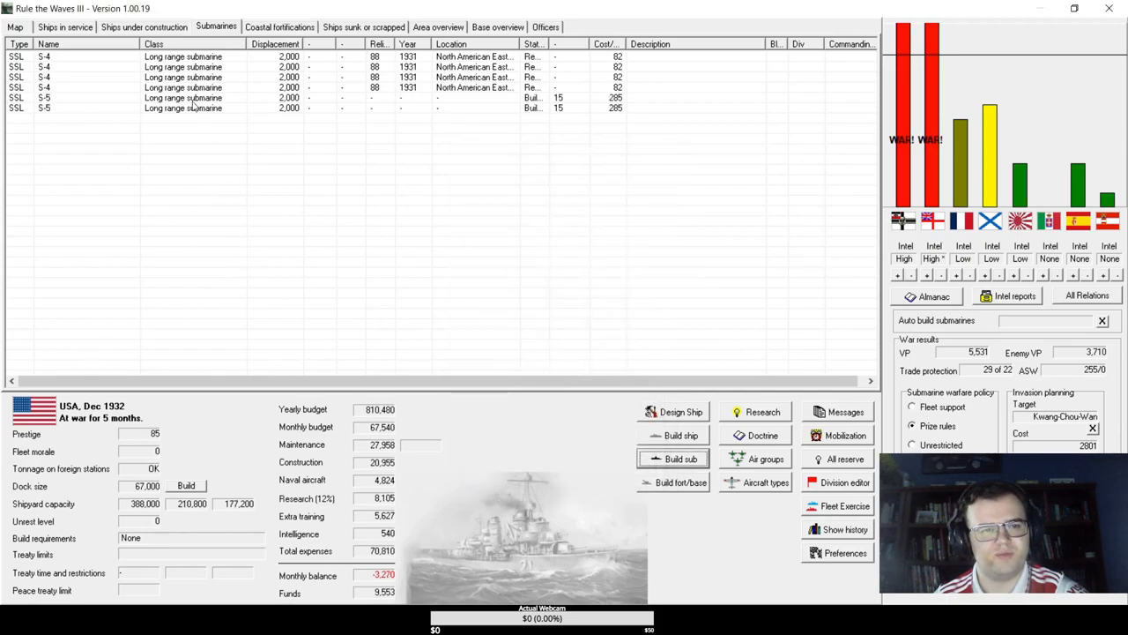
pyautogui.click(145, 27)
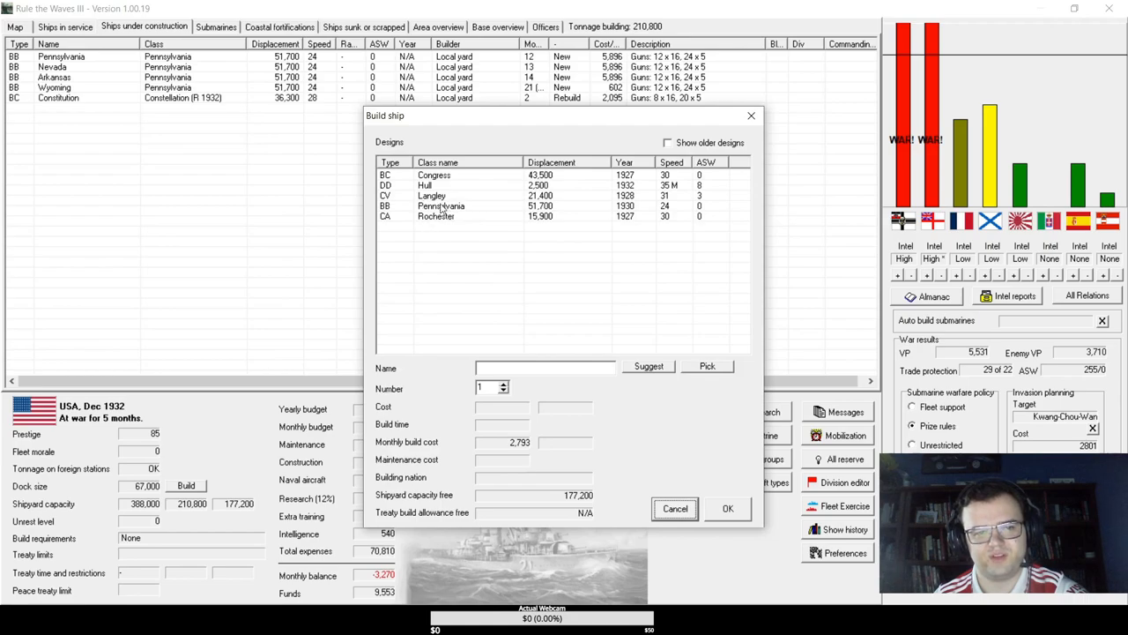
pyautogui.moveTo(439, 185)
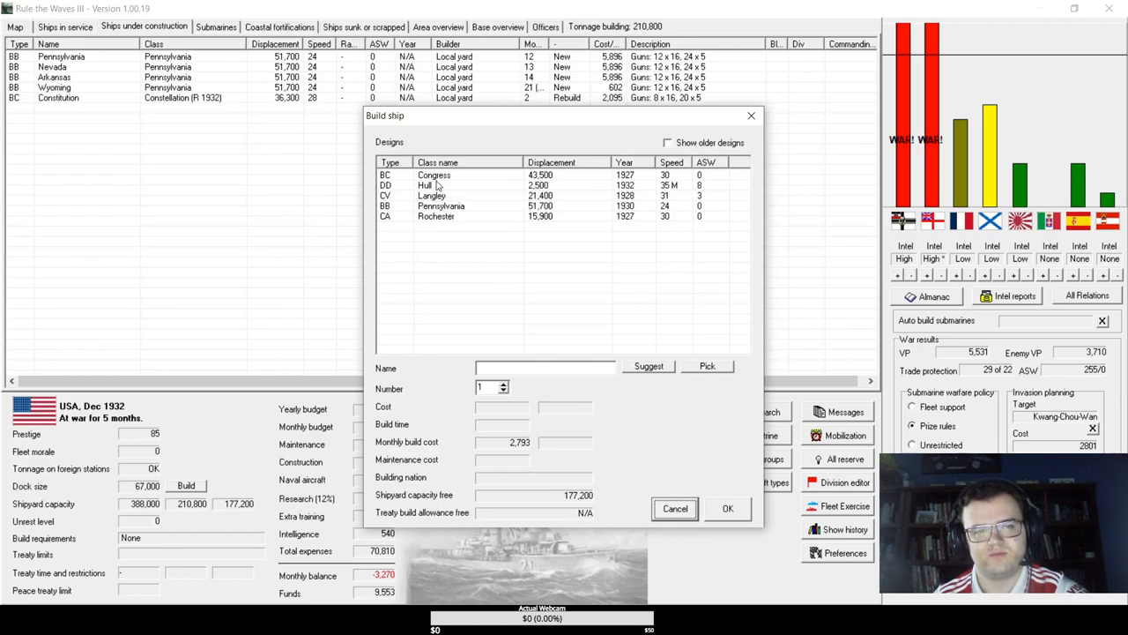
# - Select the Hull destroyer design, lower the number to 4 and confirm the order
pyautogui.click(426, 185)
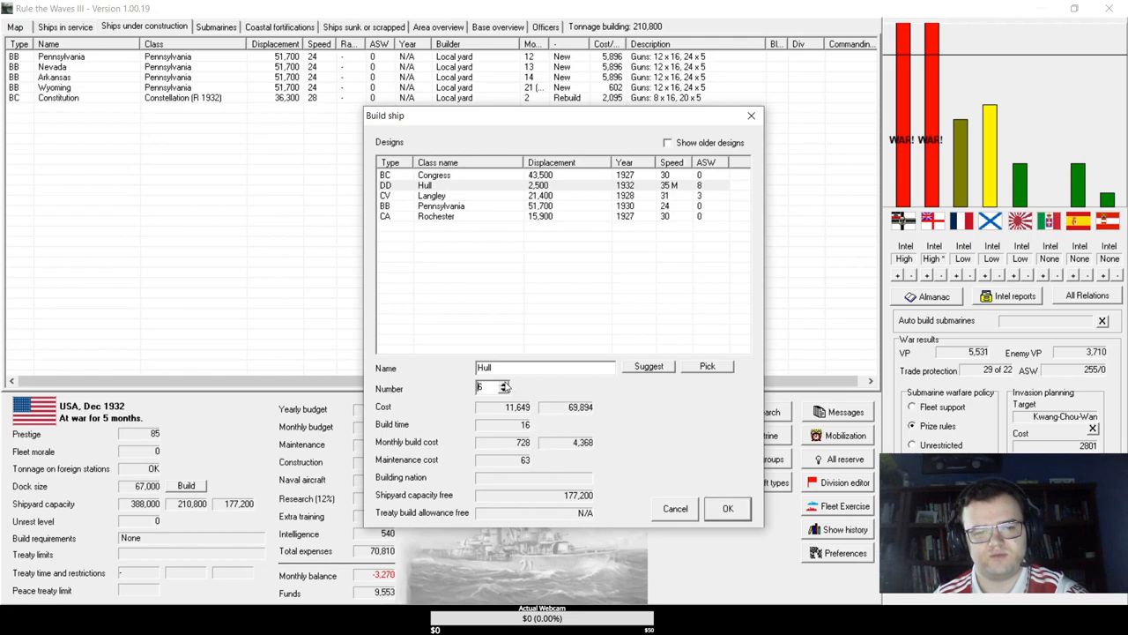
pyautogui.click(504, 391)
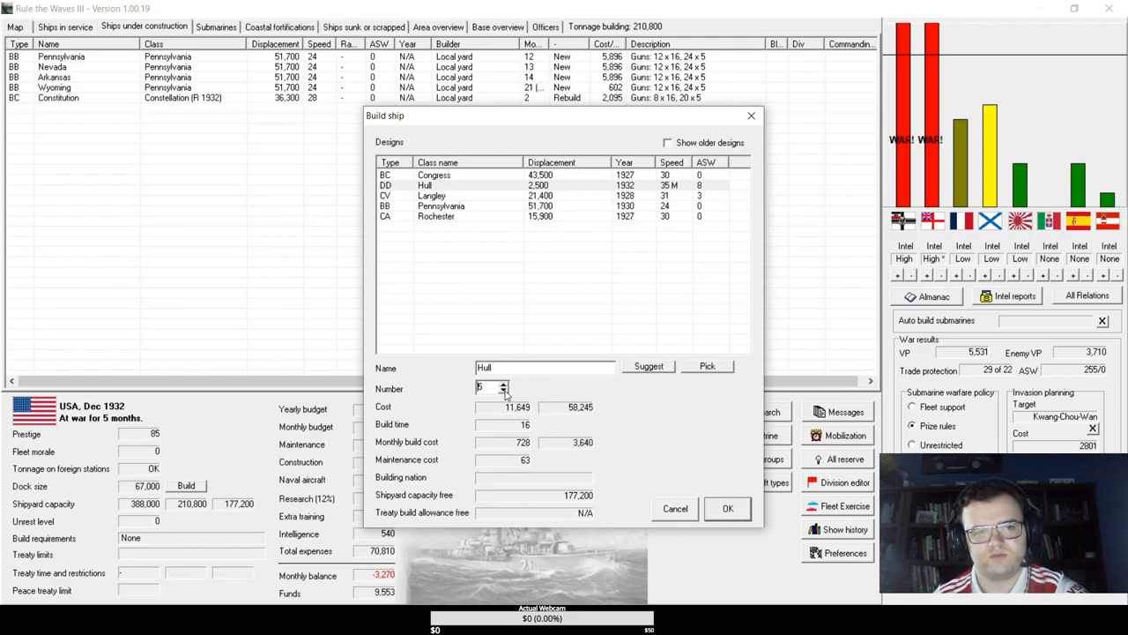
pyautogui.click(504, 391)
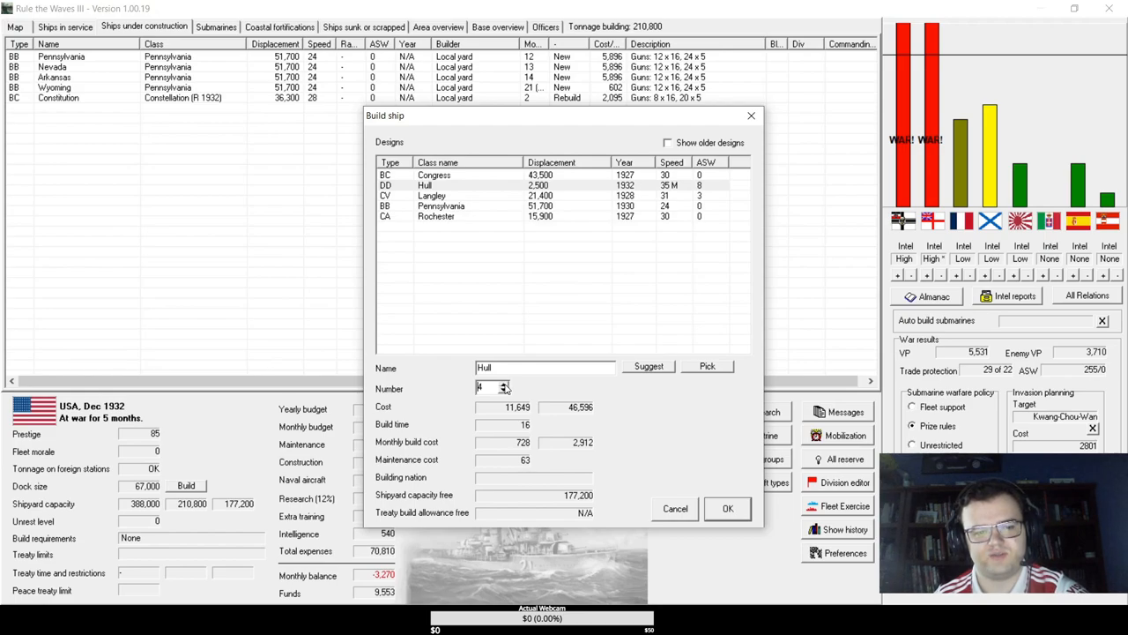
pyautogui.click(726, 508)
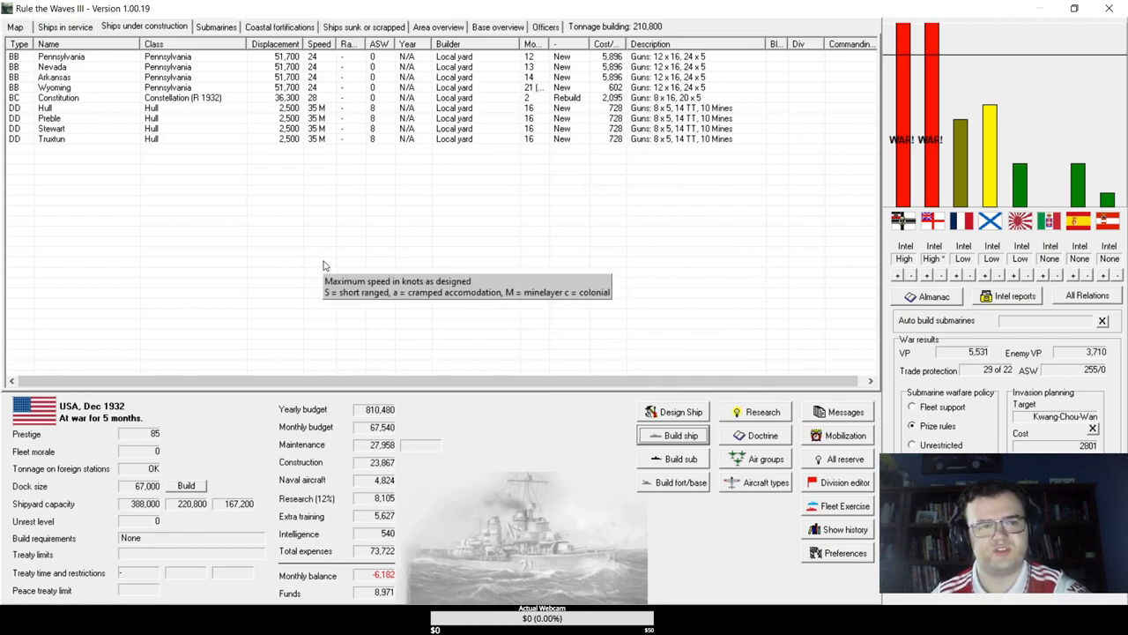
pyautogui.moveTo(167, 87)
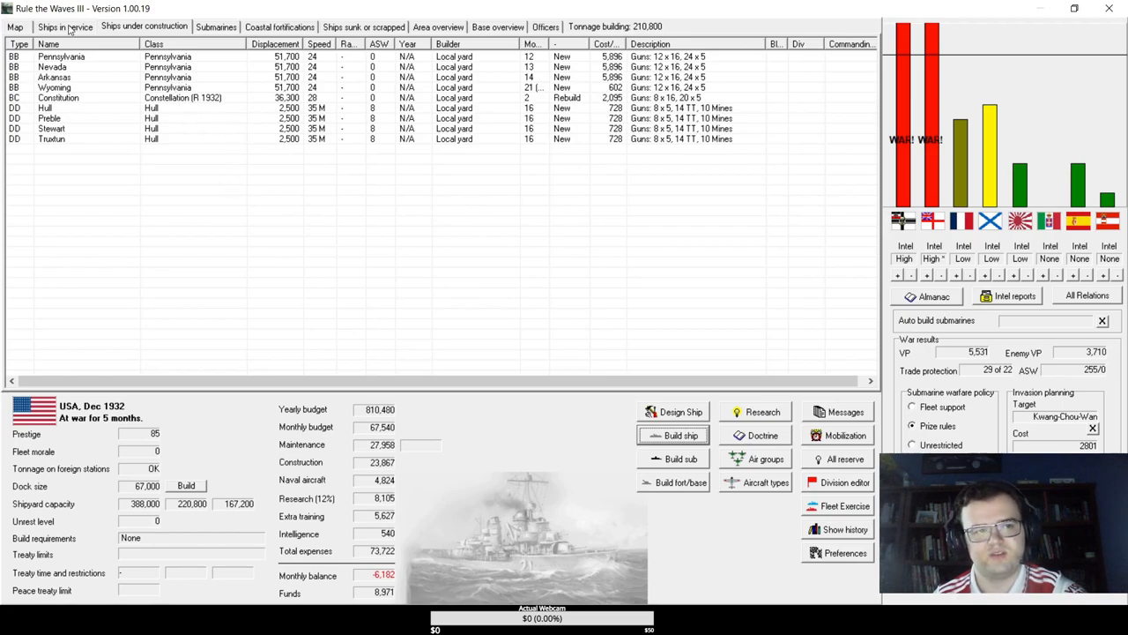
# - Check the ships-in-service list and strategic map, then advance to the pre-battle mine warfare report
pyautogui.click(63, 26)
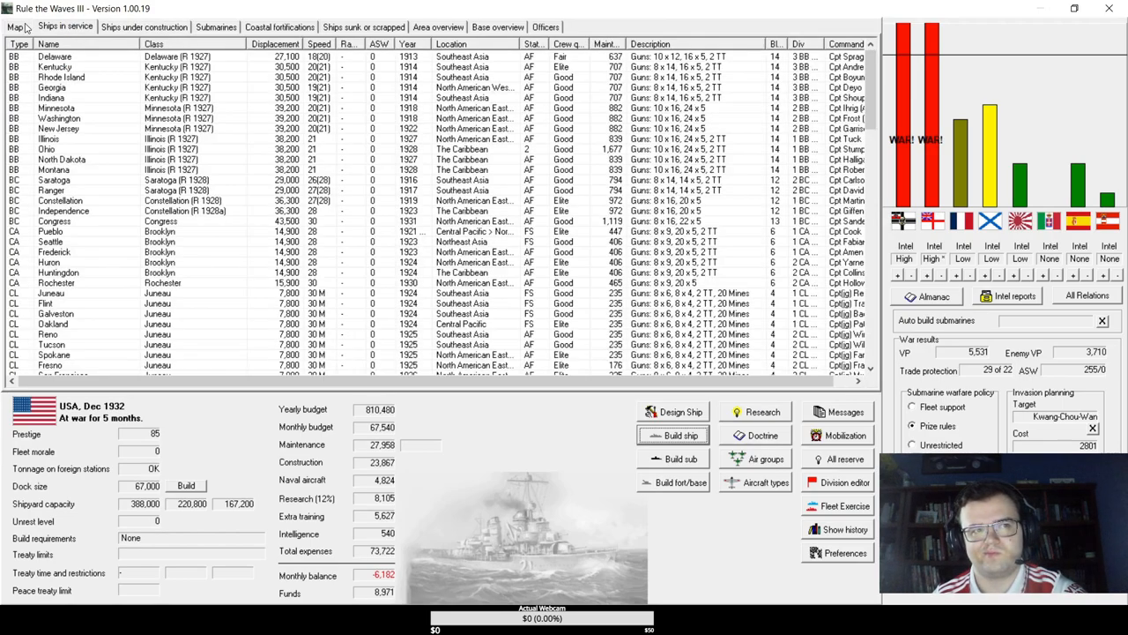
pyautogui.click(14, 26)
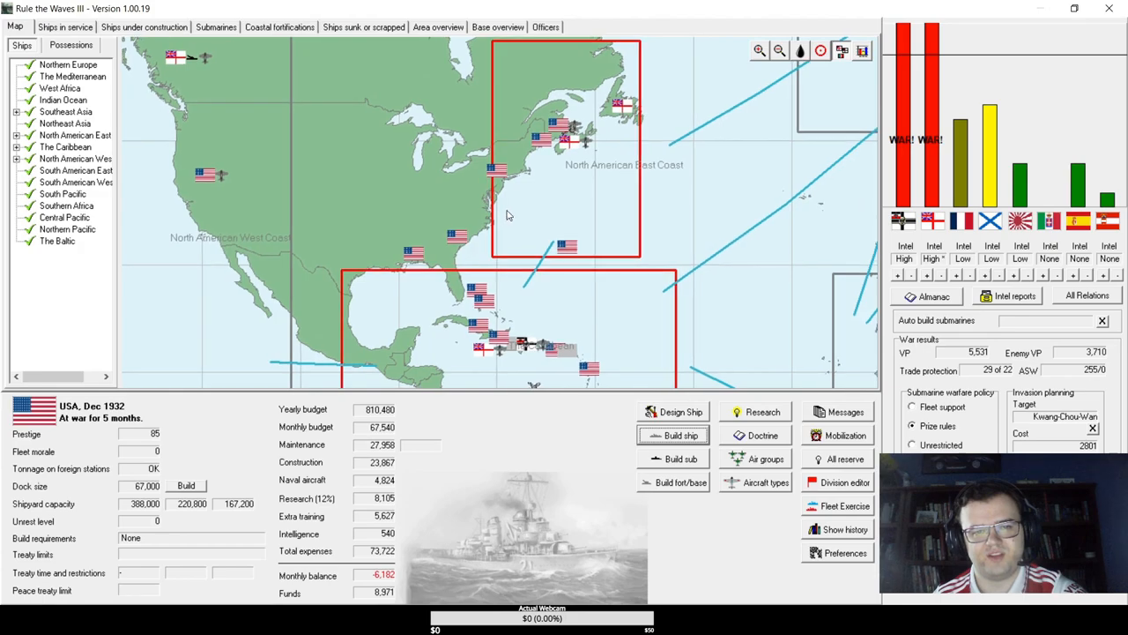
pyautogui.moveTo(515, 212)
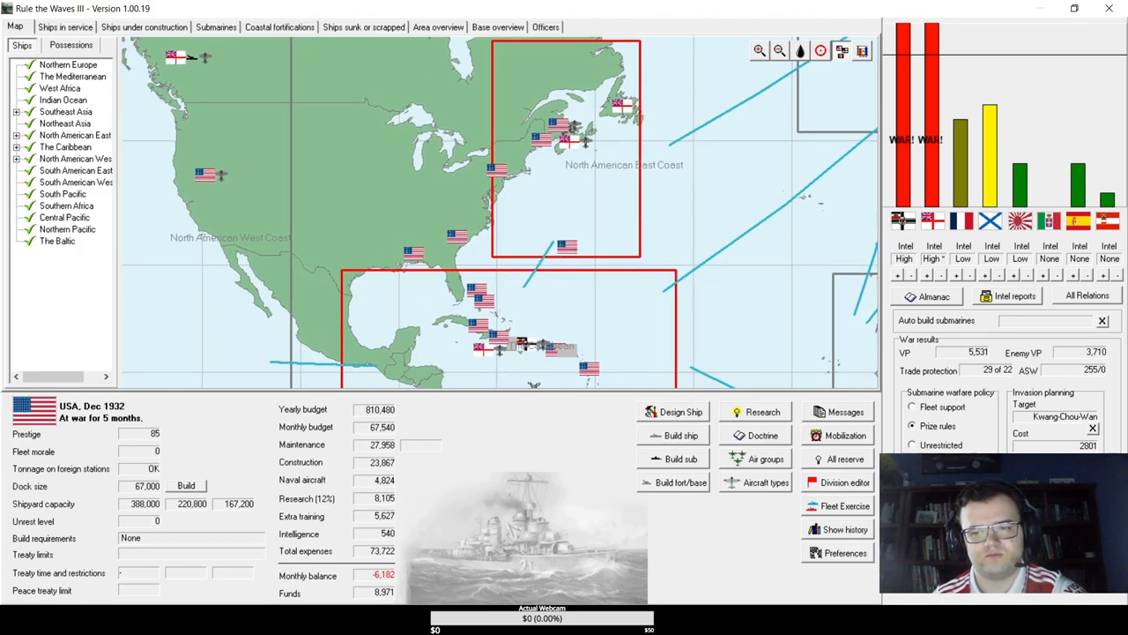
pyautogui.click(63, 26)
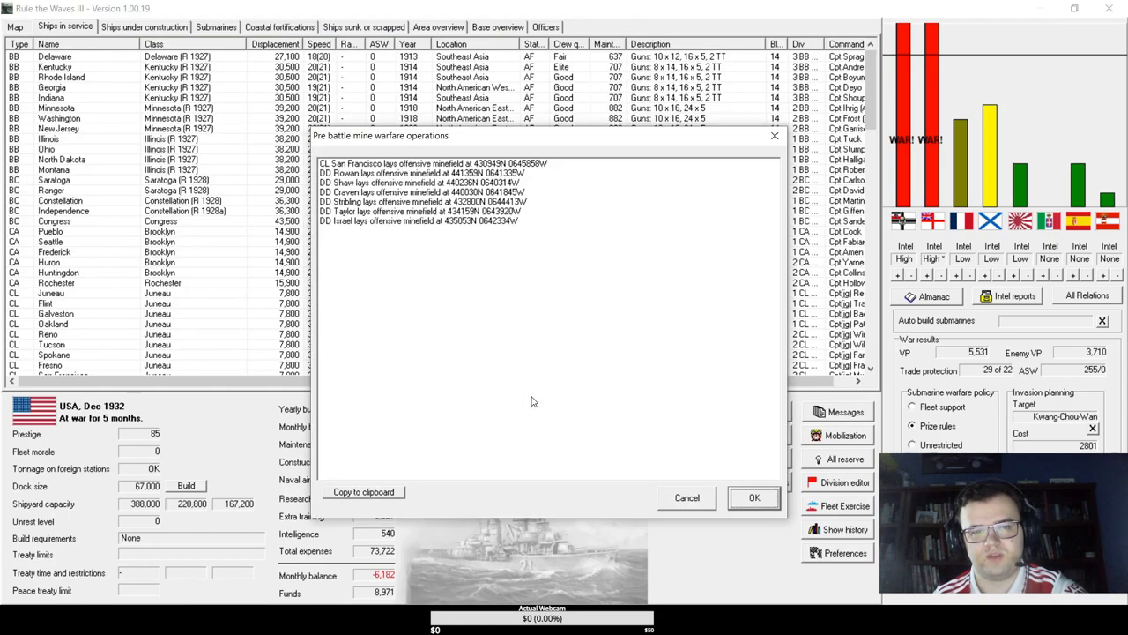
# - Accept the mine warfare report and have land-based air attack enemy ships in general
pyautogui.click(755, 497)
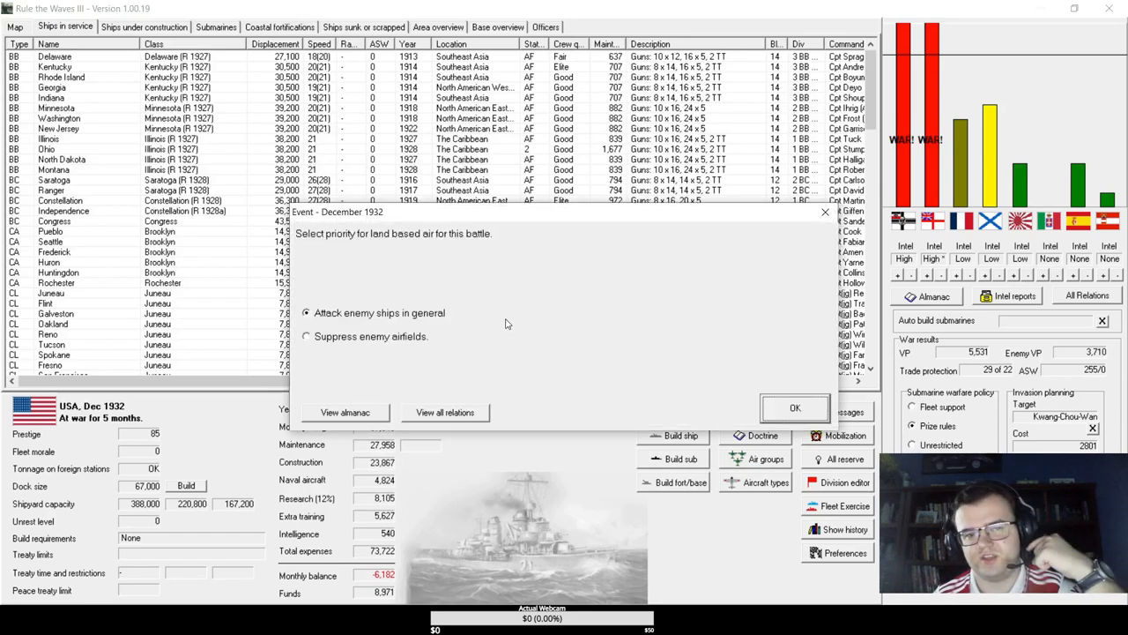
pyautogui.click(793, 407)
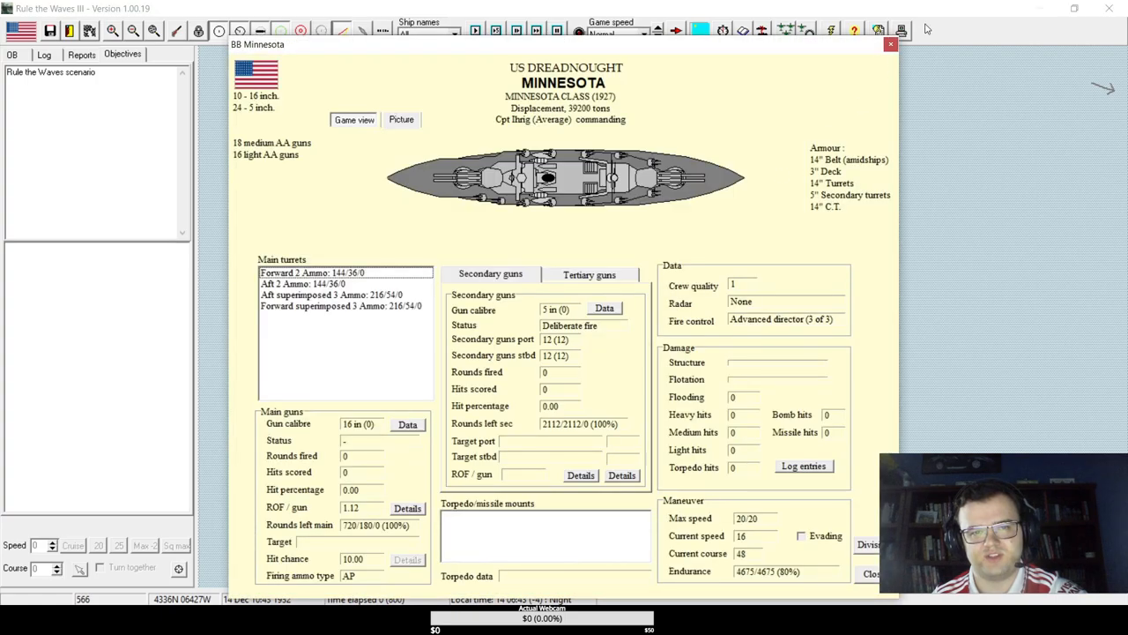
# - Step from Minnesota's details to Constellation's, then close them to reach the tactical map
pyautogui.click(890, 44)
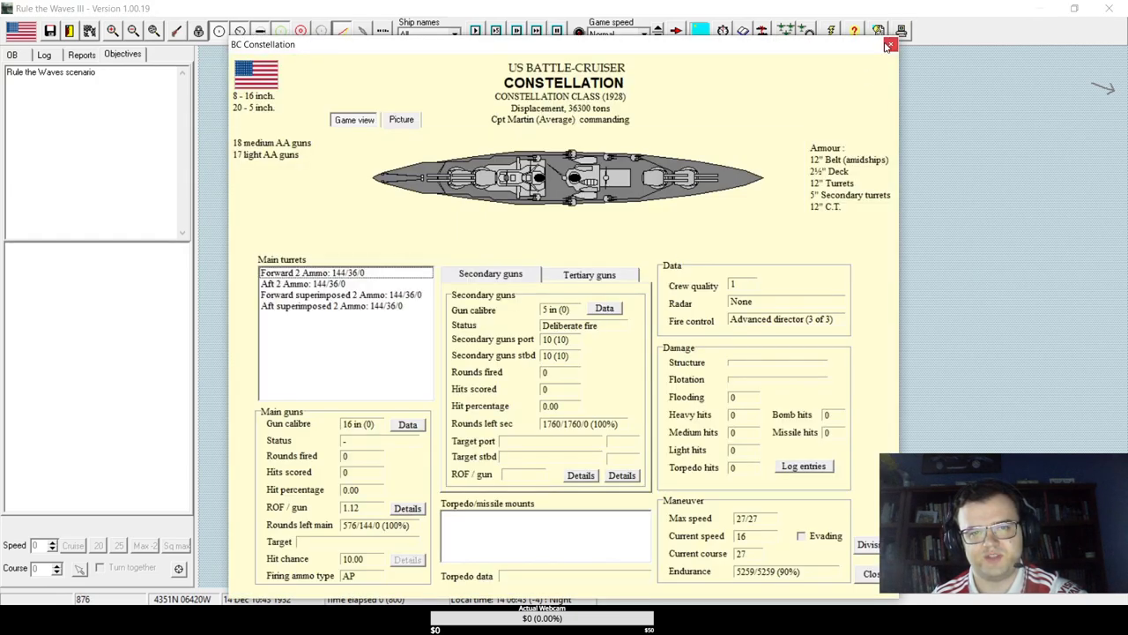
pyautogui.click(889, 44)
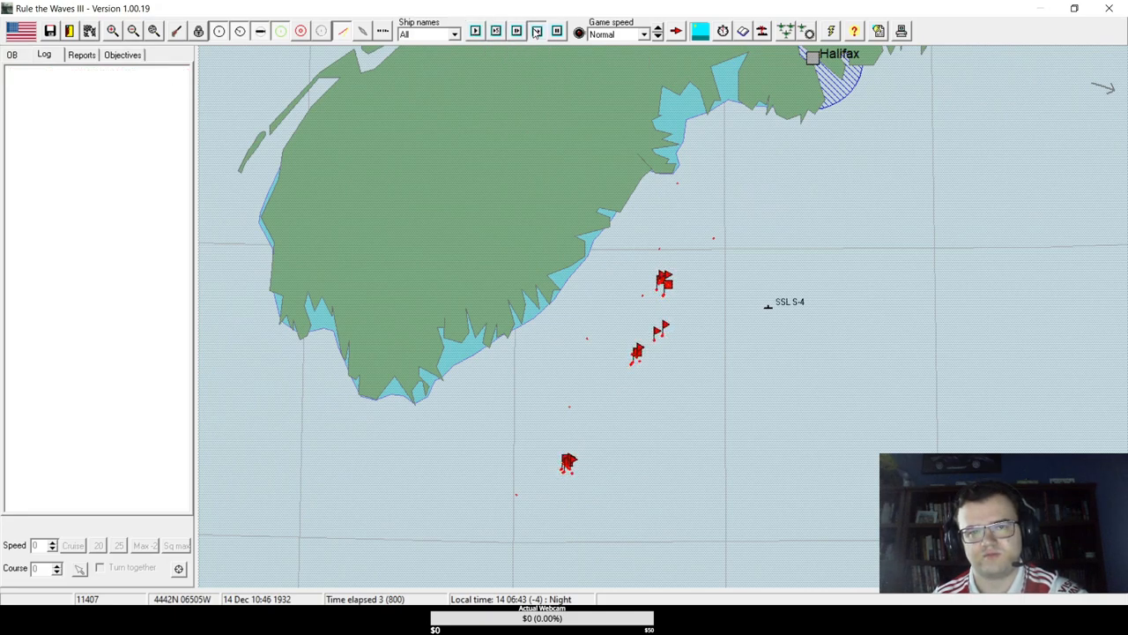
# - Set game speed to Fast and acknowledge the division switching to AI control
pyautogui.click(658, 32)
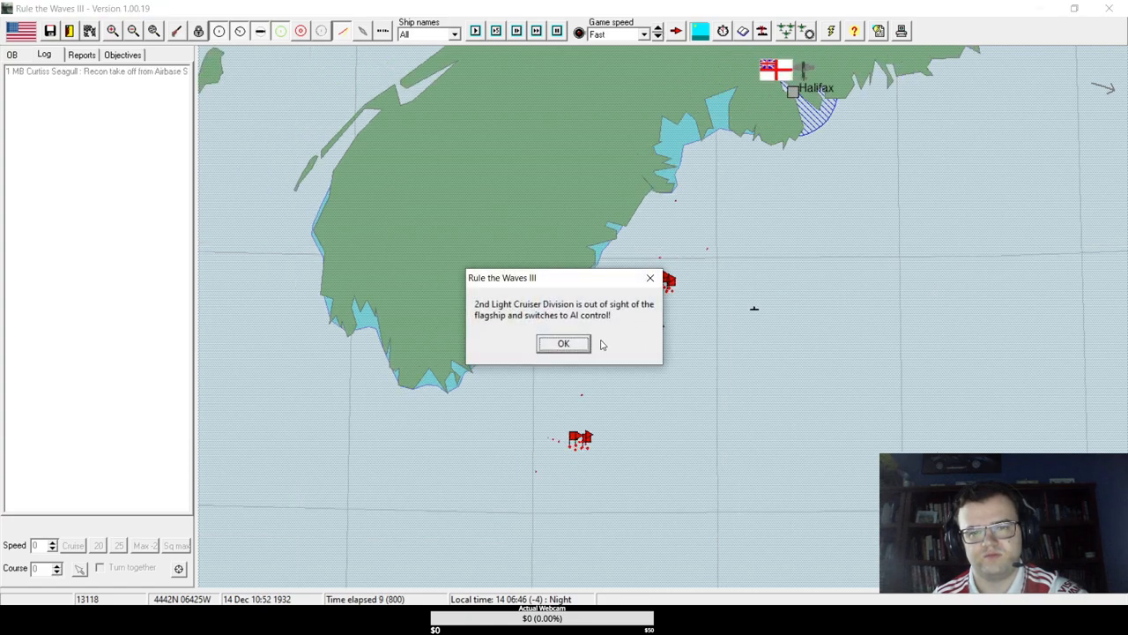
pyautogui.click(564, 342)
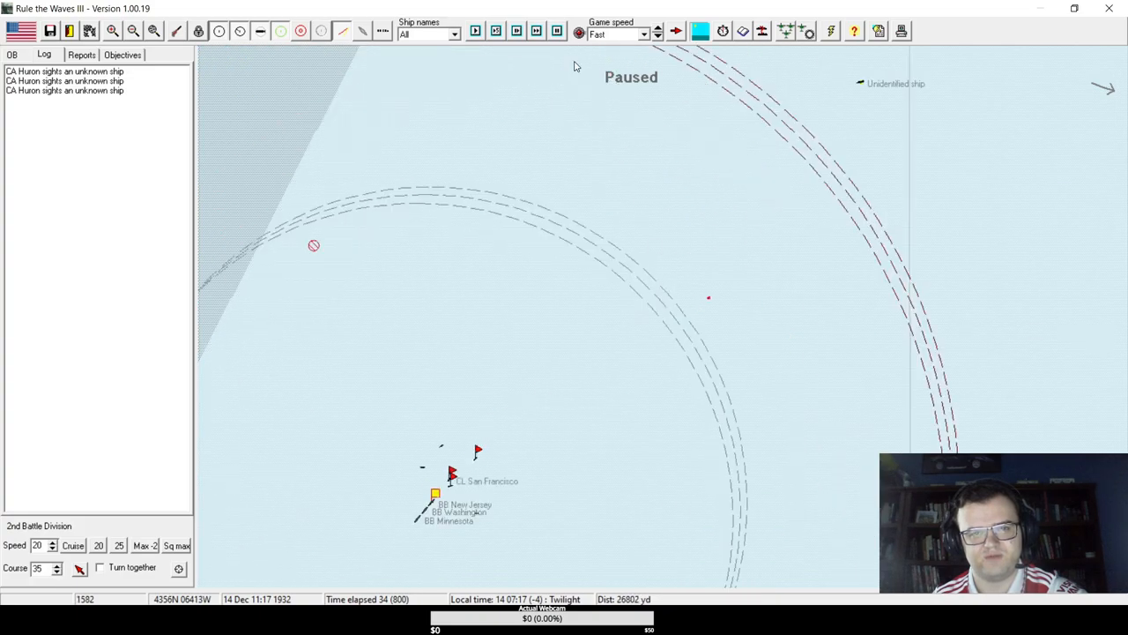
# - Advance the battle several turns and bring up the enemy Camperdown-class dreadnought's details
pyautogui.click(476, 31)
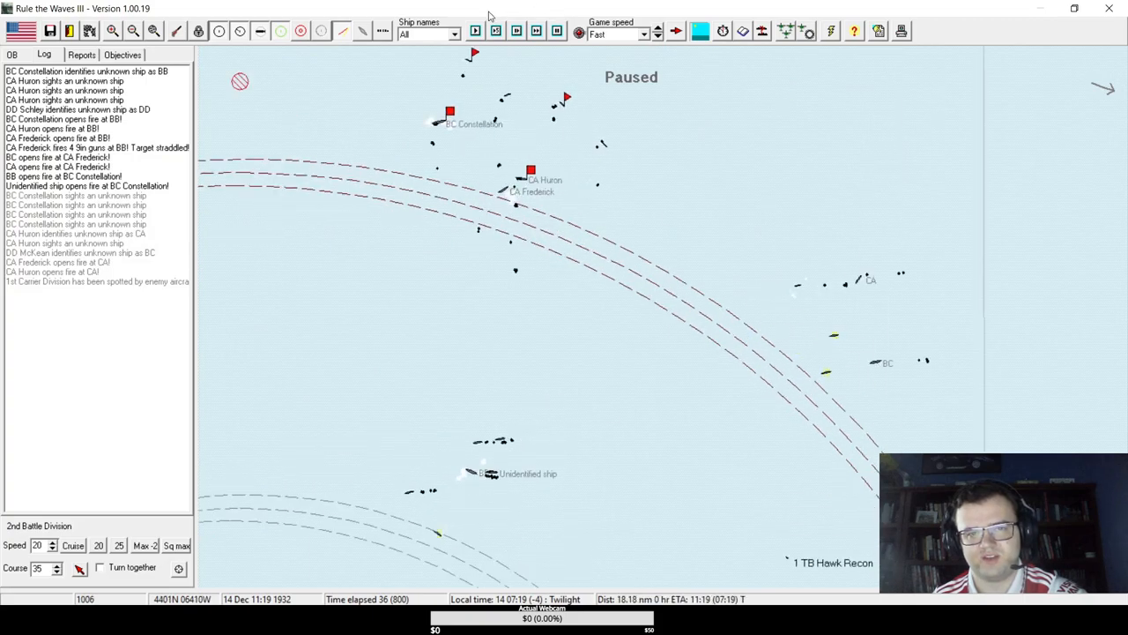
pyautogui.click(475, 32)
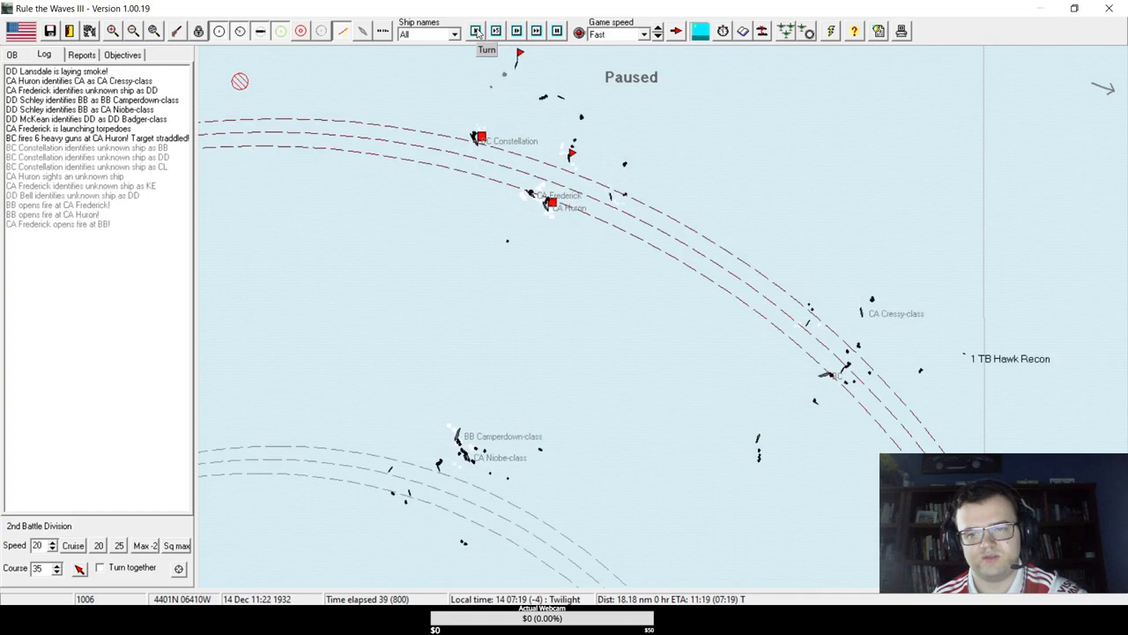
pyautogui.click(476, 32)
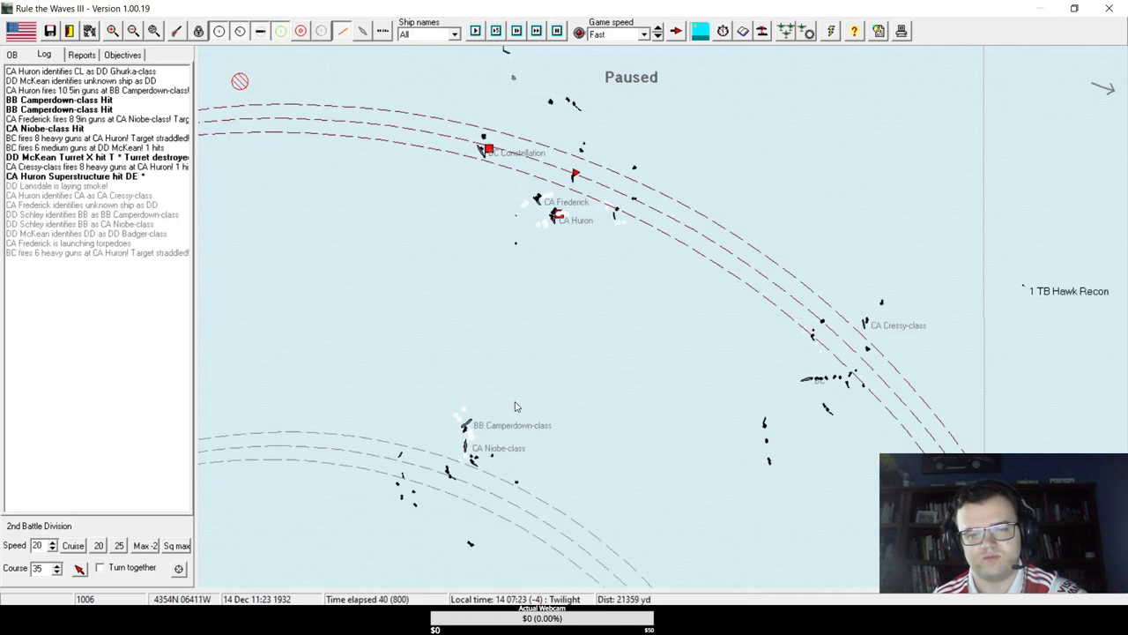
pyautogui.moveTo(466, 425)
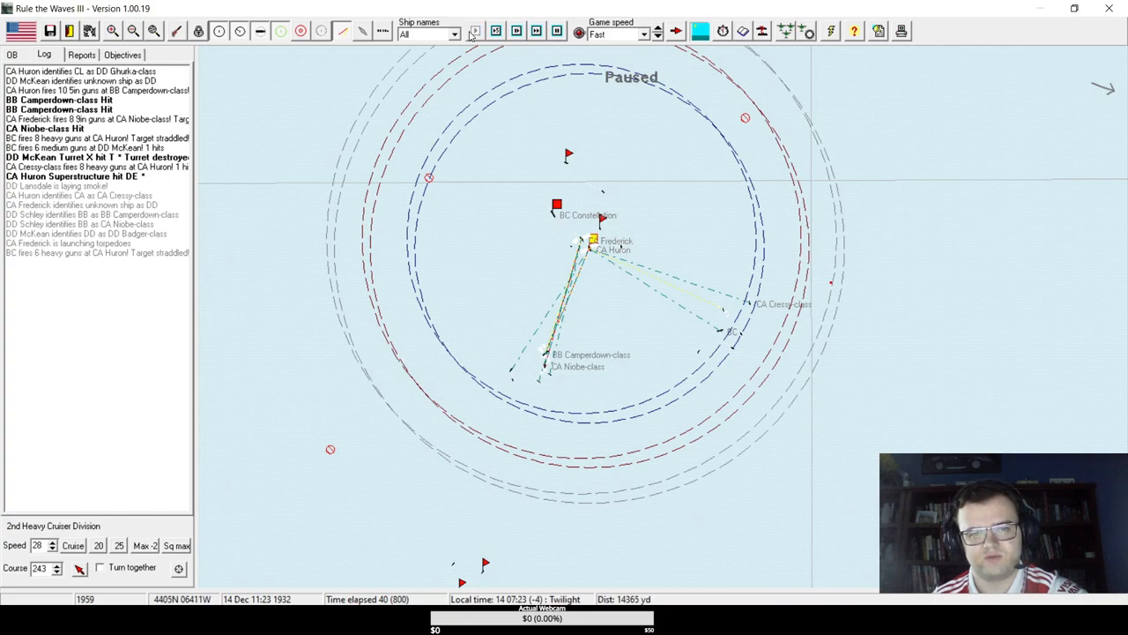
pyautogui.click(474, 31)
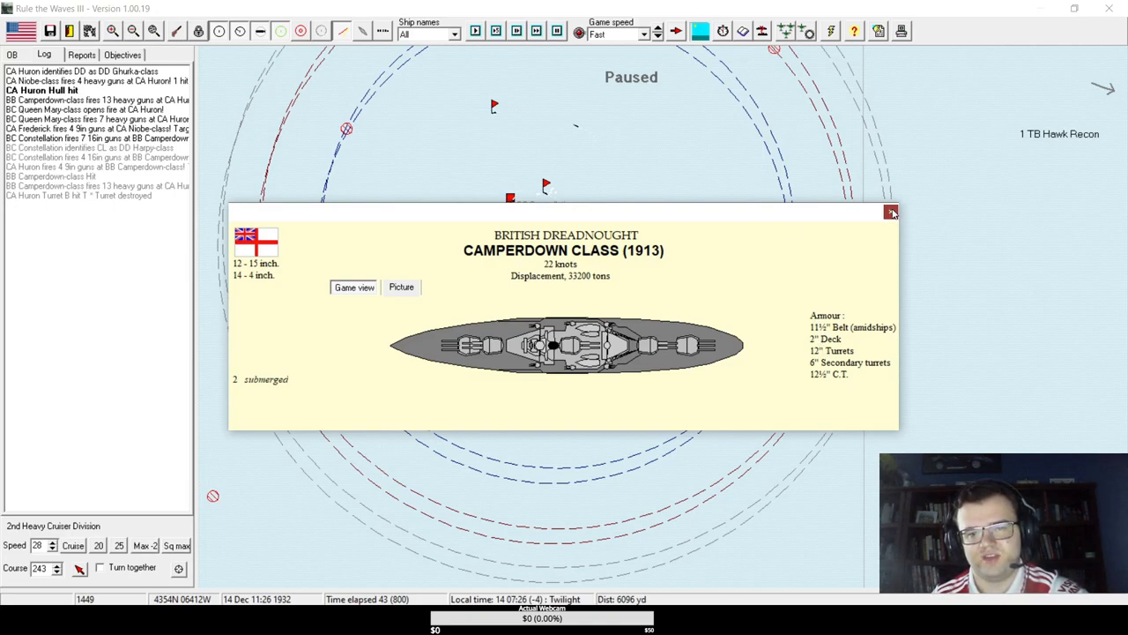
# - Check the Queen Mary-class and Constellation details, then advance the battle one turn
pyautogui.click(892, 211)
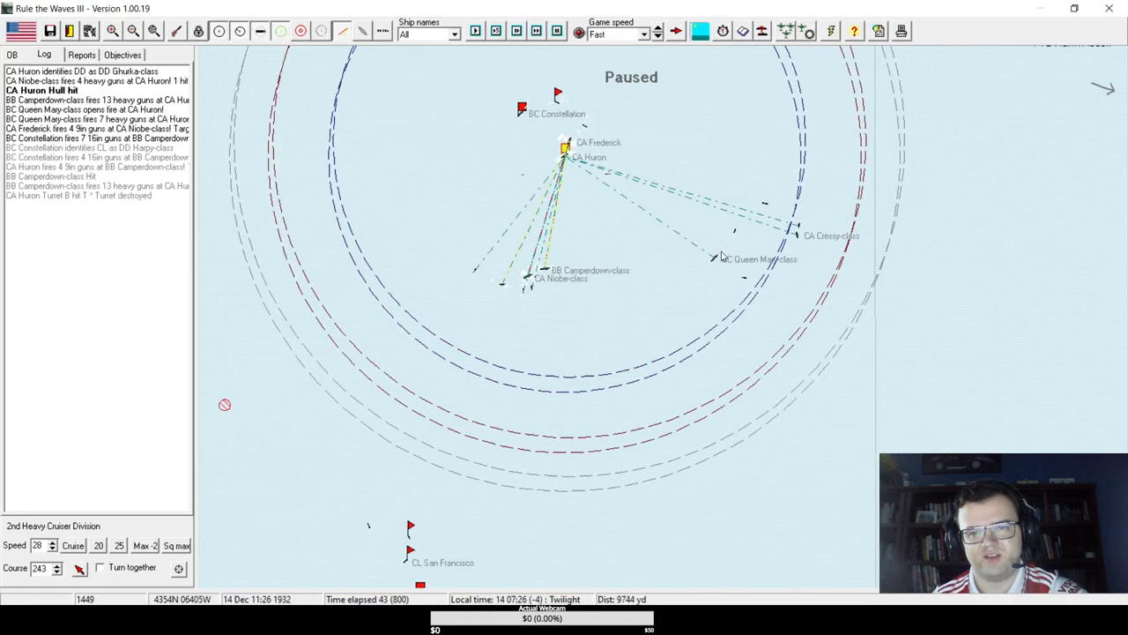
pyautogui.click(762, 257)
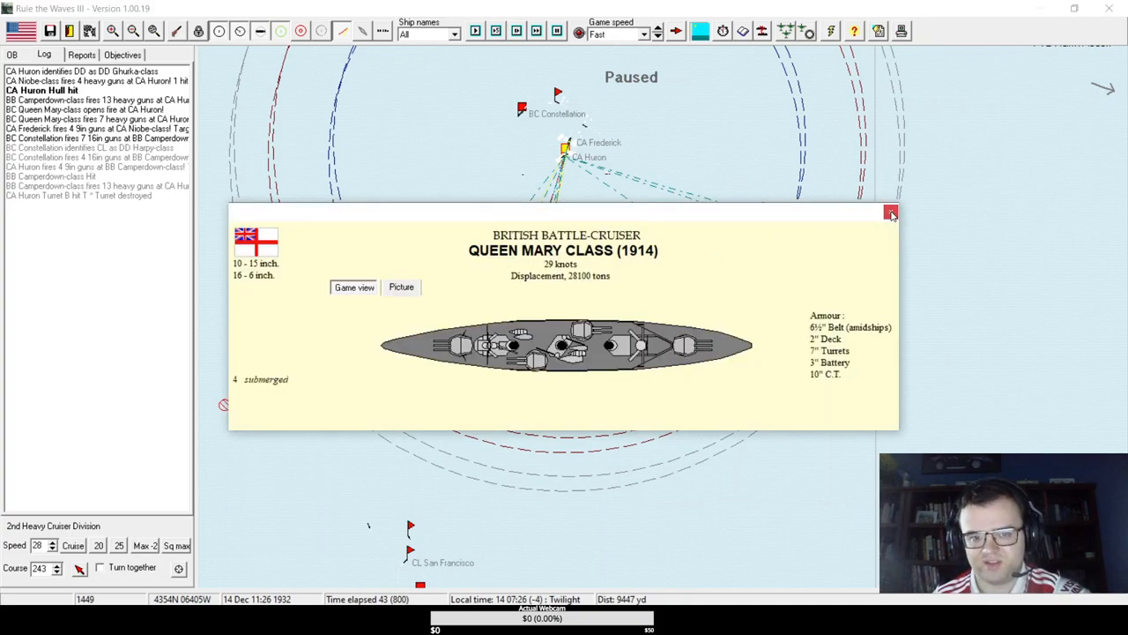
pyautogui.moveTo(892, 213)
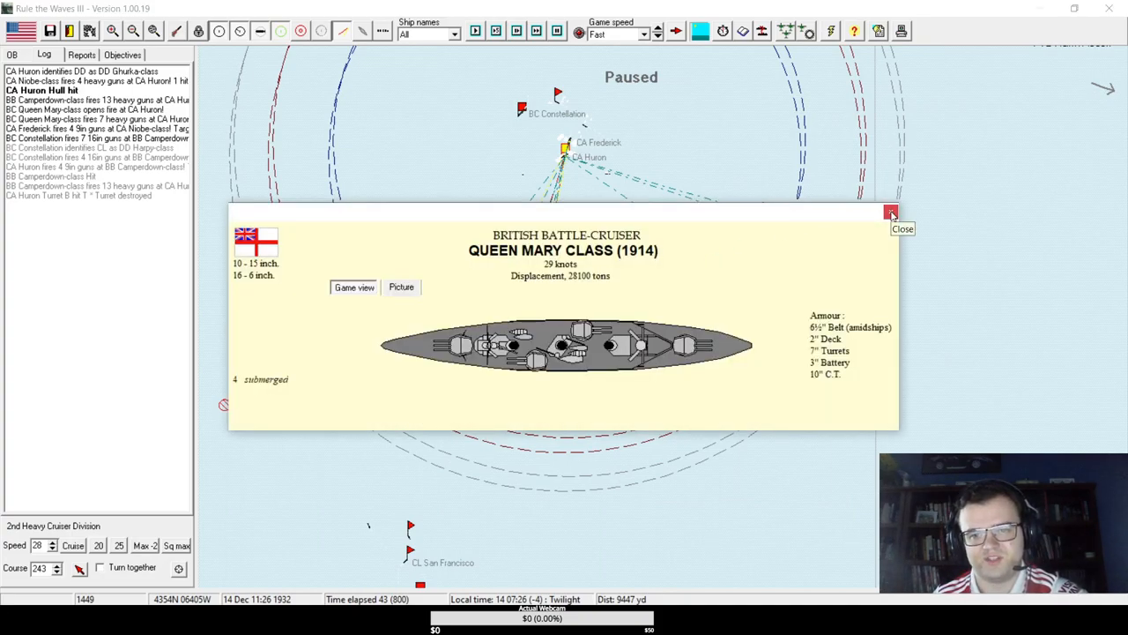
pyautogui.click(892, 213)
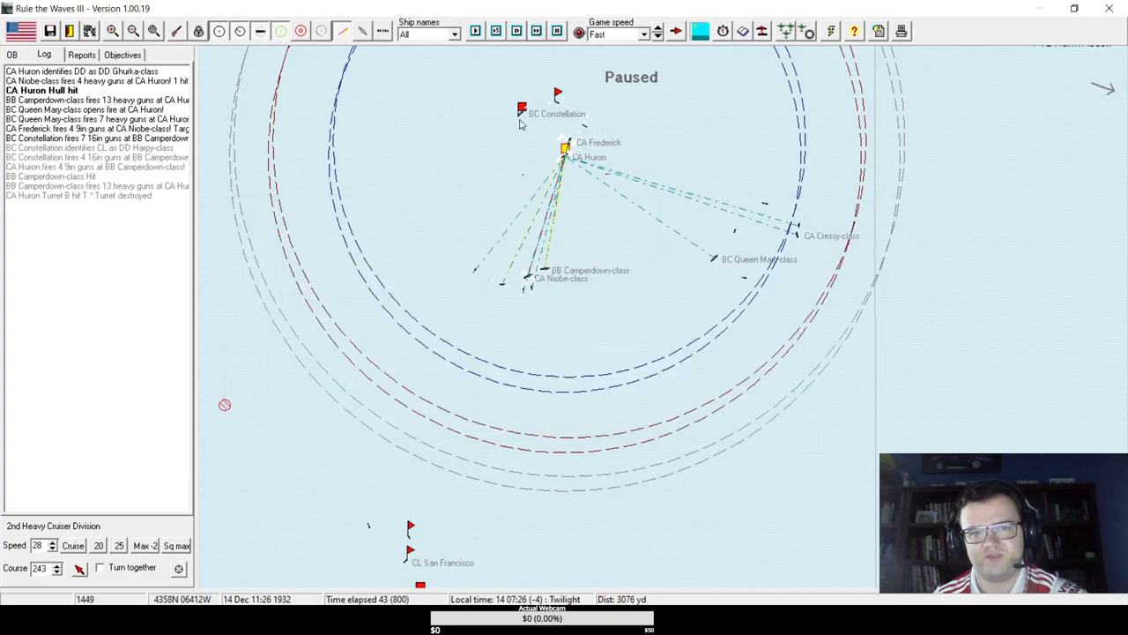
pyautogui.click(522, 112)
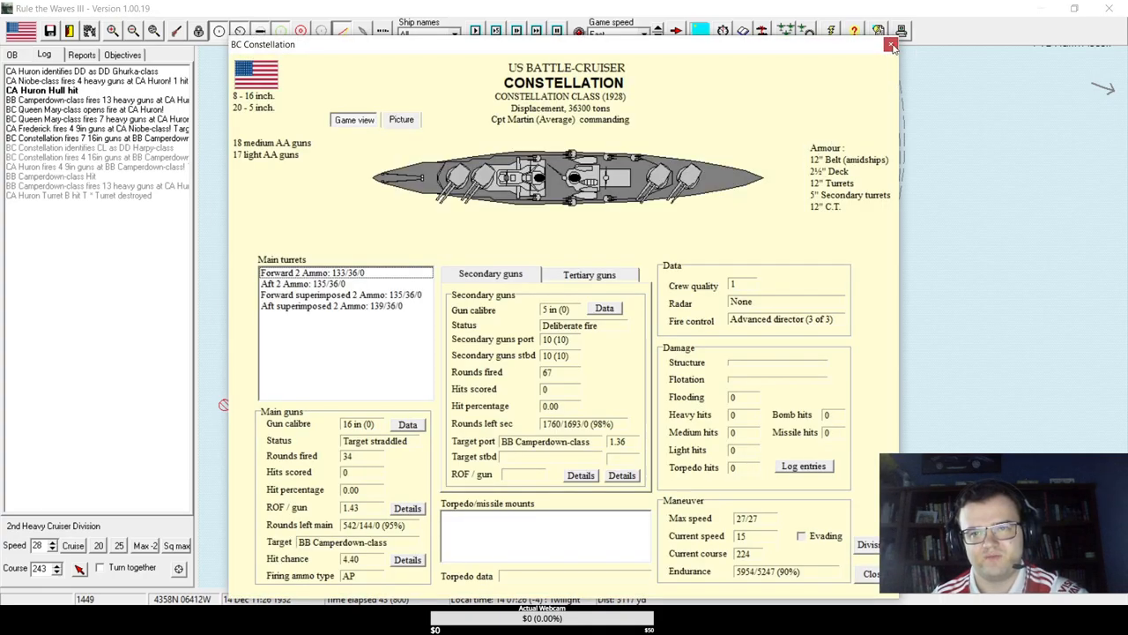
pyautogui.click(891, 44)
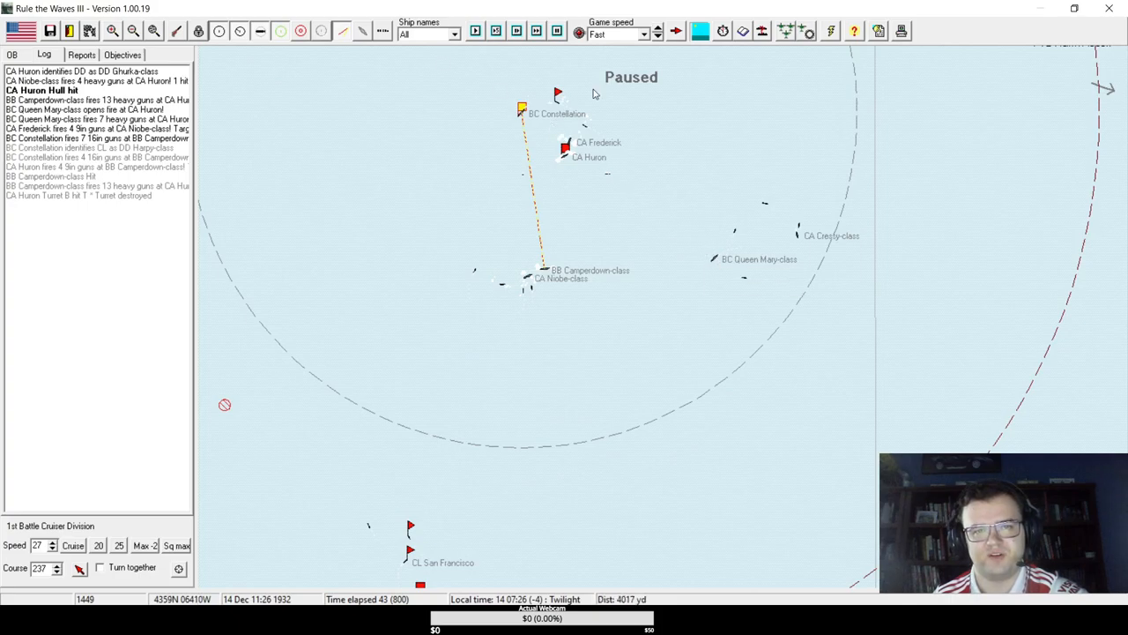
pyautogui.click(476, 32)
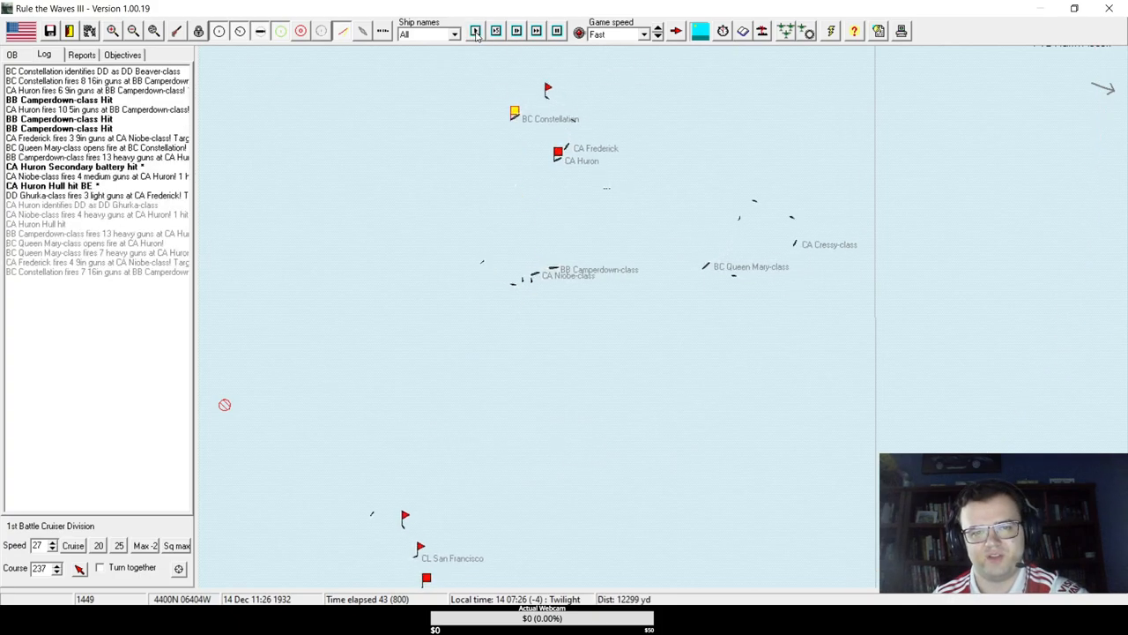
# - Advance the battle turn after turn until the Queen Mary-class battlecruiser blows up
pyautogui.click(476, 32)
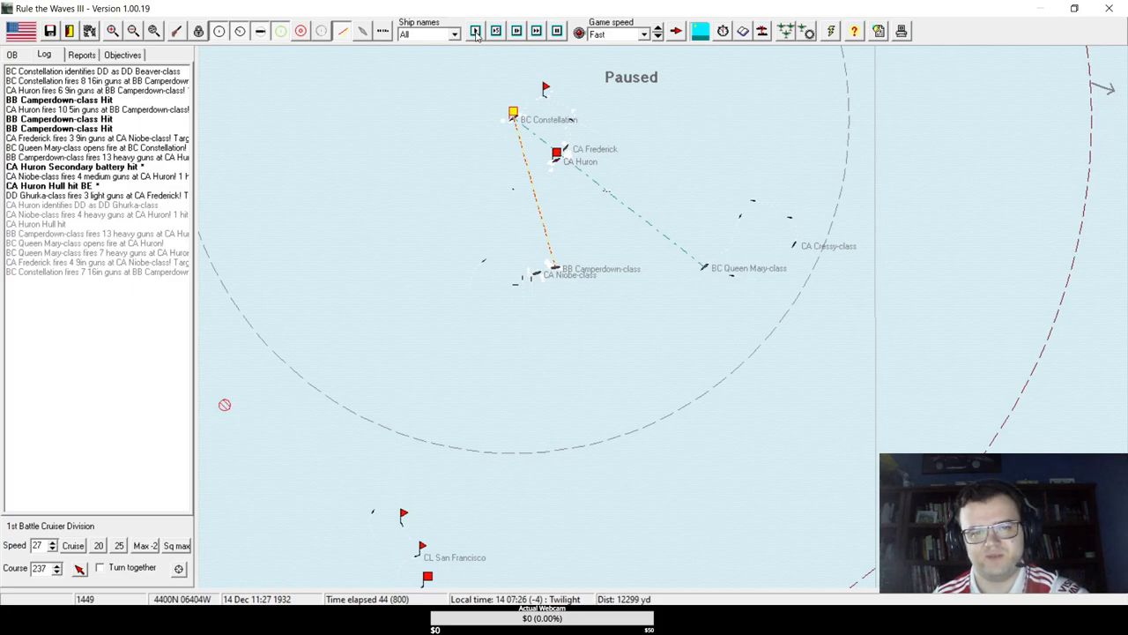
pyautogui.click(476, 32)
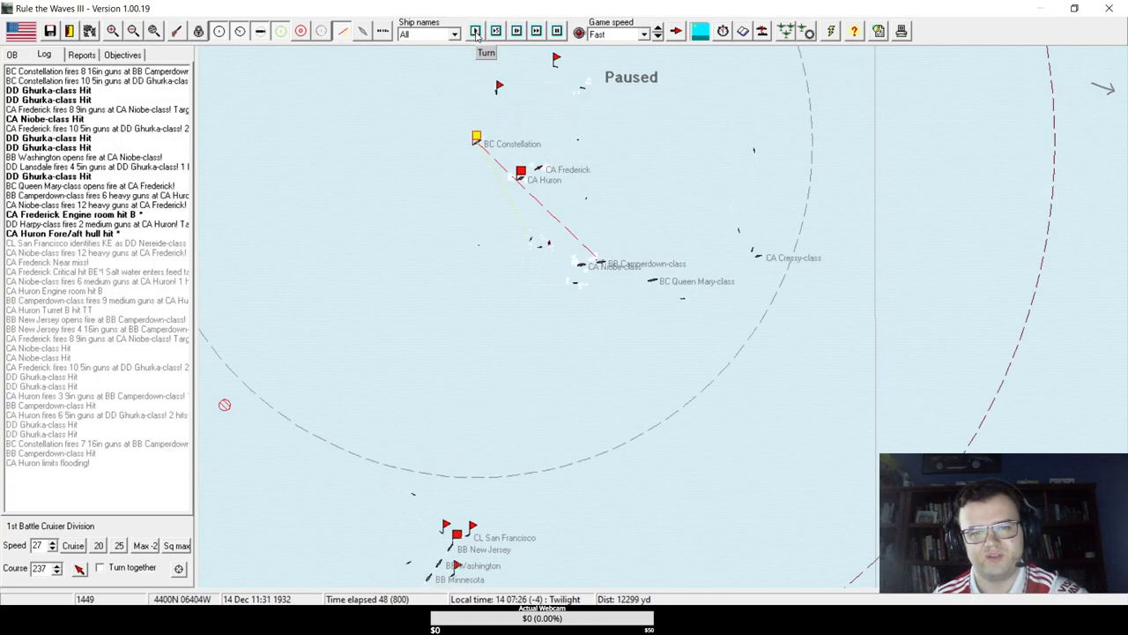
pyautogui.click(476, 32)
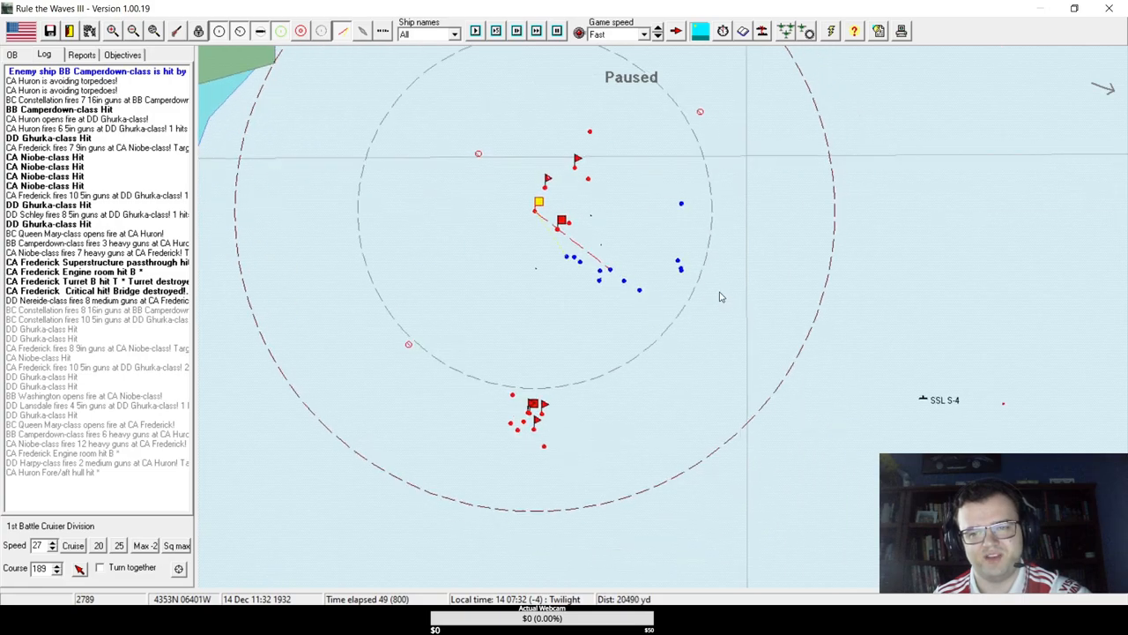
pyautogui.click(476, 31)
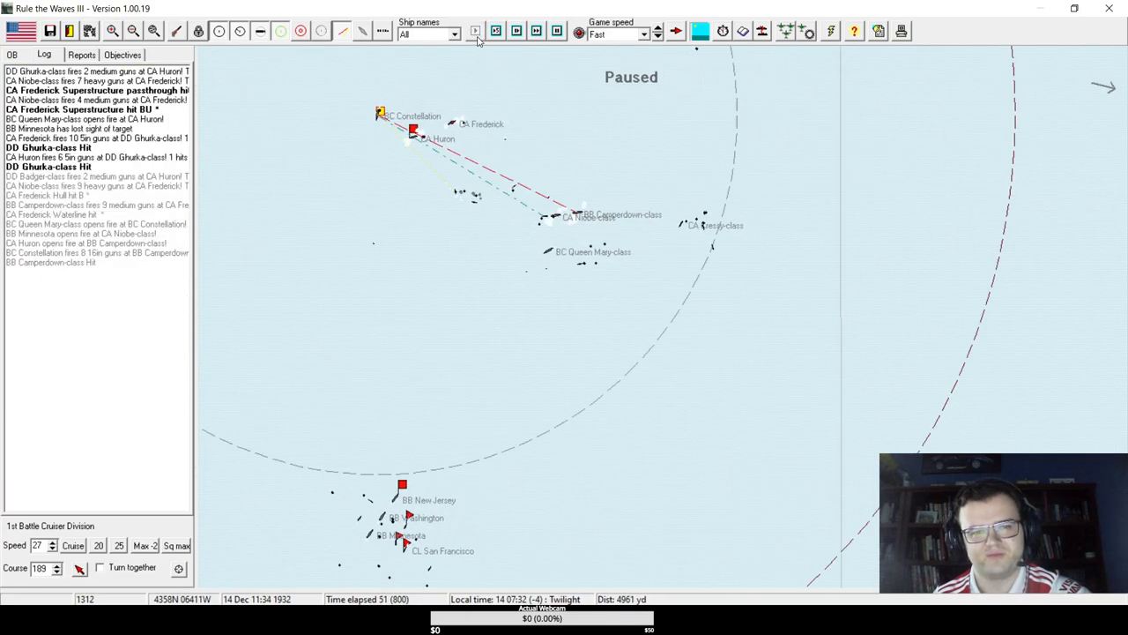
pyautogui.click(476, 32)
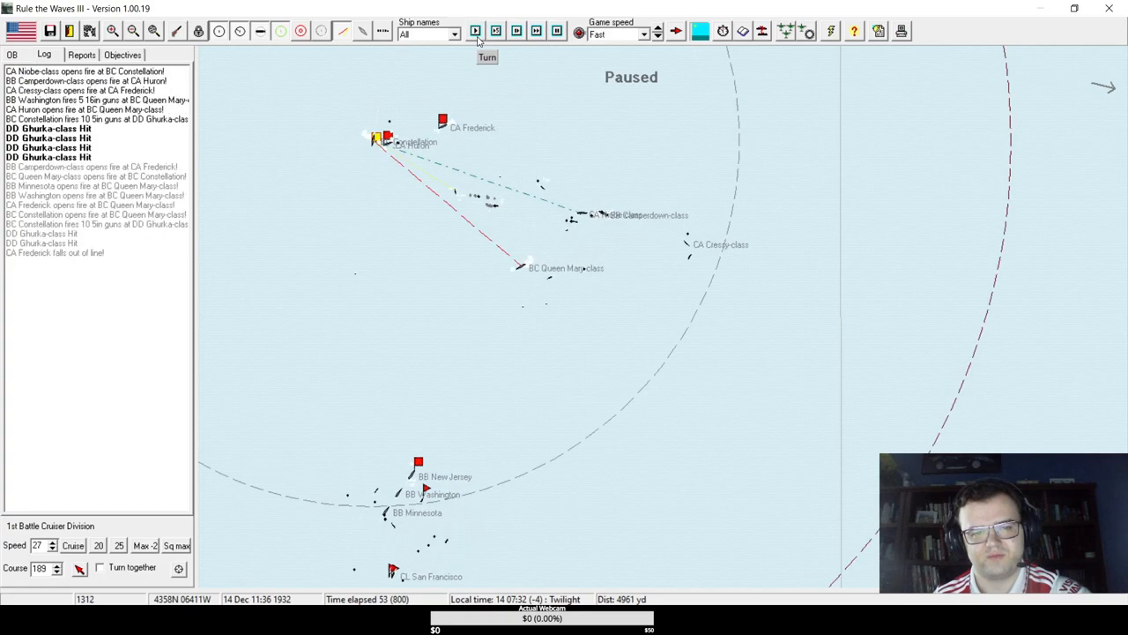
pyautogui.click(476, 31)
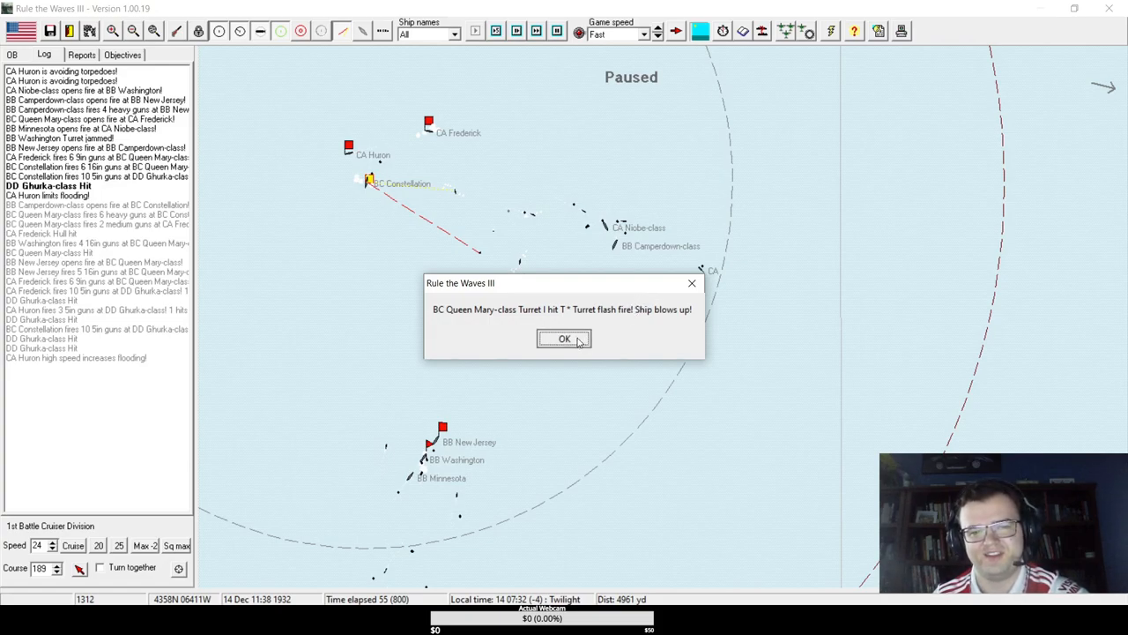
# - Acknowledge the Queen Mary-class explosion report
pyautogui.click(564, 338)
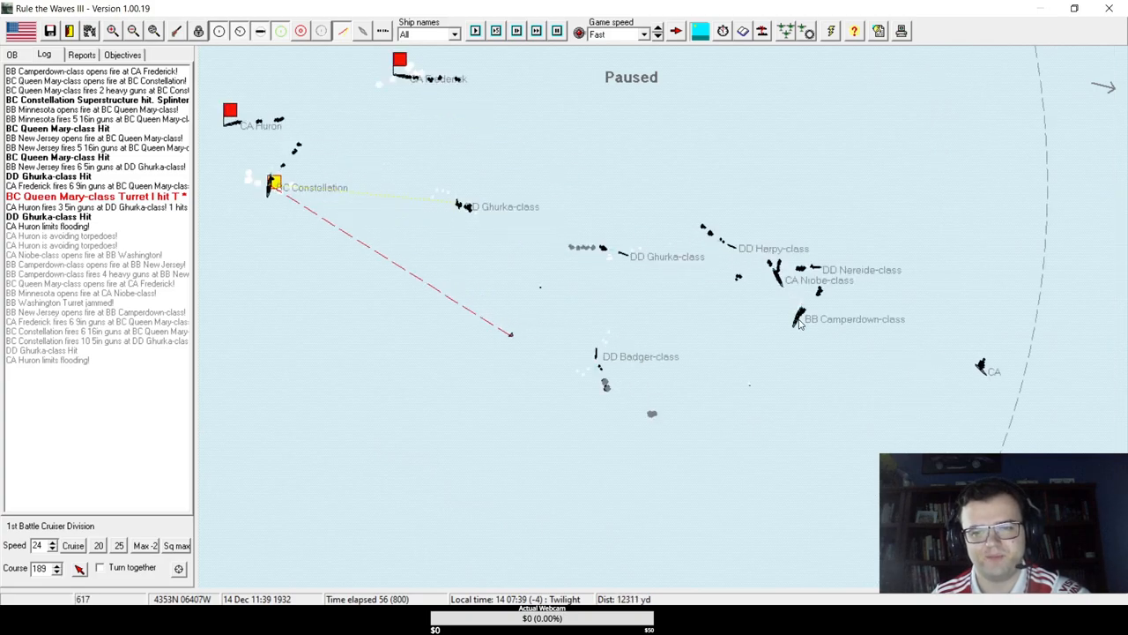
pyautogui.moveTo(793, 333)
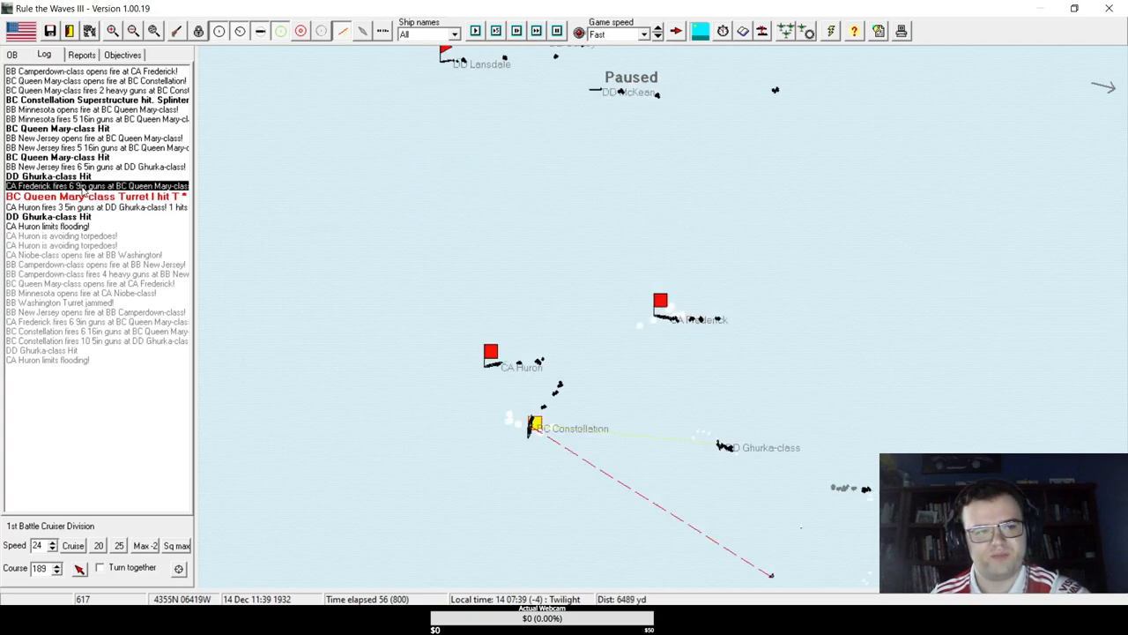
pyautogui.moveTo(459, 438)
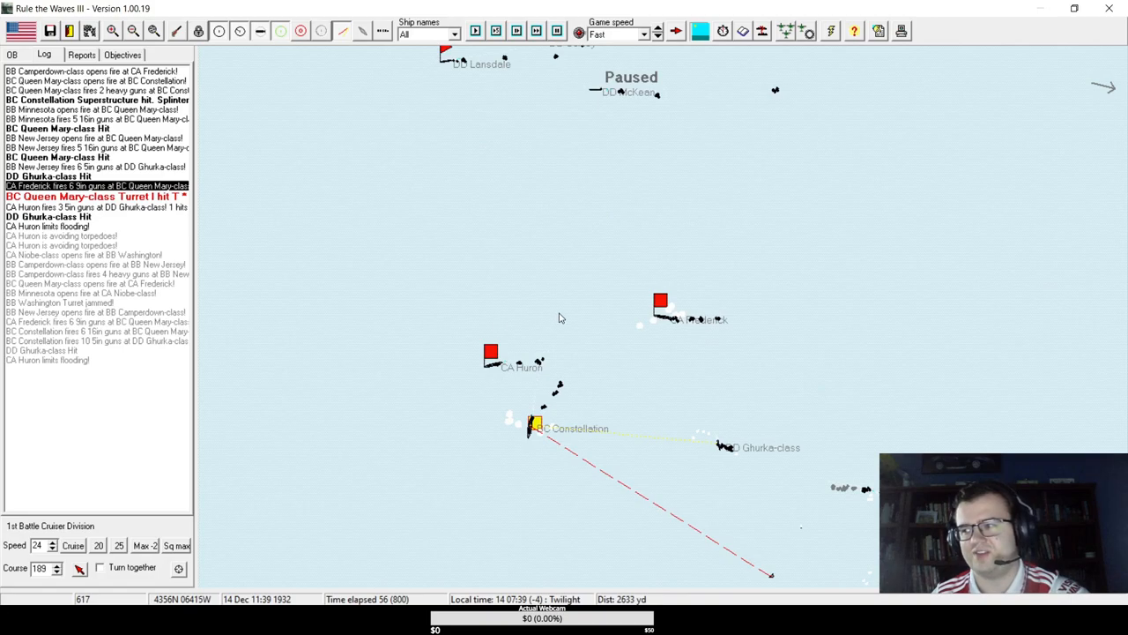
pyautogui.moveTo(602, 312)
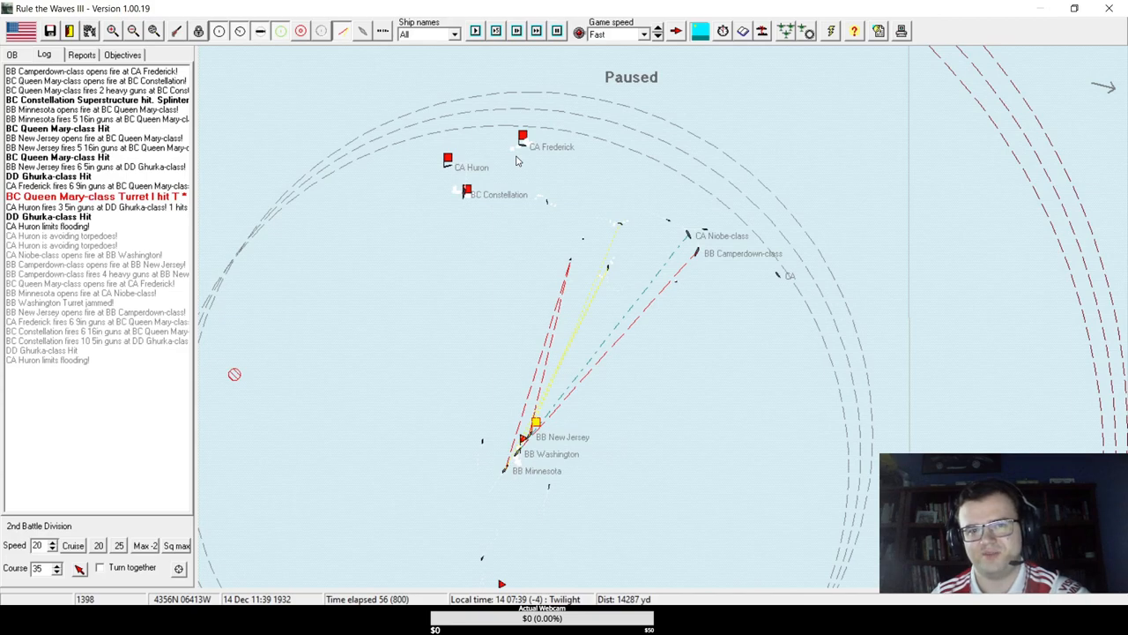
pyautogui.moveTo(564, 218)
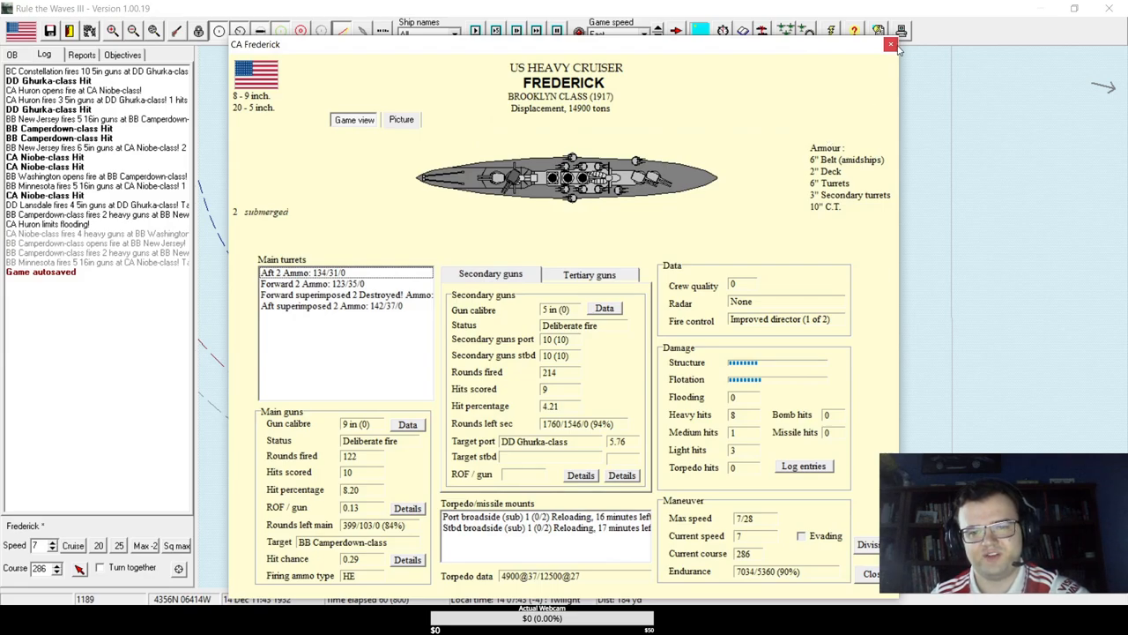
# - Review the damage status sheets of the cruisers Frederick and Huron
pyautogui.click(890, 44)
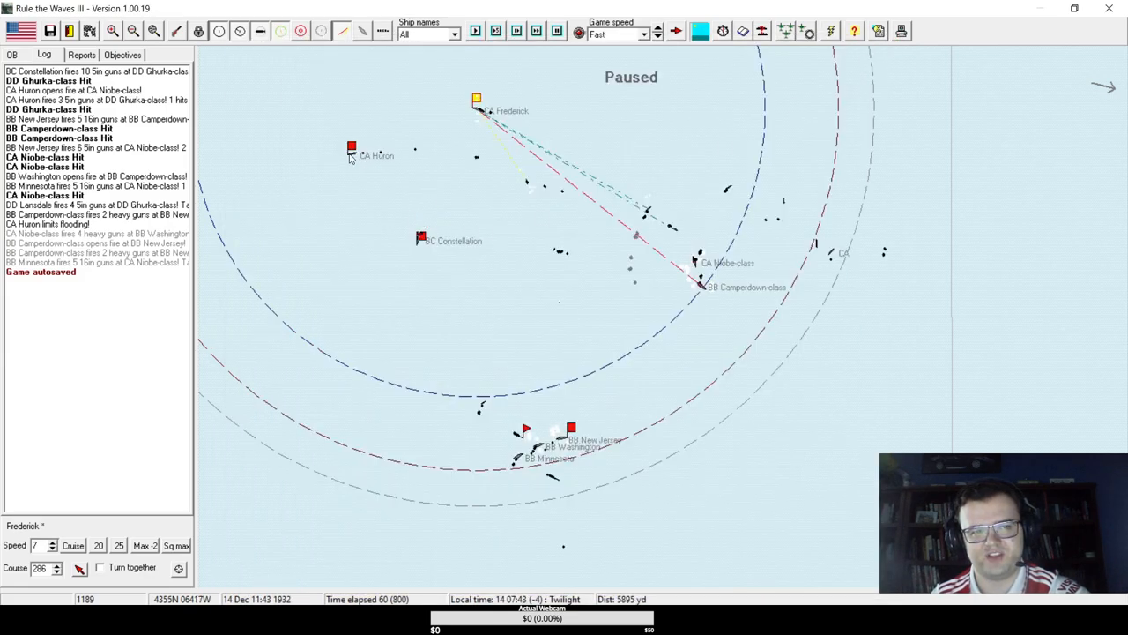
pyautogui.click(351, 148)
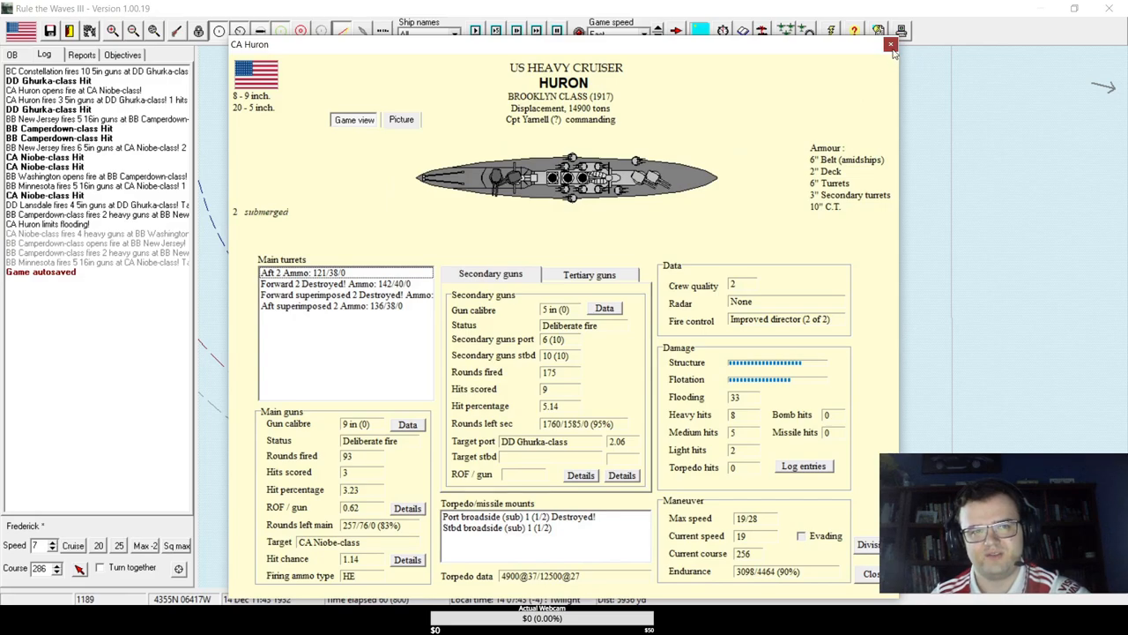
pyautogui.click(890, 44)
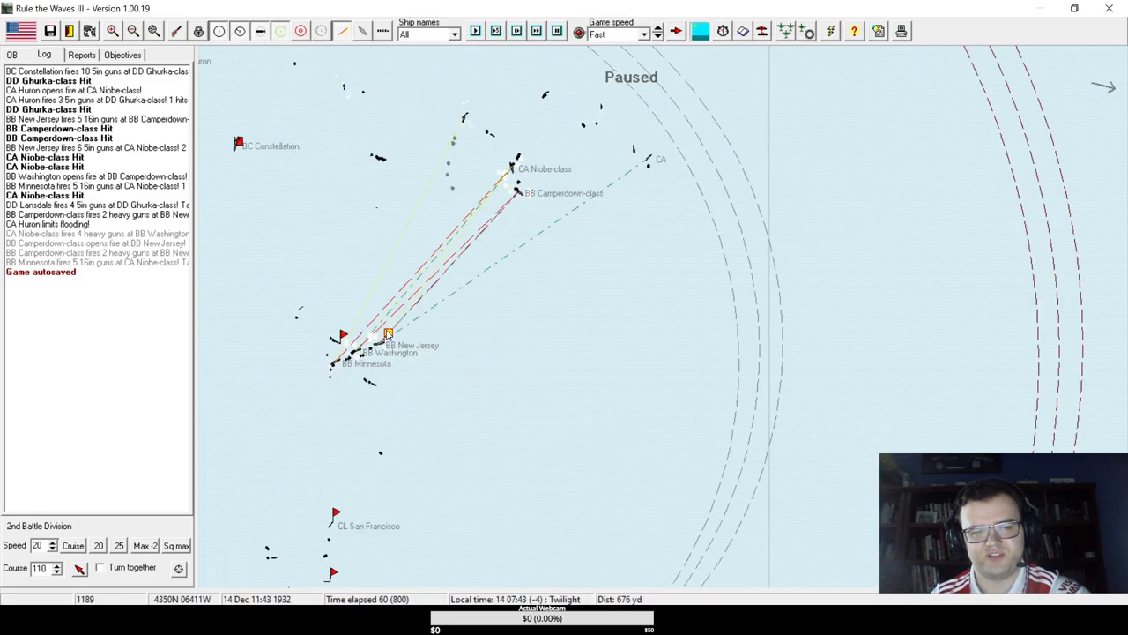
# - Advance the battle four turns until New Jersey is hit near the Resolution-class ship
pyautogui.click(476, 32)
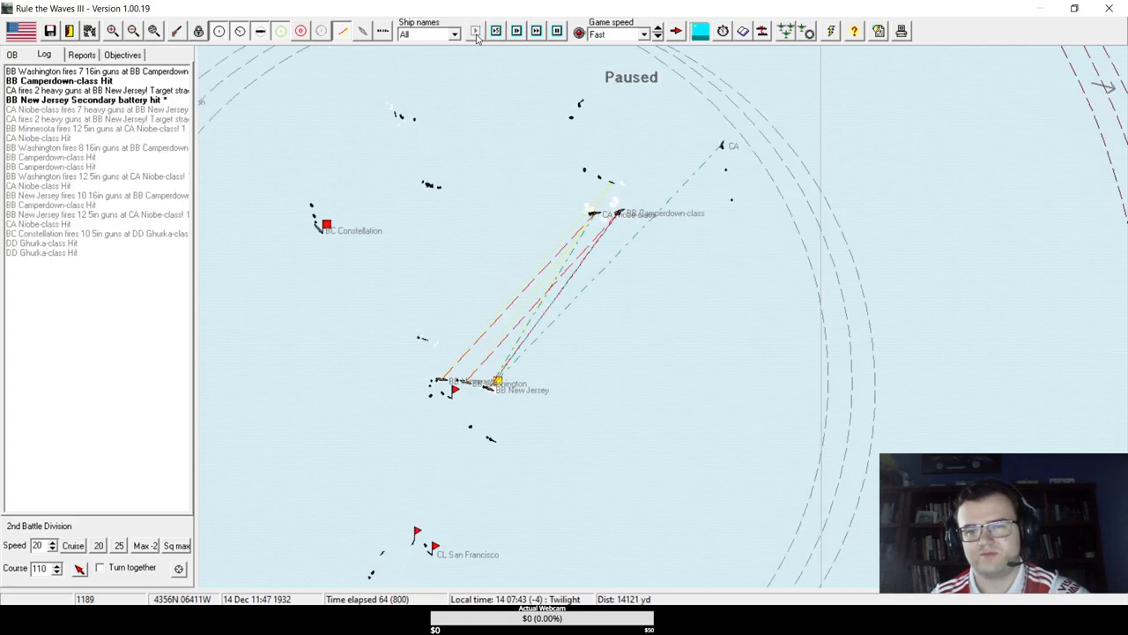
pyautogui.click(475, 32)
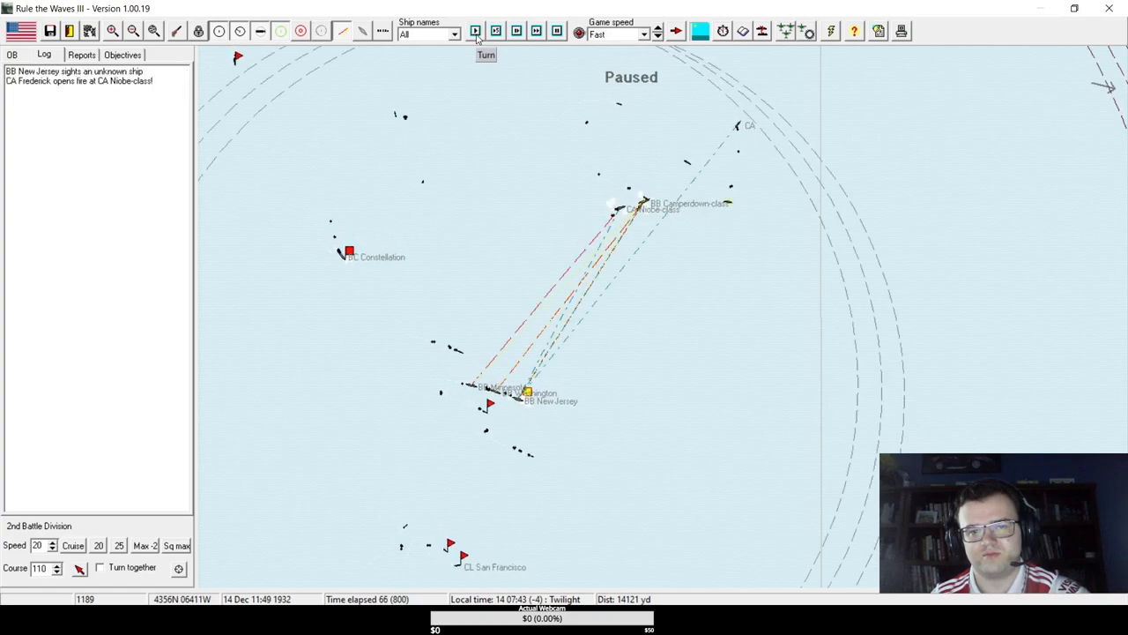
pyautogui.click(476, 31)
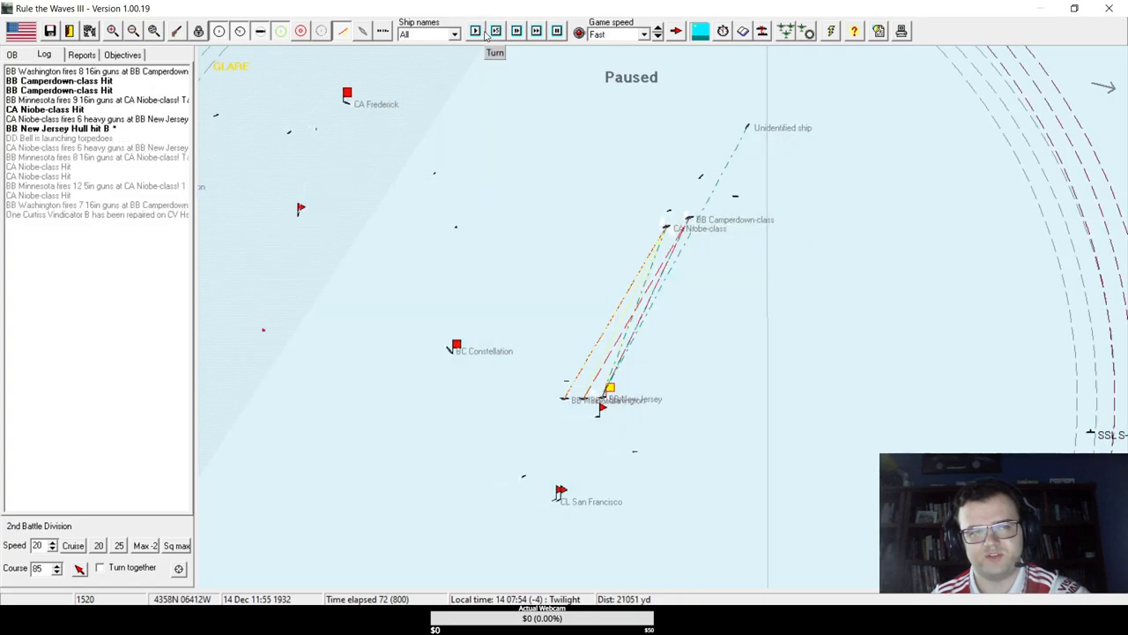
pyautogui.click(476, 32)
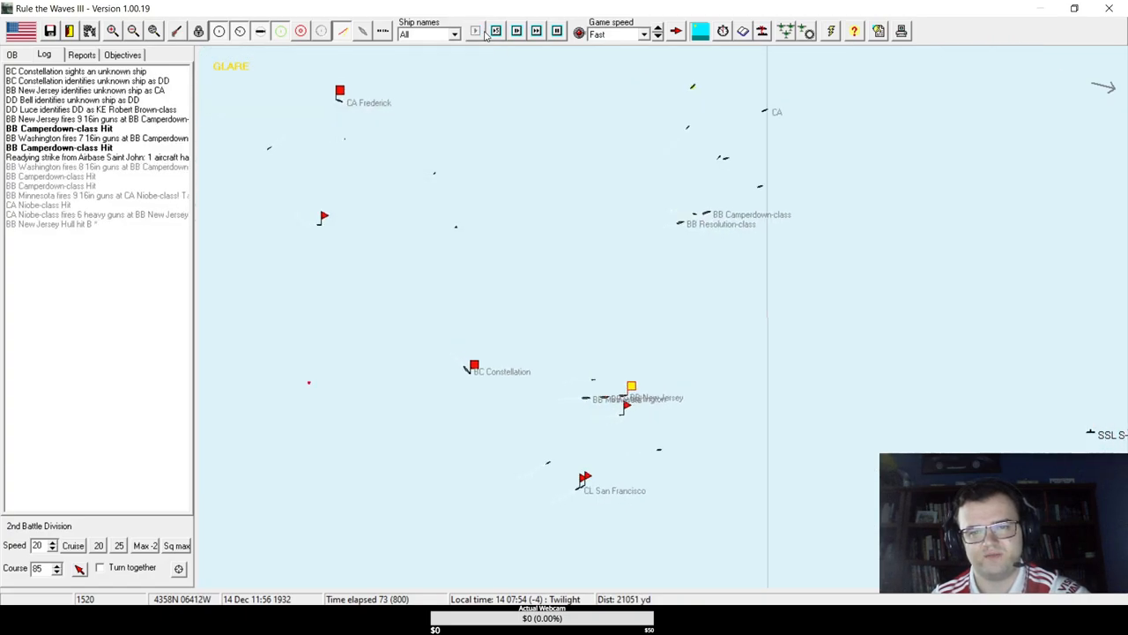
# - Identify the enemy dreadnought as Resolution class and continue until the 2nd Heavy Cruiser Division goes to AI control
pyautogui.click(476, 32)
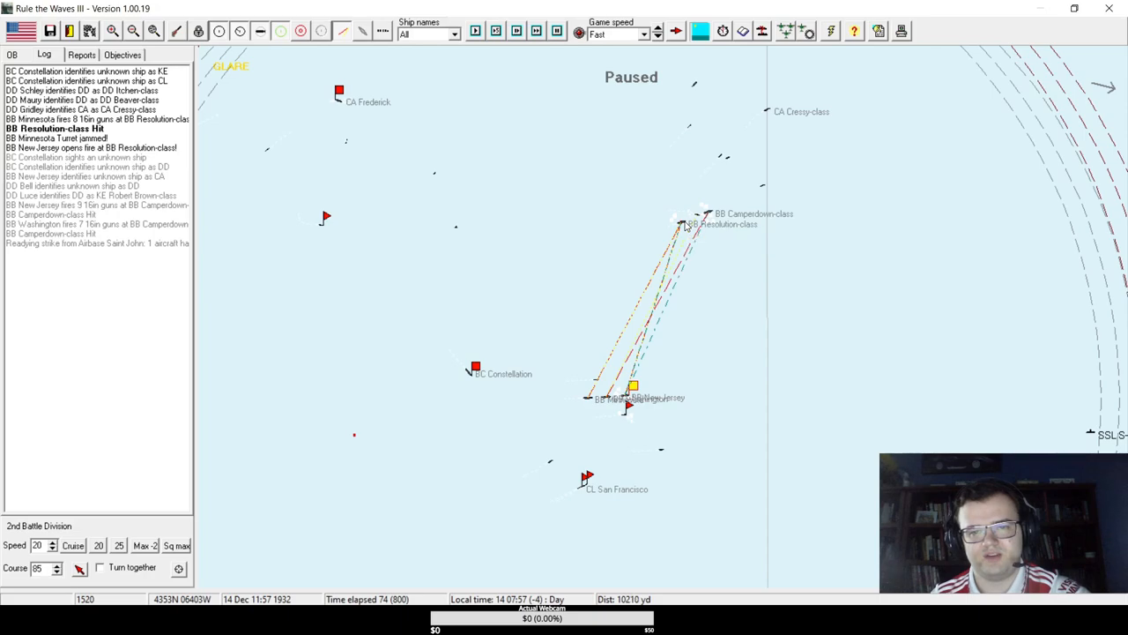
pyautogui.click(723, 223)
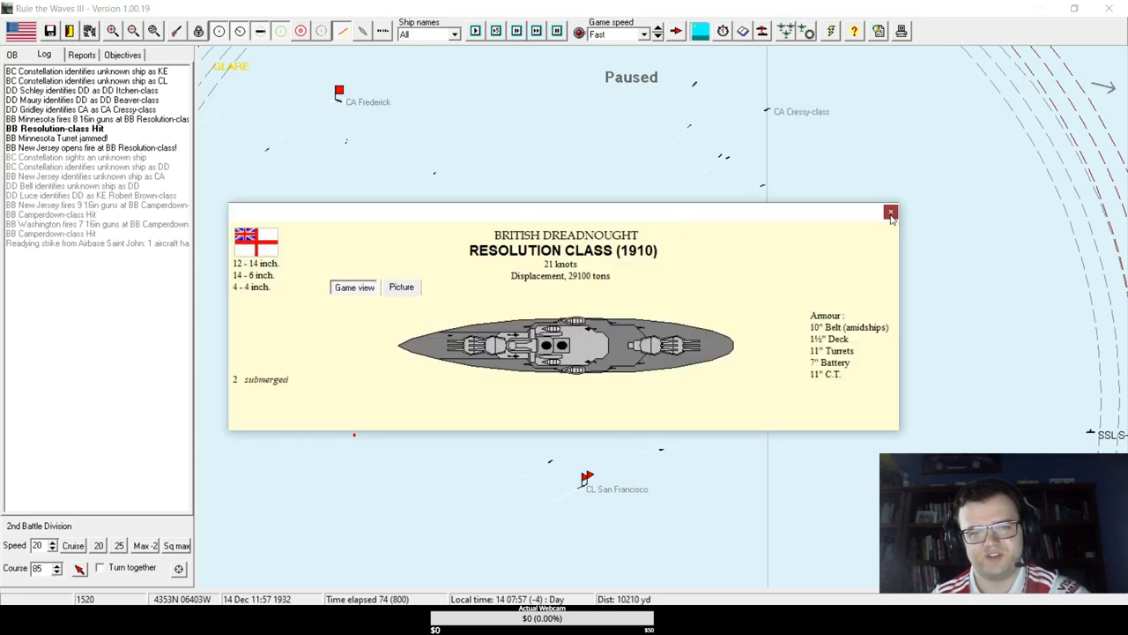
pyautogui.click(890, 213)
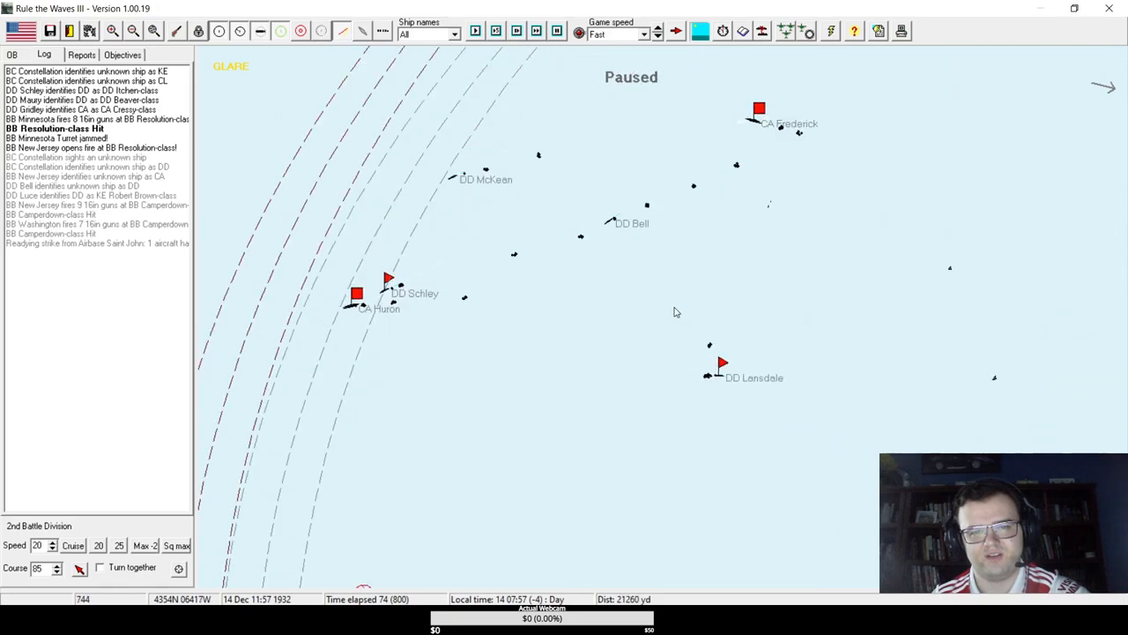
pyautogui.moveTo(767, 210)
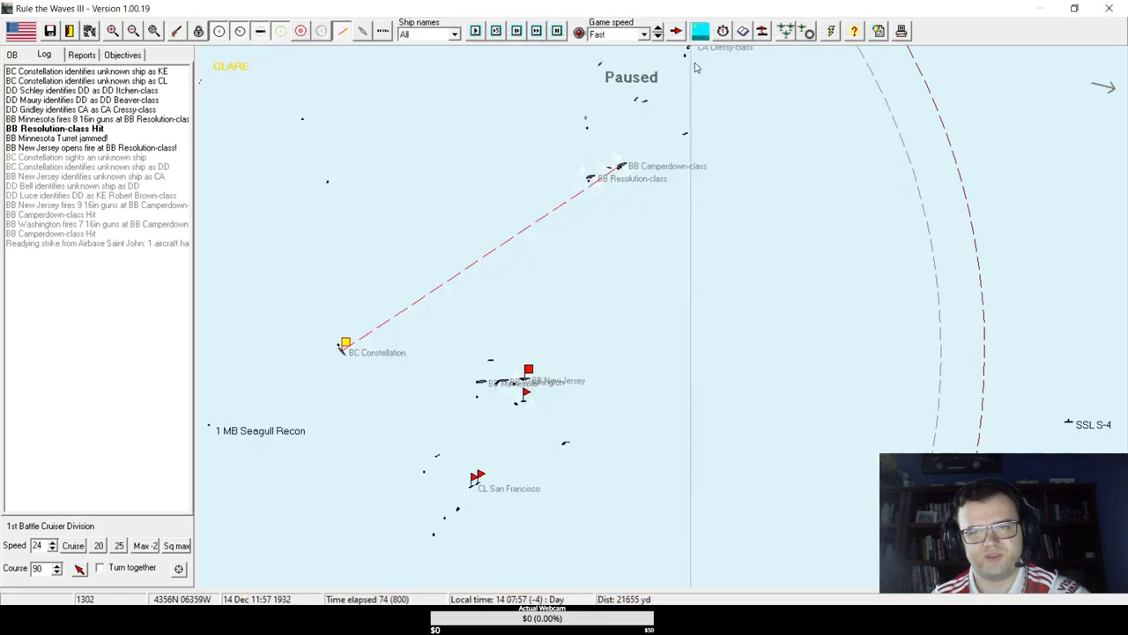
pyautogui.click(476, 32)
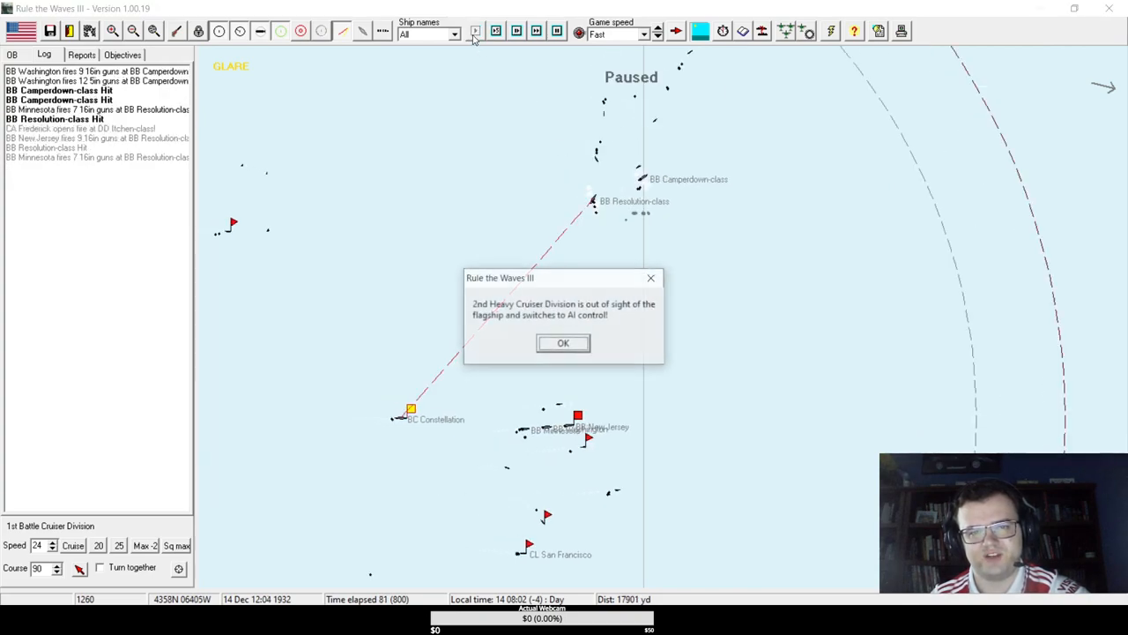
# - Acknowledge the AI-control notice and recheck the Resolution-class battleship's card
pyautogui.click(564, 342)
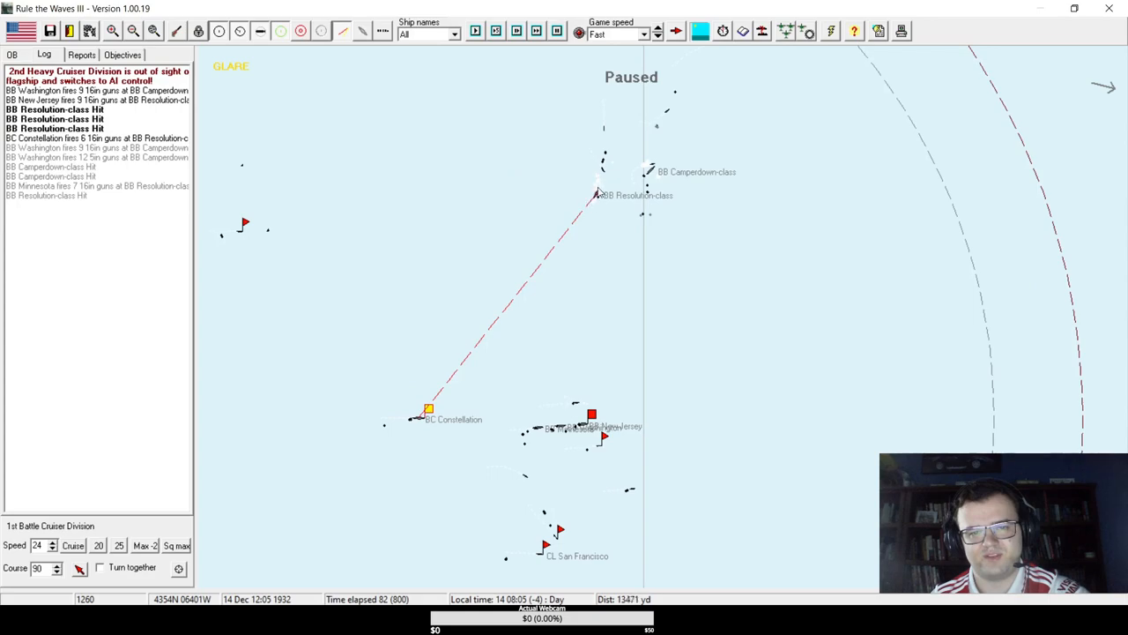
pyautogui.moveTo(598, 194)
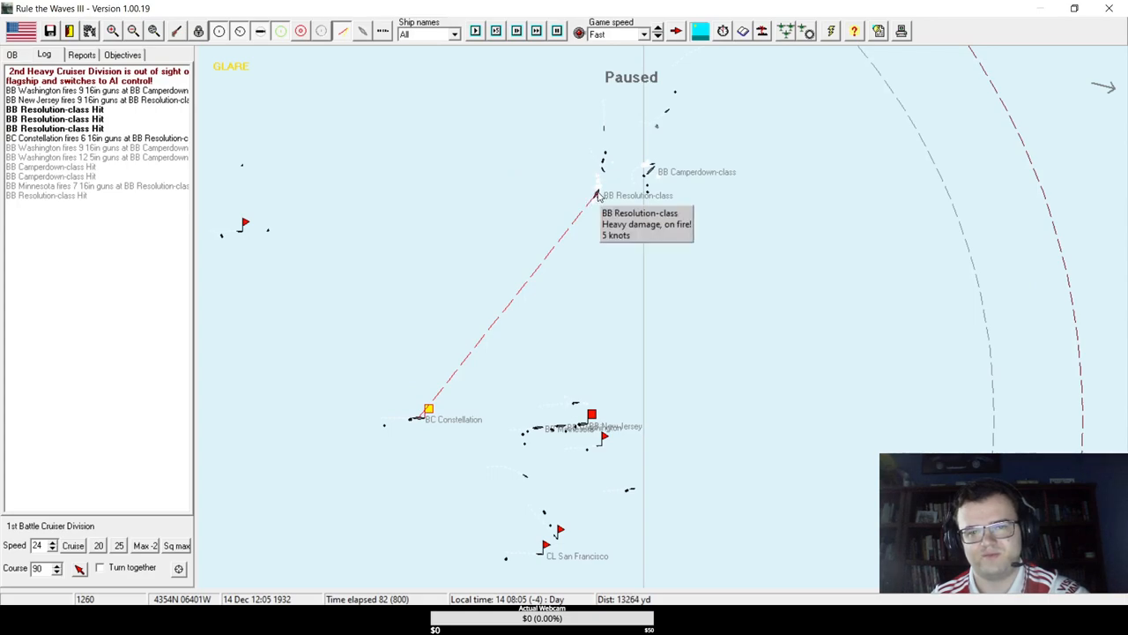
pyautogui.click(595, 193)
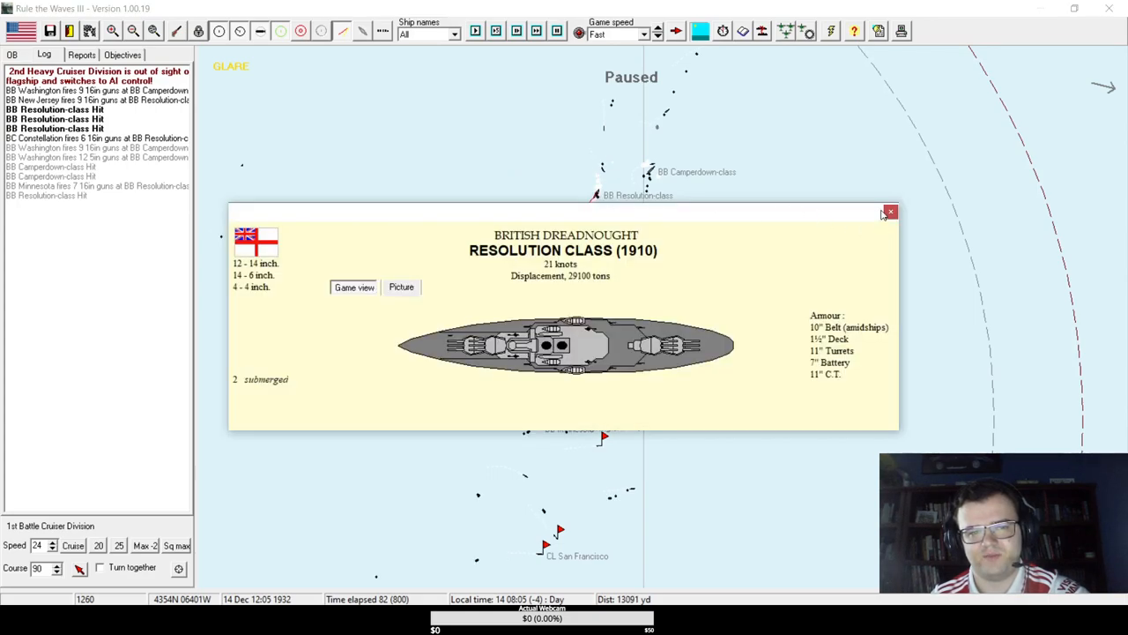
pyautogui.click(890, 211)
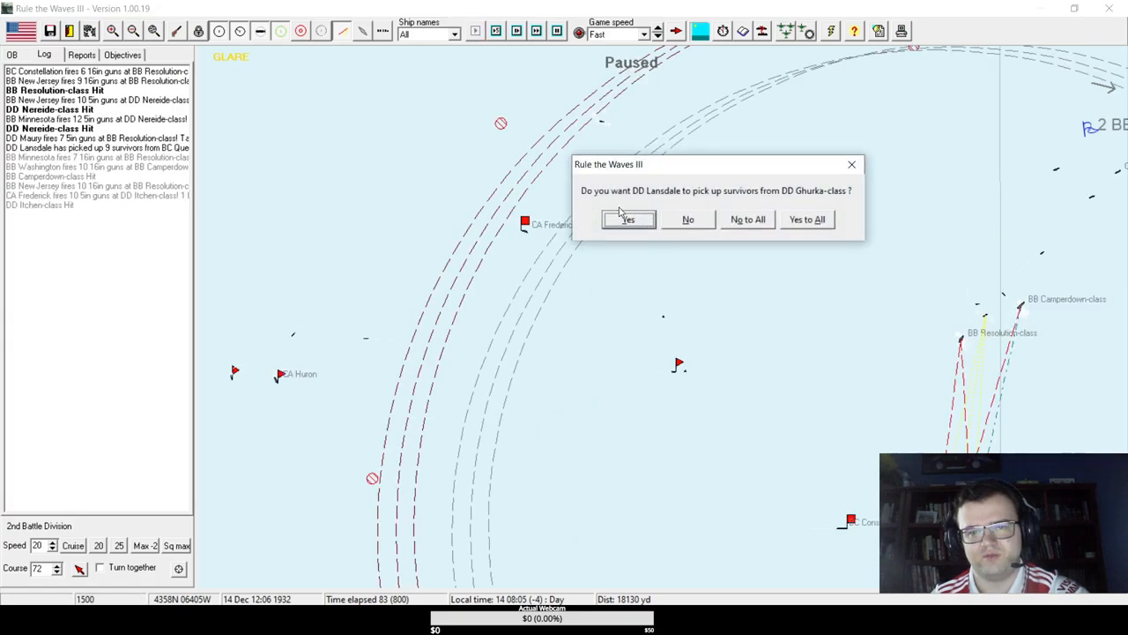
# - Let Lansdale rescue the Ghurka-class survivors and bring up Destroyer Division 20's details
pyautogui.click(628, 218)
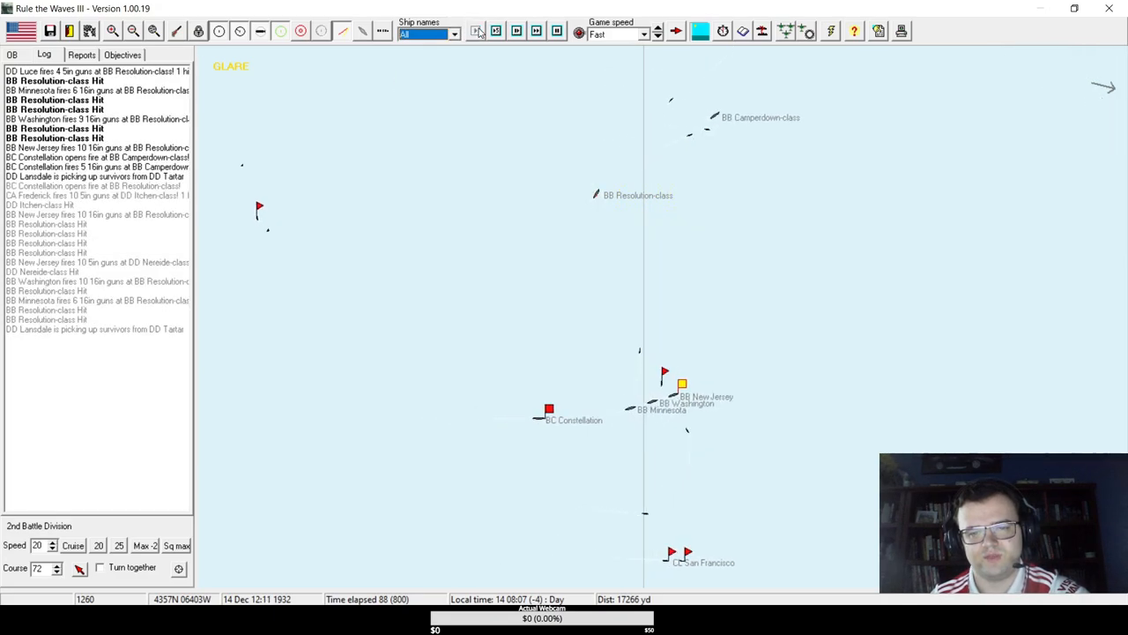
pyautogui.click(476, 32)
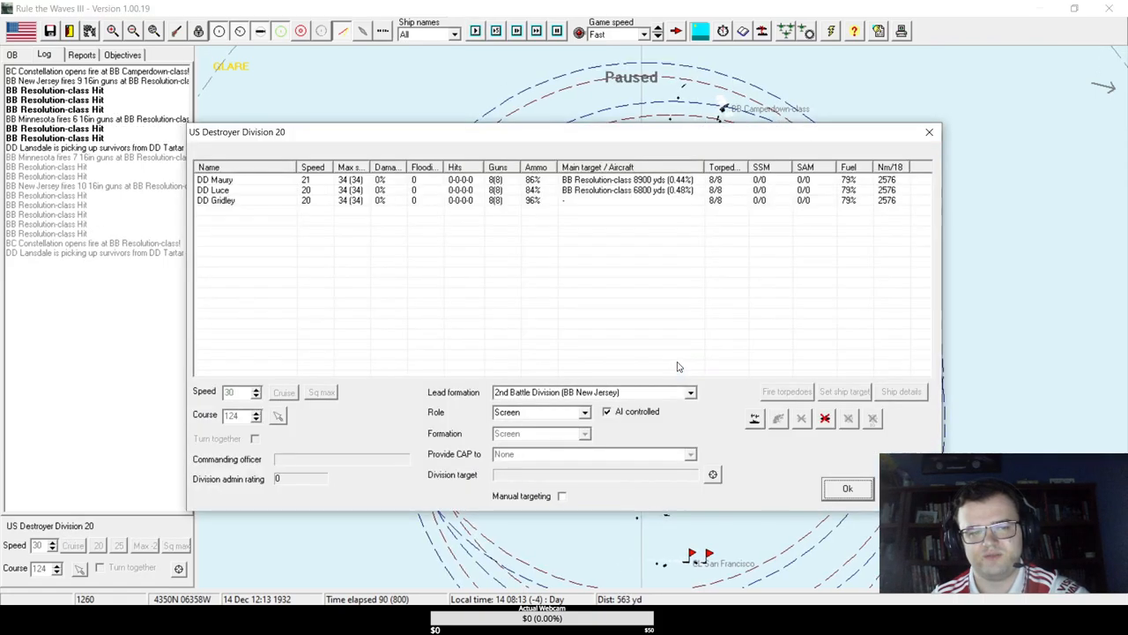
# - Change the destroyer division's heading and acknowledge the AI-control notice
pyautogui.click(846, 487)
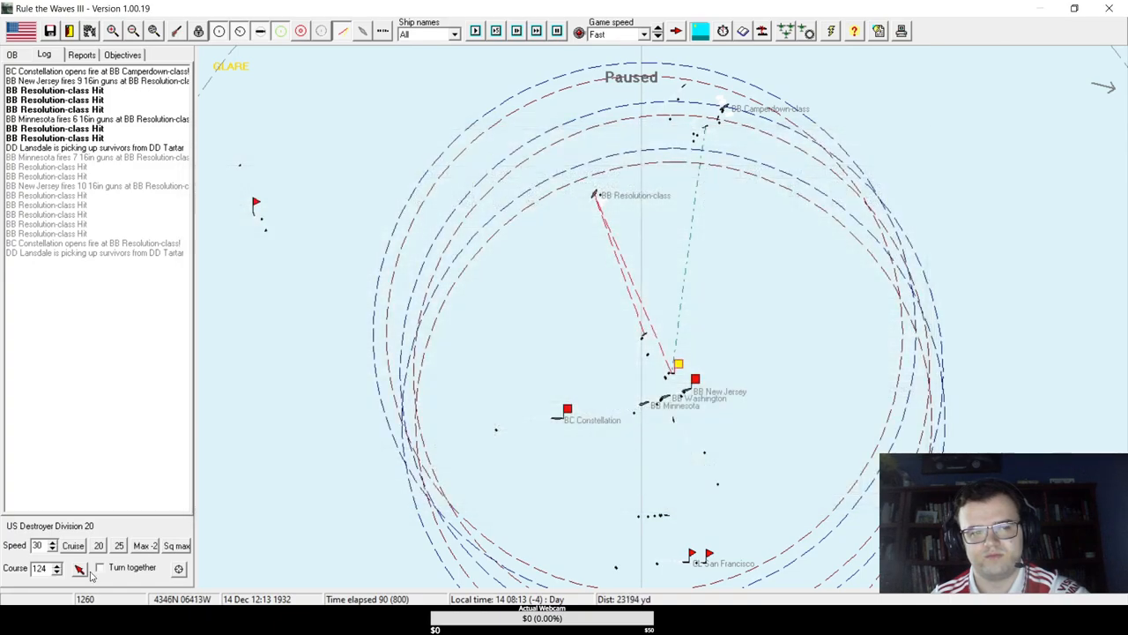
pyautogui.click(49, 541)
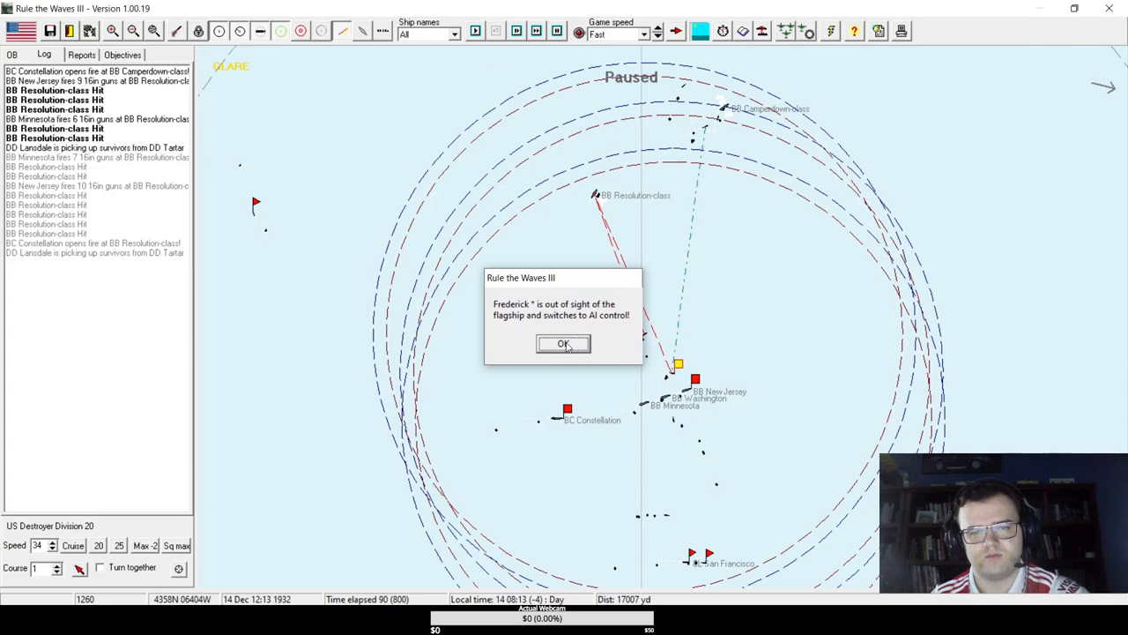
pyautogui.click(564, 342)
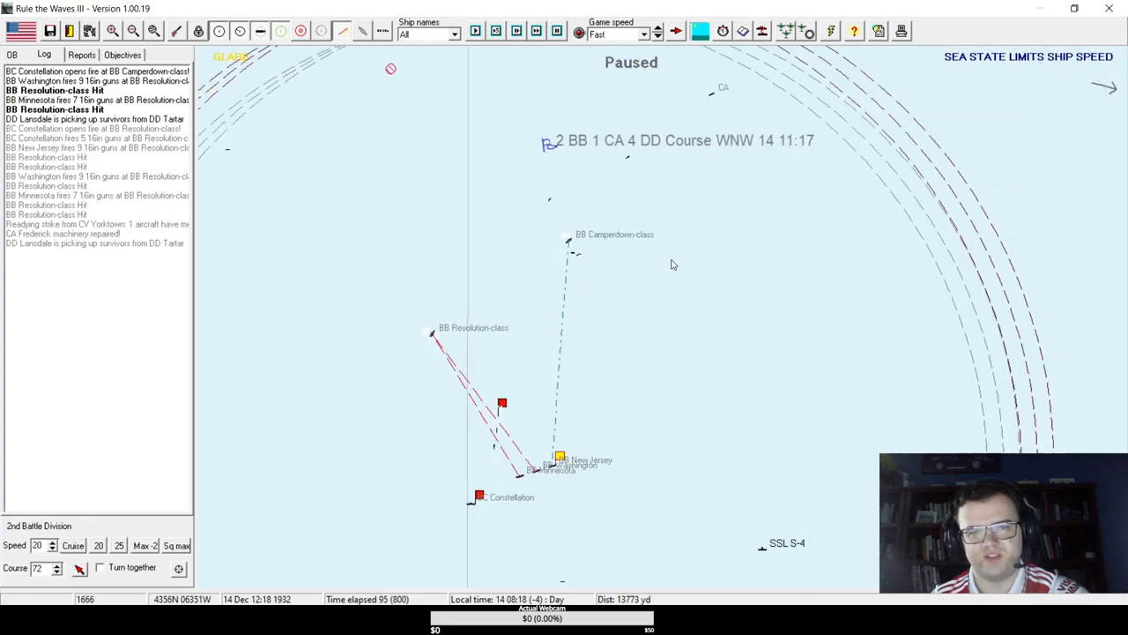
pyautogui.moveTo(722, 310)
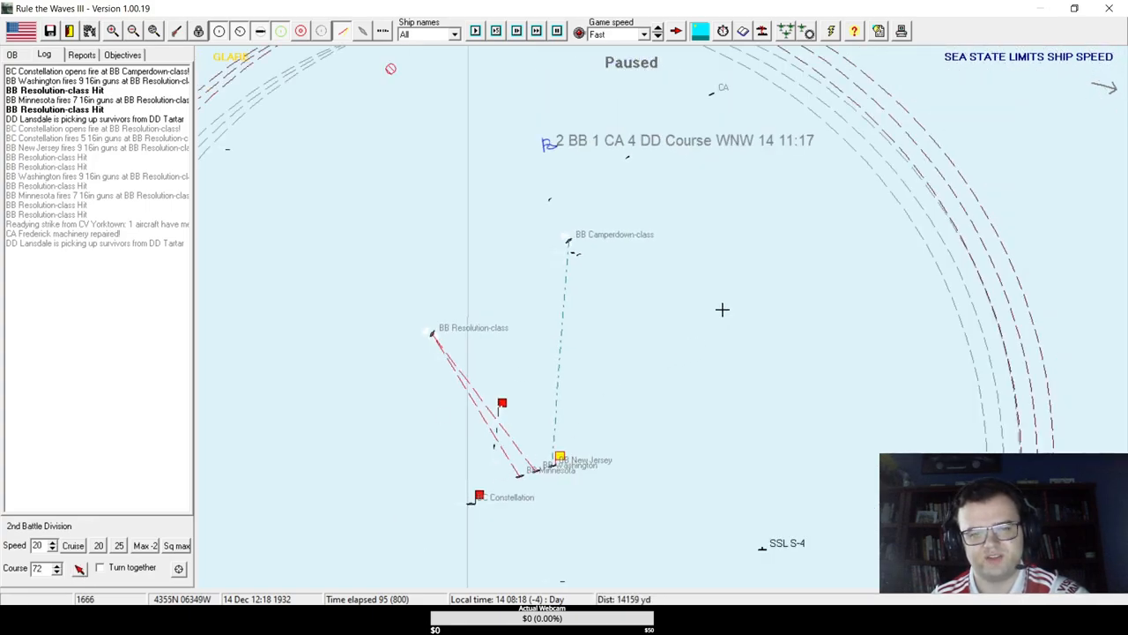
# - Acknowledge the Resolution-class battleship exploding and answer the Gidley survivor-rescue prompt
pyautogui.click(476, 31)
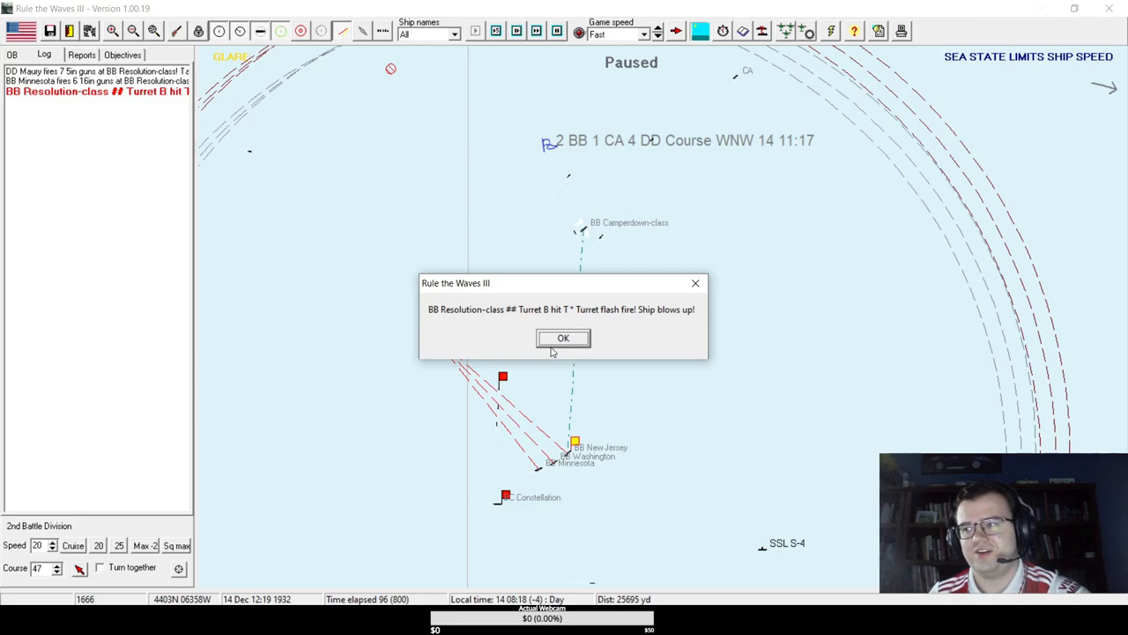
pyautogui.click(564, 338)
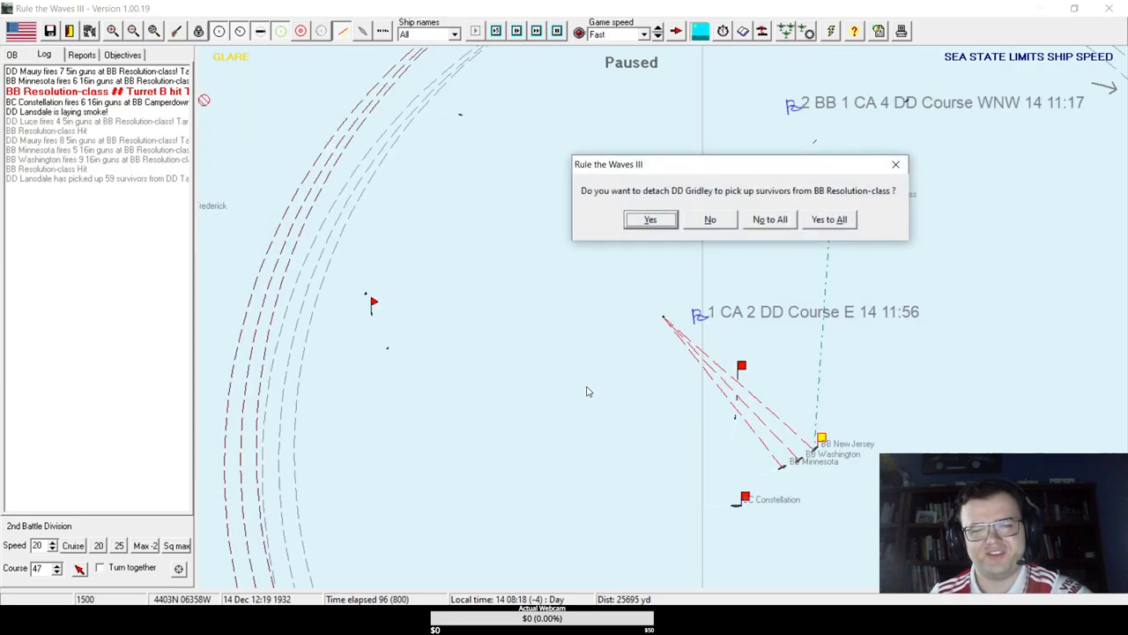
pyautogui.click(648, 219)
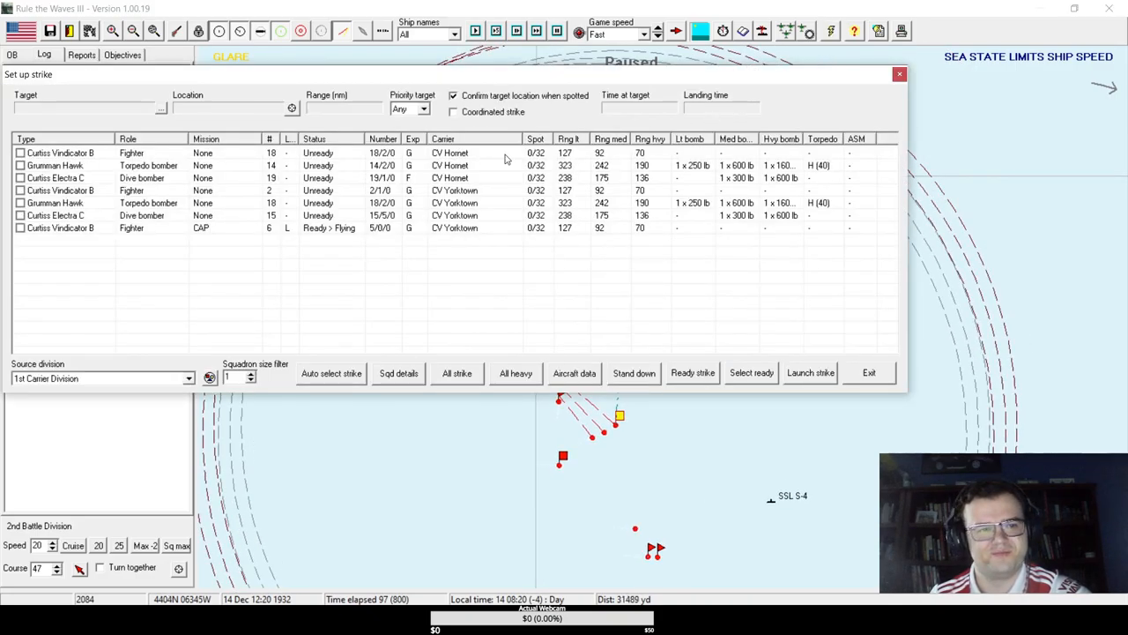
# - Assign all Hornet and Yorktown squadrons to the strike, start readying them, and select the Hornet torpedo bombers
pyautogui.click(21, 166)
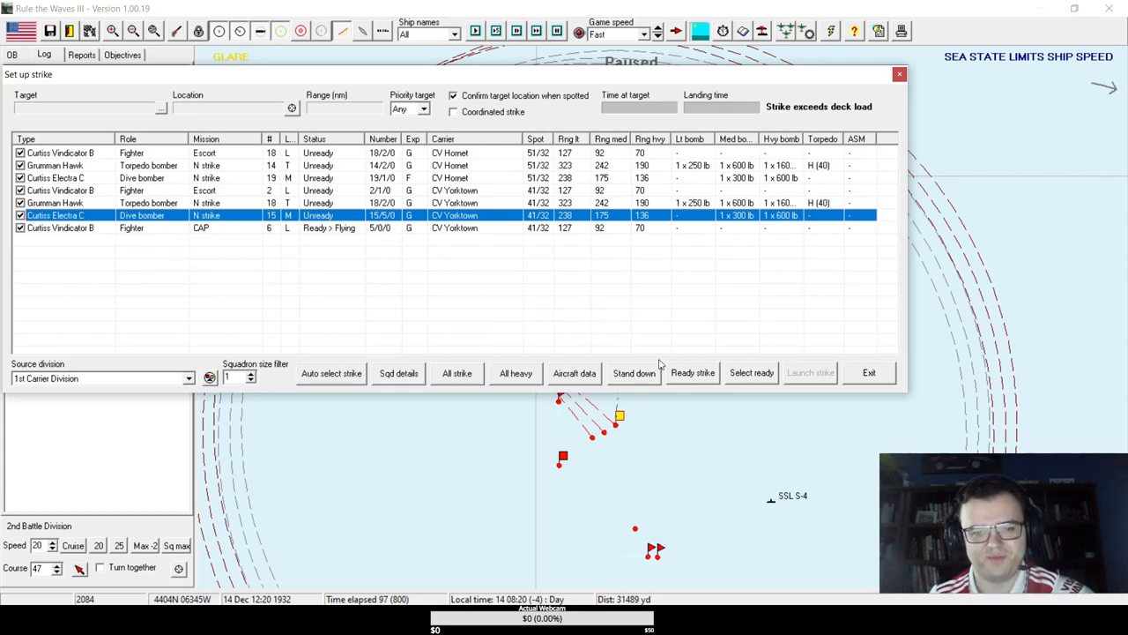
pyautogui.click(691, 372)
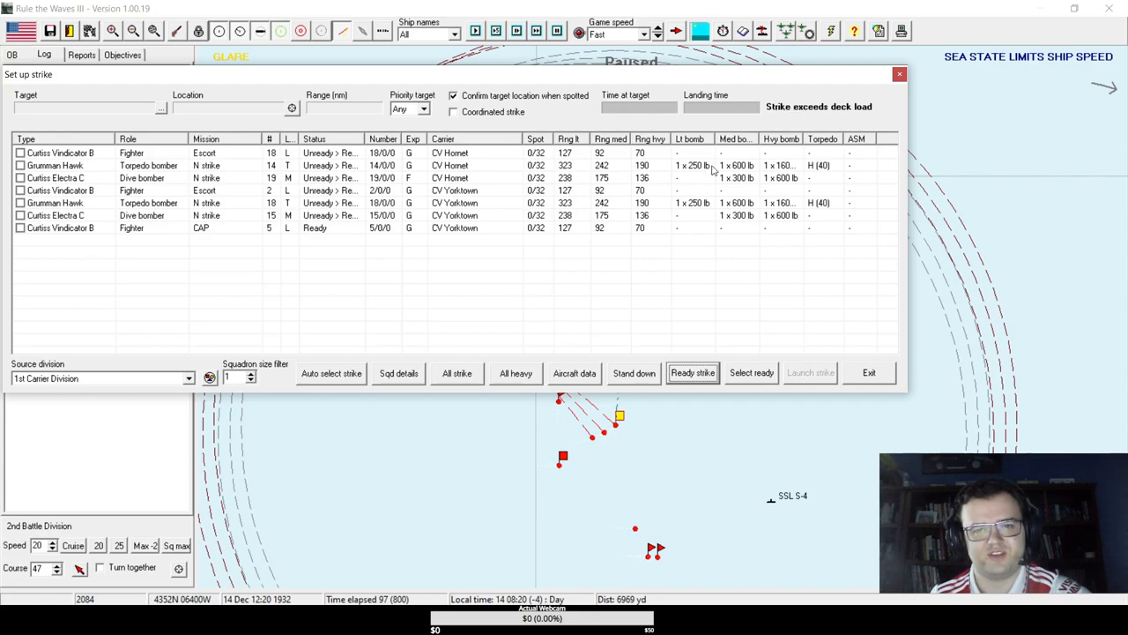
pyautogui.click(133, 165)
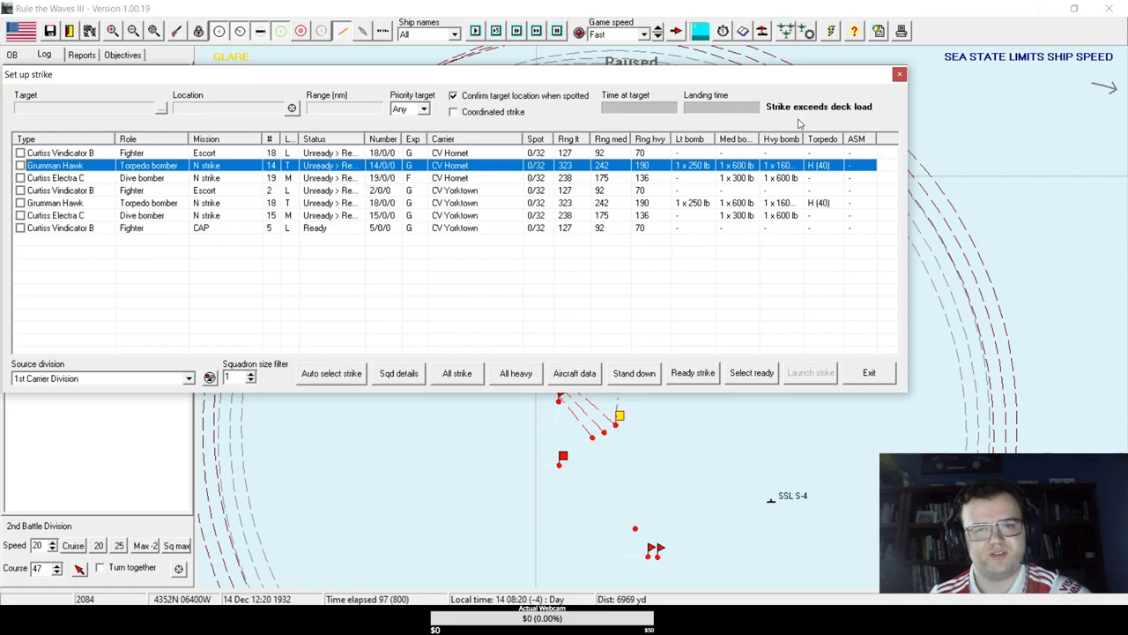
pyautogui.moveTo(797, 123)
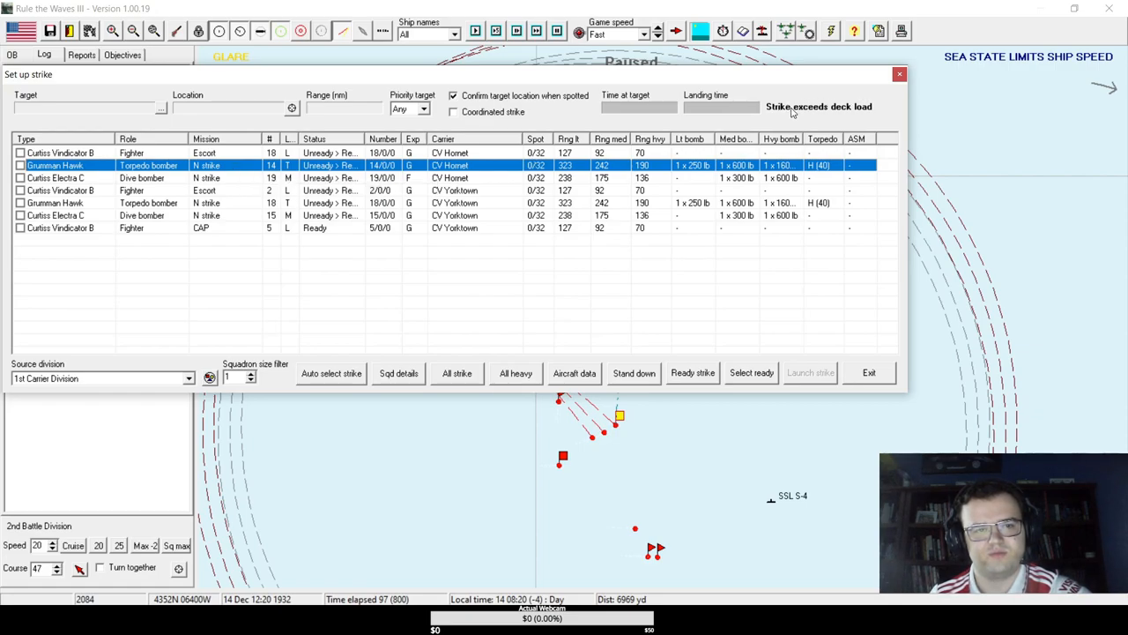
pyautogui.moveTo(343, 218)
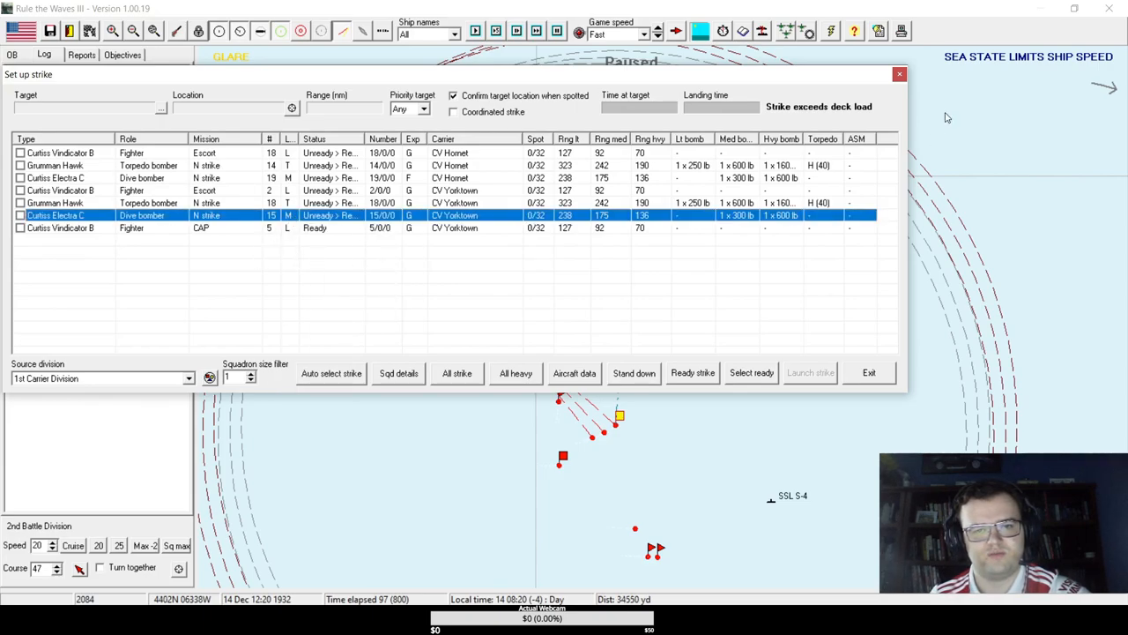
# - Give the Hornet Curtiss Electra C dive bombers Heavy loads, set the strike target 44 nm away, and exit setup
pyautogui.click(867, 372)
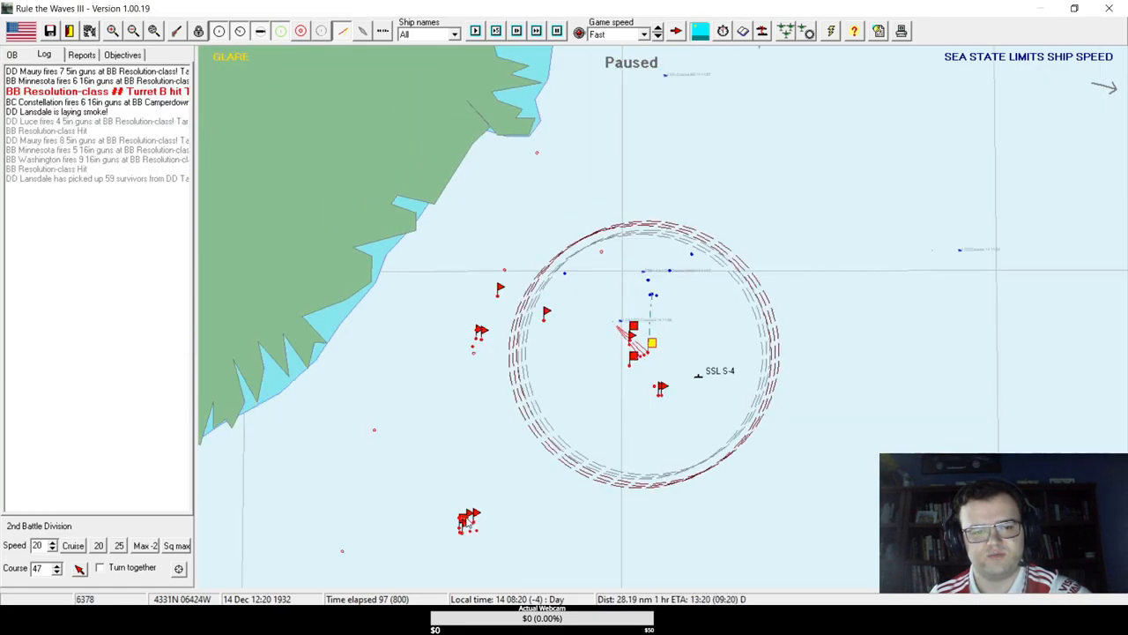
pyautogui.moveTo(472, 519)
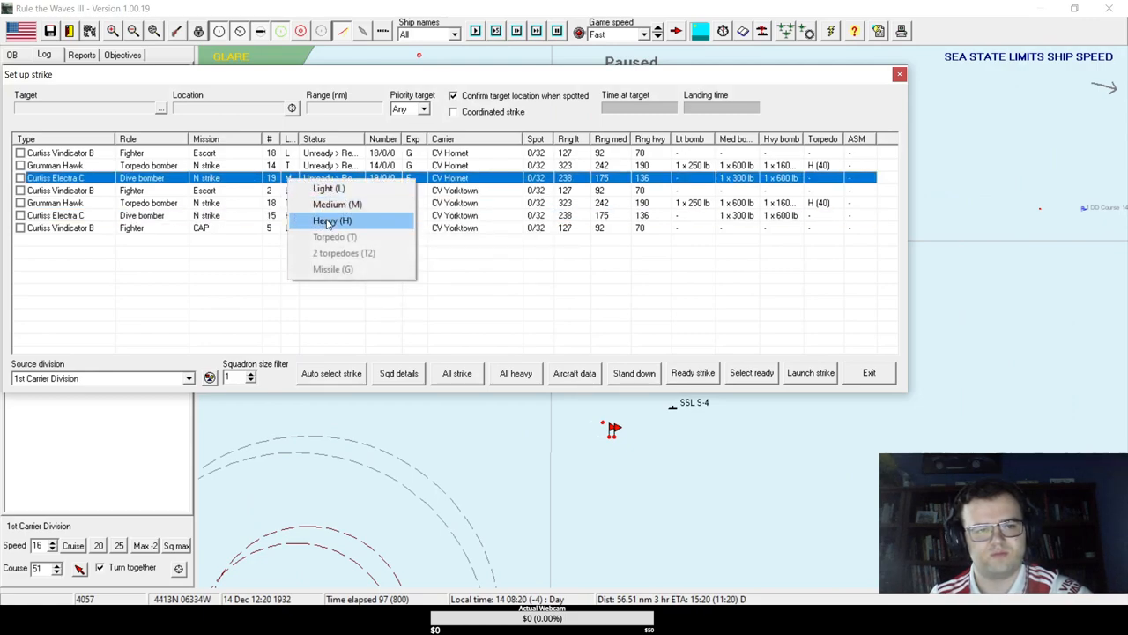
pyautogui.click(332, 220)
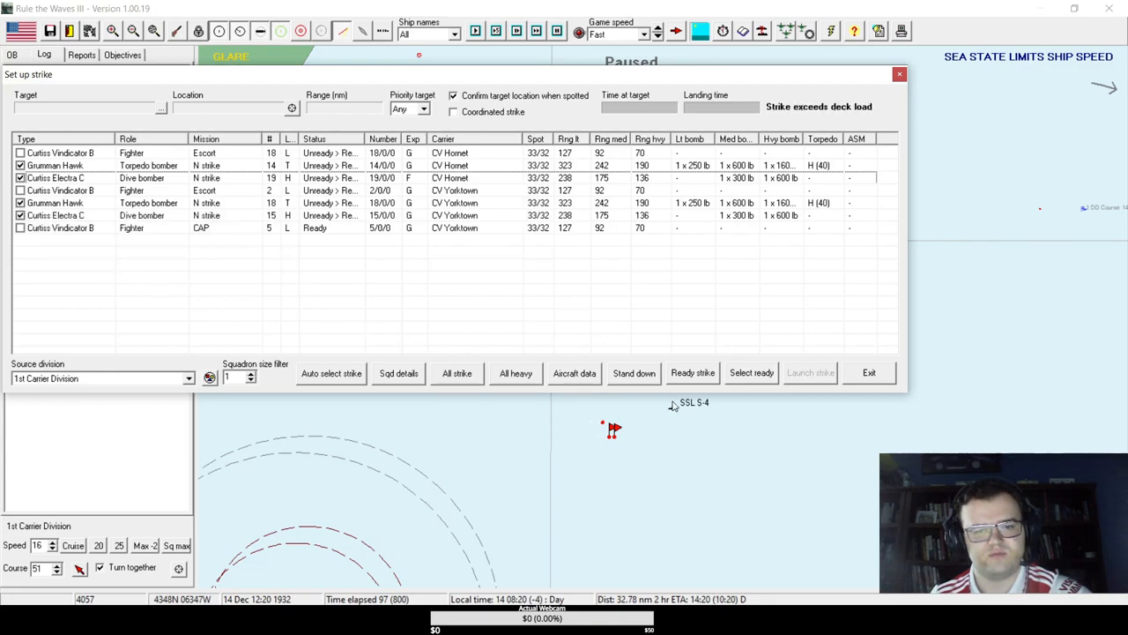
pyautogui.click(691, 374)
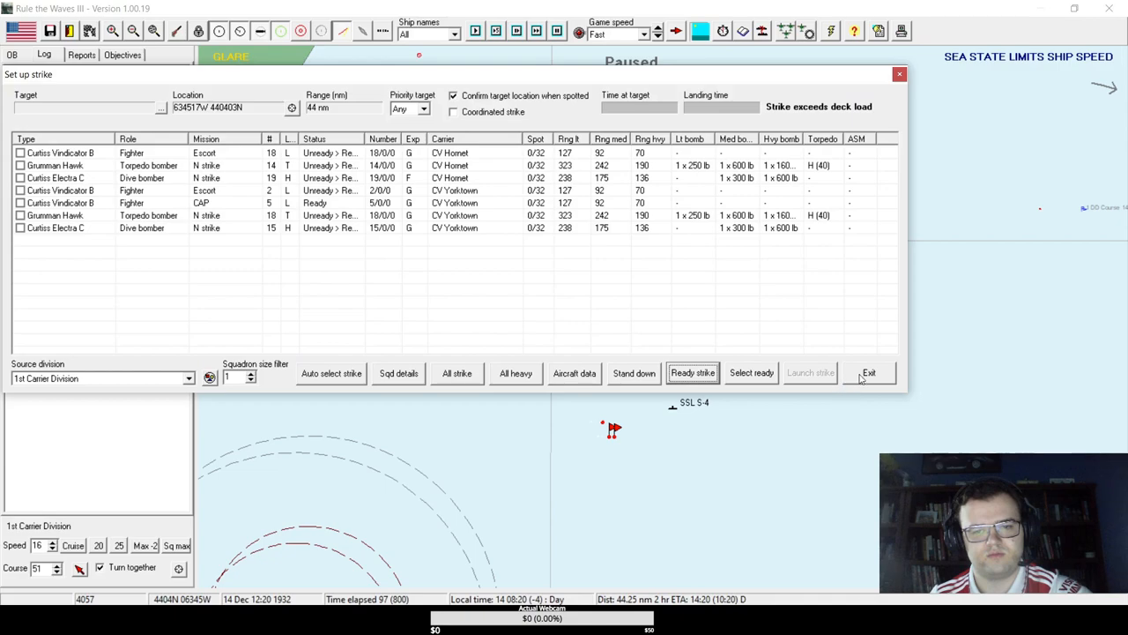
pyautogui.click(869, 371)
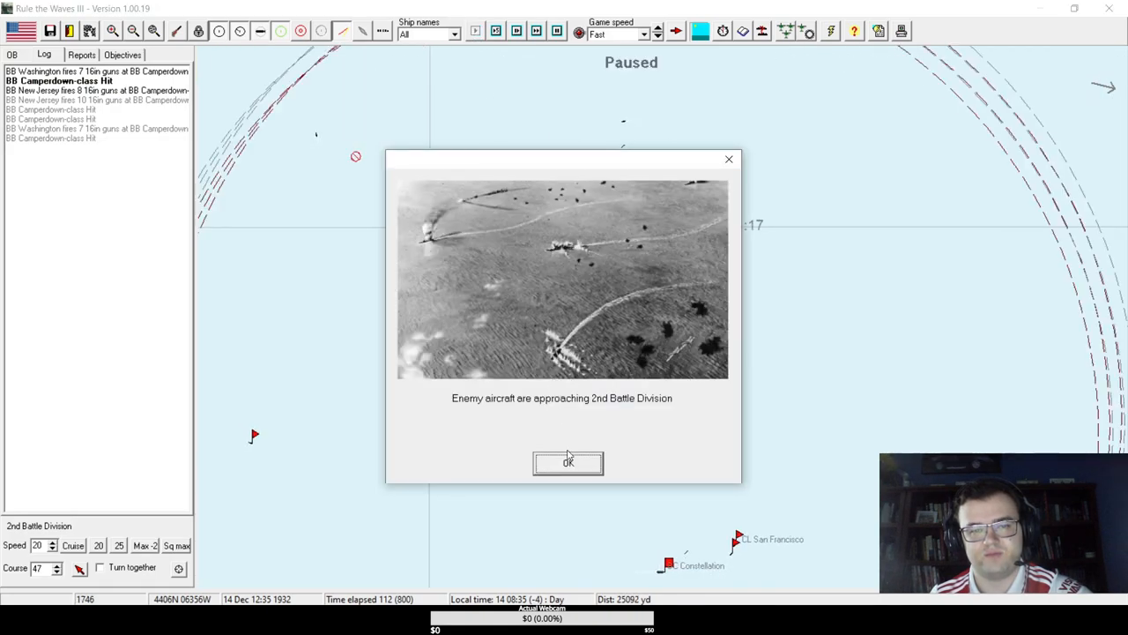
# - Dismiss the aircraft and low-ammunition warnings, advance turns, and check Destroyer Division 18
pyautogui.click(567, 462)
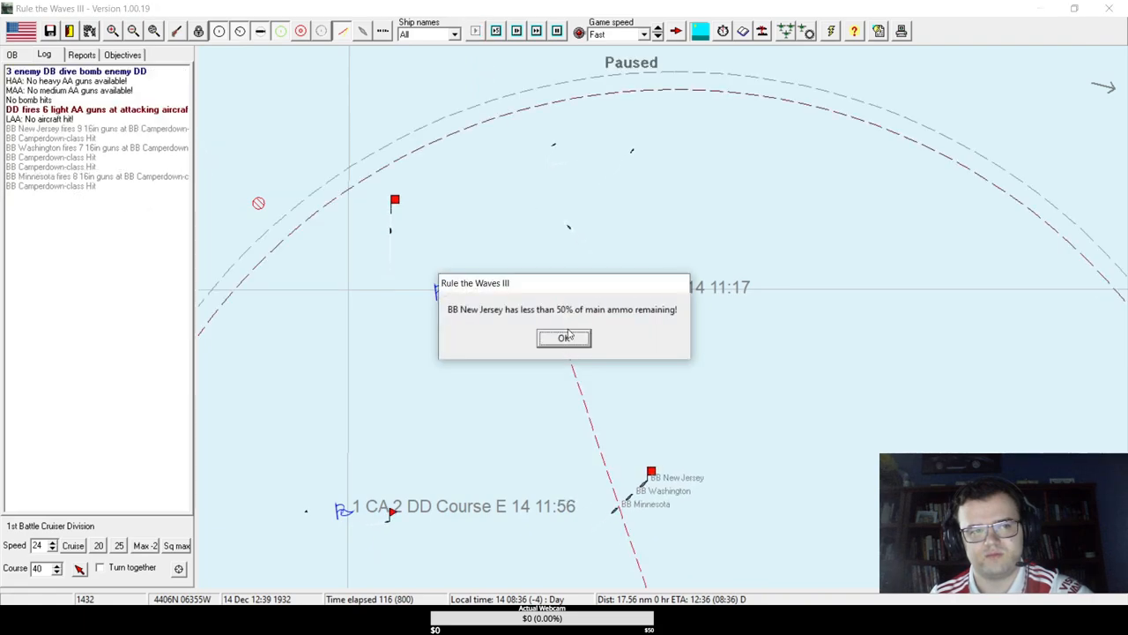
pyautogui.click(564, 338)
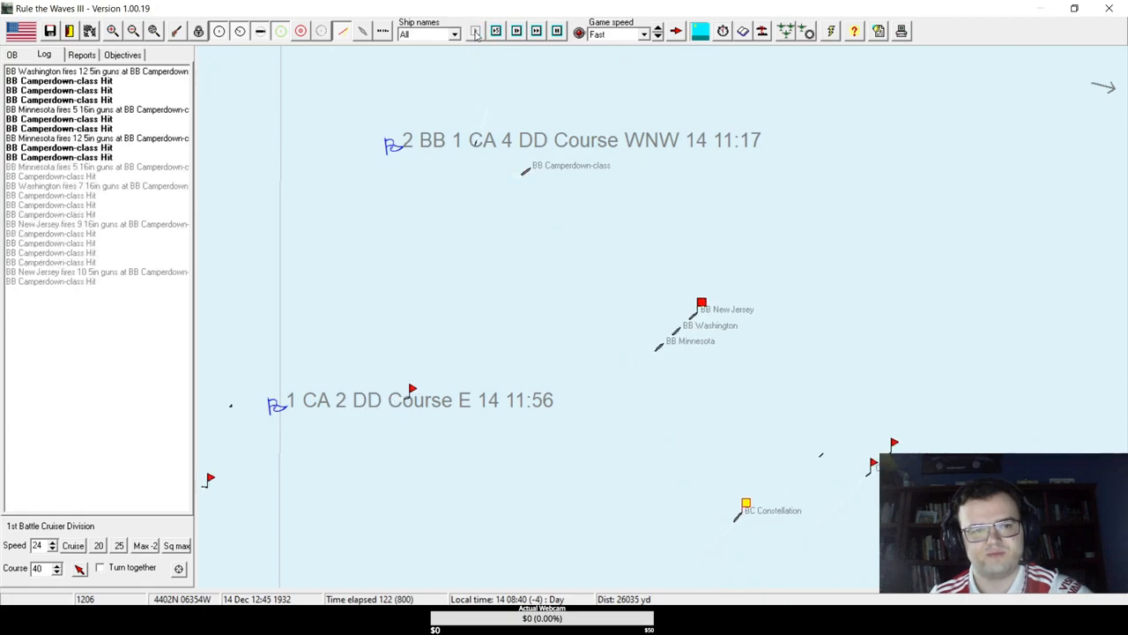
pyautogui.click(476, 32)
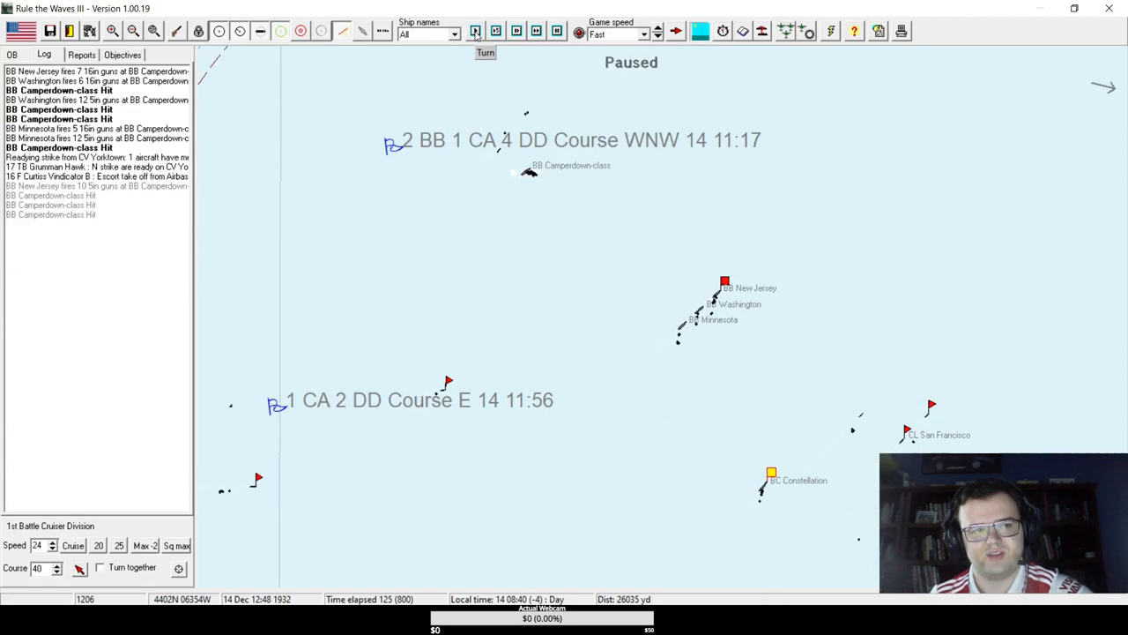
pyautogui.click(476, 32)
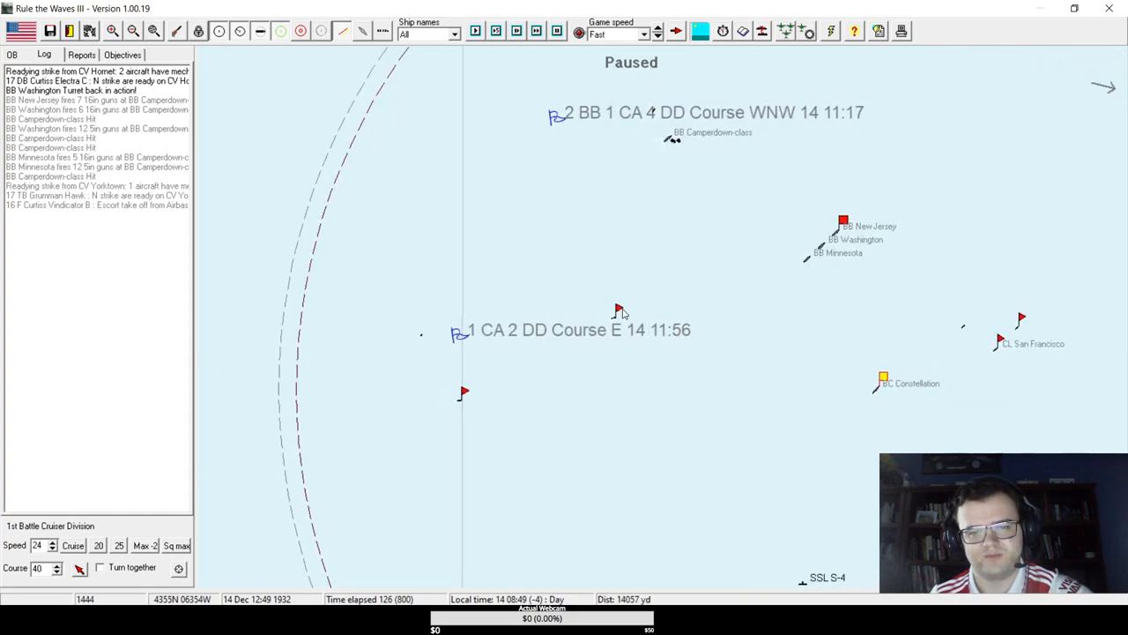
pyautogui.click(617, 309)
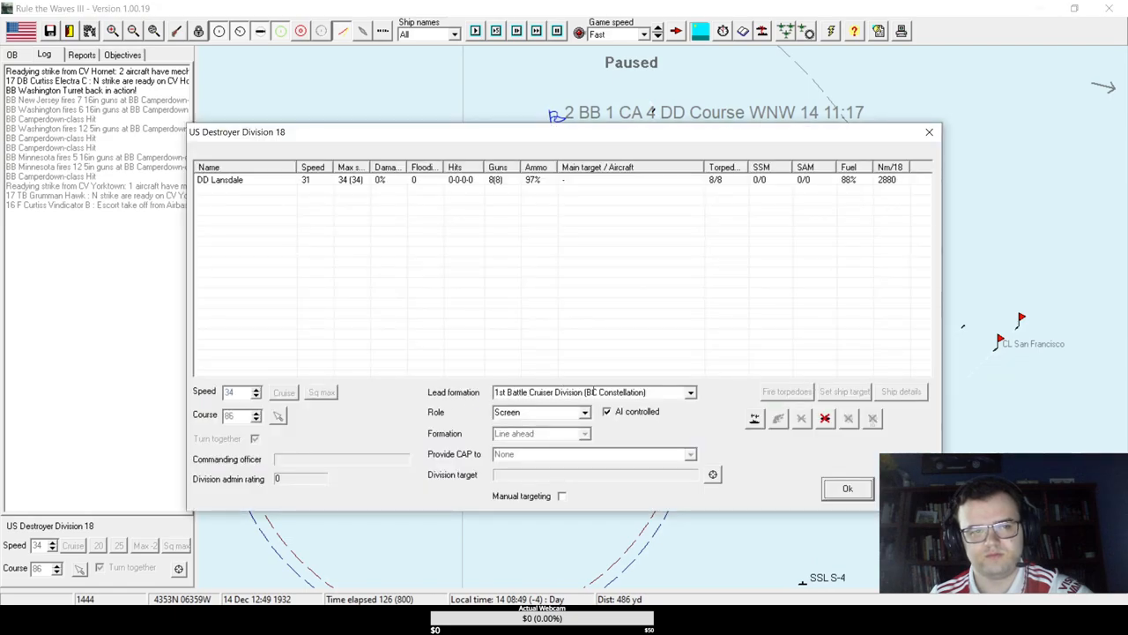
pyautogui.click(846, 488)
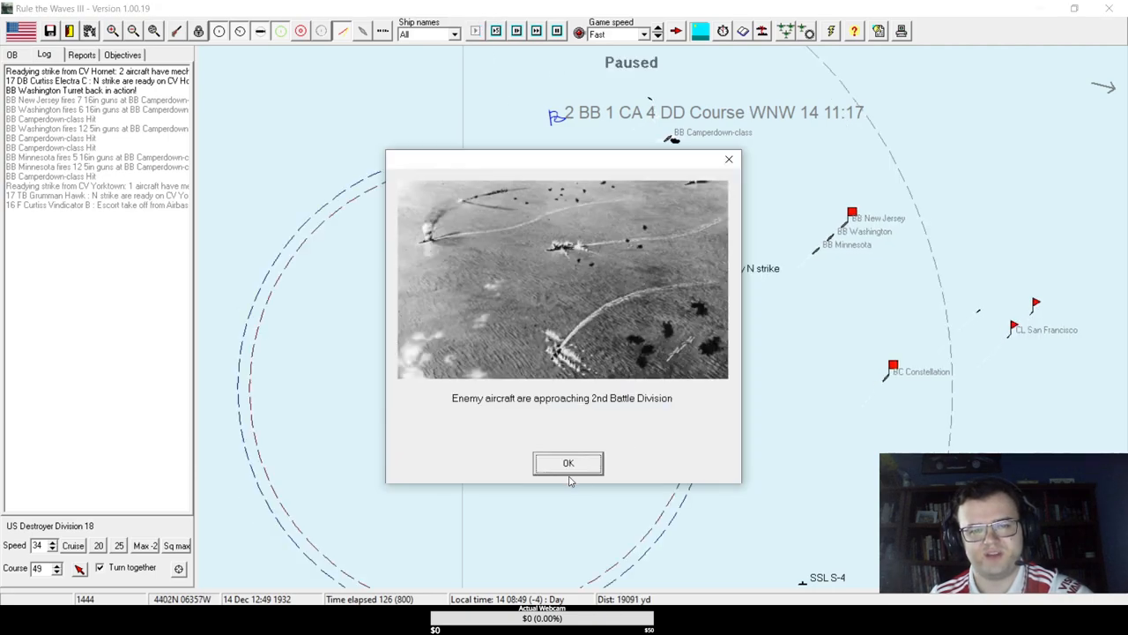
# - Identify the Camperdown-class battleship and keep advancing as US battleships score hits on her
pyautogui.click(568, 461)
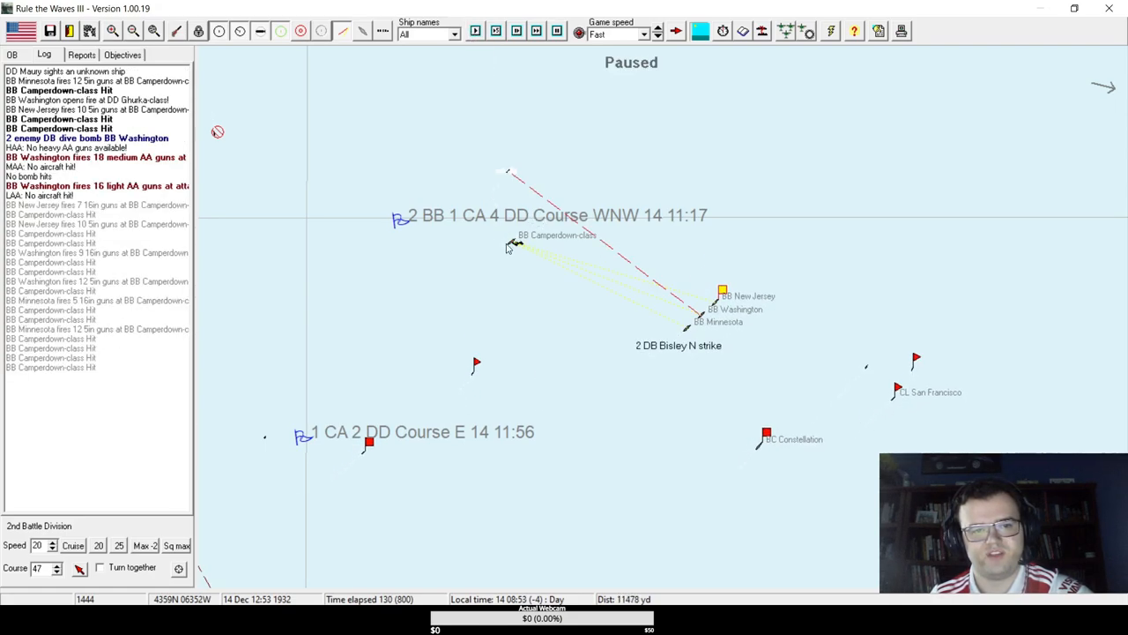
pyautogui.click(514, 244)
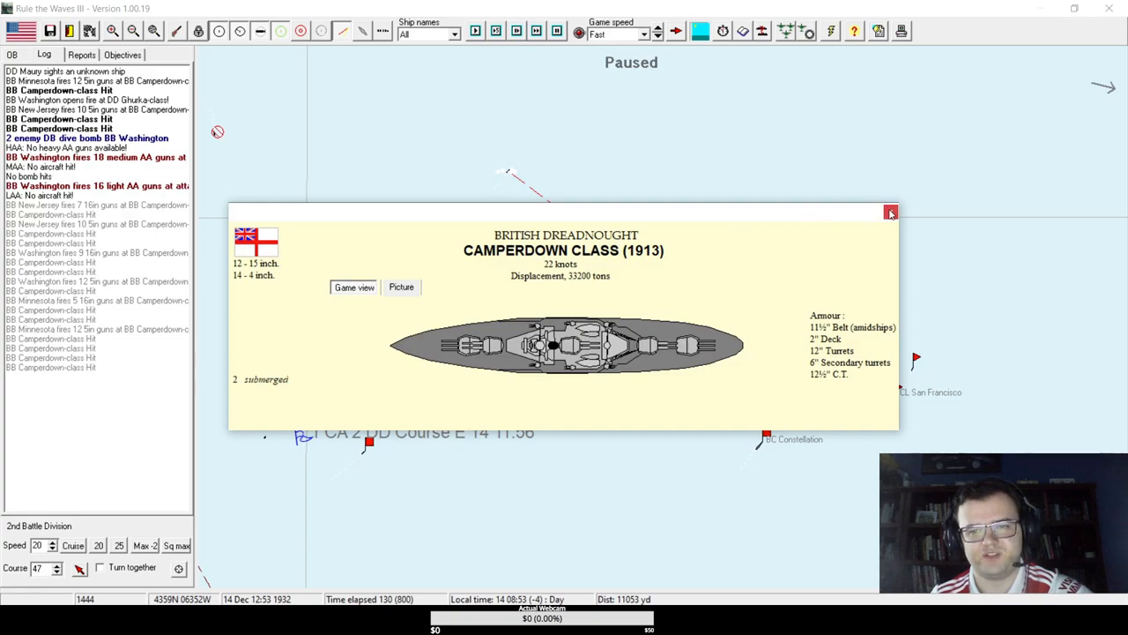
pyautogui.click(890, 212)
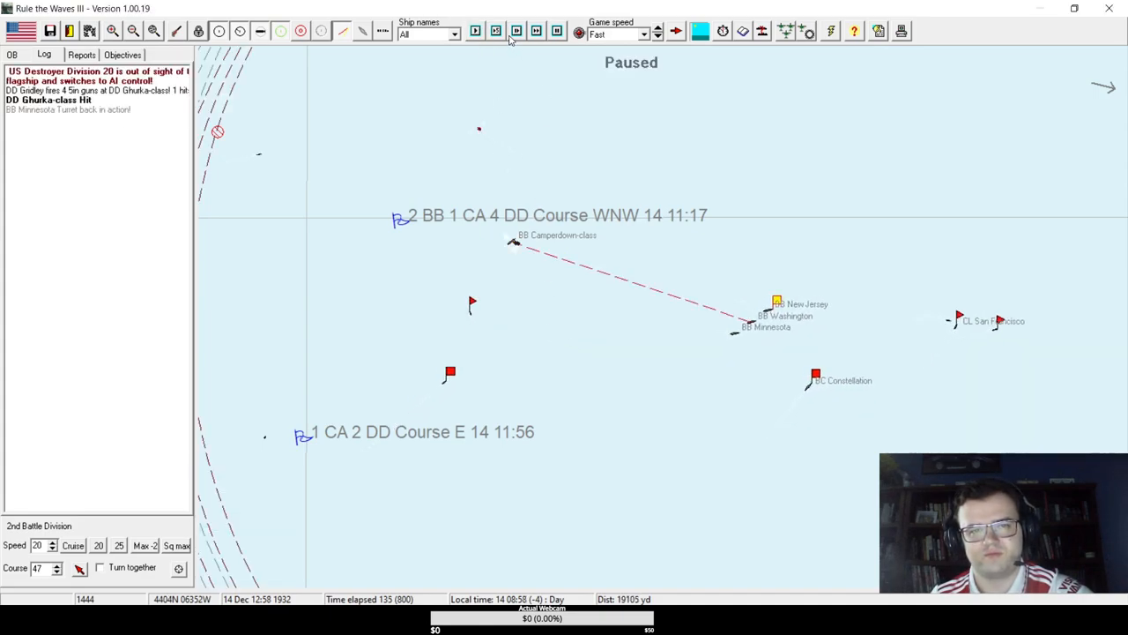
pyautogui.click(476, 32)
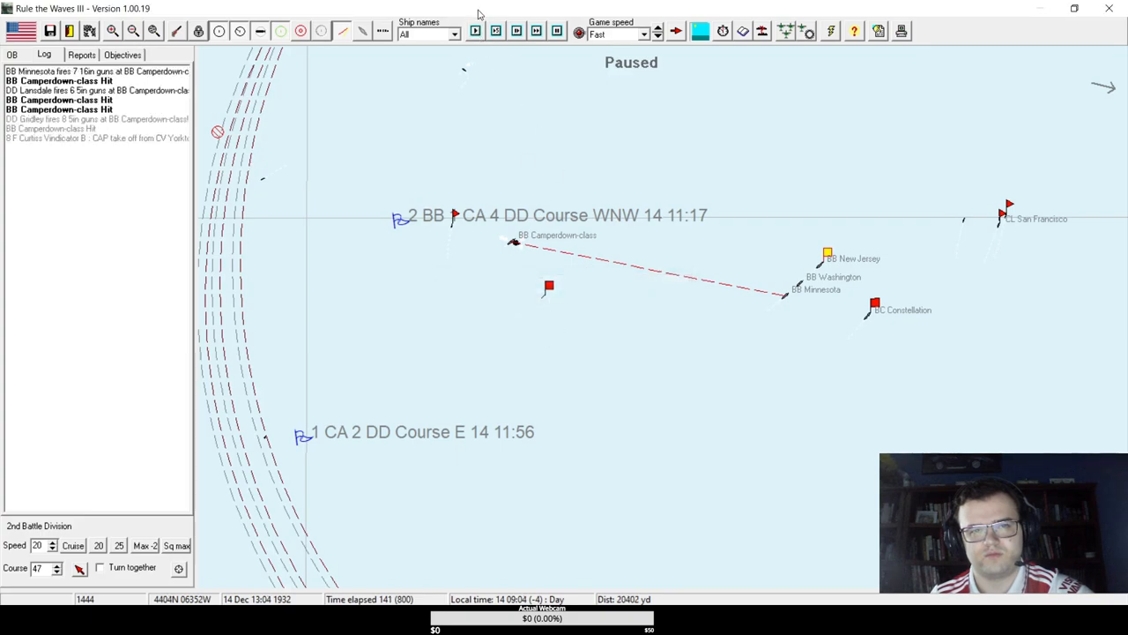
pyautogui.click(476, 31)
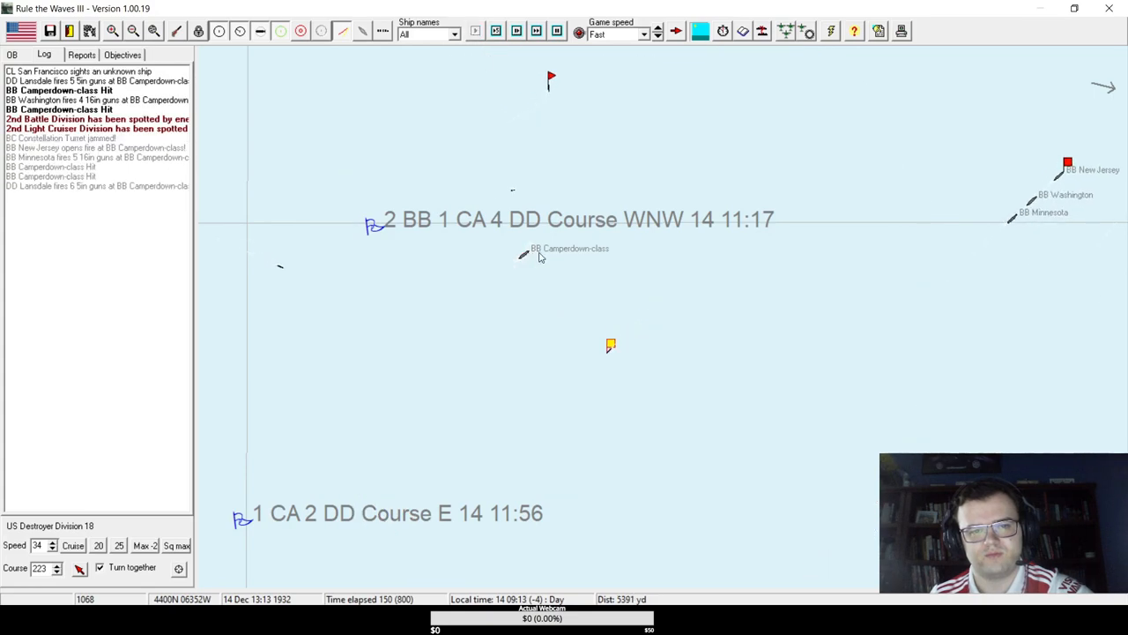
# - Acknowledge the torpedo hit on the Camperdown-class and resume until enemy aircraft approach the carriers
pyautogui.click(476, 32)
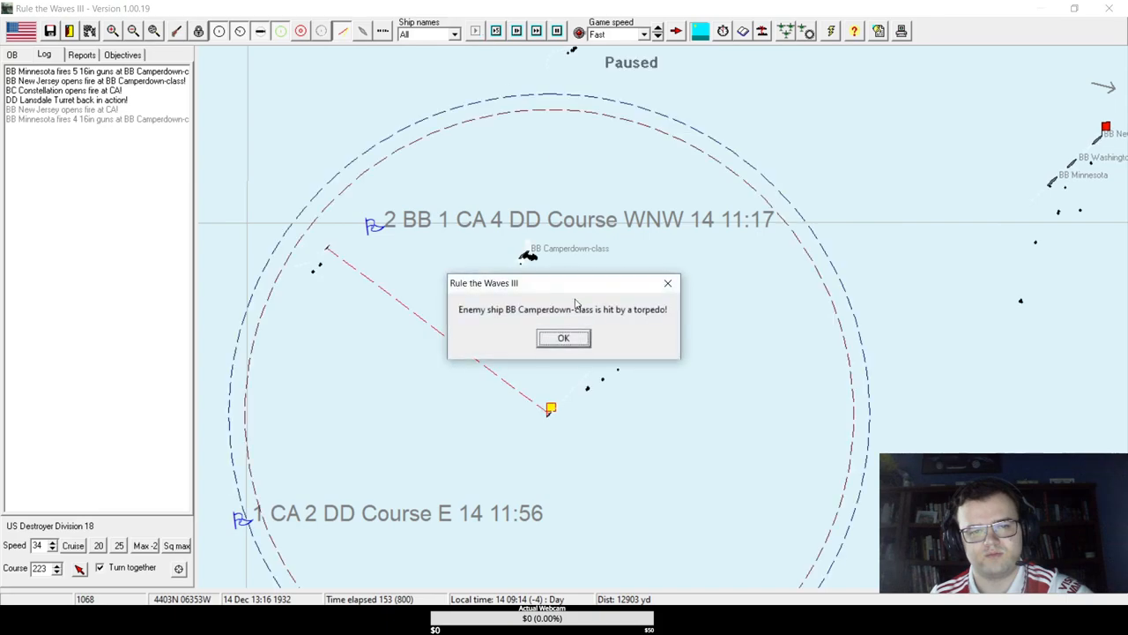
pyautogui.click(564, 339)
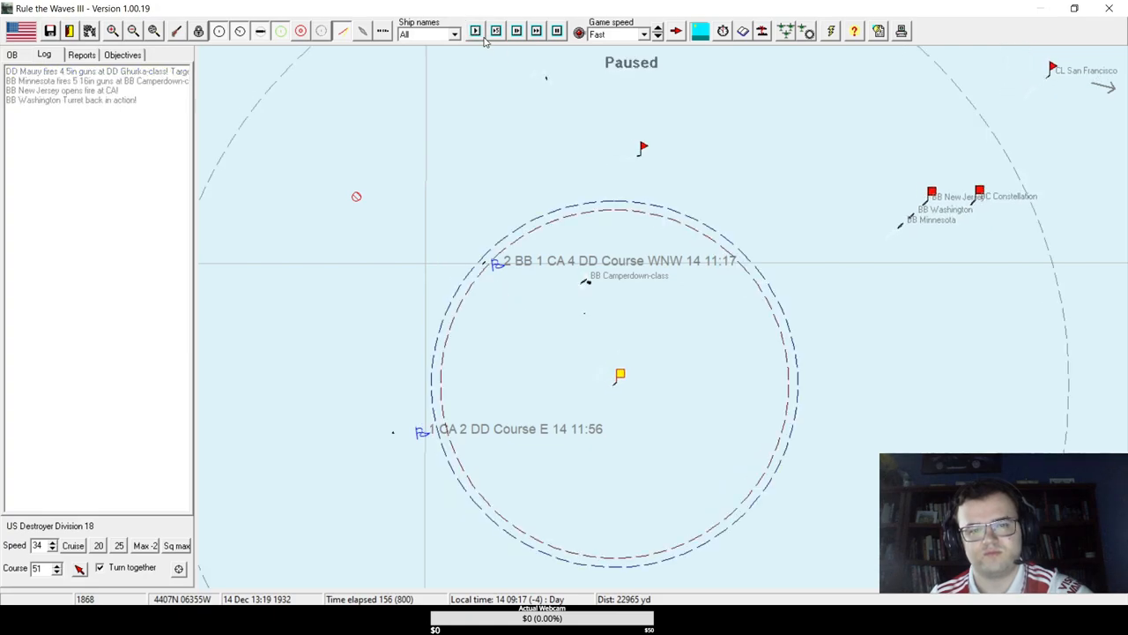
pyautogui.click(476, 32)
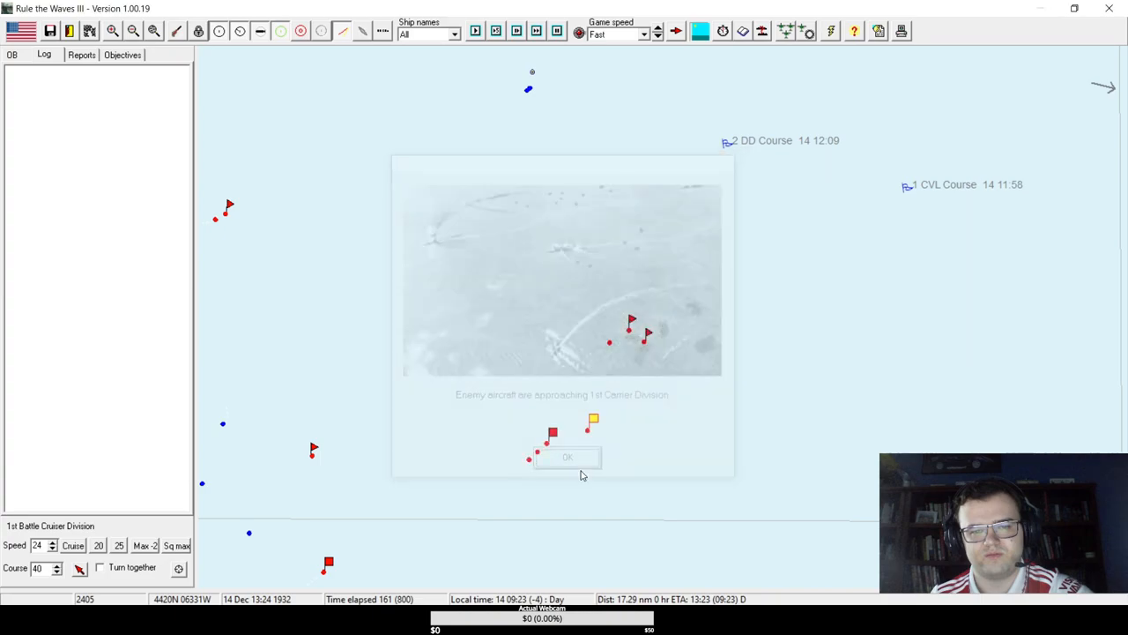
# - Check Yorktown's damage after the dive-bomb hit and advance the battle as her fire spreads
pyautogui.click(567, 457)
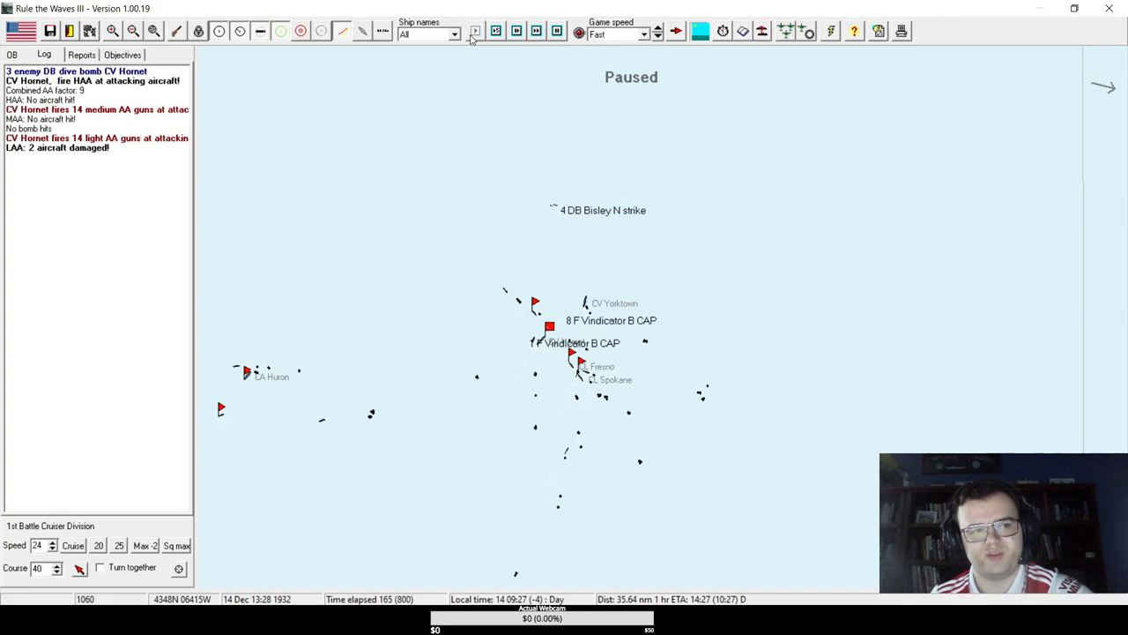
pyautogui.click(476, 32)
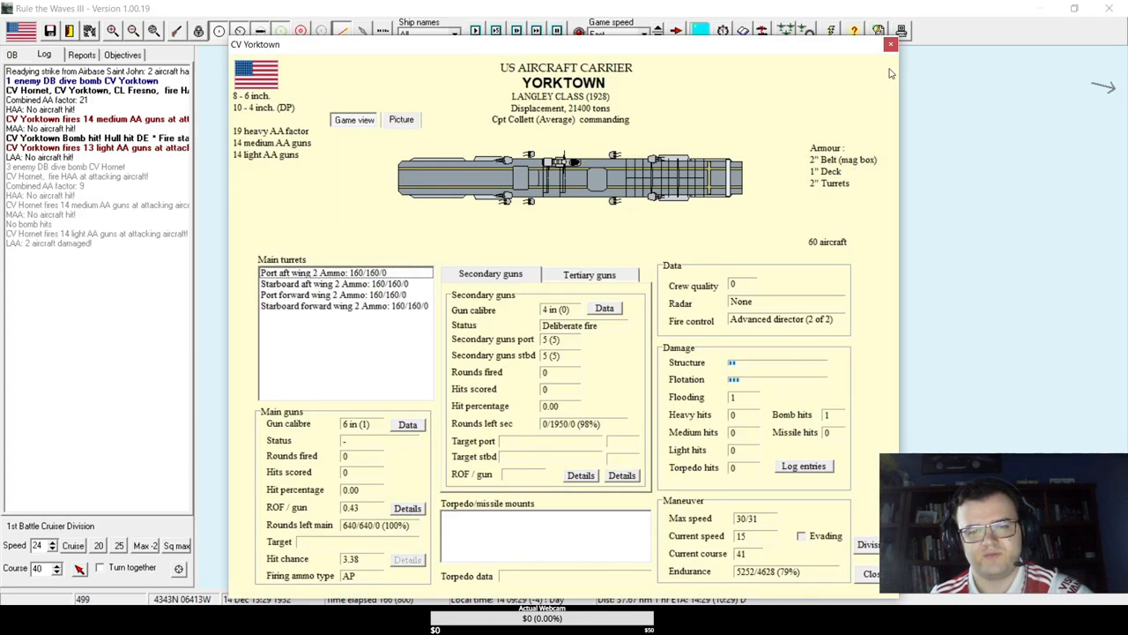
pyautogui.click(890, 44)
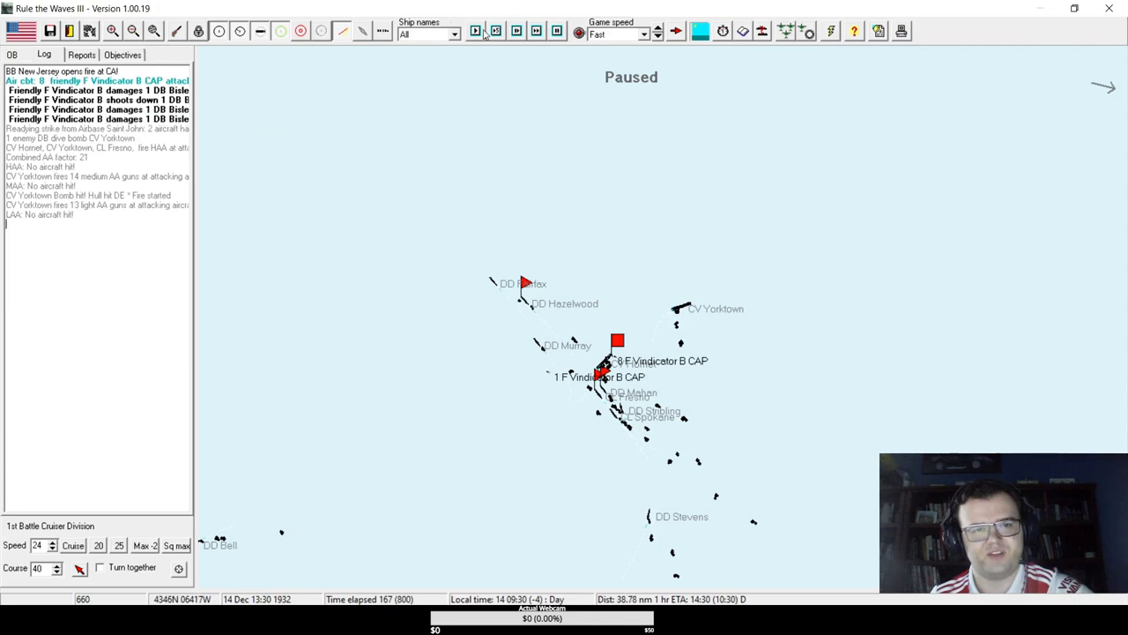
pyautogui.click(474, 32)
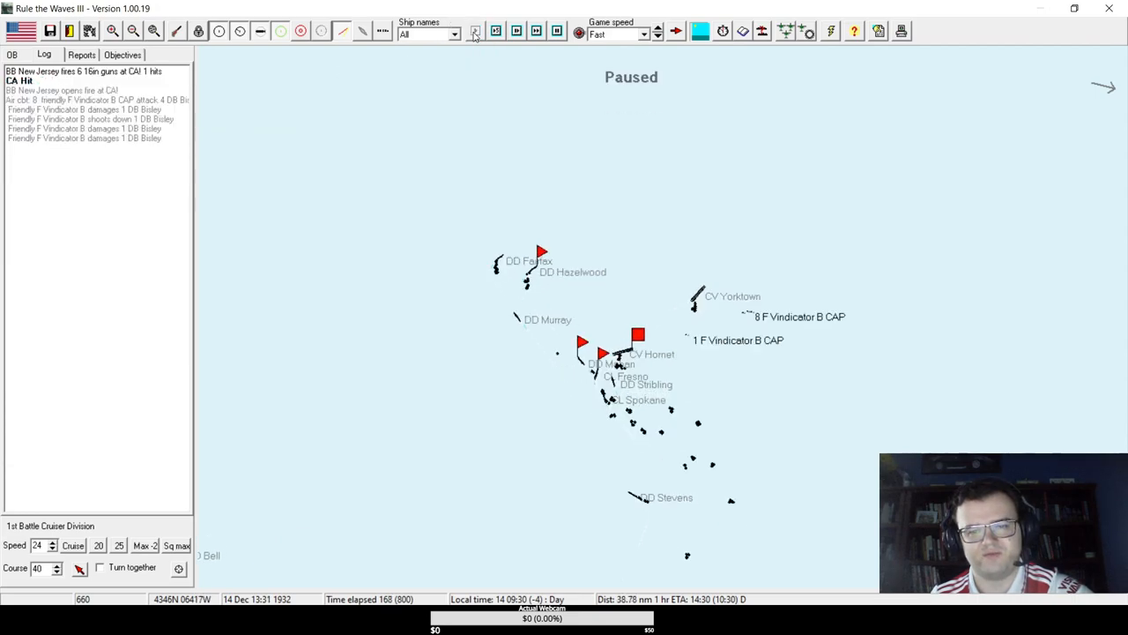
pyautogui.click(475, 32)
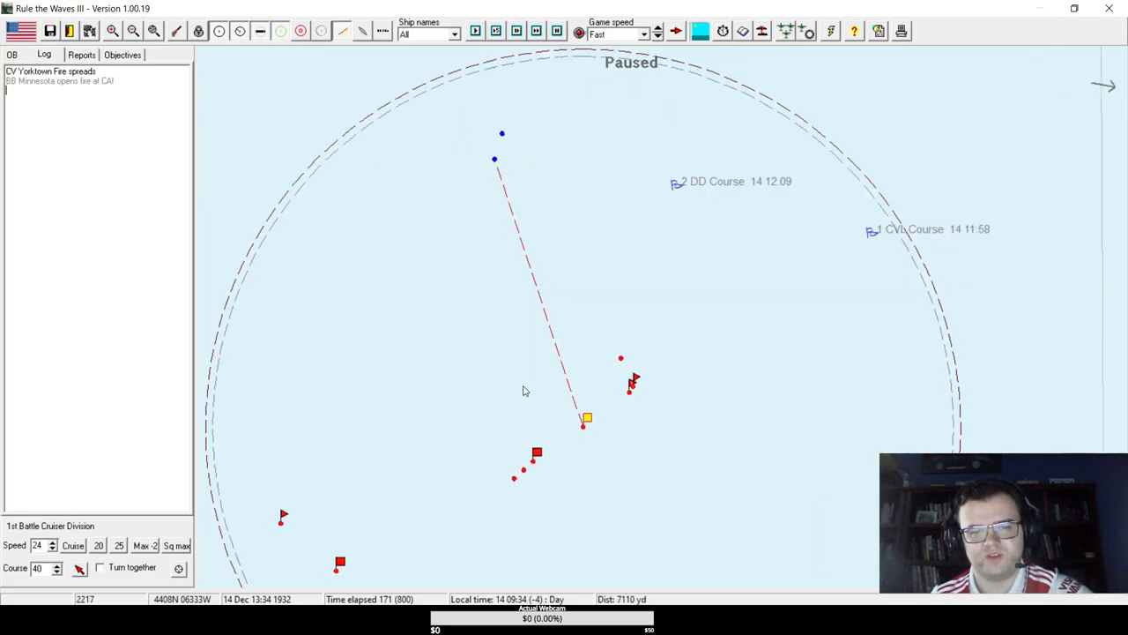
pyautogui.moveTo(575, 162)
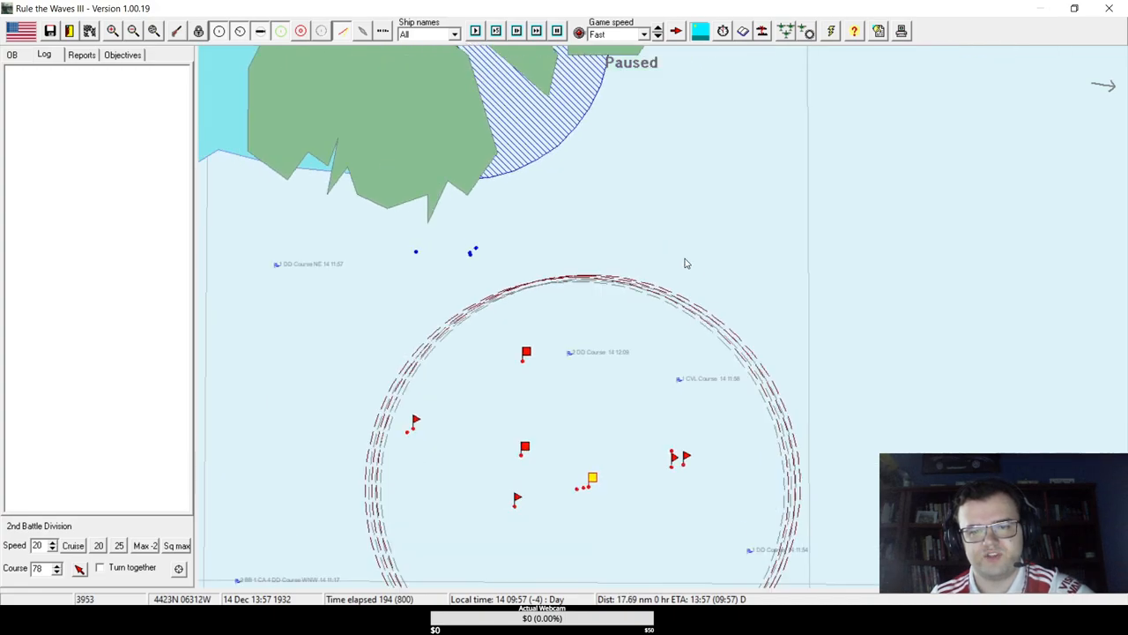
pyautogui.moveTo(613, 262)
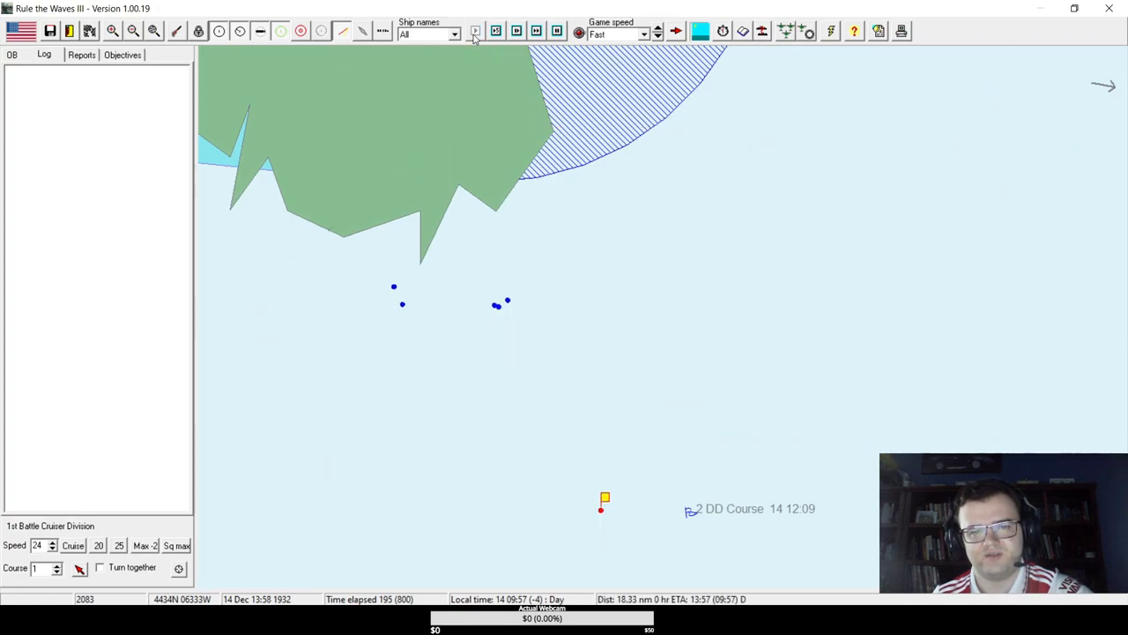
# - Advance the battle to about 14:05 as Constellation trades fire with a Cressy-class cruiser
pyautogui.click(476, 32)
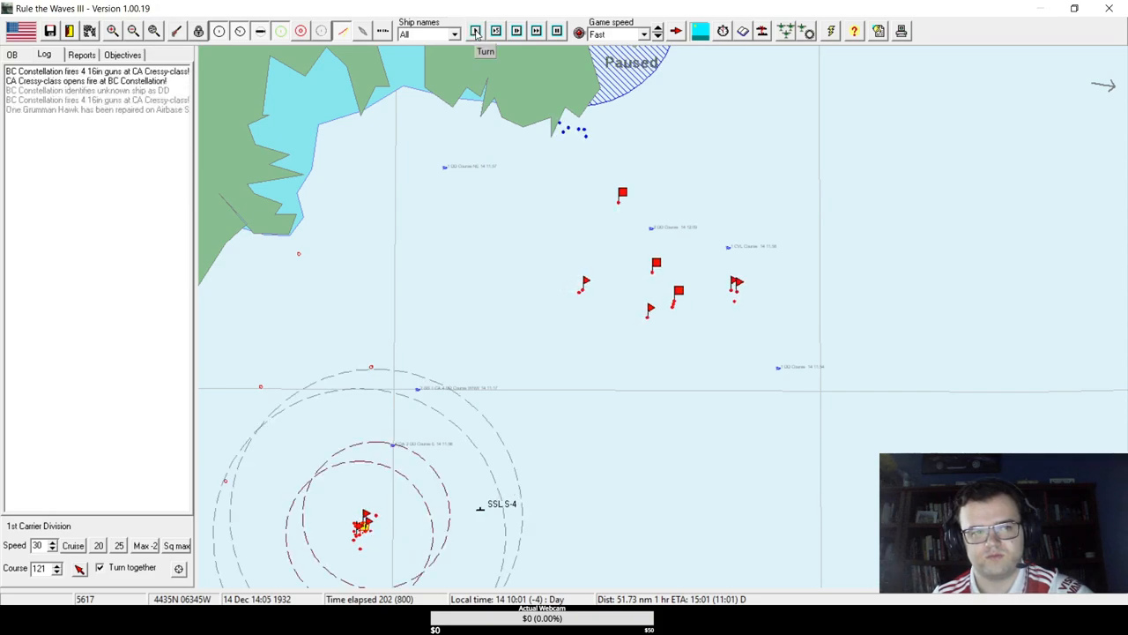
# - Advance the battle several time steps and acknowledge aircraft approaching the 2nd Battle Division
pyautogui.click(476, 32)
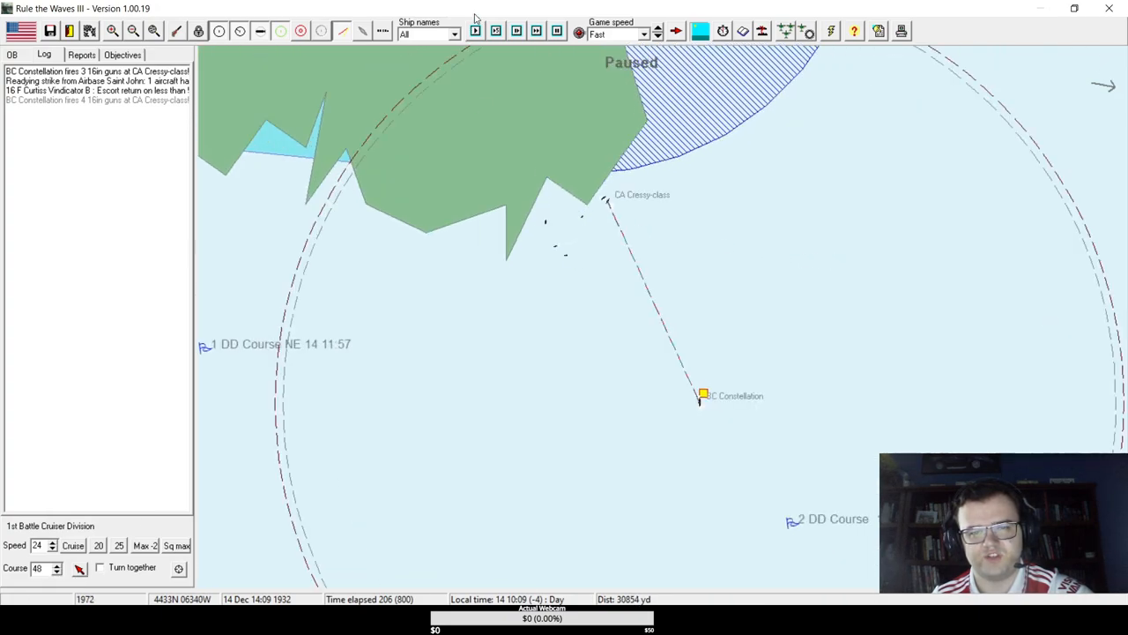
pyautogui.click(476, 32)
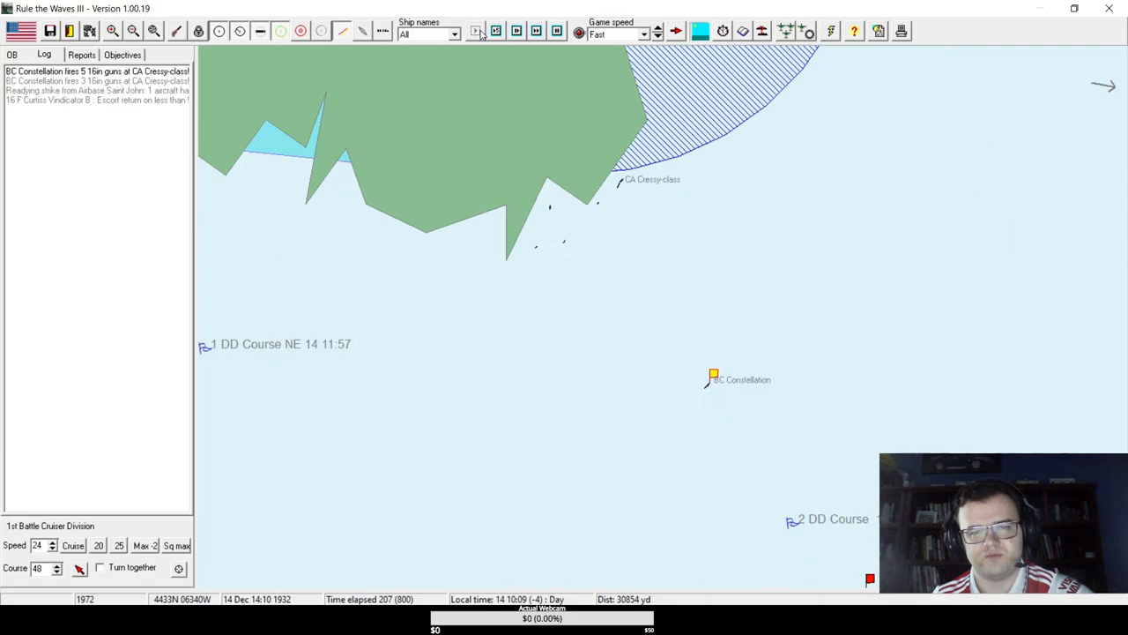
pyautogui.click(476, 32)
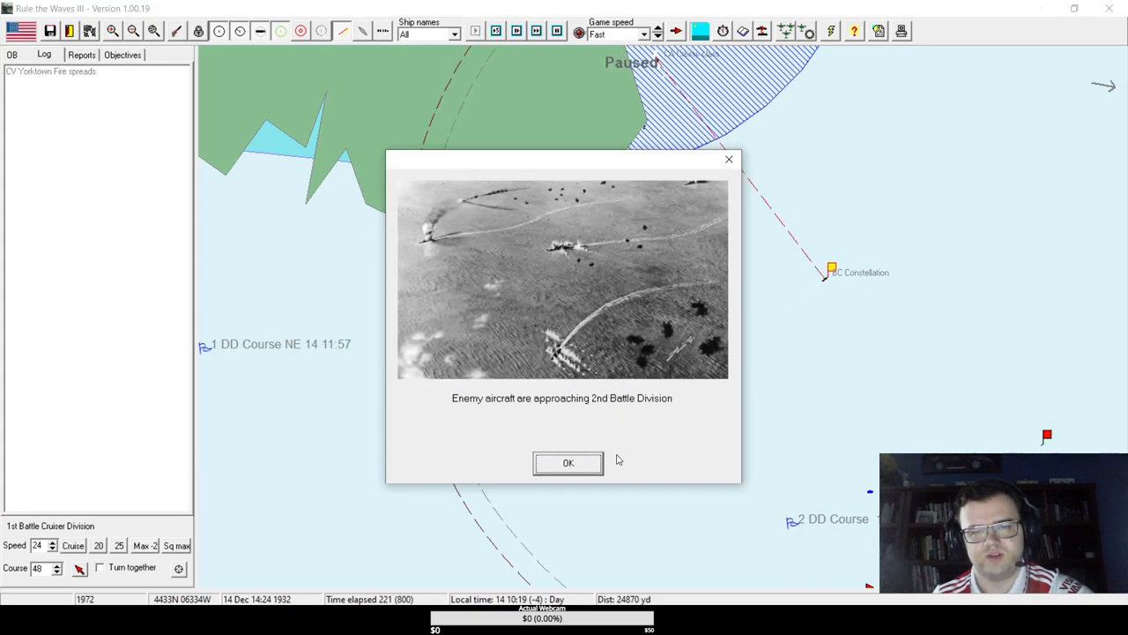
pyautogui.click(567, 461)
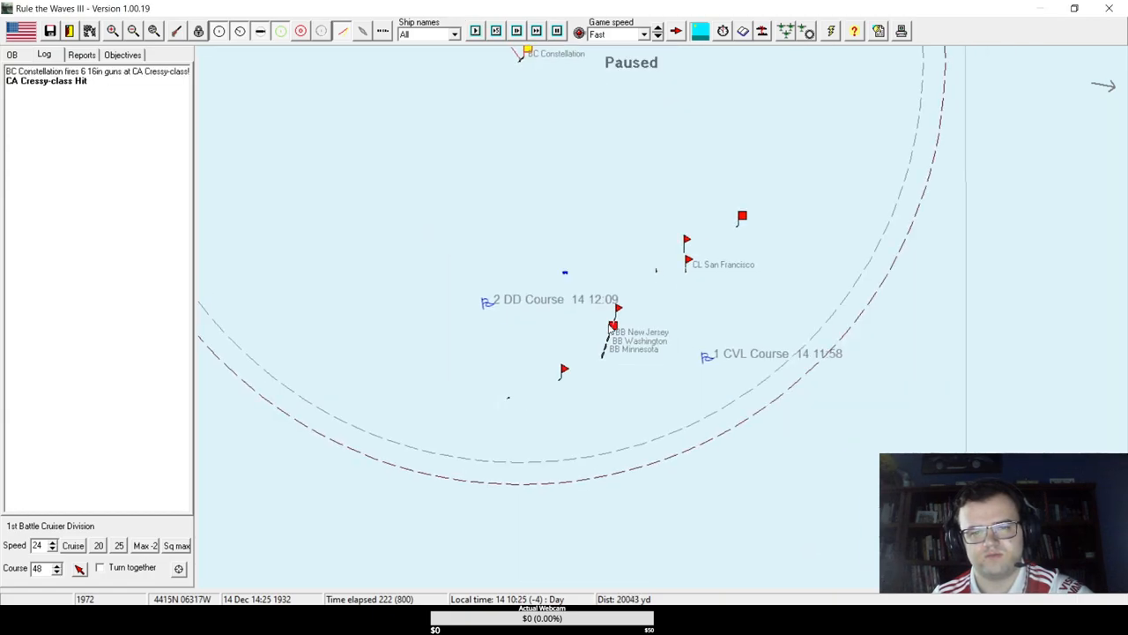
# - Review the fleet's order of battle, select a division, and resume advancing the battle
pyautogui.click(11, 55)
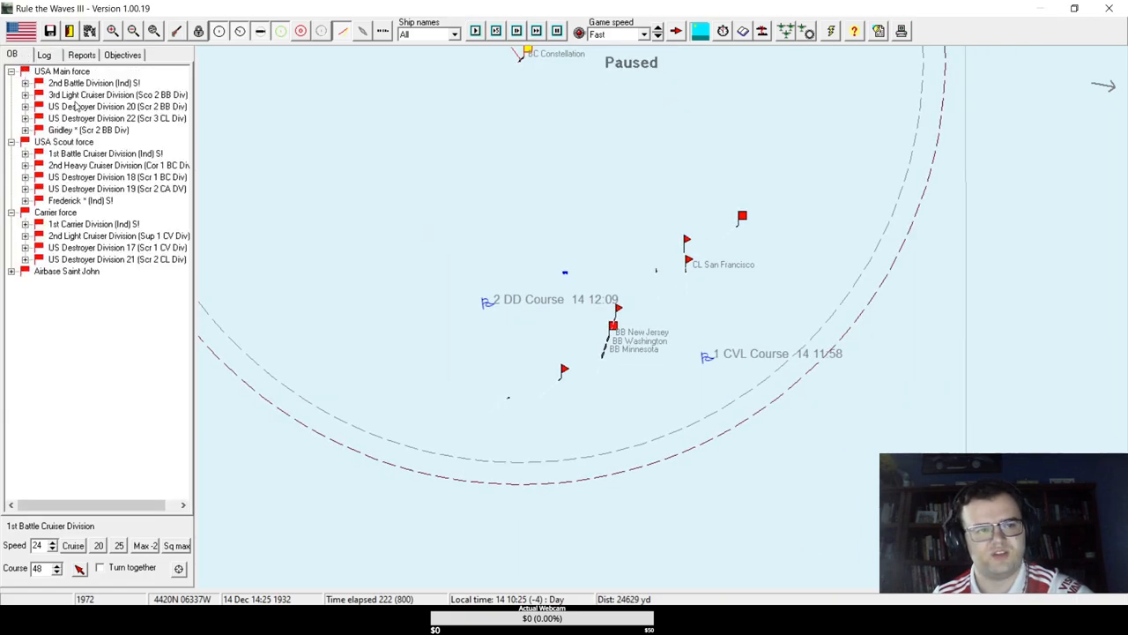
pyautogui.click(92, 83)
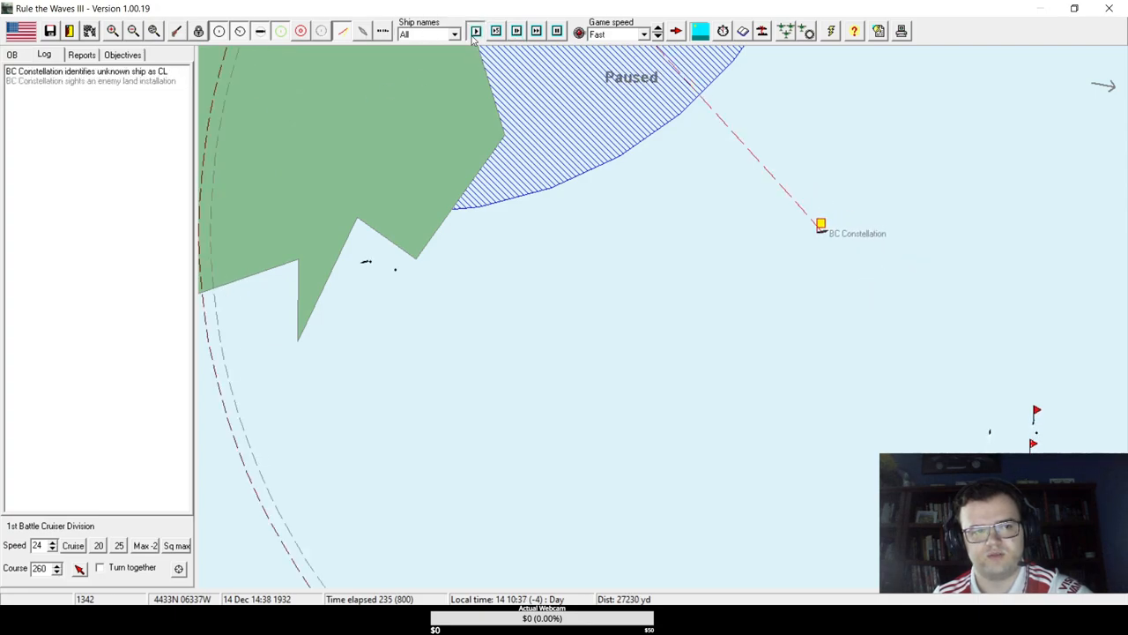
pyautogui.click(476, 32)
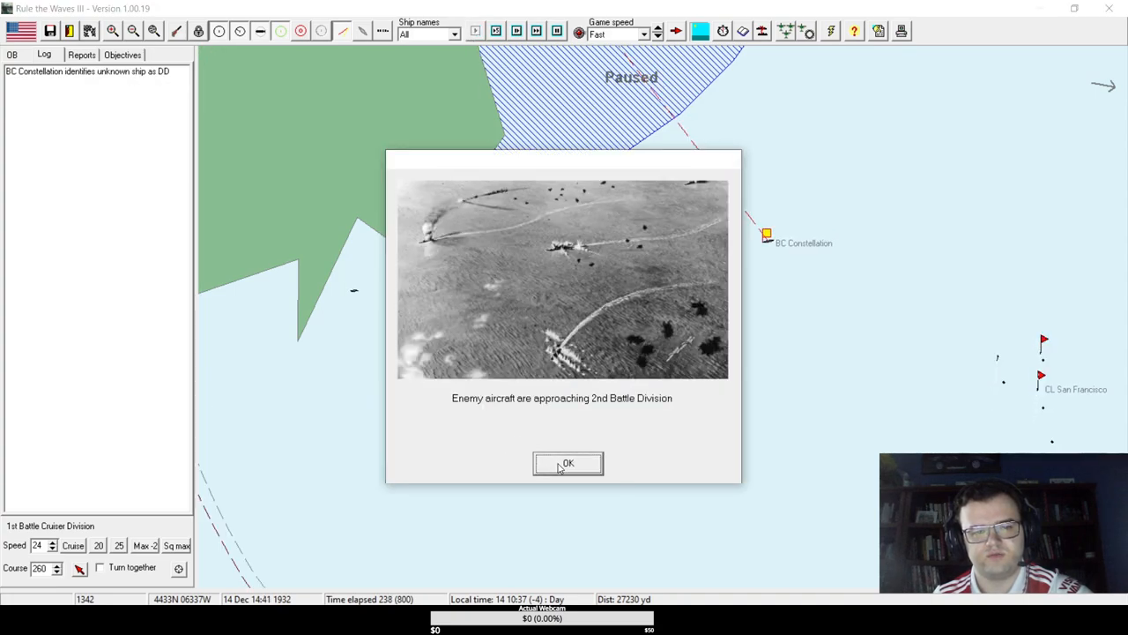
# - Clear the air-raid warnings and DD Taylor's torpedo-hit report while keeping the battle running
pyautogui.click(568, 461)
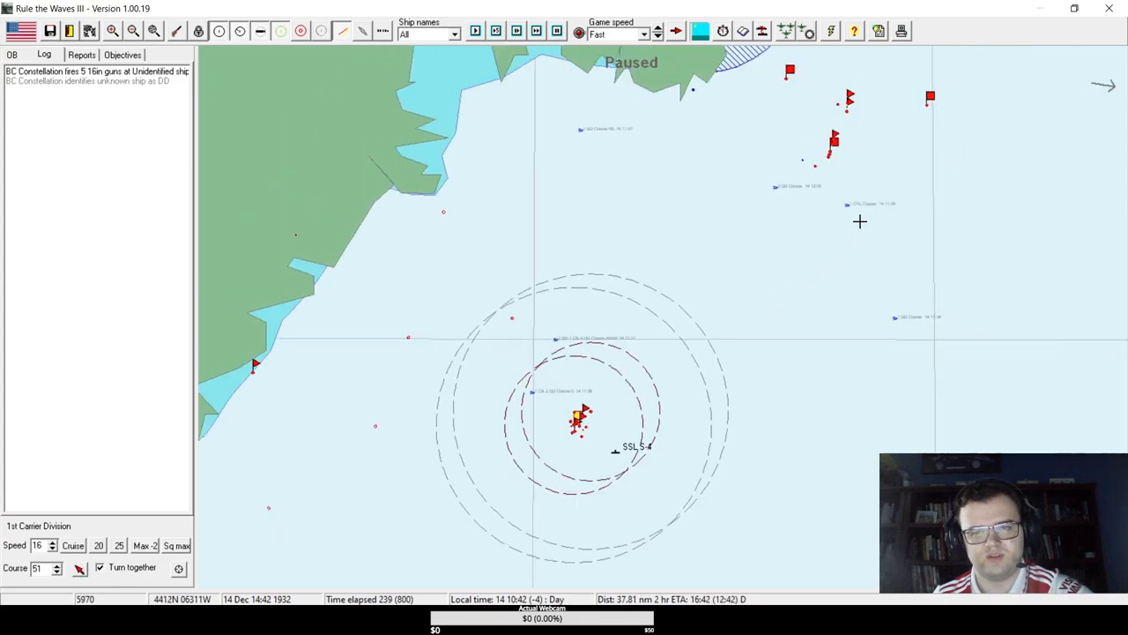
pyautogui.click(495, 32)
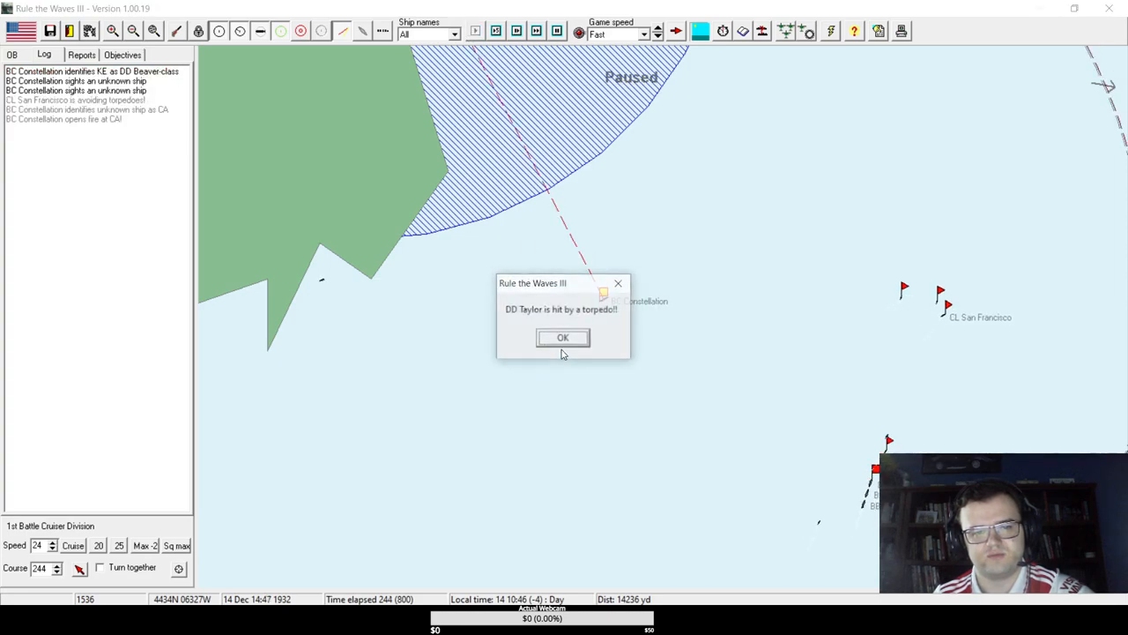
pyautogui.click(563, 339)
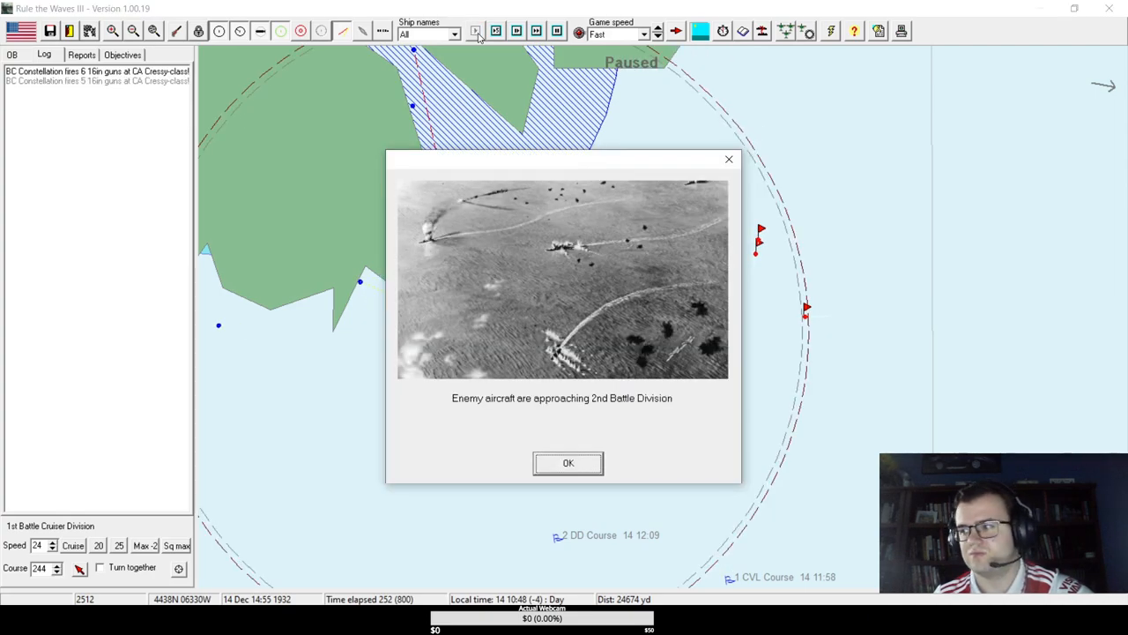
pyautogui.click(568, 462)
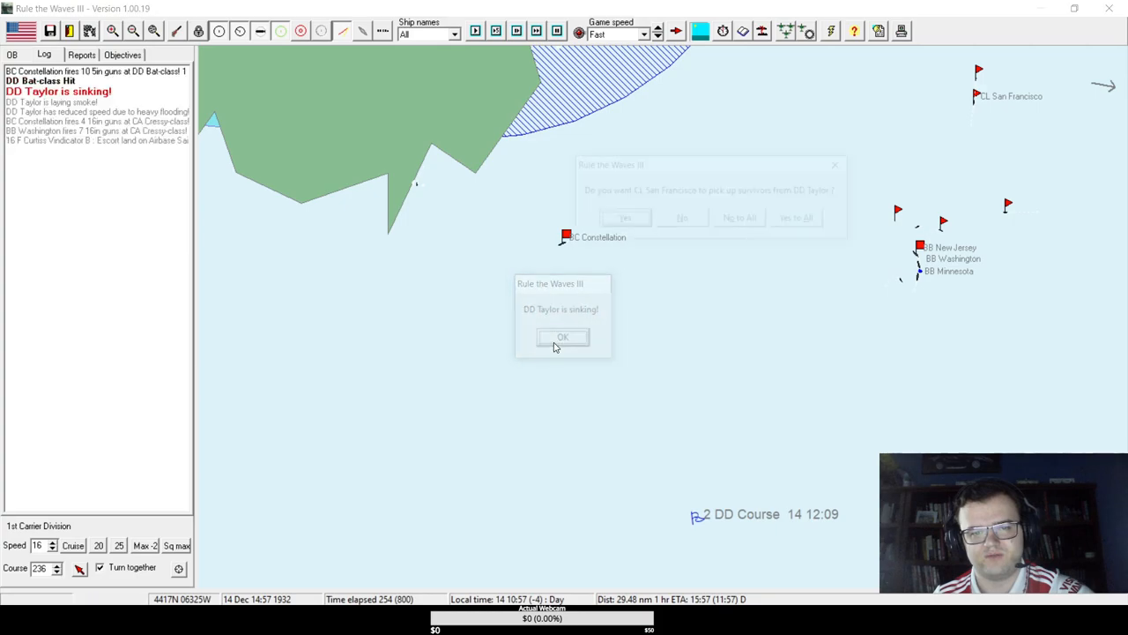
# - Acknowledge Taylor sinking and the Bat-class destroyer exploding, then have DD Lansdale rescue its survivors
pyautogui.click(563, 336)
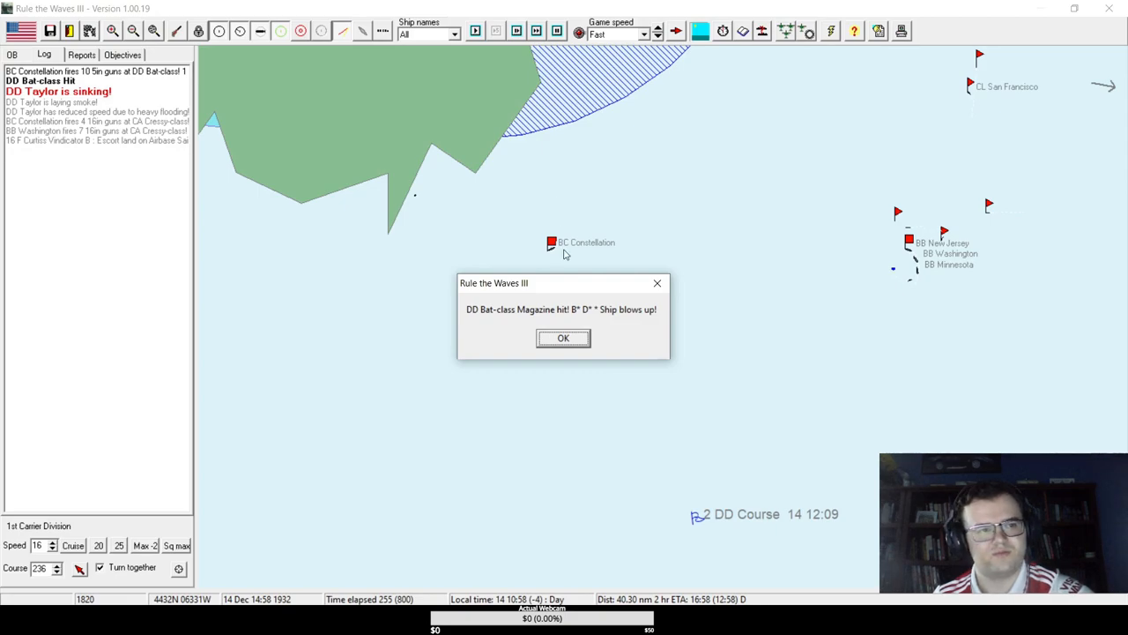
pyautogui.click(564, 339)
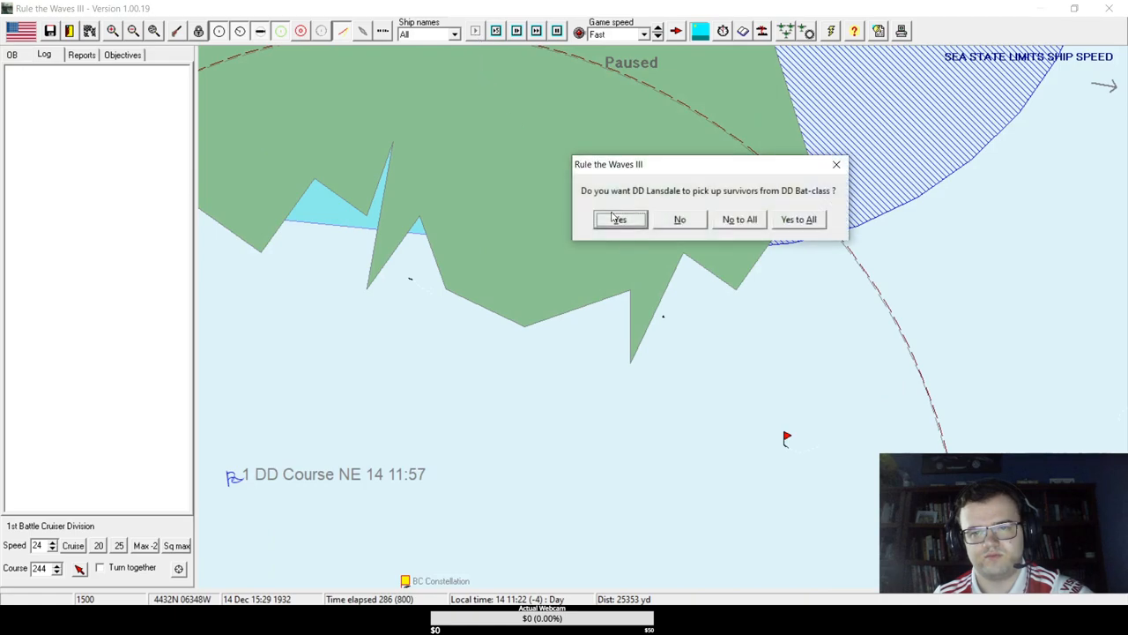
pyautogui.click(619, 219)
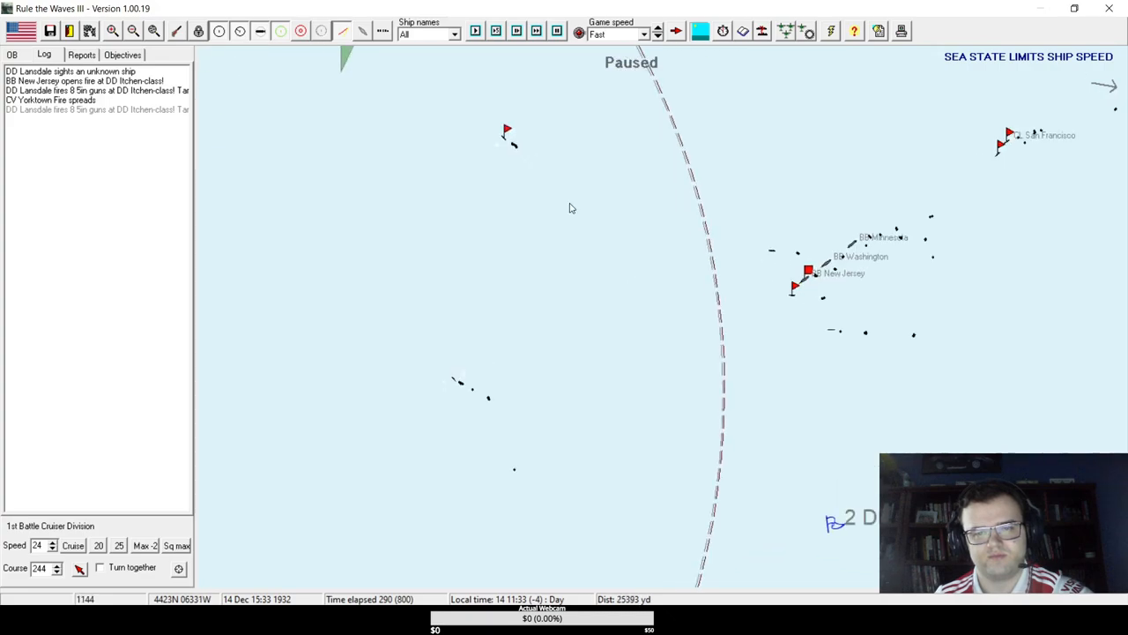
# - Run the battle forward three more time steps toward the carrier strike planning
pyautogui.click(474, 32)
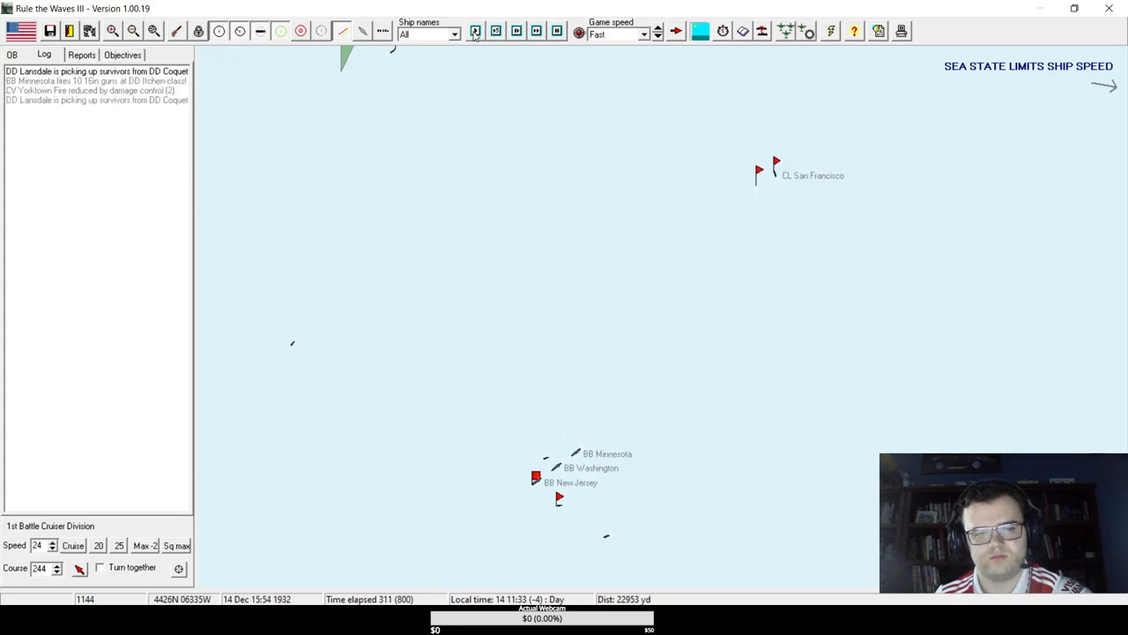
pyautogui.click(476, 31)
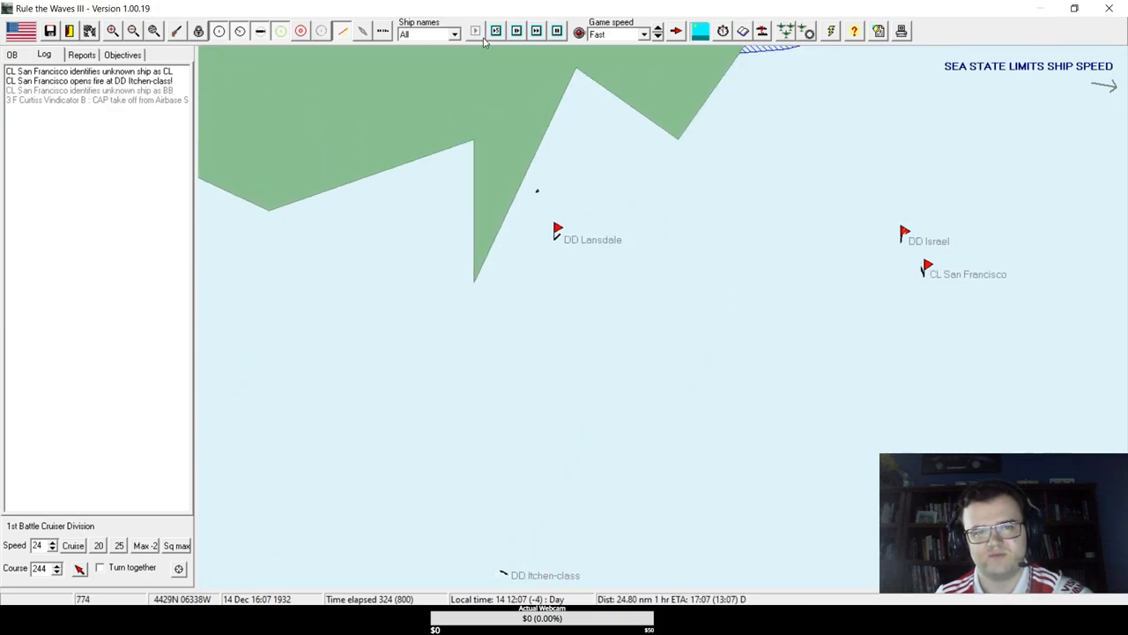
pyautogui.click(476, 31)
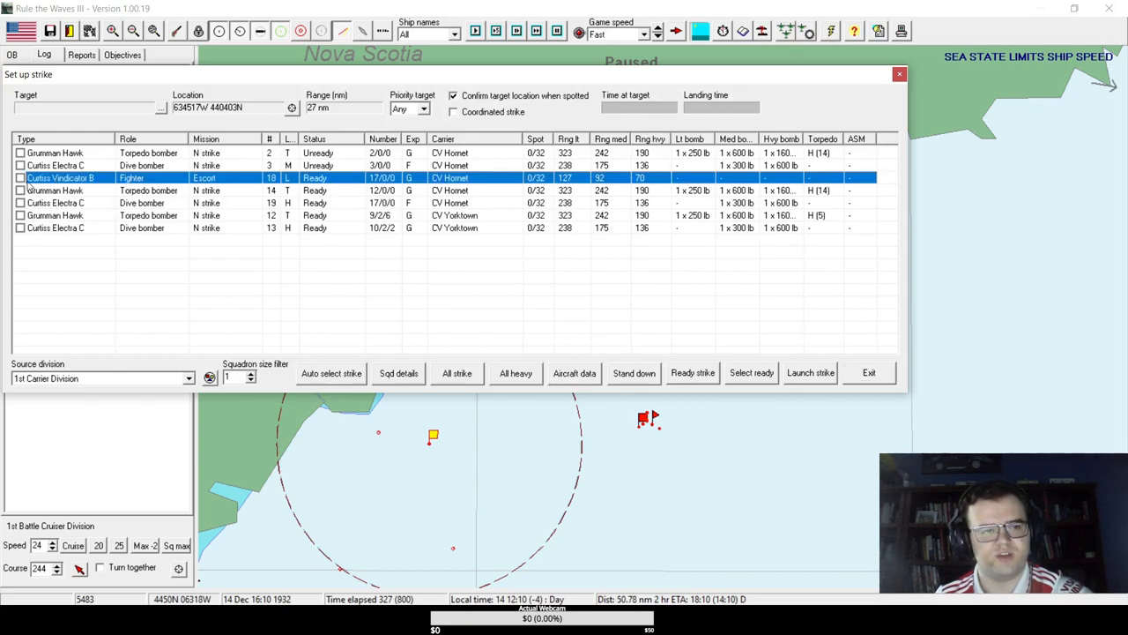
# - Launch the prepared Hornet and Yorktown strike at the target 63 nm away
pyautogui.click(21, 190)
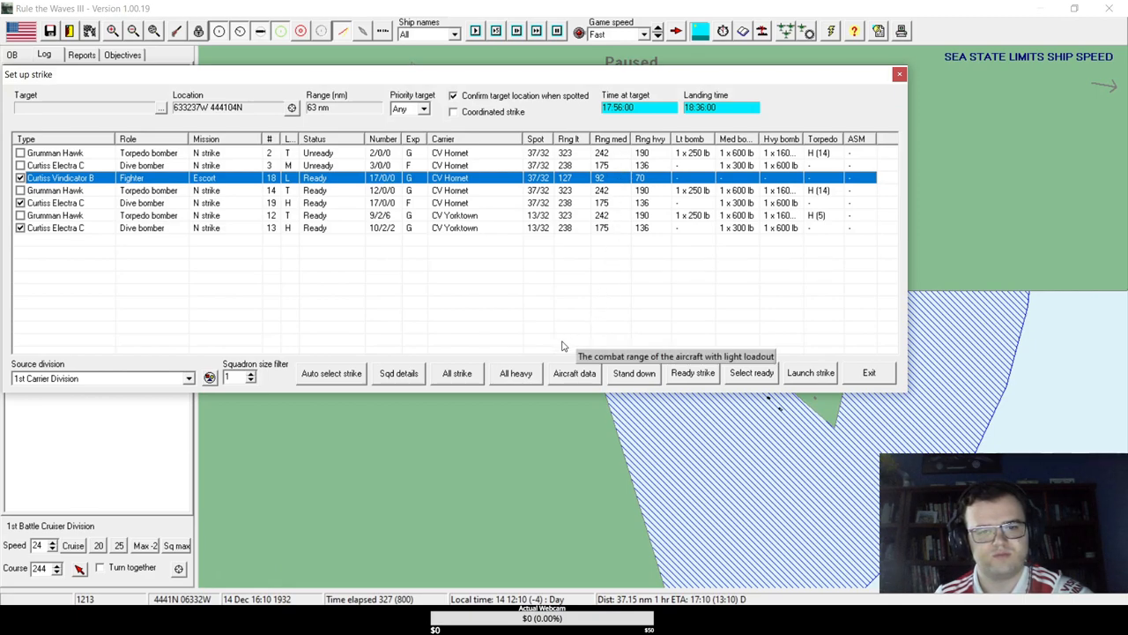
pyautogui.click(809, 372)
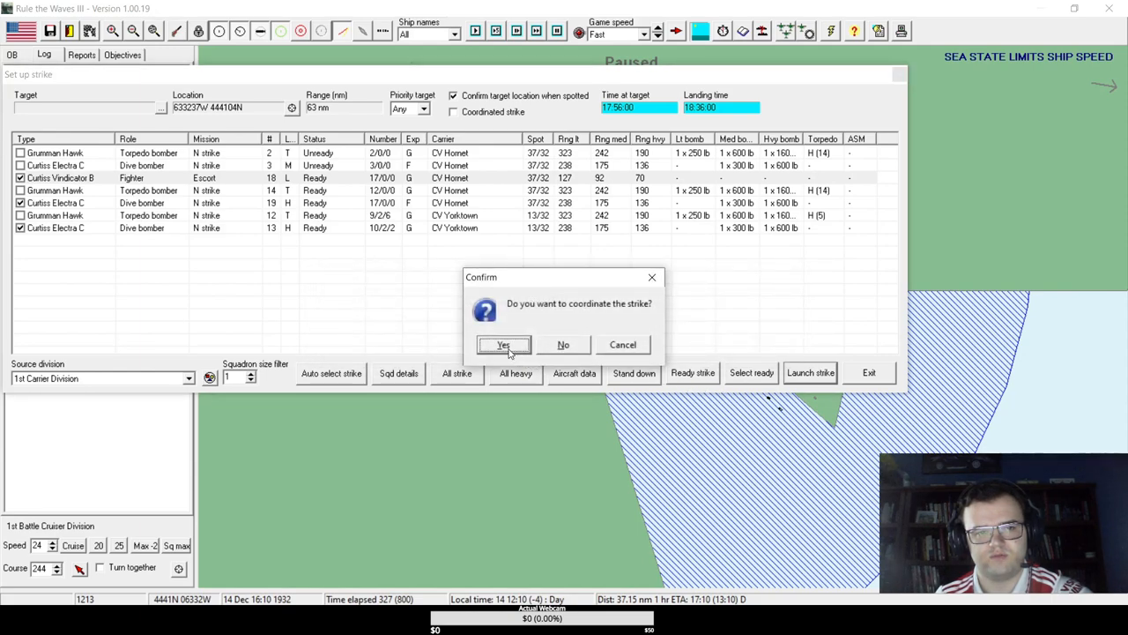
# - Confirm the strike as coordinated and exit strike setup back to the battle map
pyautogui.click(503, 344)
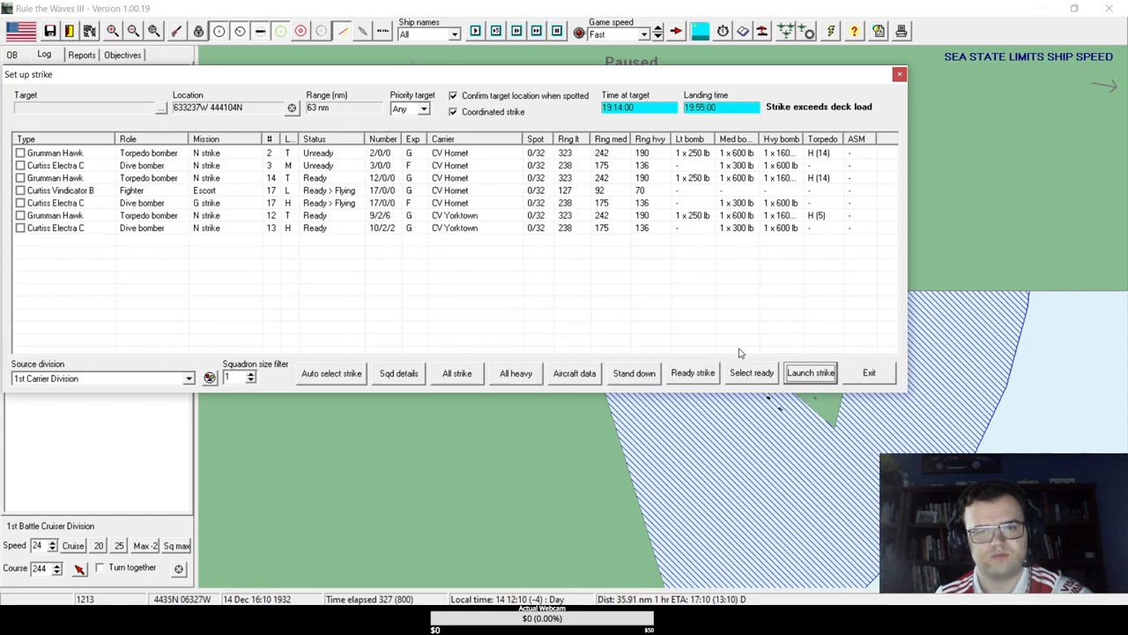
pyautogui.moveTo(71, 215)
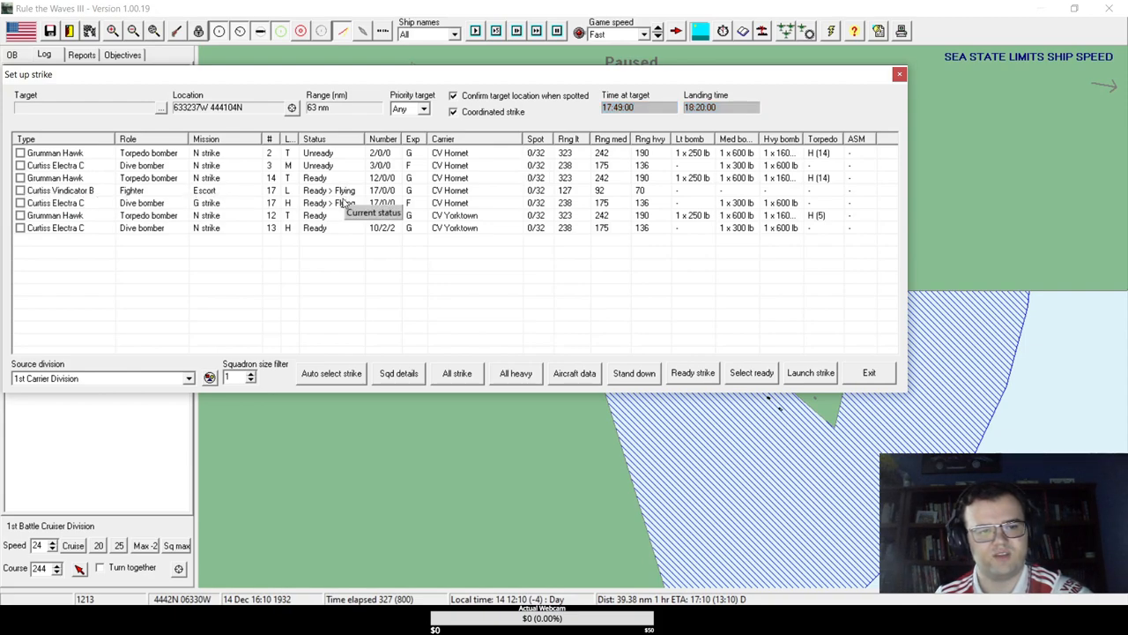
pyautogui.click(867, 372)
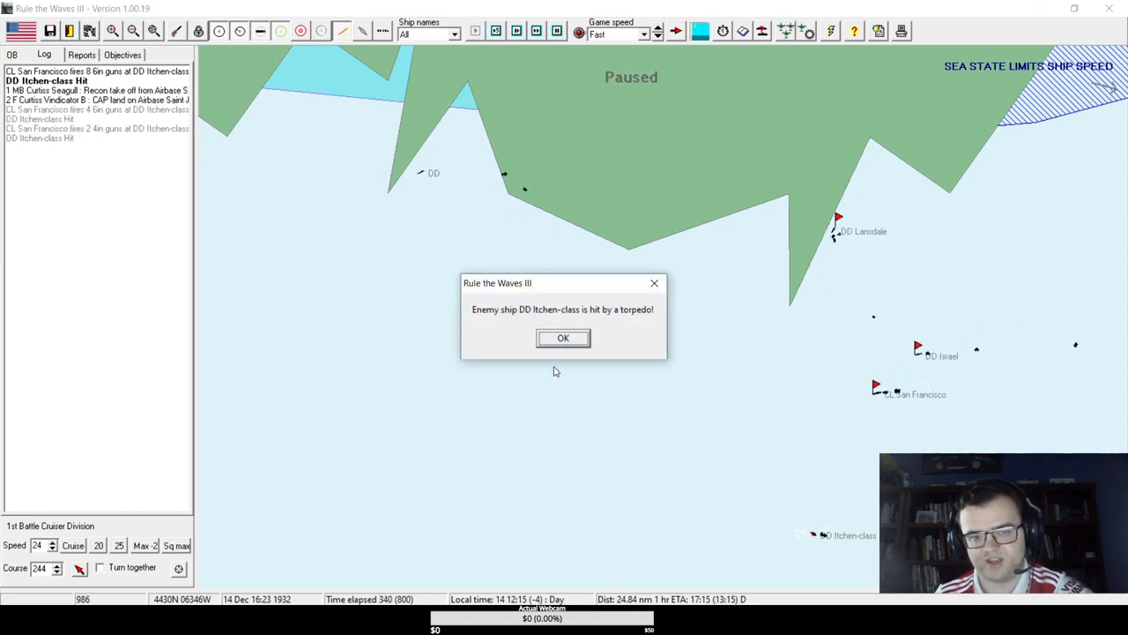
# - Dismiss the Itchen-class torpedo hit report and let battle time run forward
pyautogui.click(564, 338)
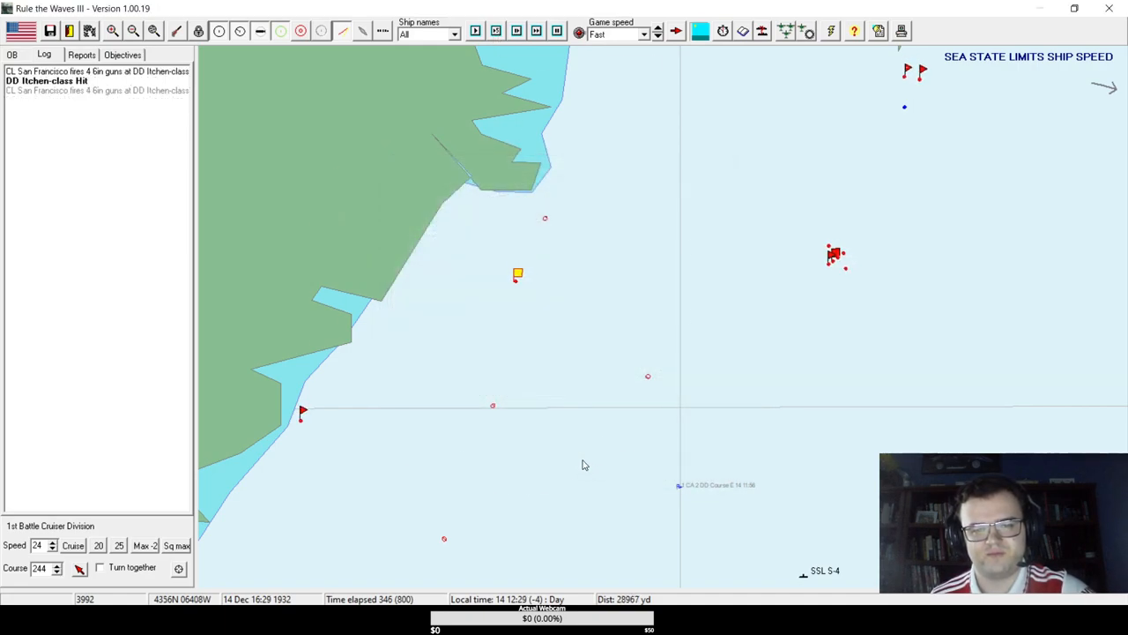
pyautogui.click(474, 32)
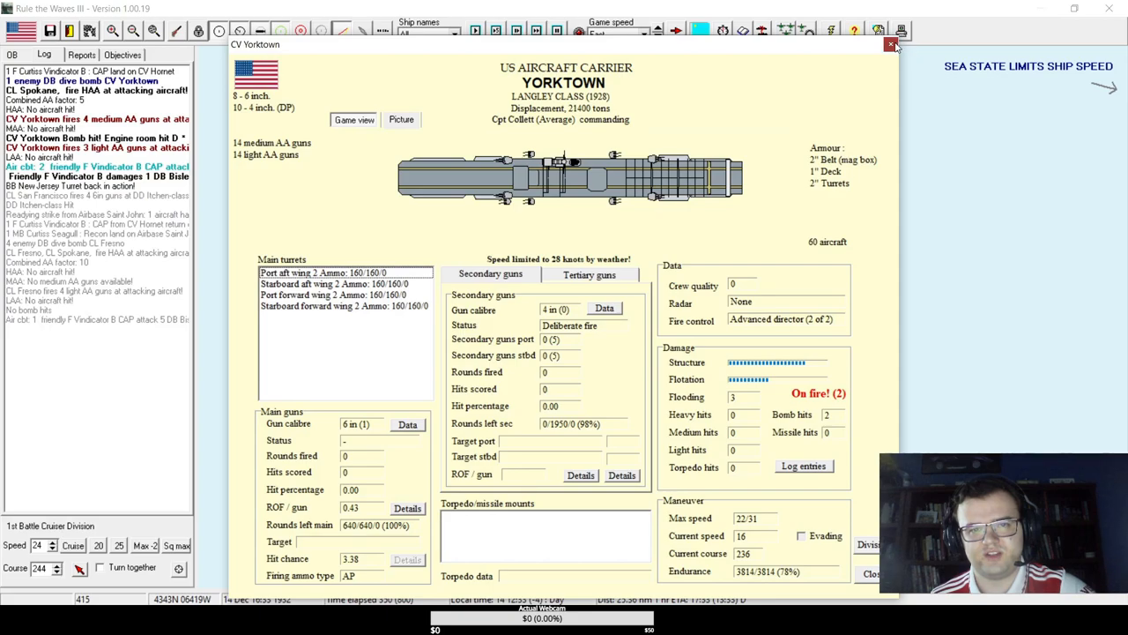
# - Close Yorktown's status sheet and advance the battle three more steps
pyautogui.click(892, 46)
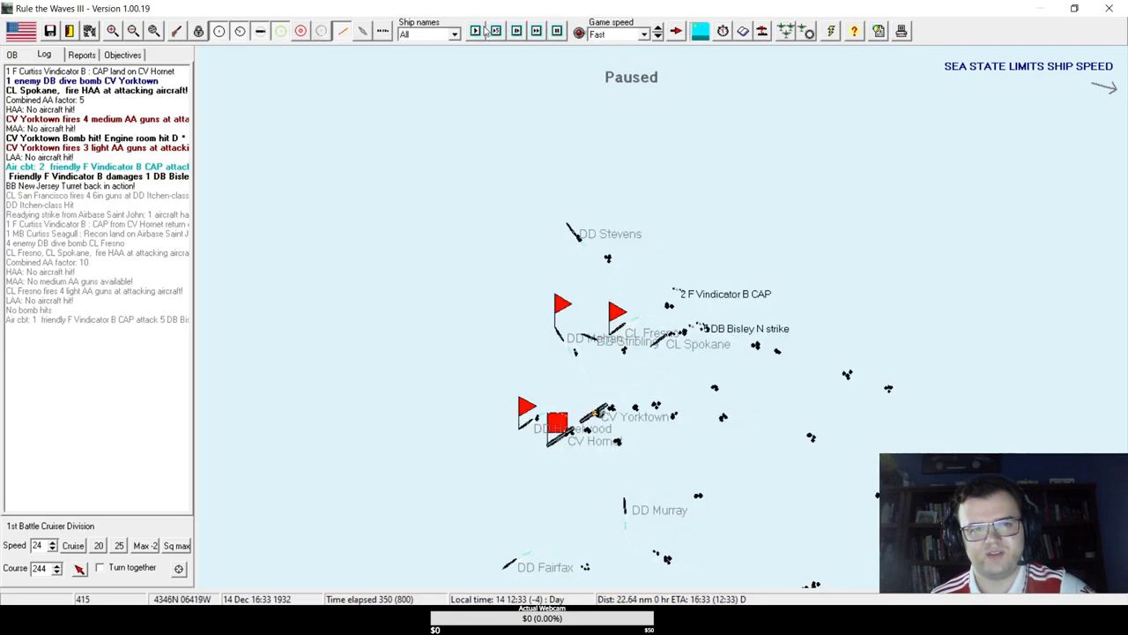
pyautogui.click(476, 32)
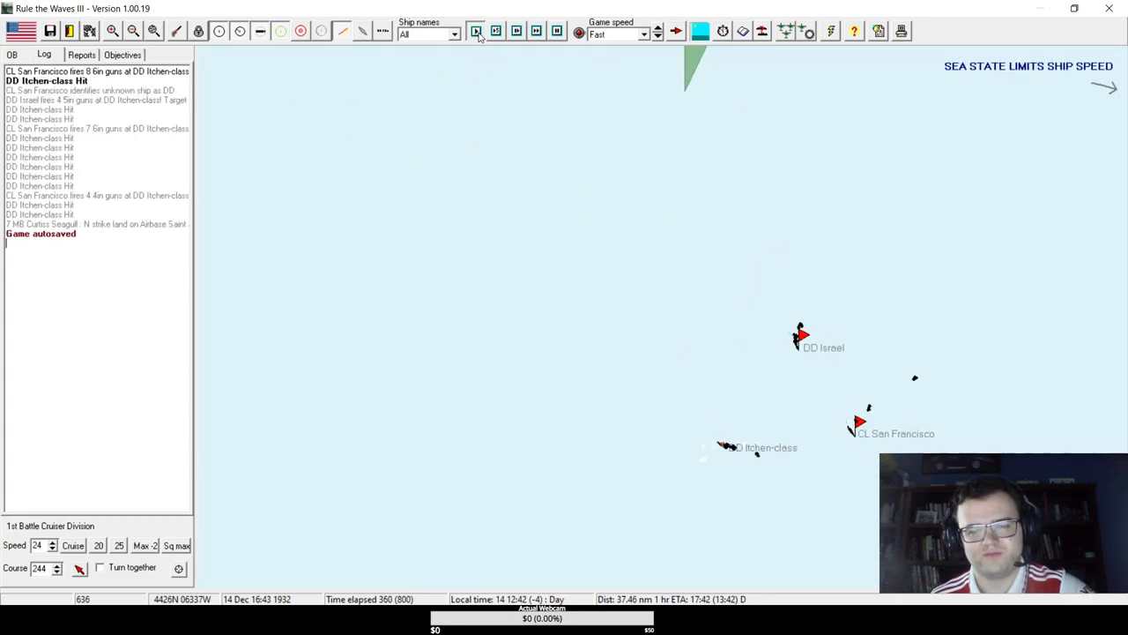
pyautogui.click(476, 32)
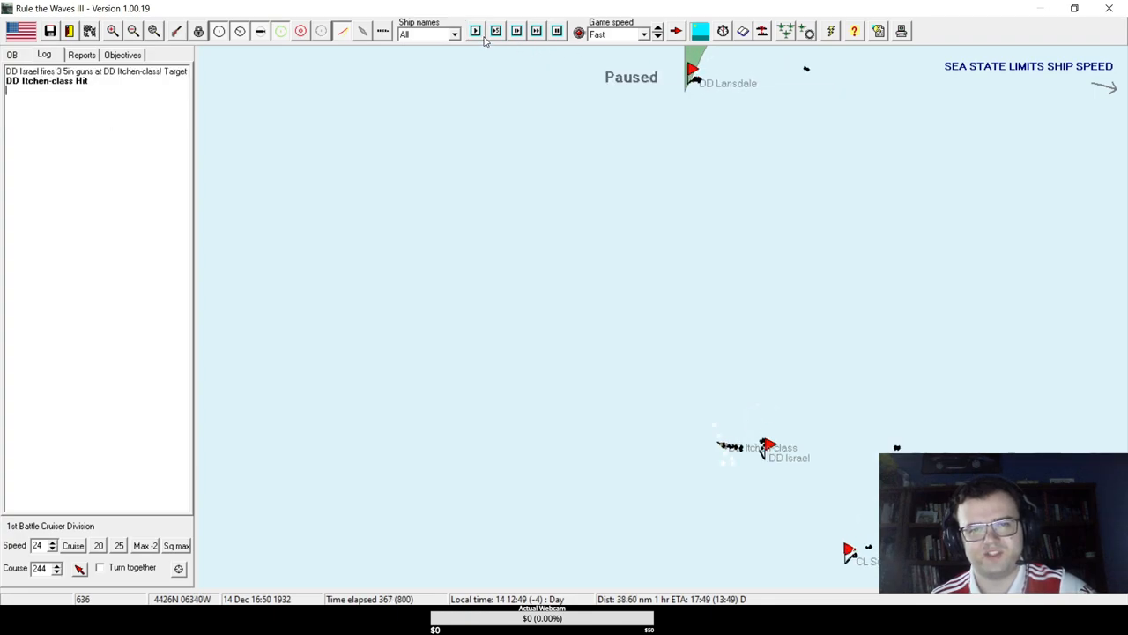
pyautogui.click(476, 31)
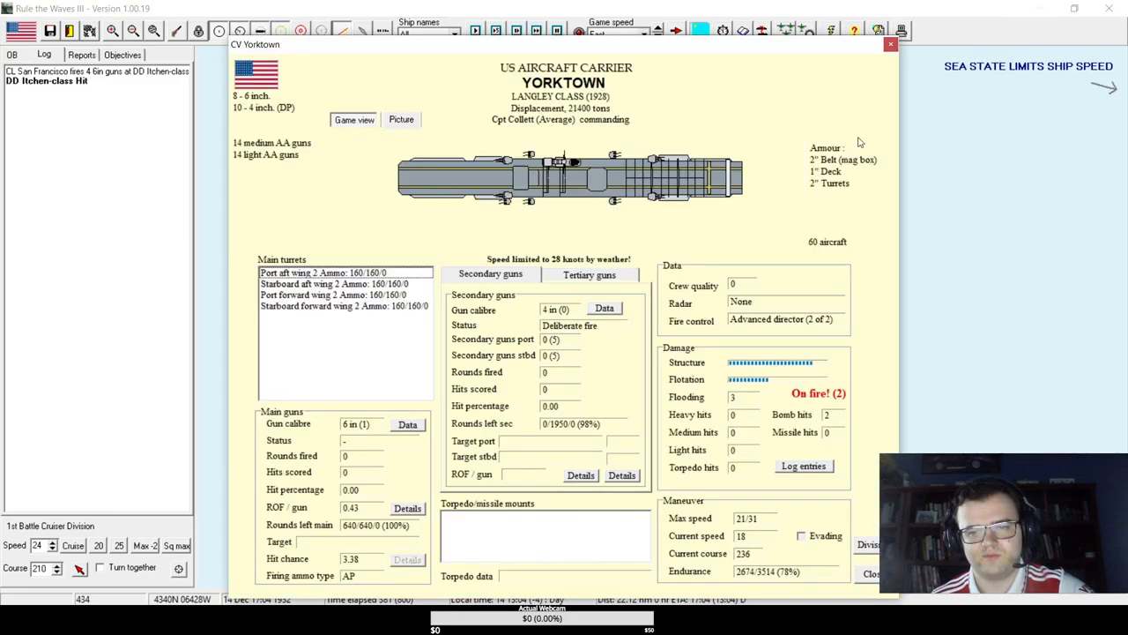
# - Close Yorktown's details and set the 1st Carrier Division's speed to 0
pyautogui.click(888, 44)
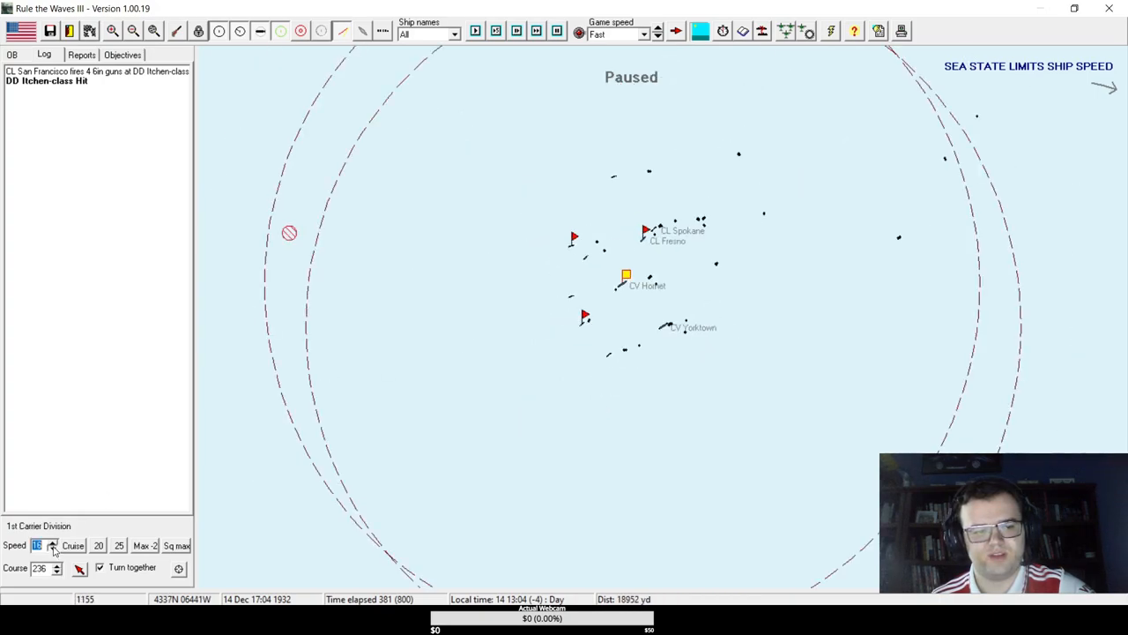
pyautogui.click(53, 548)
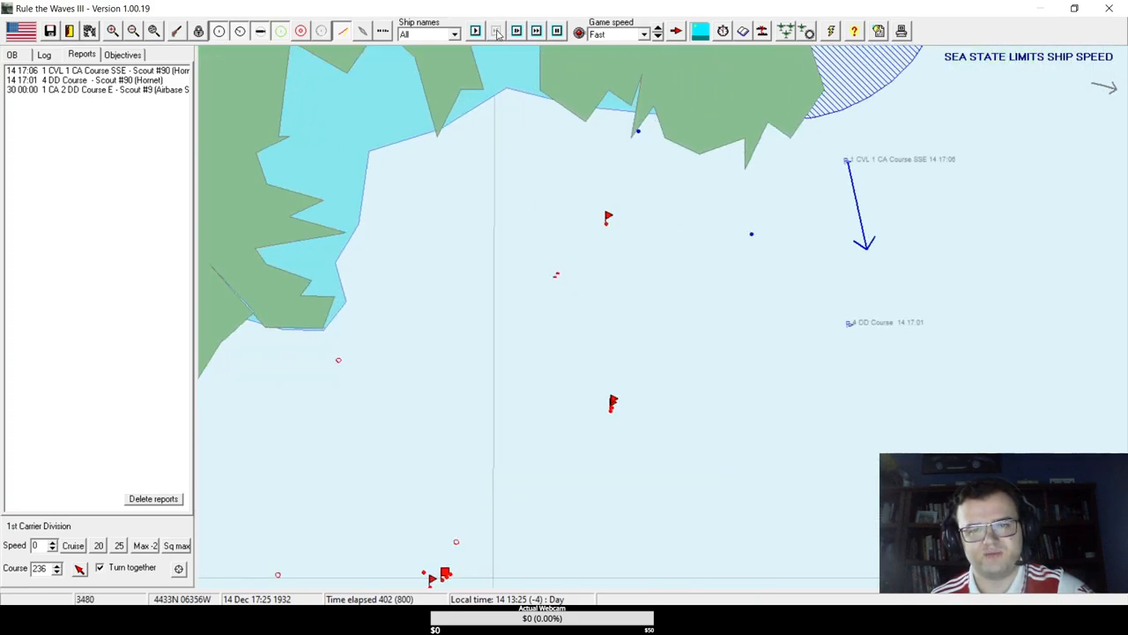
# - Acknowledge the enemy aircraft warning for Destroyer Division 20 and resume in five-minute steps
pyautogui.click(496, 32)
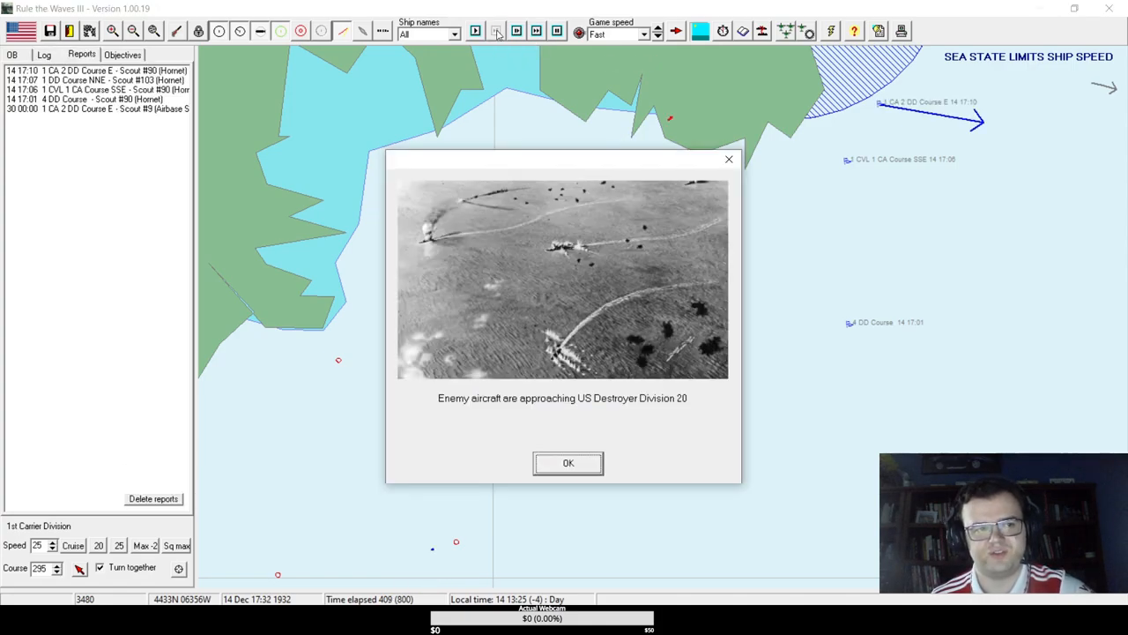
pyautogui.click(567, 461)
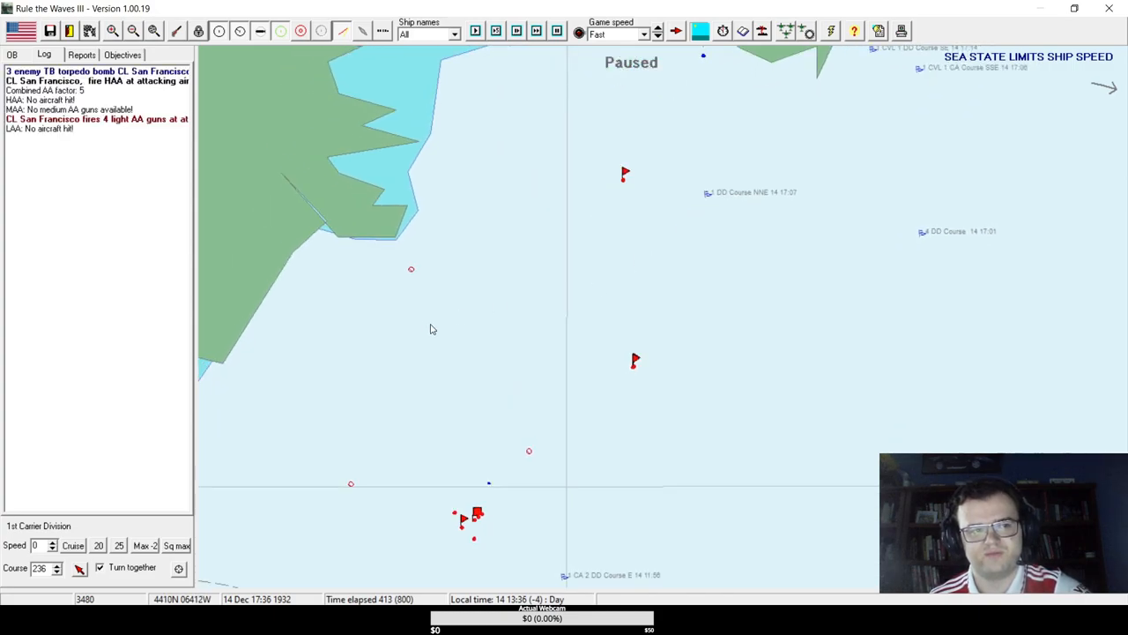
pyautogui.click(476, 32)
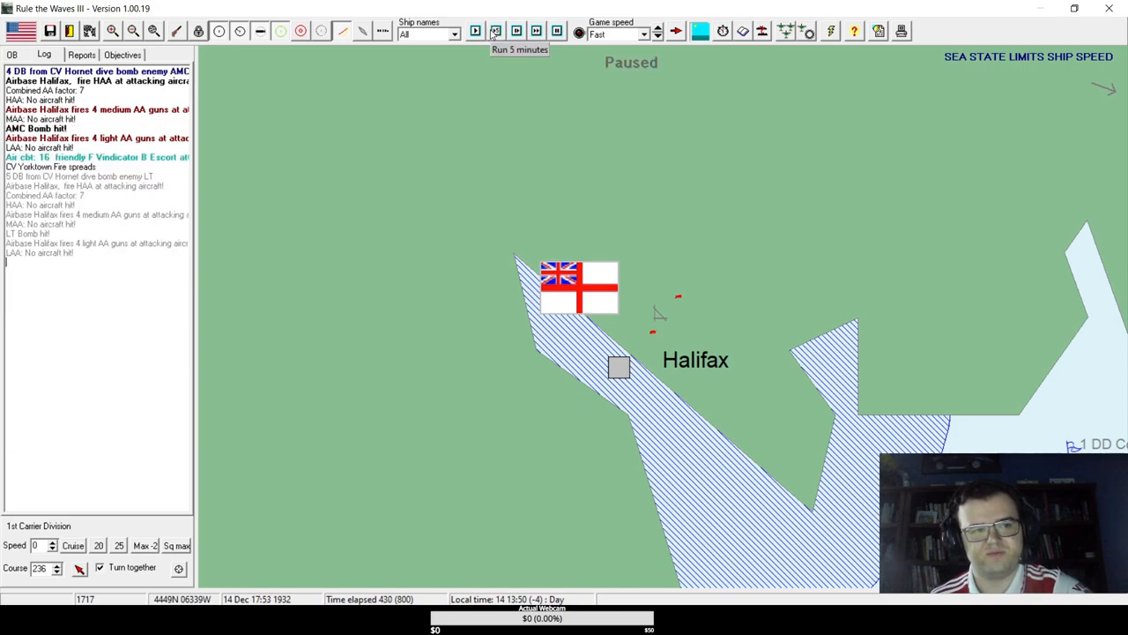
pyautogui.click(476, 32)
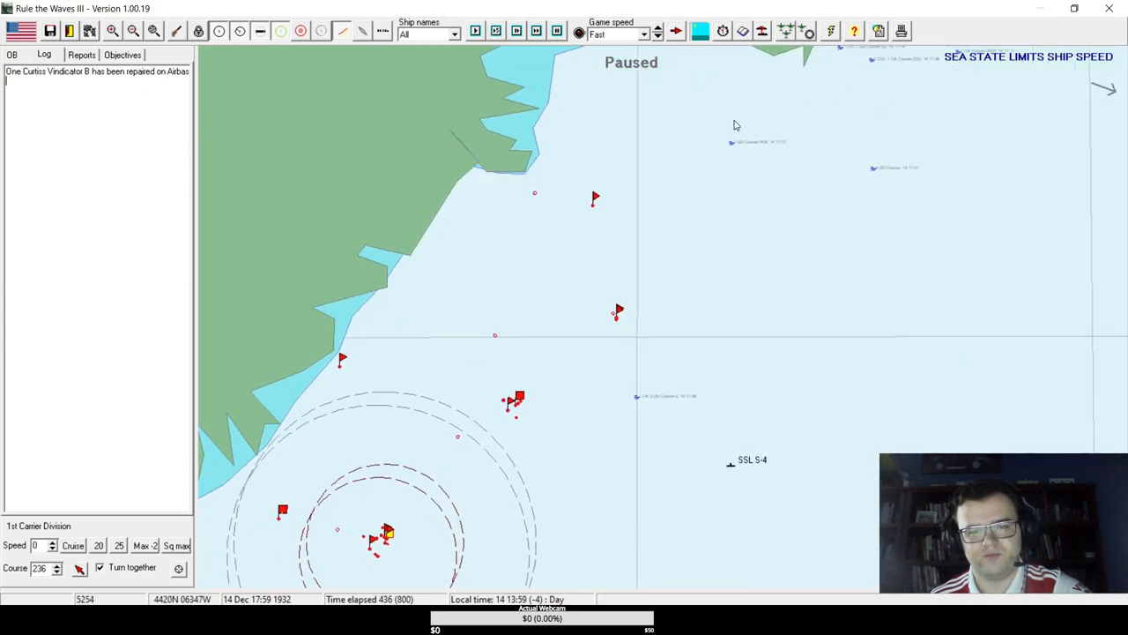
# - Keep running the battle in five-minute steps as Hornet's bombers strike off Halifax
pyautogui.click(495, 32)
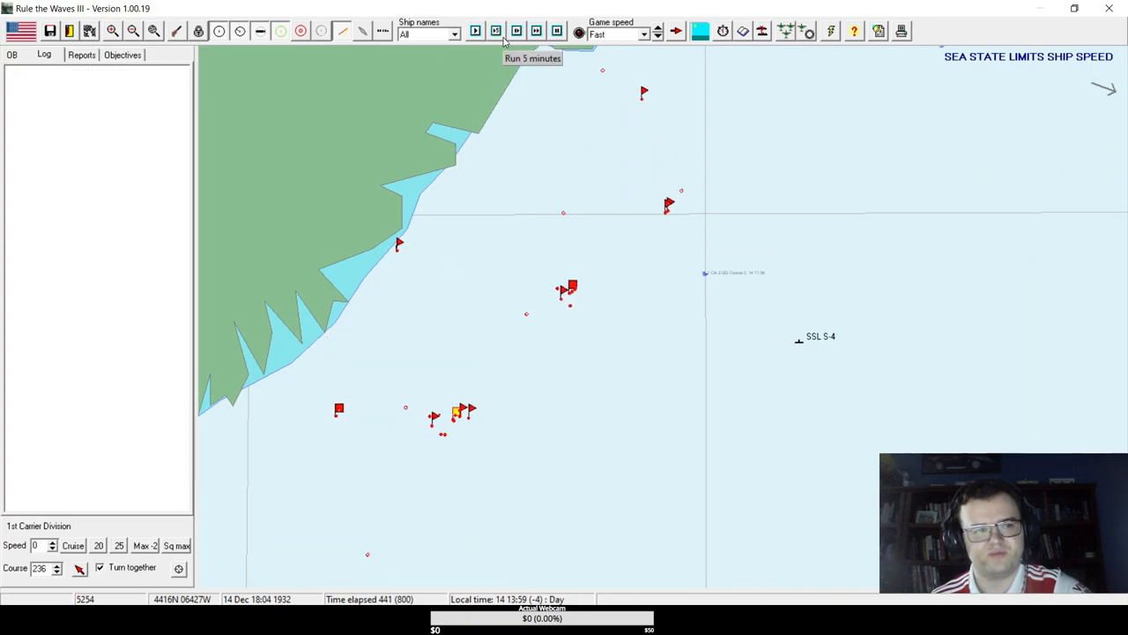
pyautogui.click(476, 32)
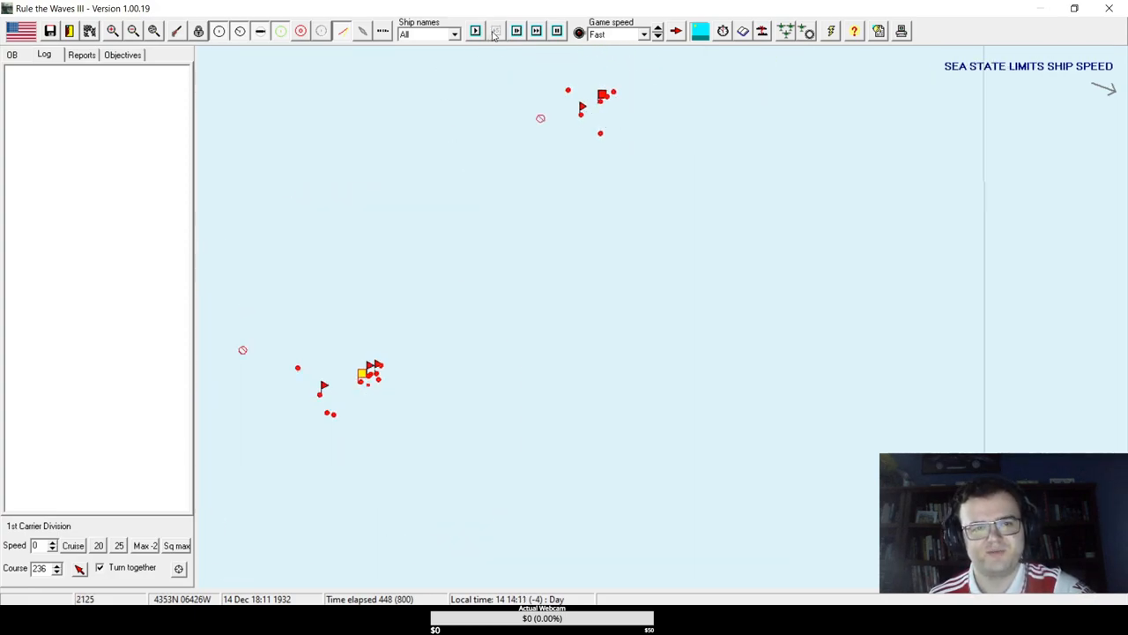
pyautogui.click(495, 32)
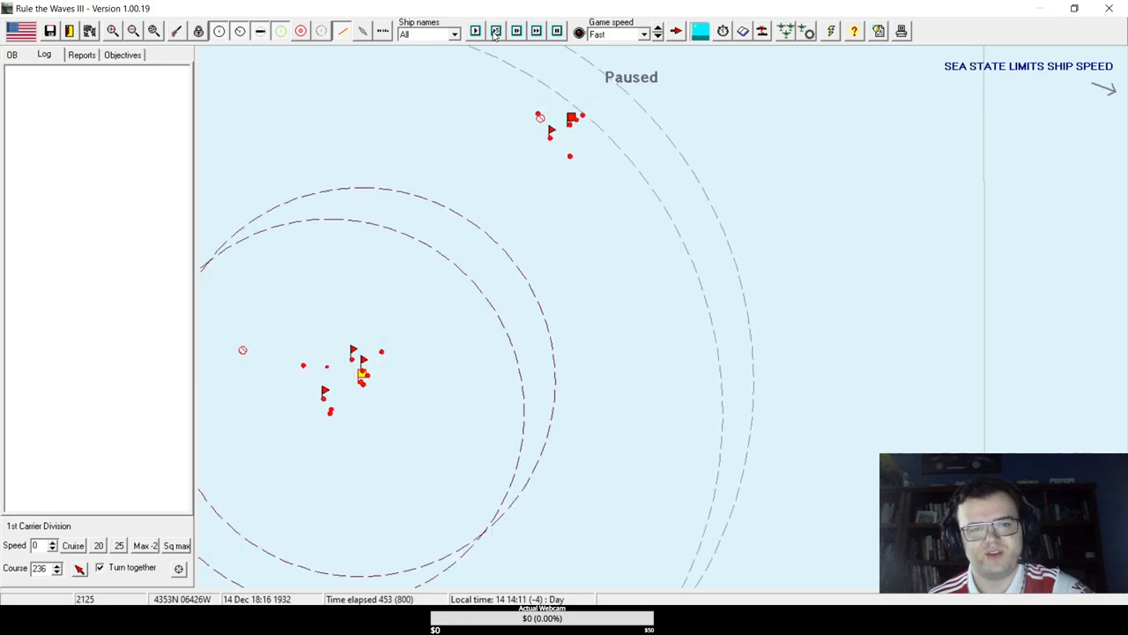
pyautogui.click(495, 32)
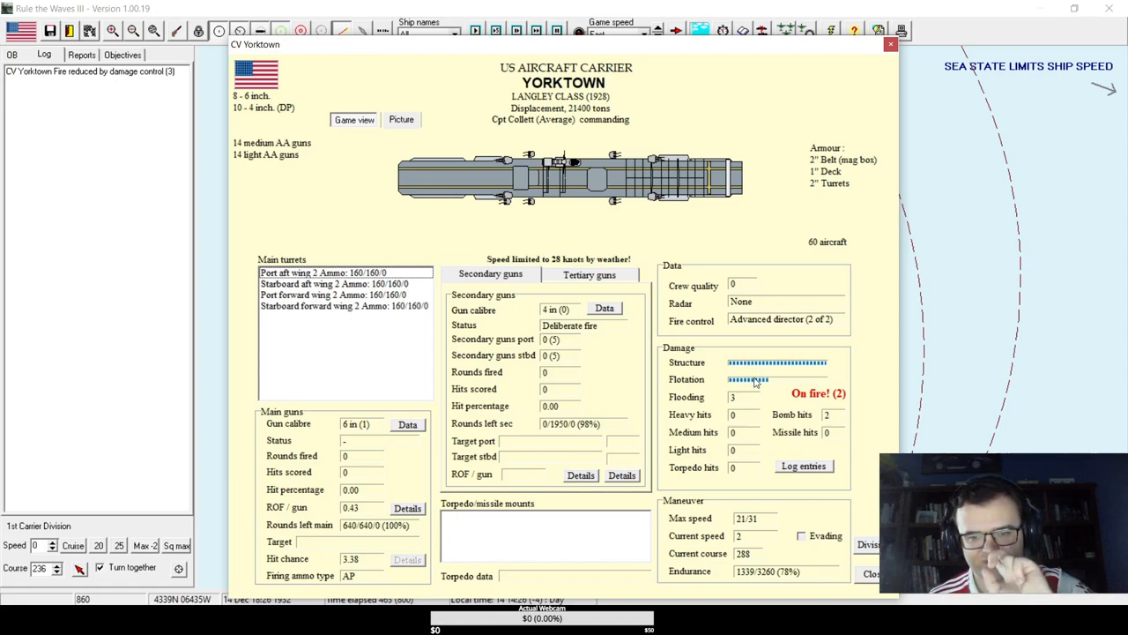
# - Read through the Yorktown's damage log entries, then close the ship window back to the battle map
pyautogui.click(804, 465)
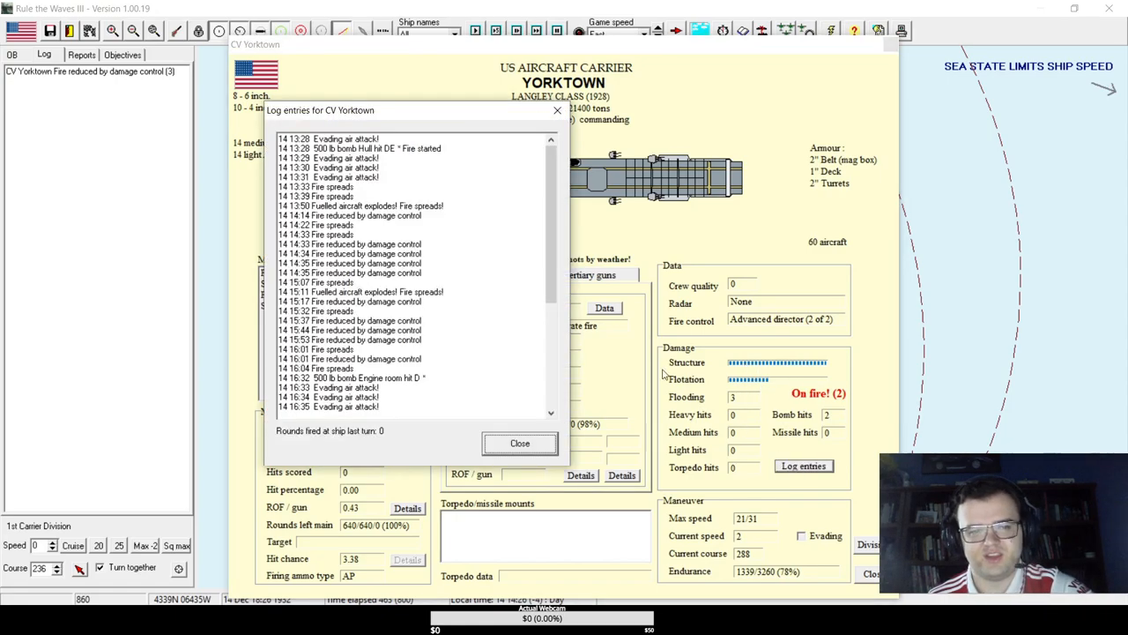
pyautogui.scroll(-3)
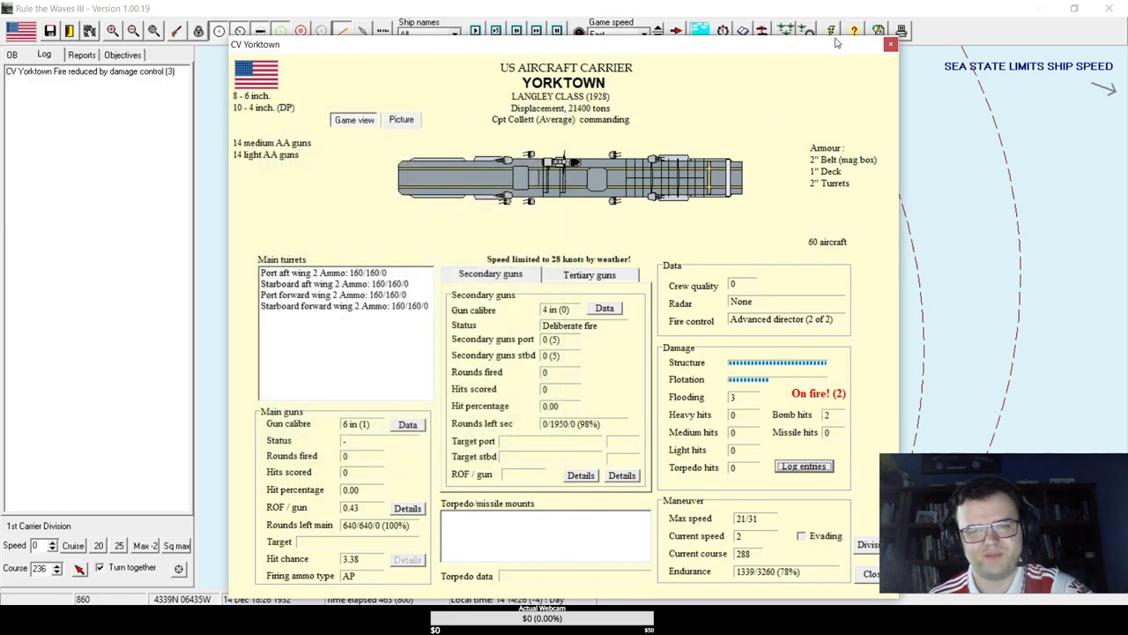
pyautogui.click(890, 45)
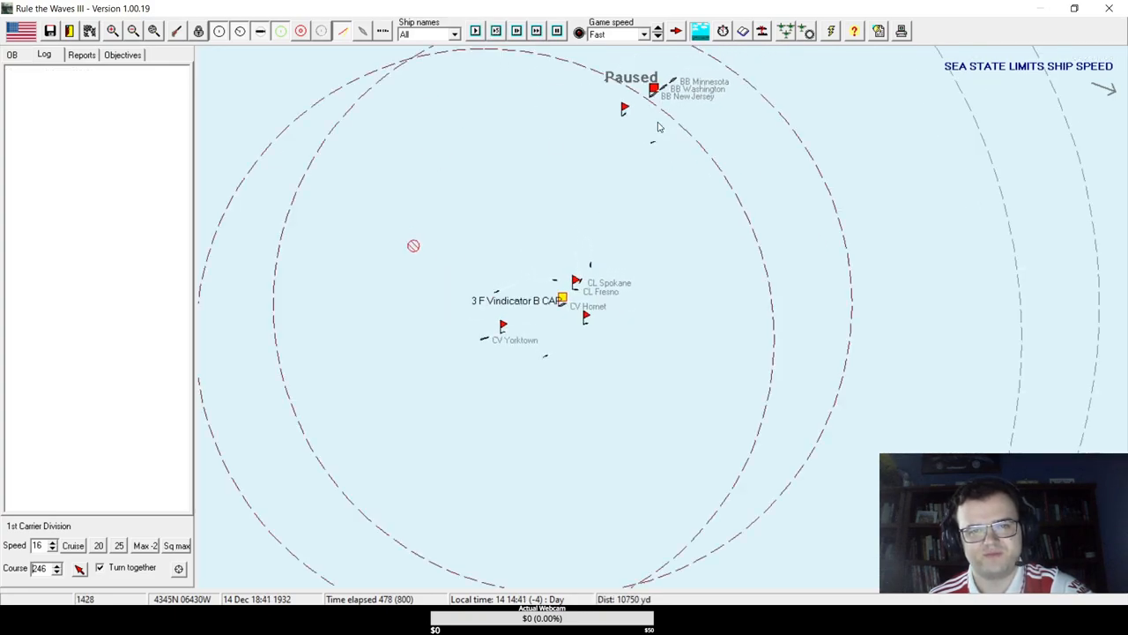
# - Advance the battle on course 270, acknowledge the enemy aircraft warning over Destroyer Division 21, and bring up the scout force's routine air ops
pyautogui.click(655, 88)
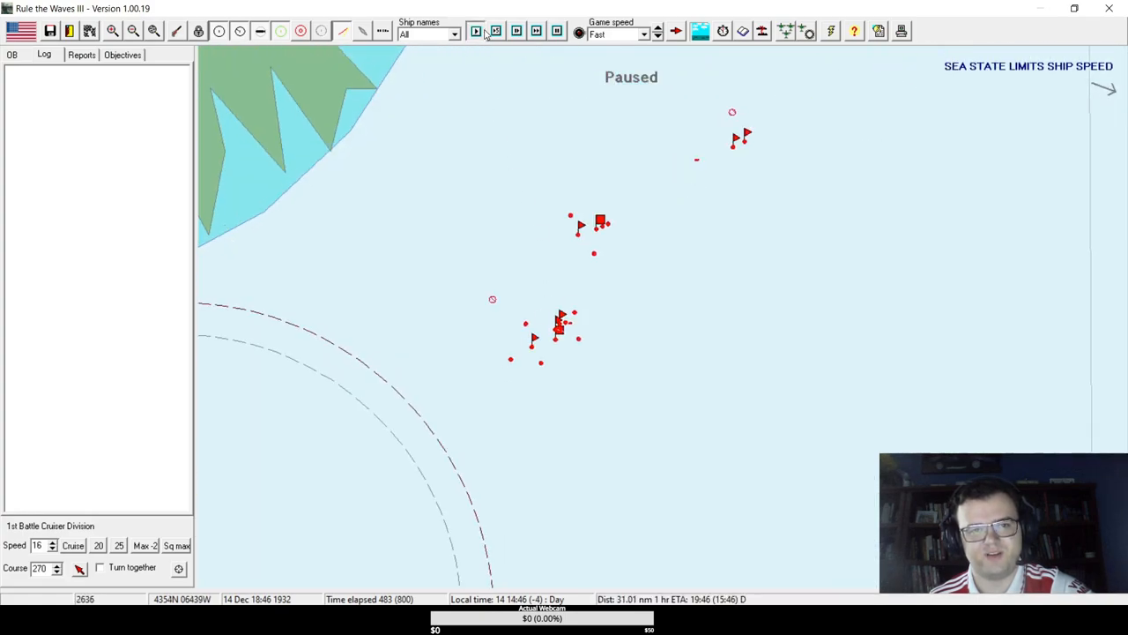
pyautogui.click(476, 31)
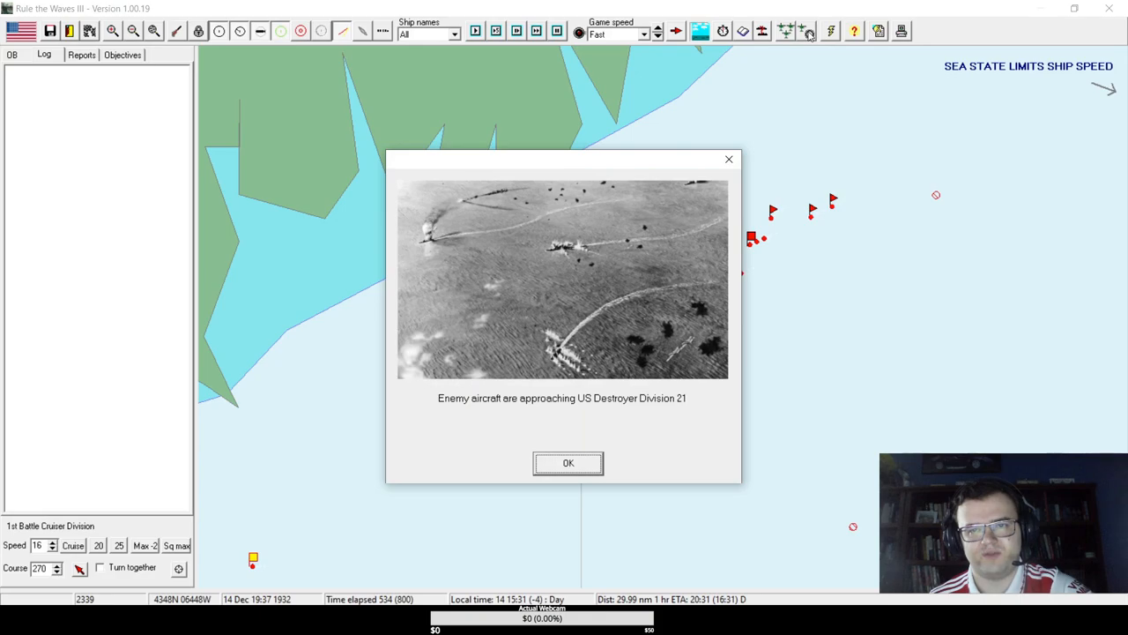
pyautogui.click(568, 462)
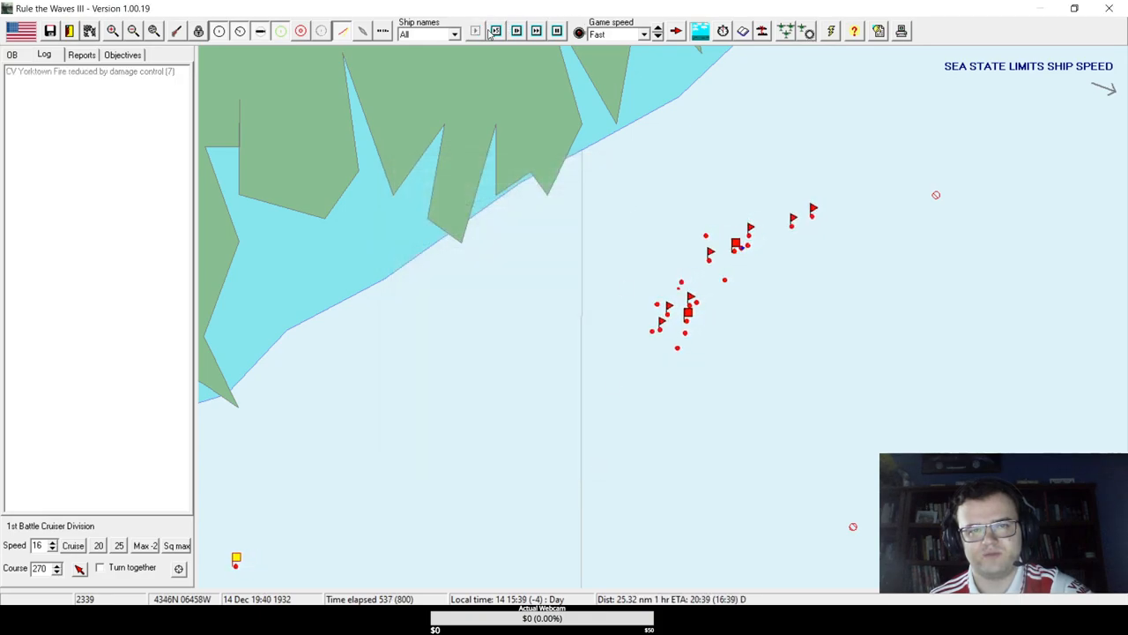
pyautogui.click(476, 32)
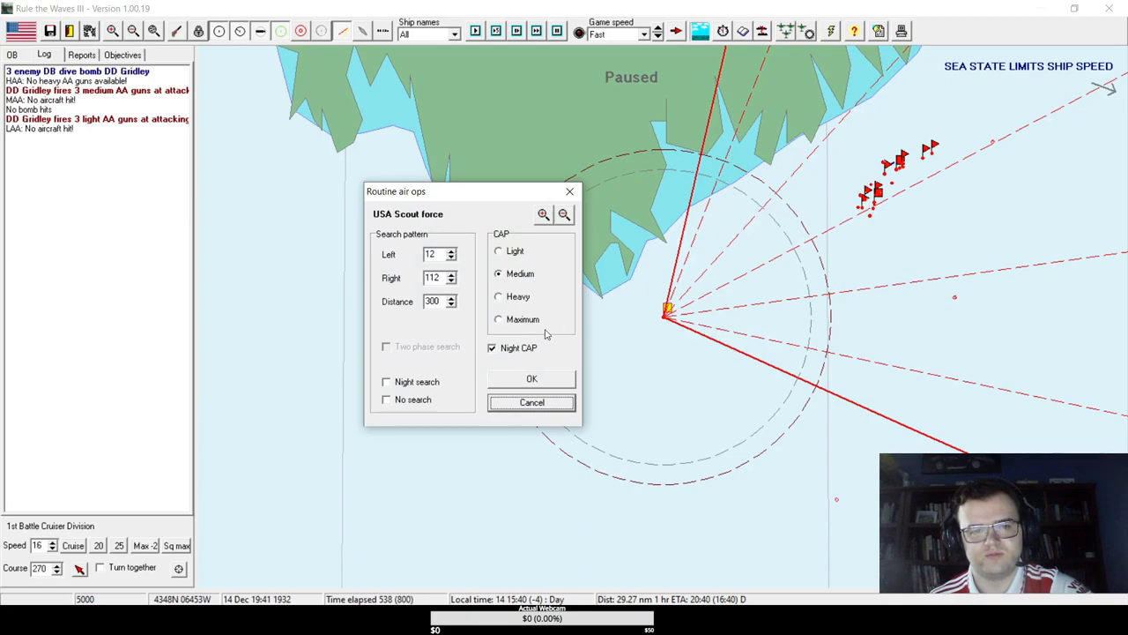
# - Set the USA Scout force's combat air patrol to Heavy and confirm the air operations
pyautogui.click(497, 296)
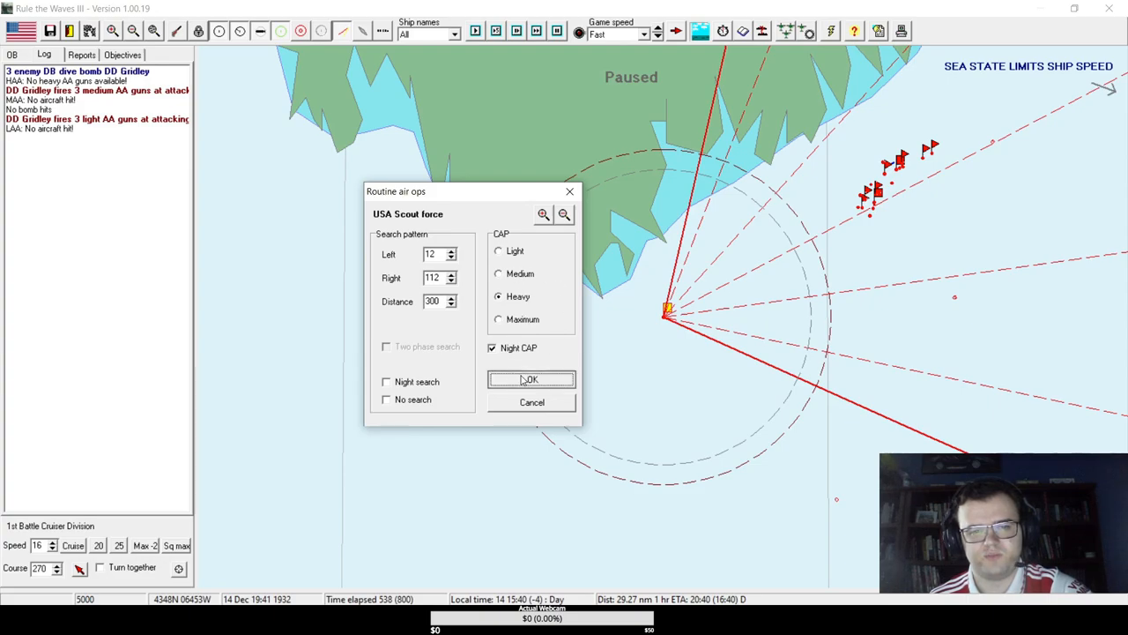
pyautogui.click(532, 379)
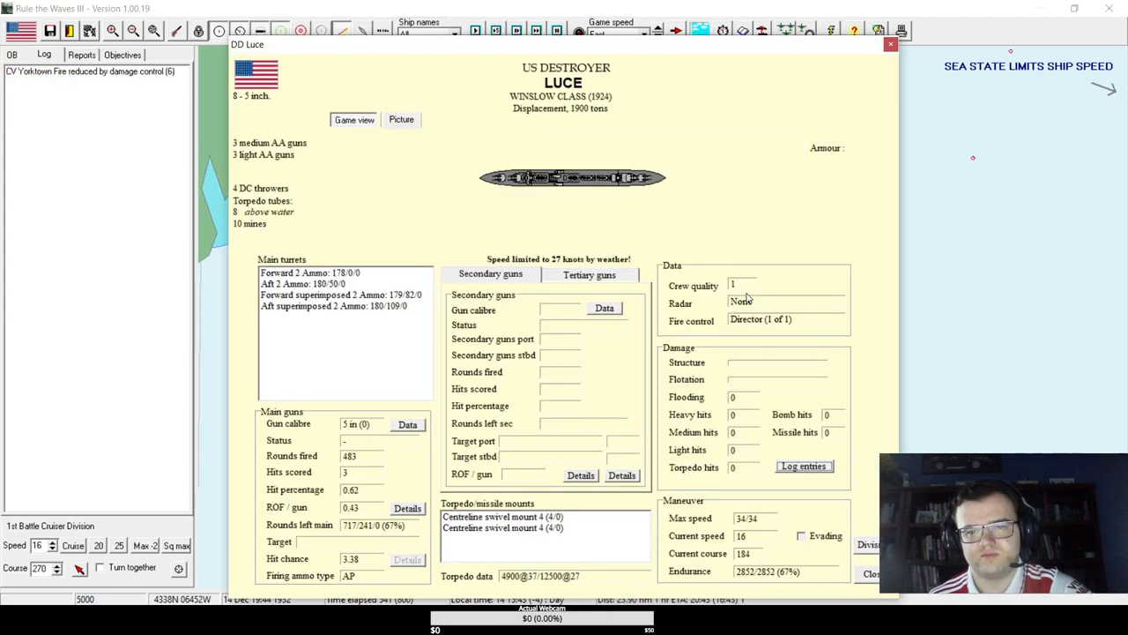
# - Leave the Luce's details, run the battle on a few turns, and check the burning Yorktown's fire damage
pyautogui.click(888, 44)
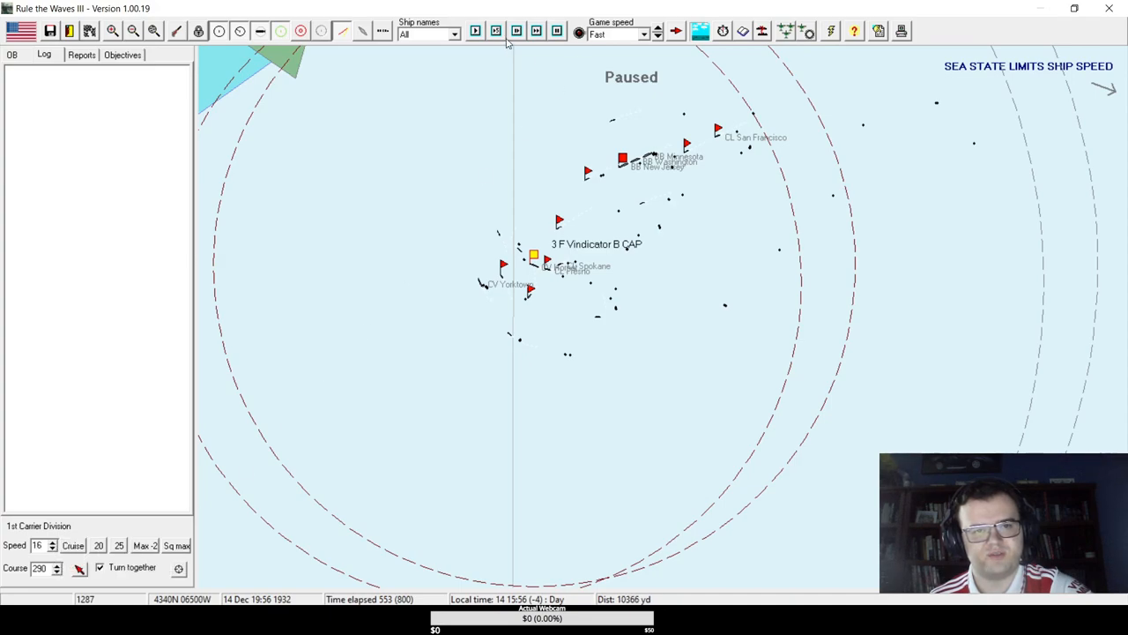
pyautogui.click(495, 32)
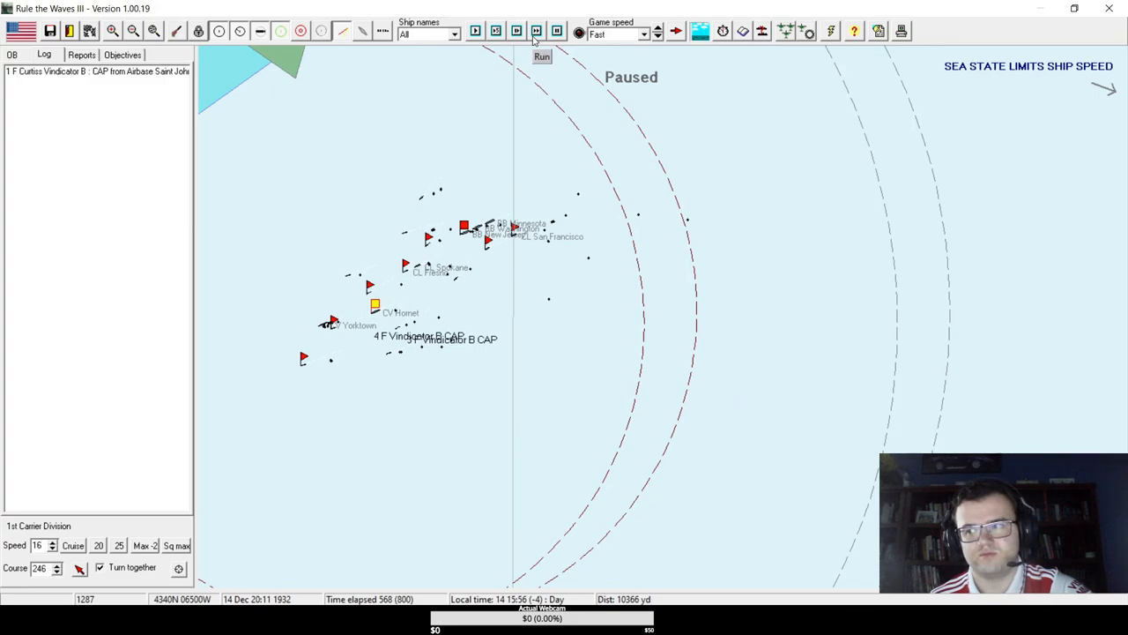
pyautogui.click(541, 57)
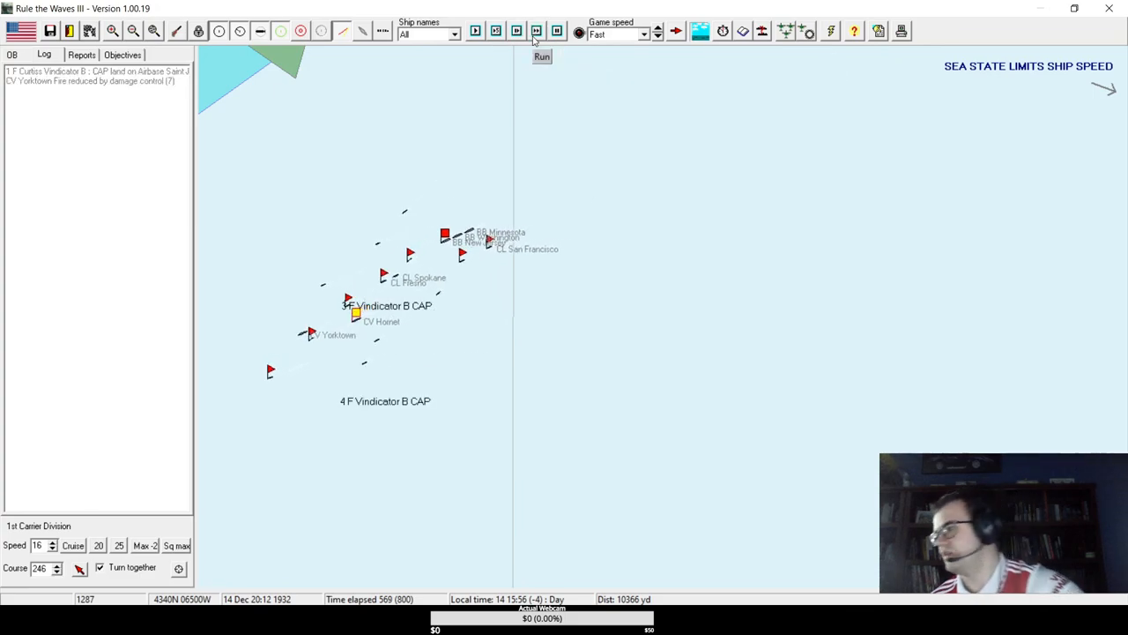
pyautogui.click(541, 55)
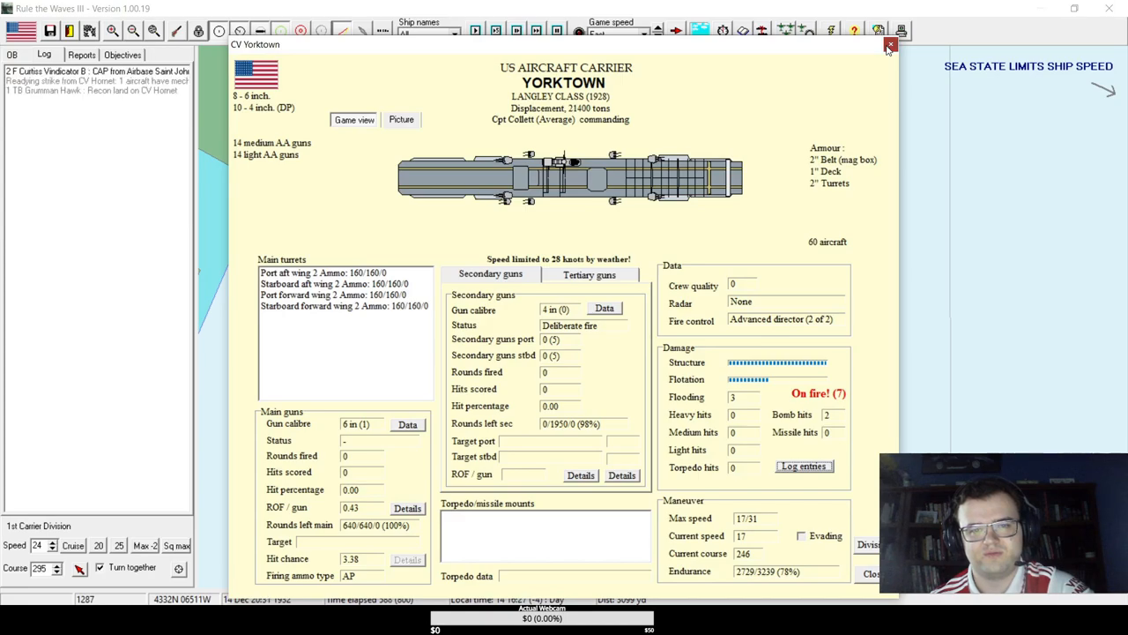
pyautogui.click(890, 46)
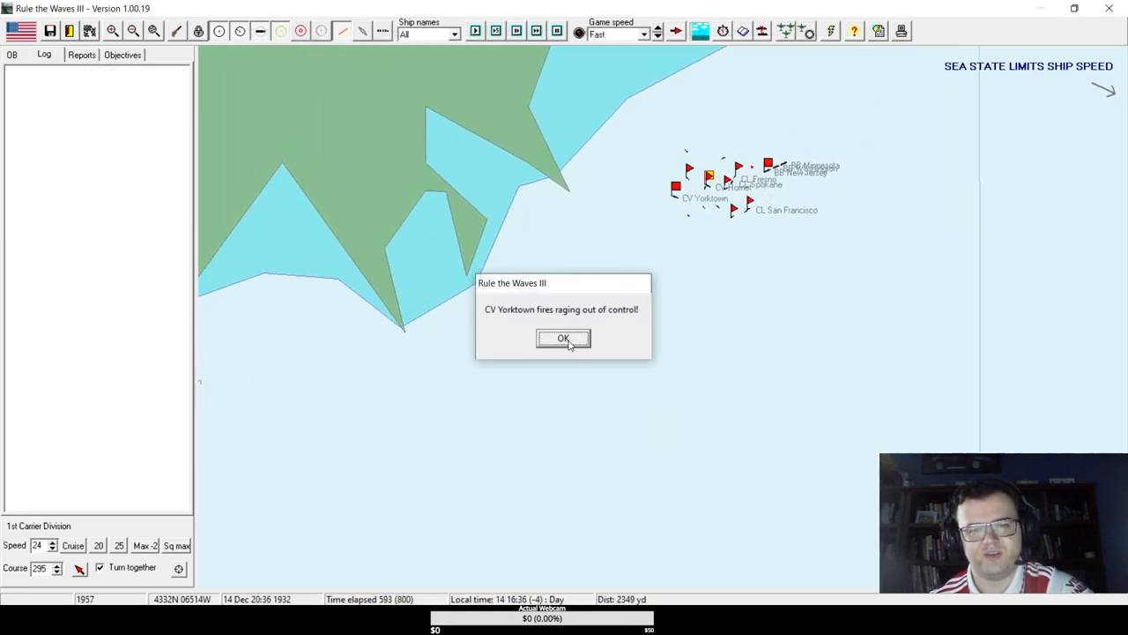
# - Acknowledge Yorktown's fires raging out of control and run the battle forward in repeated five-minute steps
pyautogui.click(564, 338)
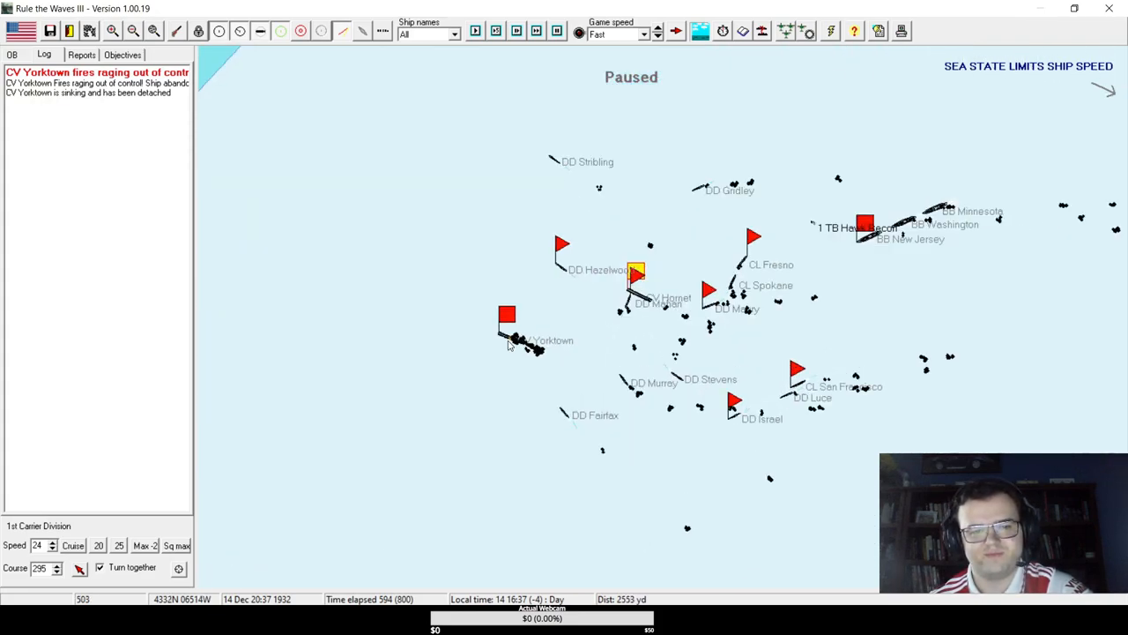
pyautogui.click(476, 31)
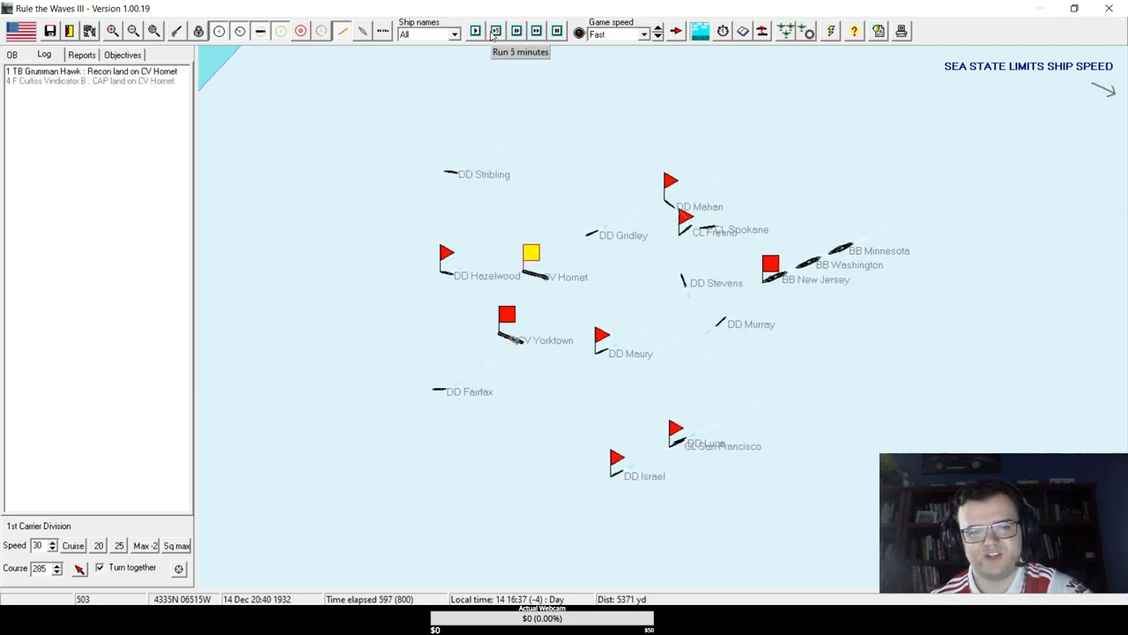
pyautogui.click(476, 32)
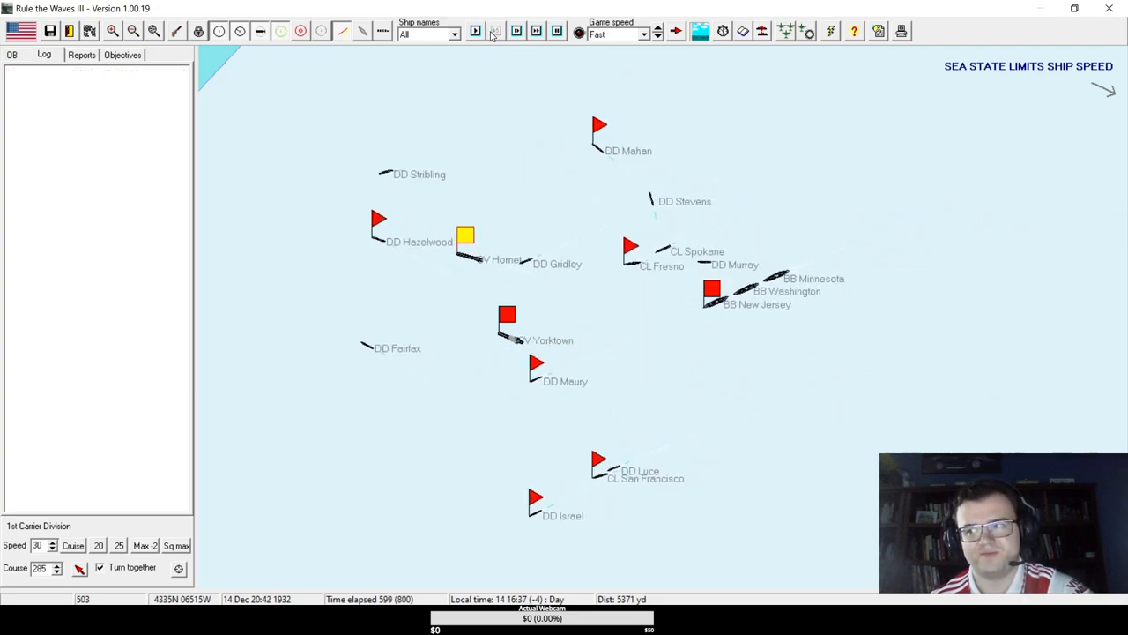
pyautogui.click(496, 32)
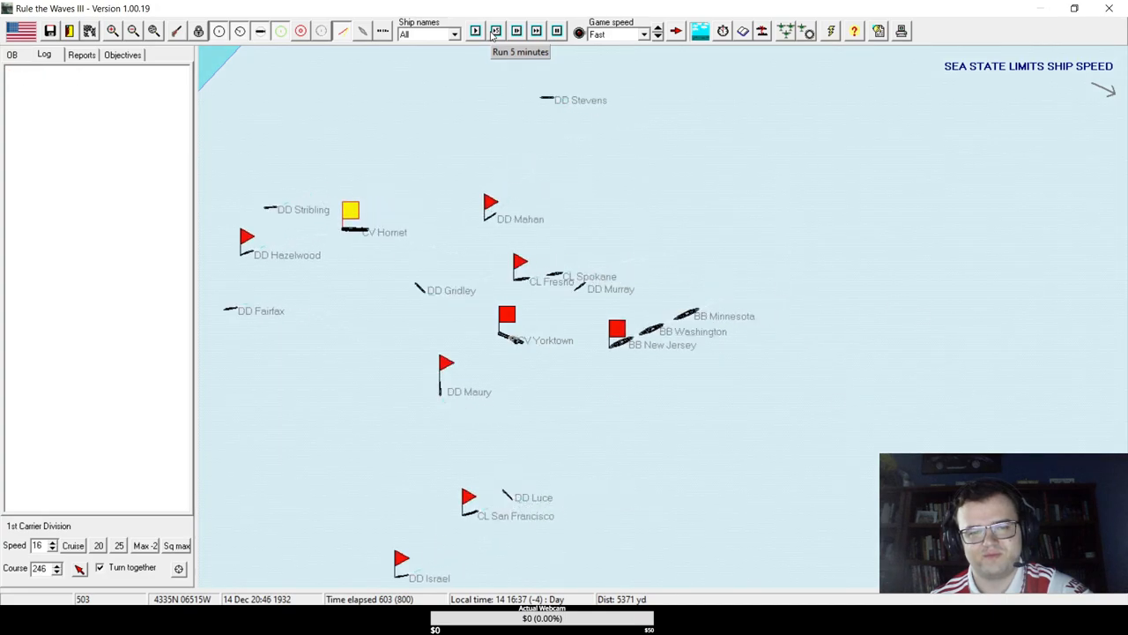
pyautogui.click(476, 32)
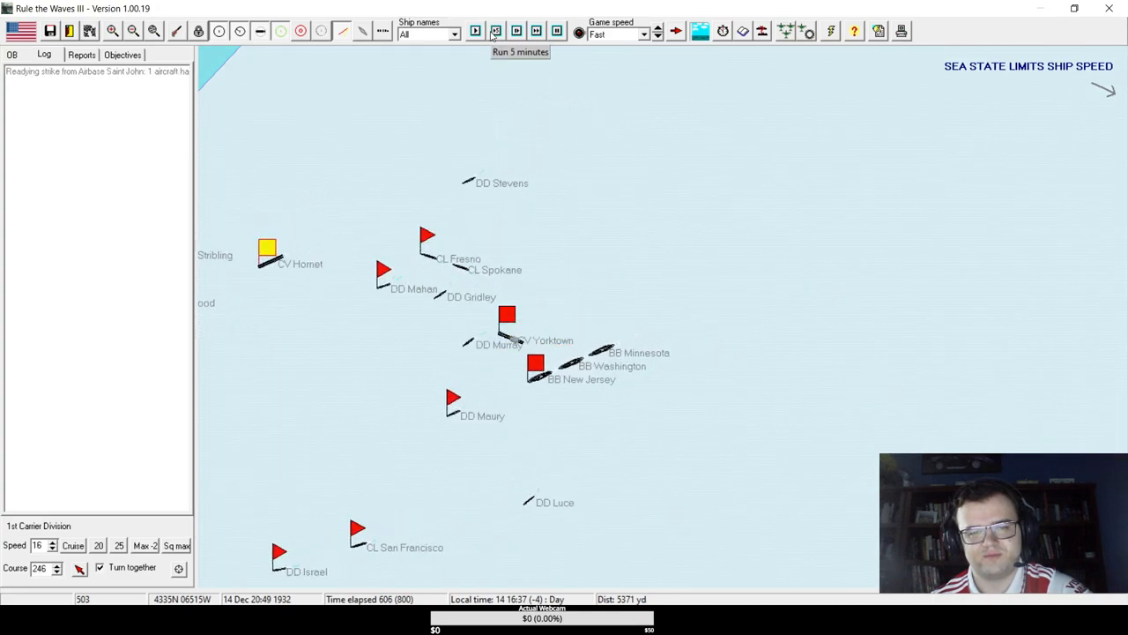
pyautogui.click(476, 32)
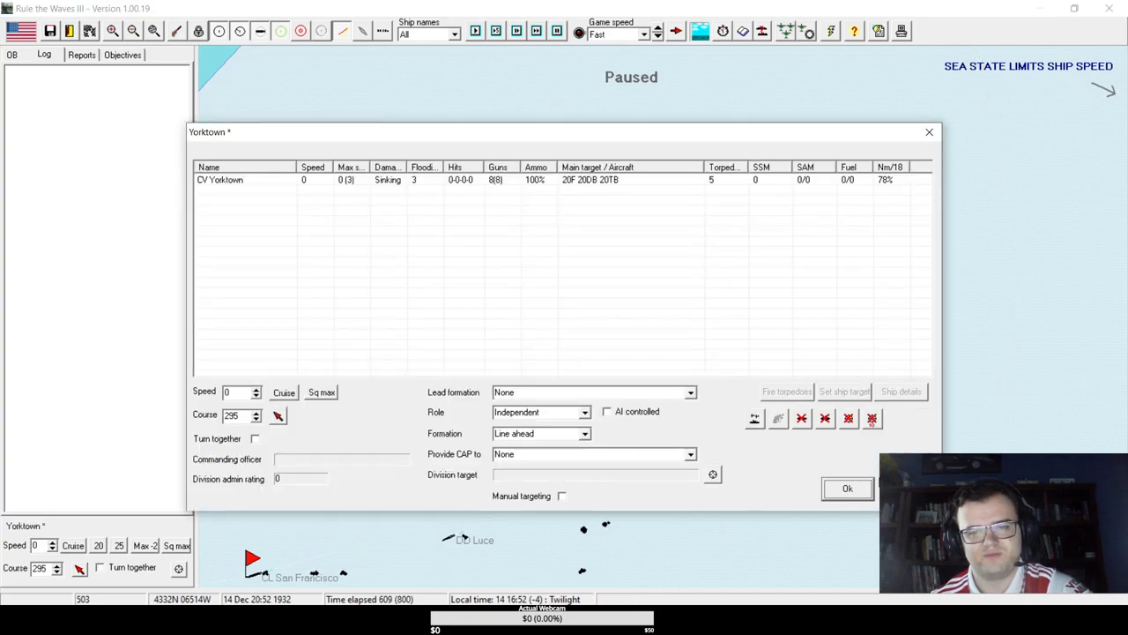
# - Dismiss the sinking Yorktown's division panel showing her dead in the water
pyautogui.click(846, 488)
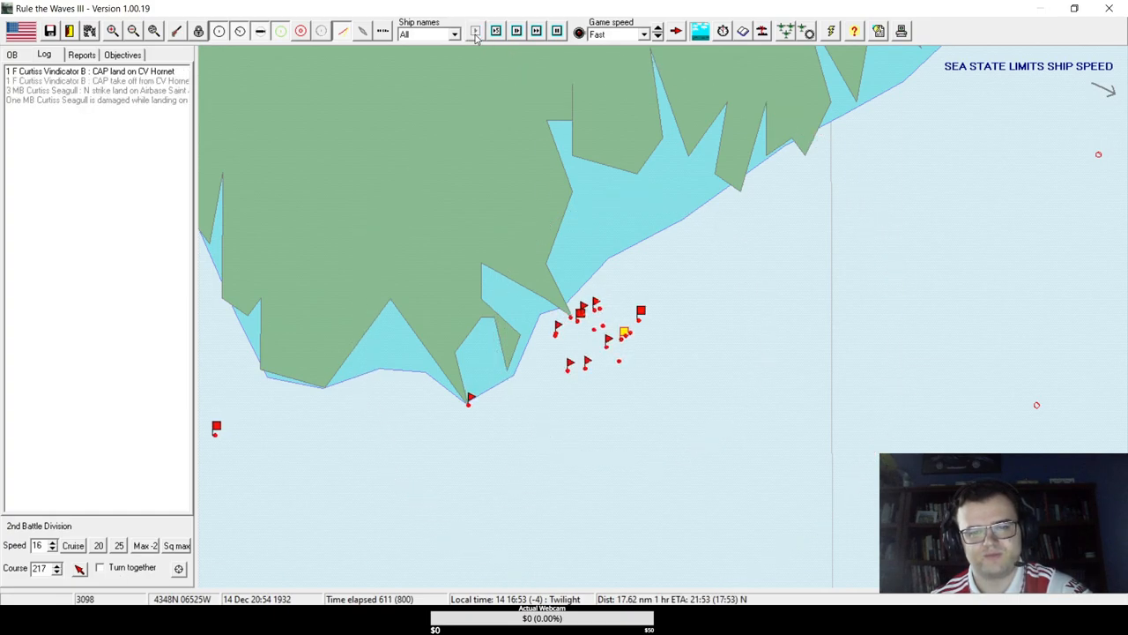
# - Turn the carrier division onto course 210 and resume the battle as Yorktown passes to AI control
pyautogui.click(475, 31)
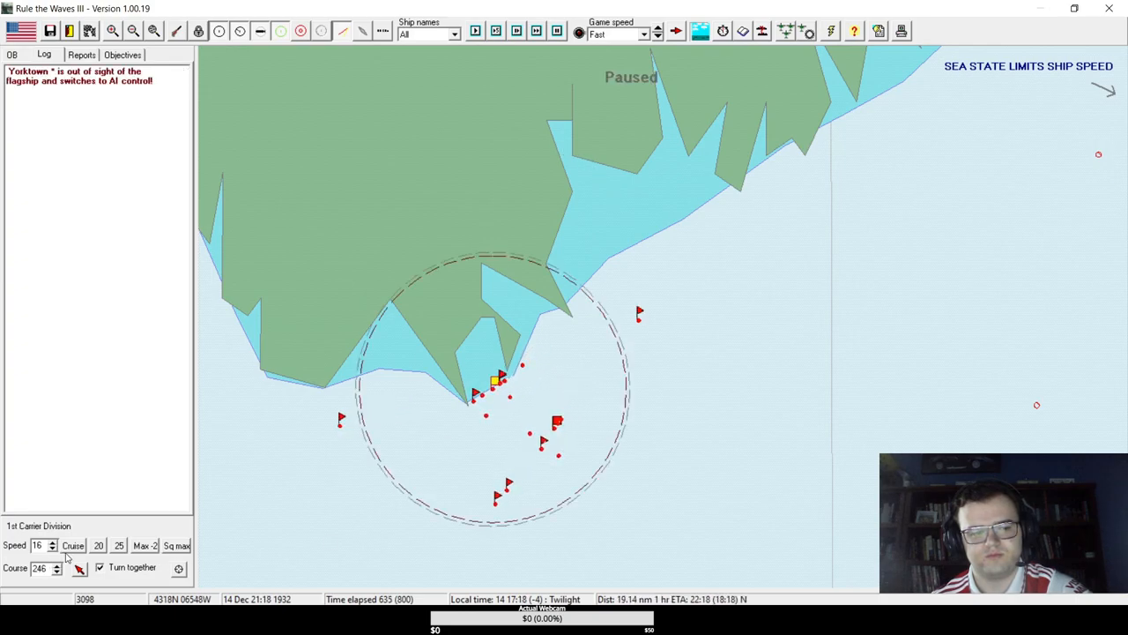
pyautogui.click(495, 32)
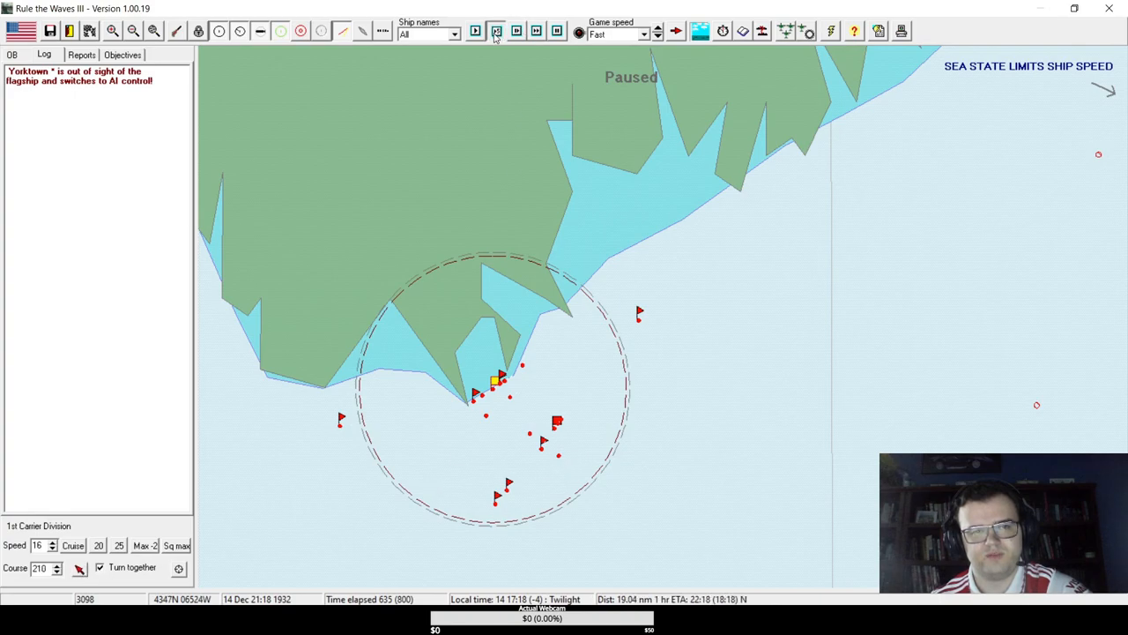
pyautogui.click(495, 31)
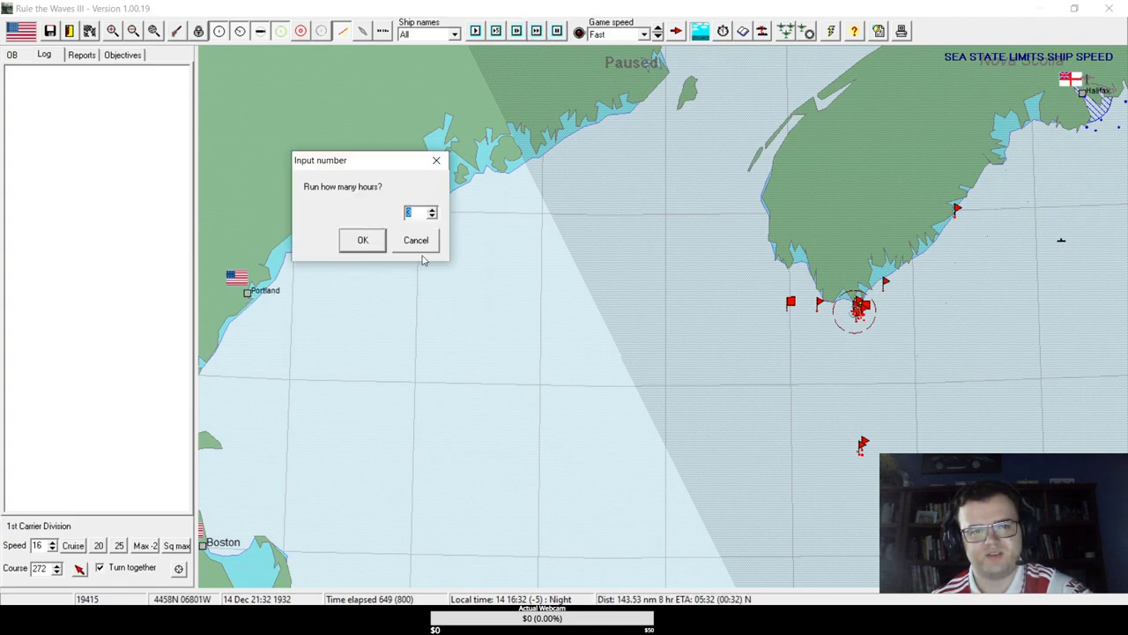
# - Answer the run-for-hours prompt at nightfall and acknowledge that heavy cruiser Huron is sinking
pyautogui.click(364, 239)
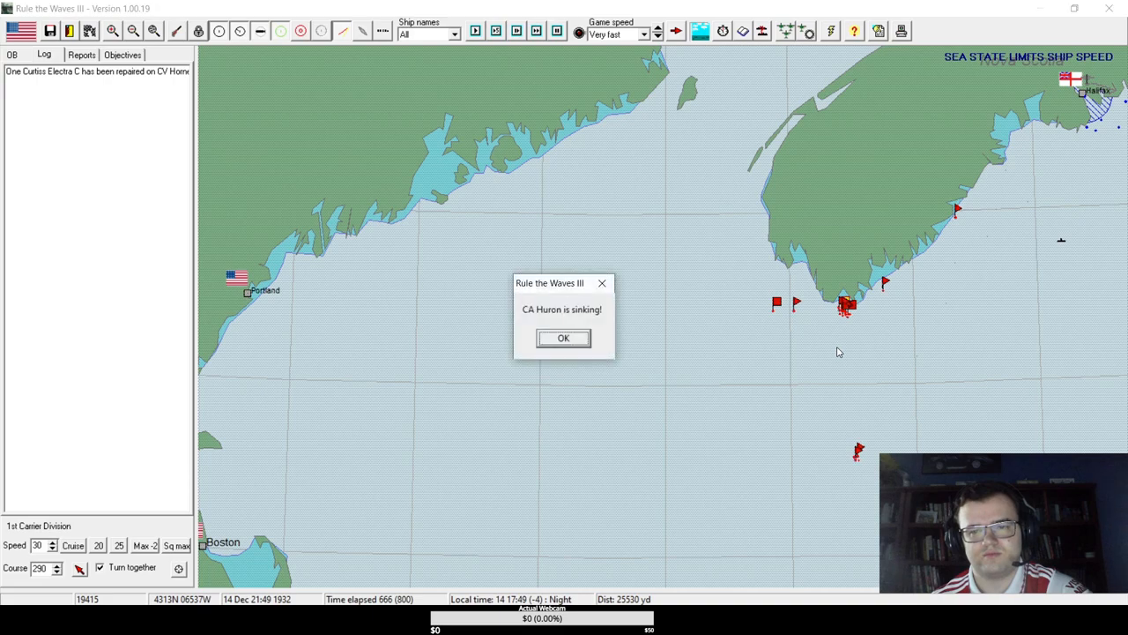
pyautogui.click(564, 338)
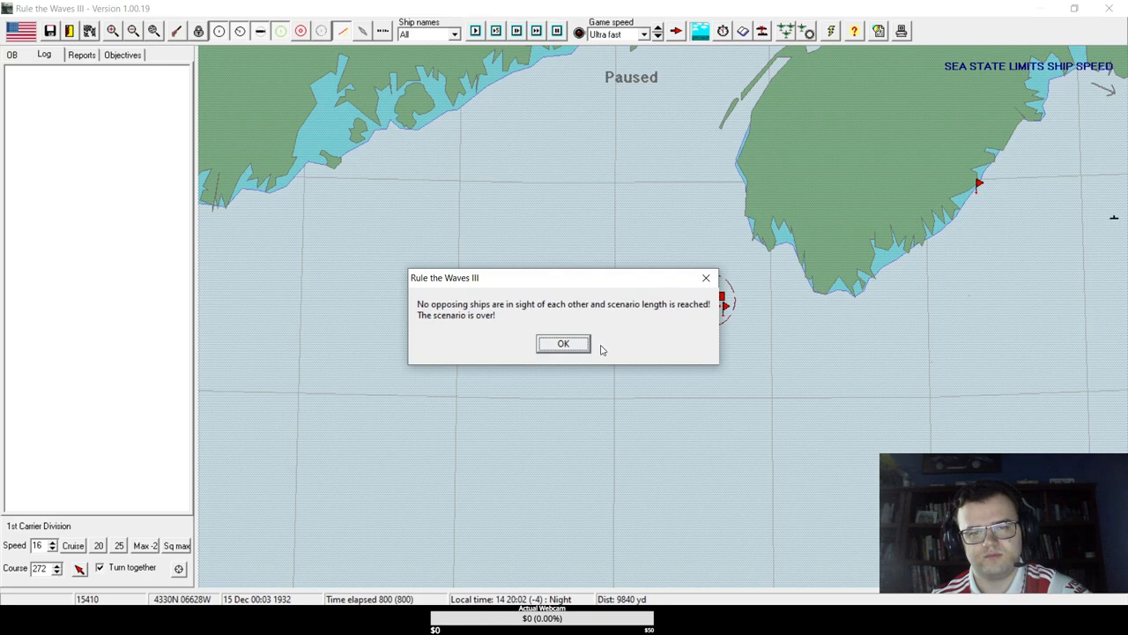
# - Acknowledge the scenario's end to bring up the results naming the USA victor over Great Britain
pyautogui.click(562, 342)
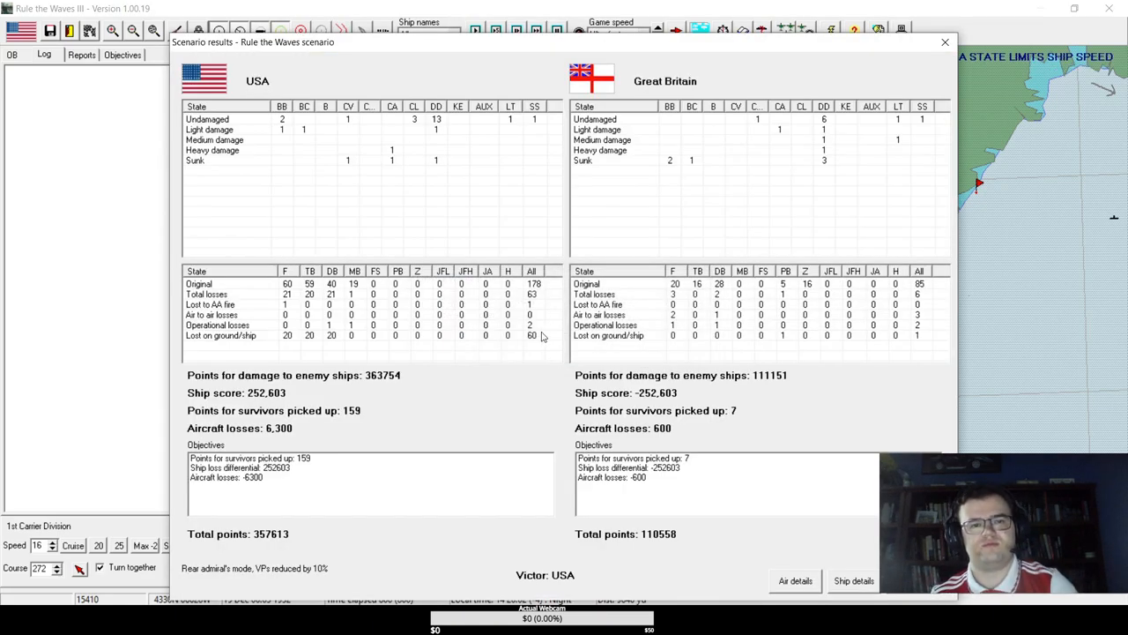
pyautogui.moveTo(810, 568)
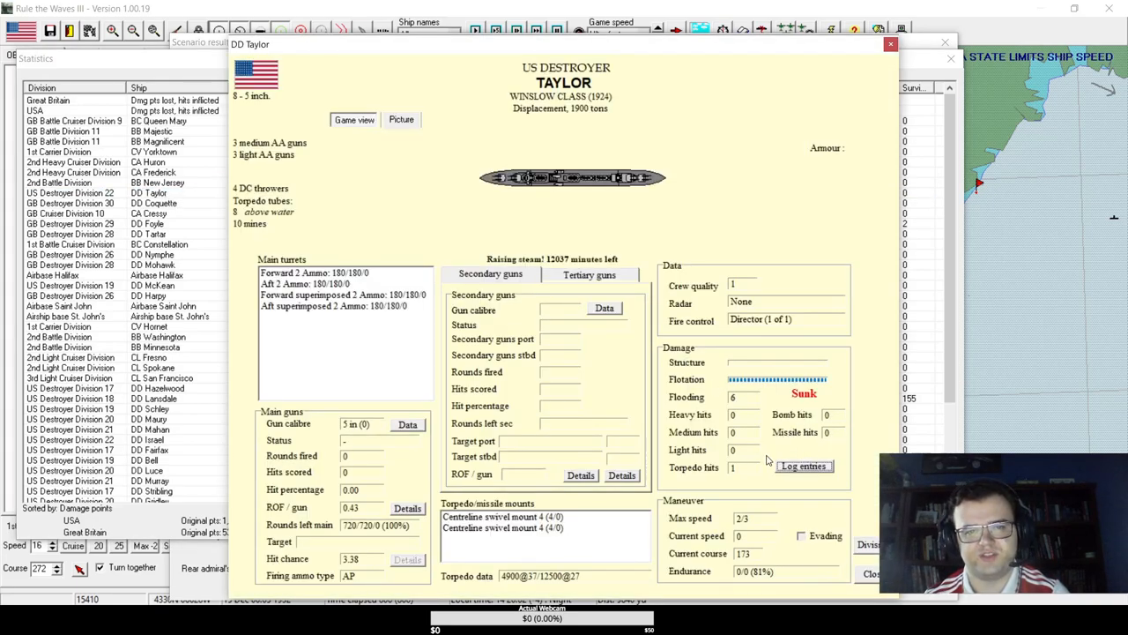
# - Review destroyer Taylor's sinking log, then return through the results summary to the per-ship statistics
pyautogui.click(802, 465)
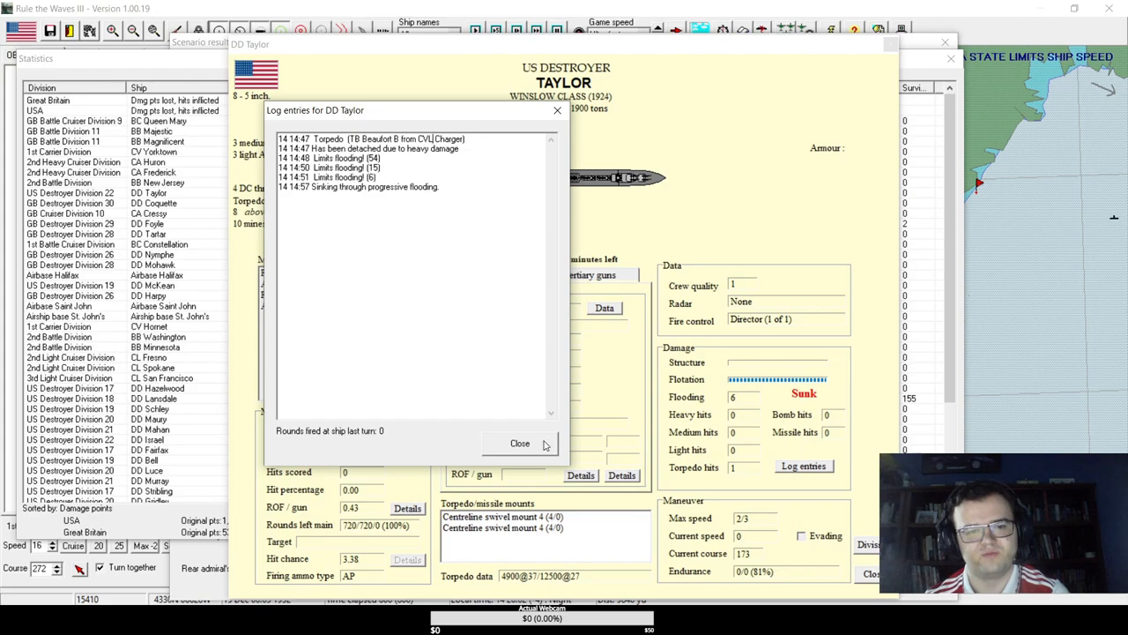
pyautogui.click(520, 444)
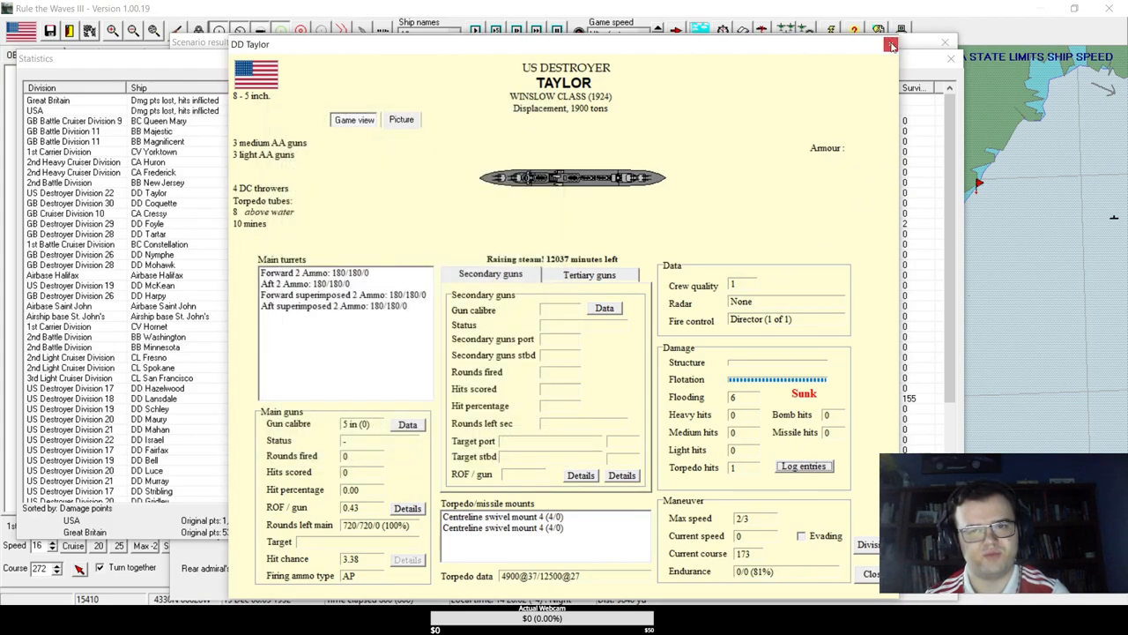
pyautogui.click(892, 44)
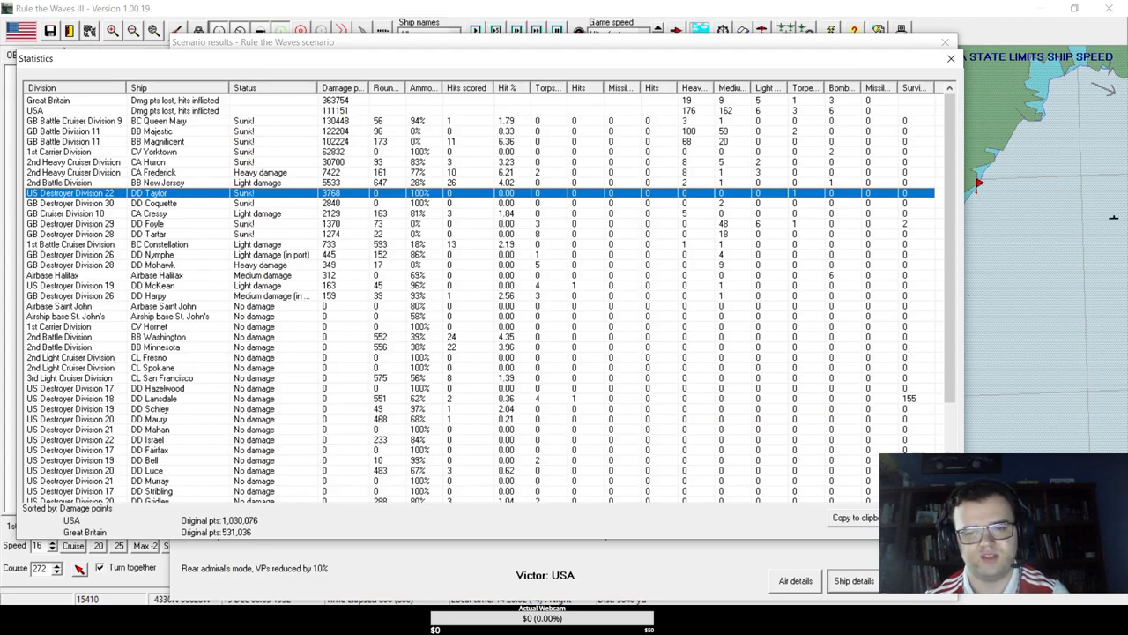
pyautogui.click(853, 580)
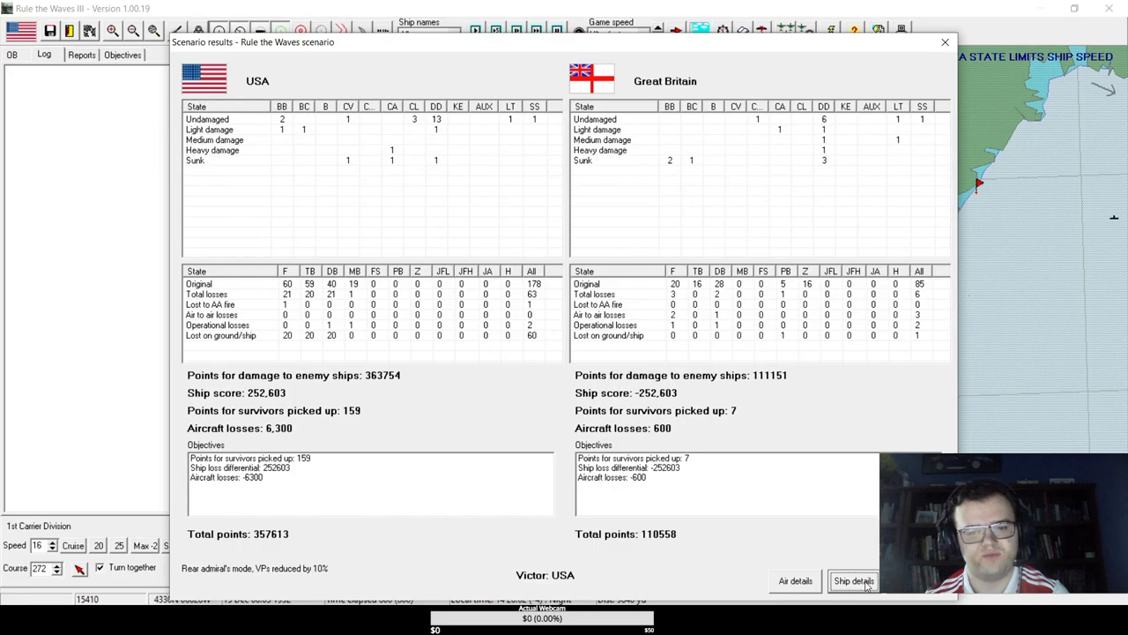
pyautogui.click(853, 580)
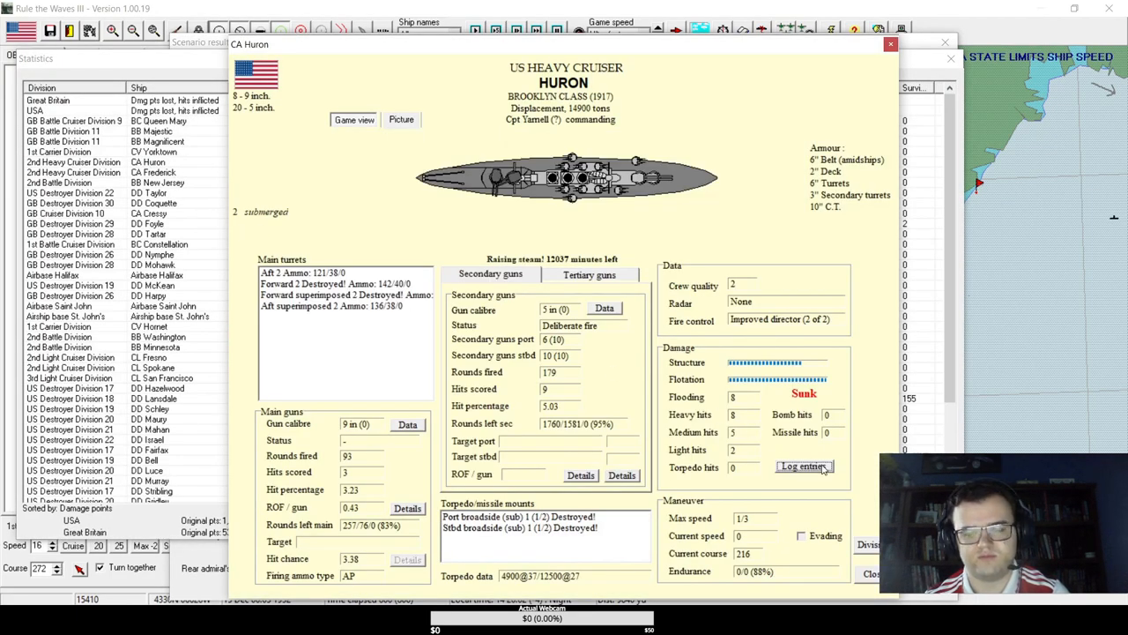
# - Read through the destroyer Huron's damage log and close her ship details
pyautogui.click(804, 465)
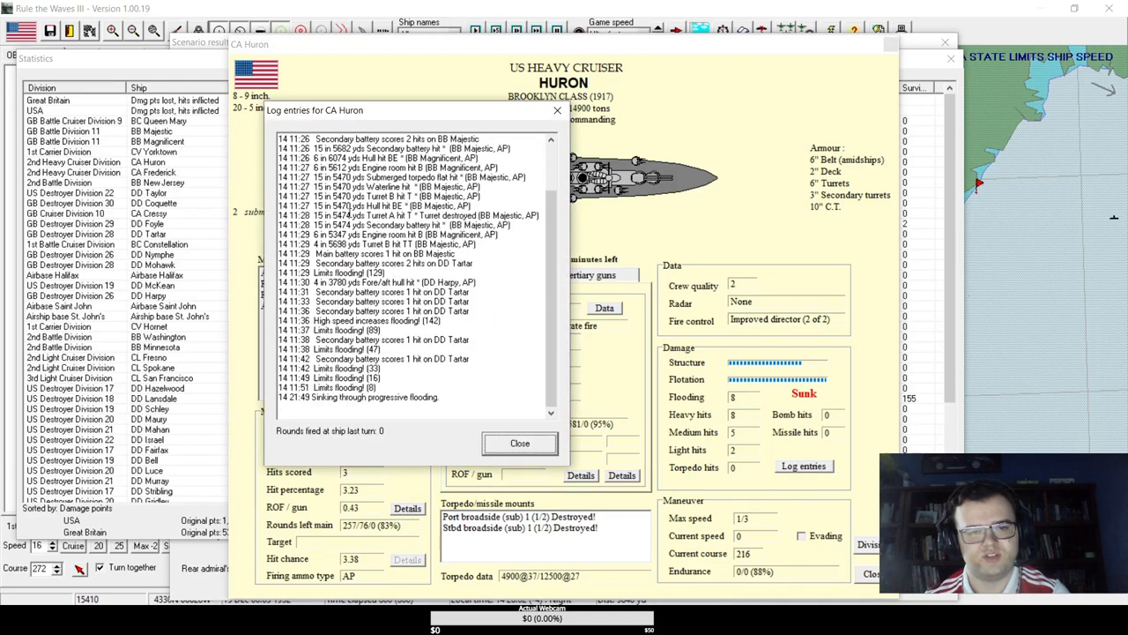
pyautogui.scroll(3)
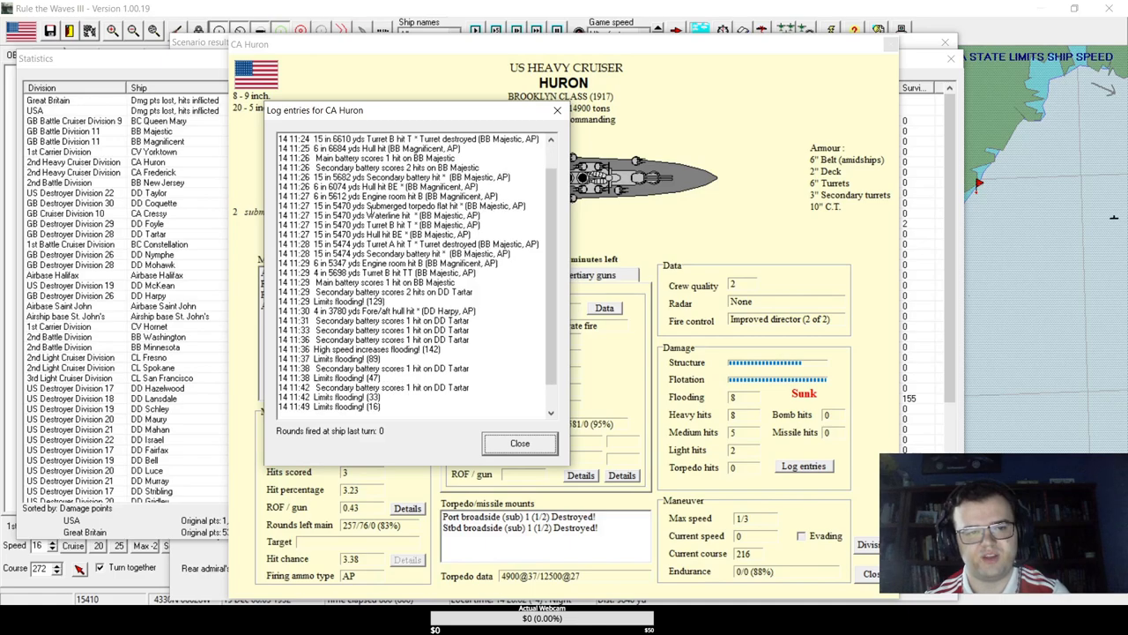
pyautogui.scroll(-3)
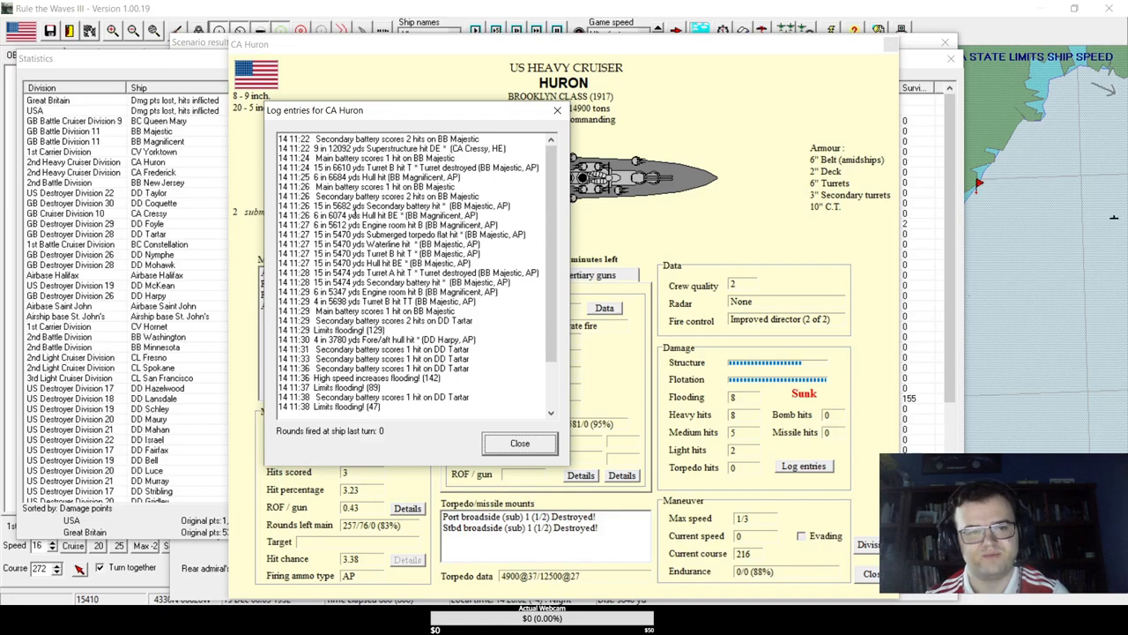
pyautogui.click(518, 442)
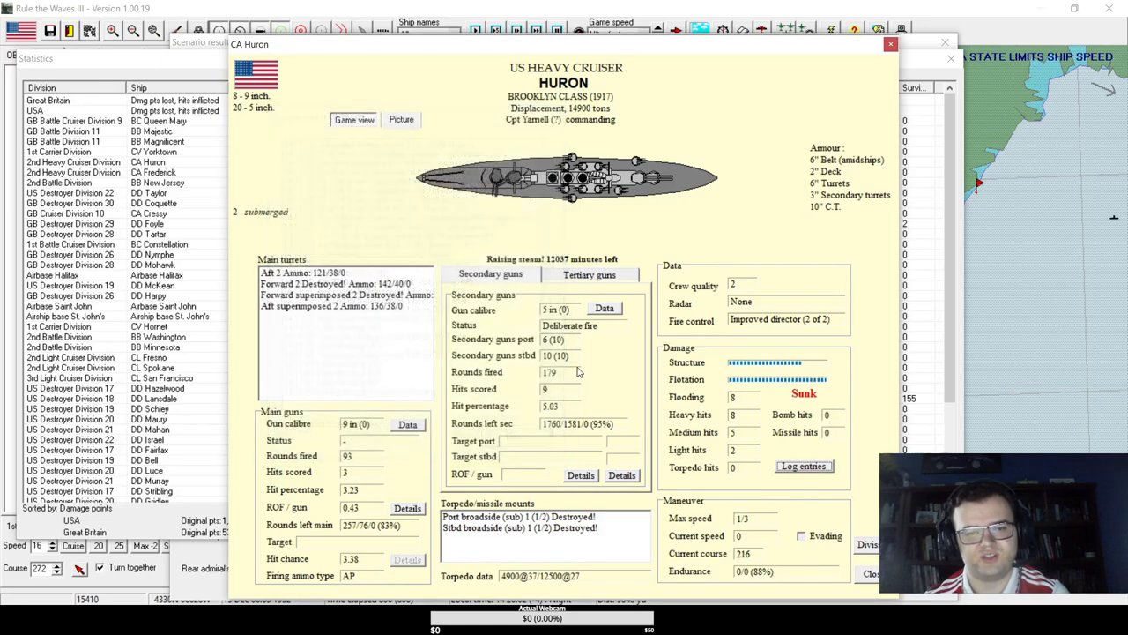
pyautogui.click(892, 44)
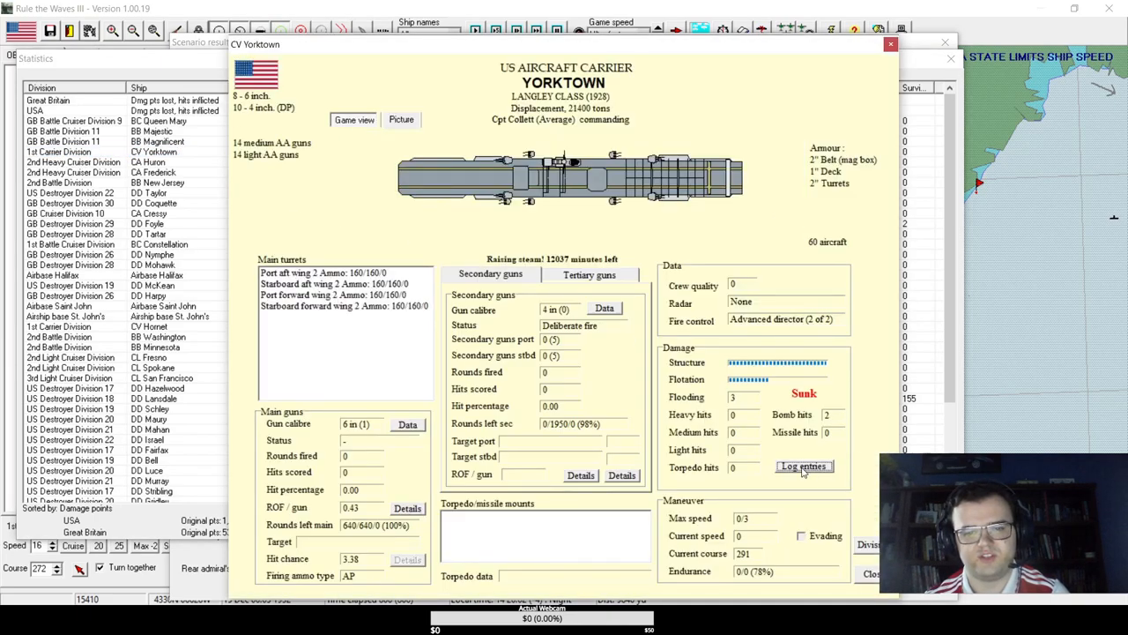
# - Read through the carrier Yorktown's combat log entries
pyautogui.click(803, 465)
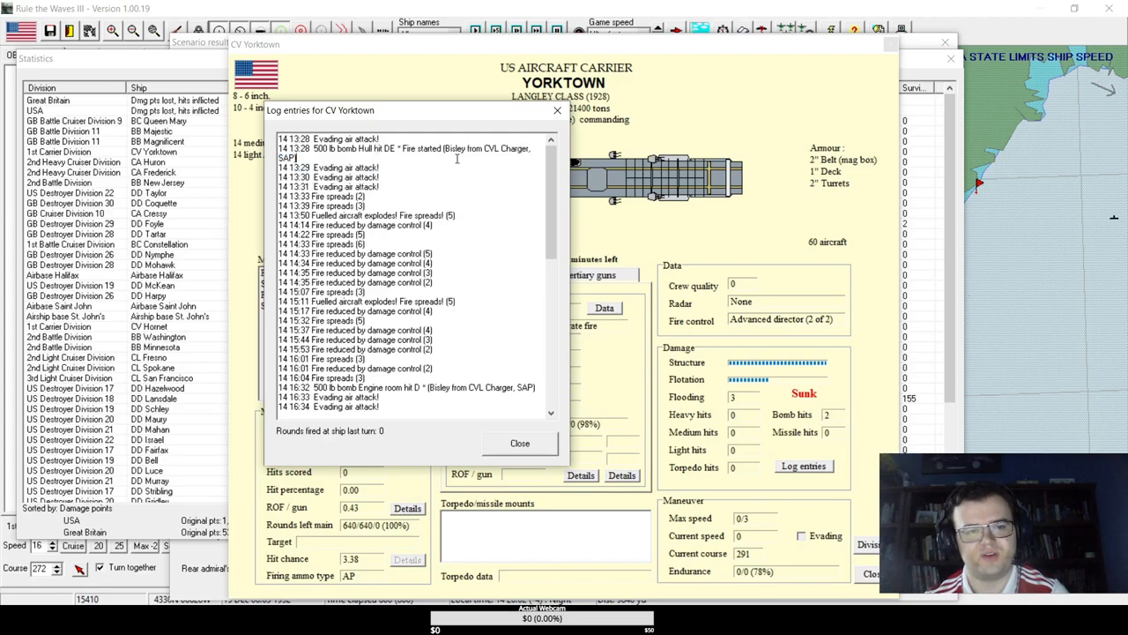
pyautogui.doubleClick(367, 397)
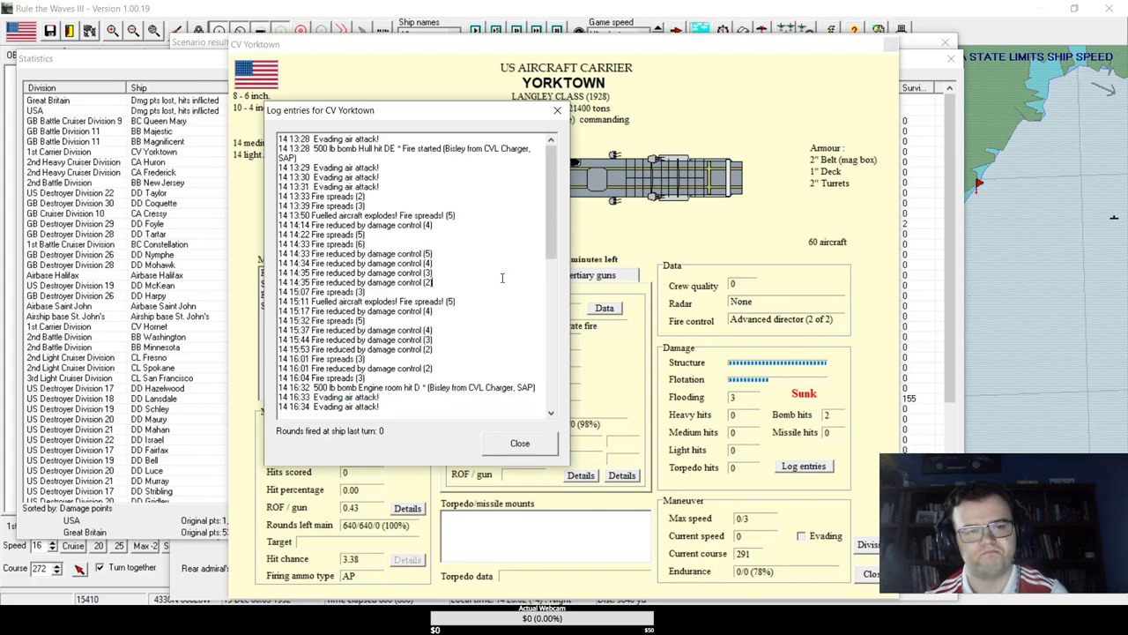
pyautogui.scroll(-3)
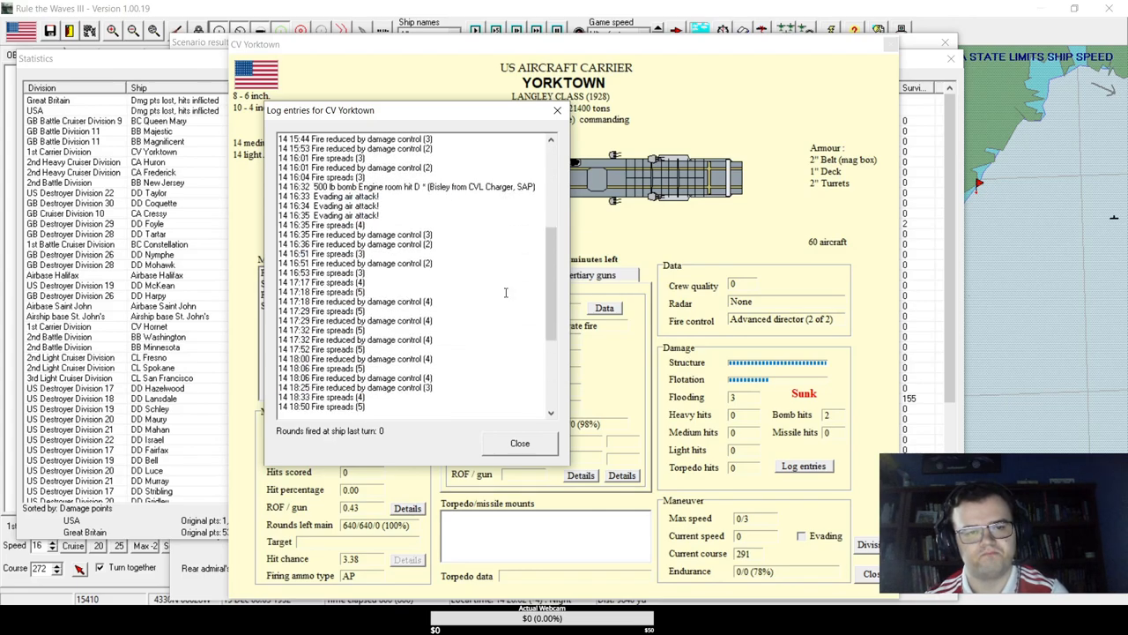
pyautogui.scroll(-3)
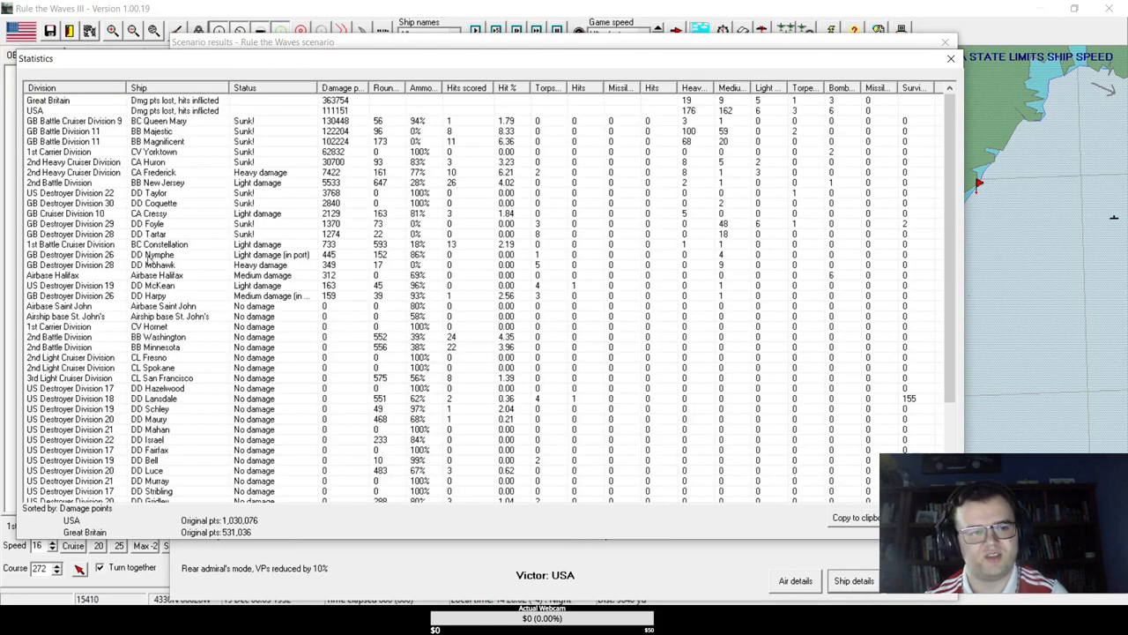
# - Inspect DD Foyle's details and read DD Coquette's combat log
pyautogui.click(159, 233)
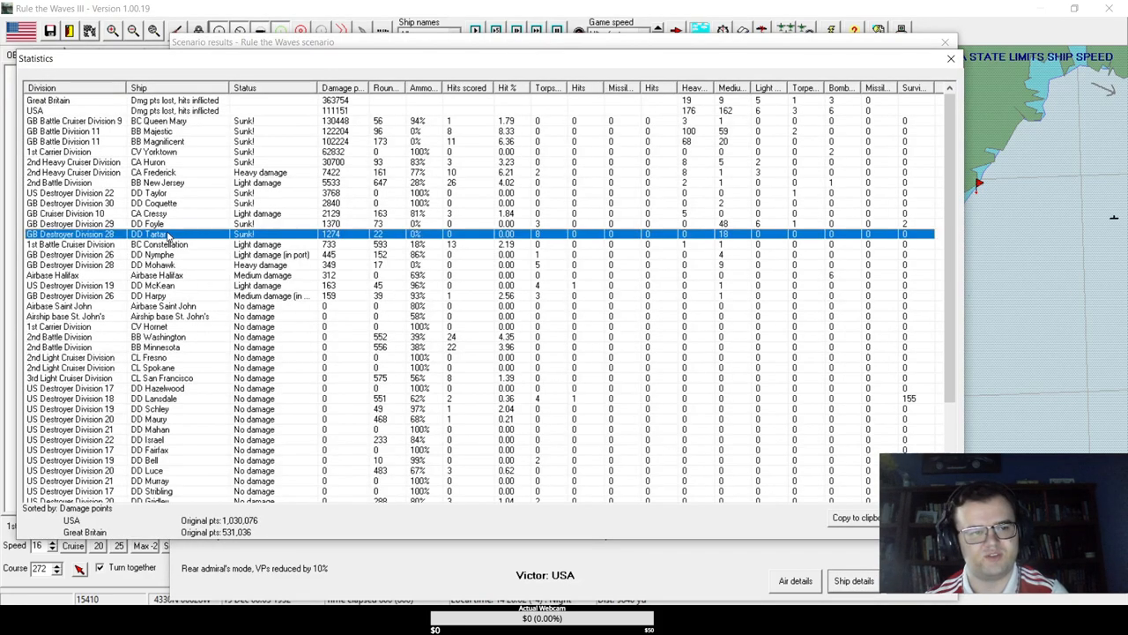
pyautogui.doubleClick(155, 232)
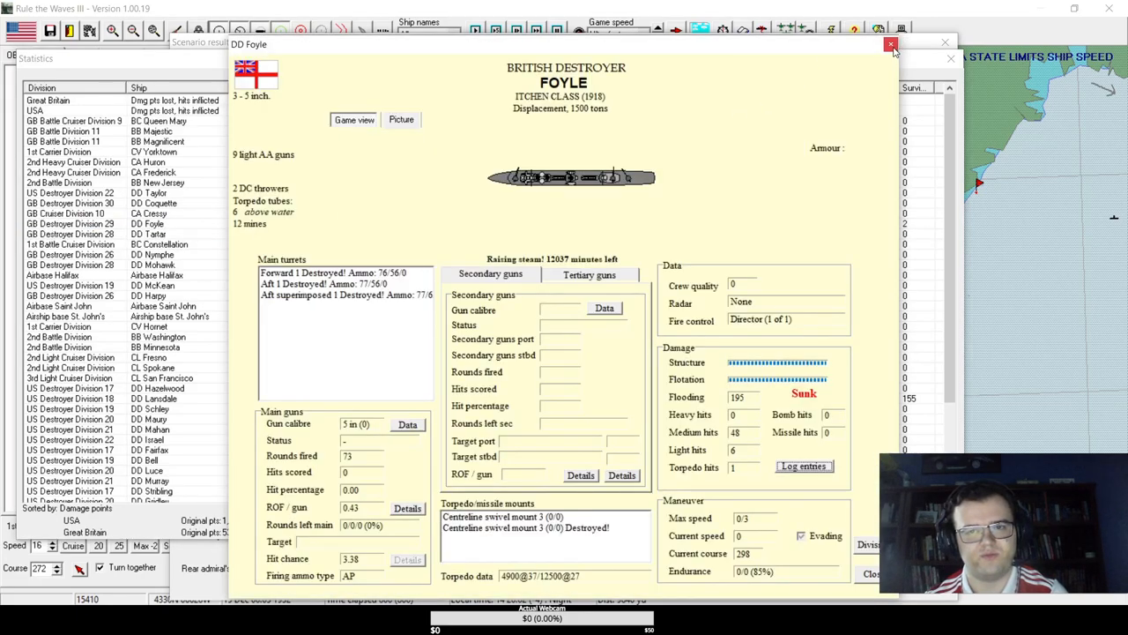
pyautogui.click(891, 44)
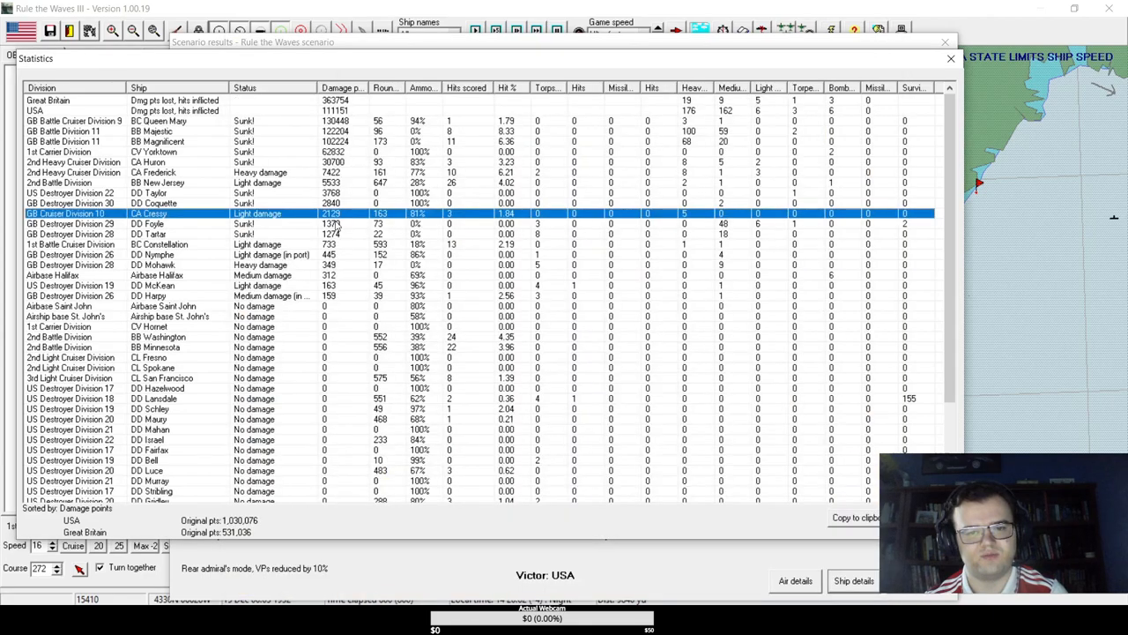
pyautogui.doubleClick(155, 203)
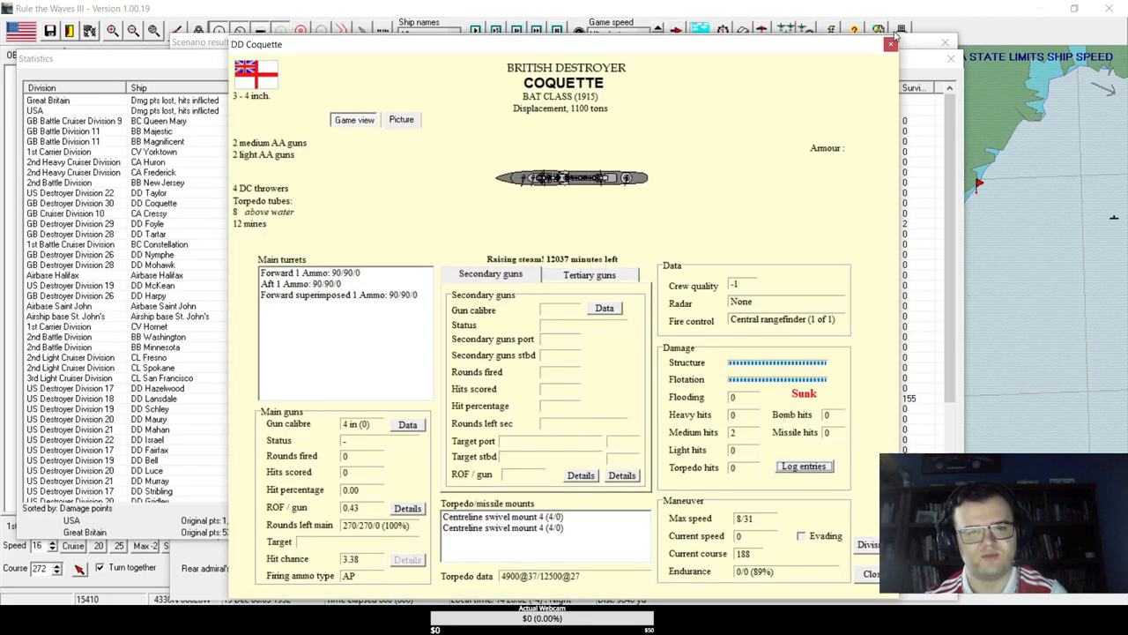
pyautogui.click(802, 465)
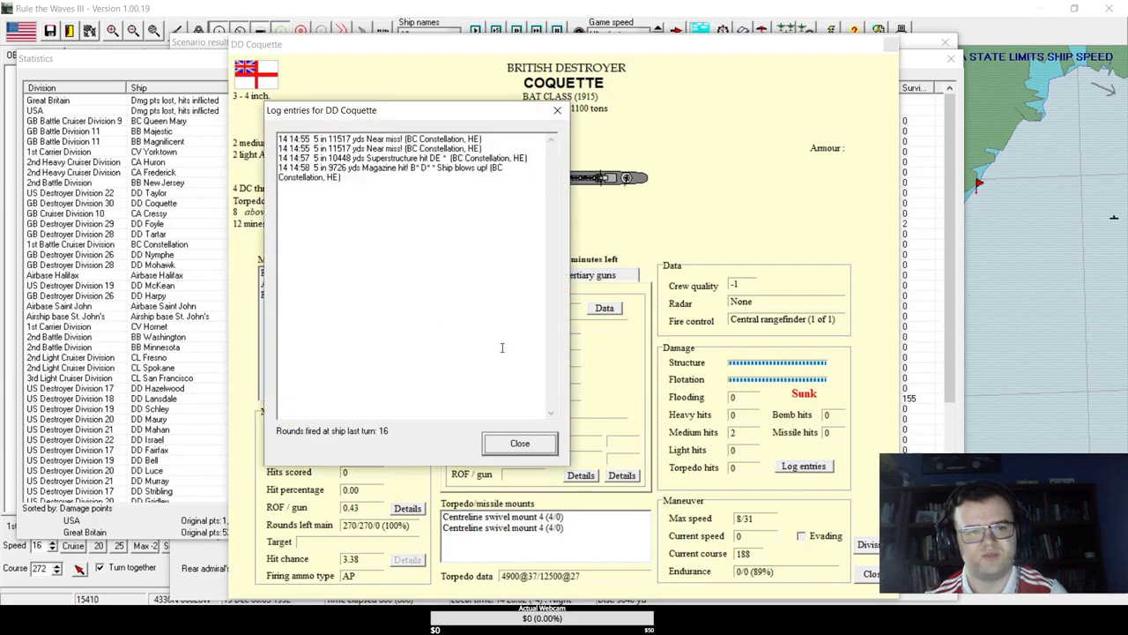
pyautogui.click(519, 442)
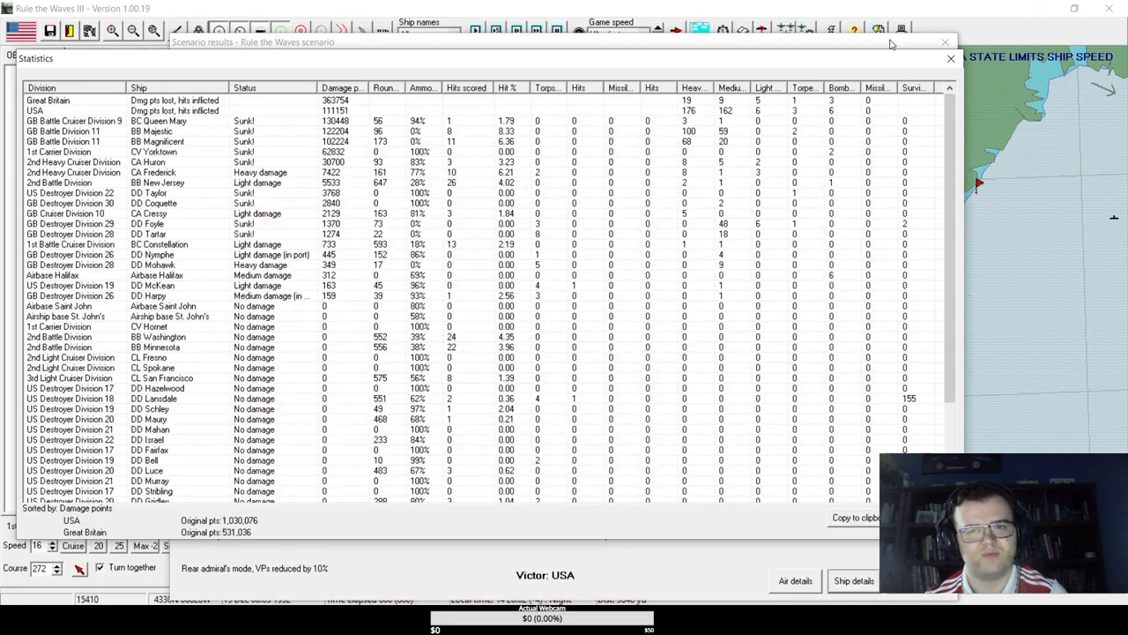
# - Read BC Queen Mary's combat log and close her ship details
pyautogui.click(155, 203)
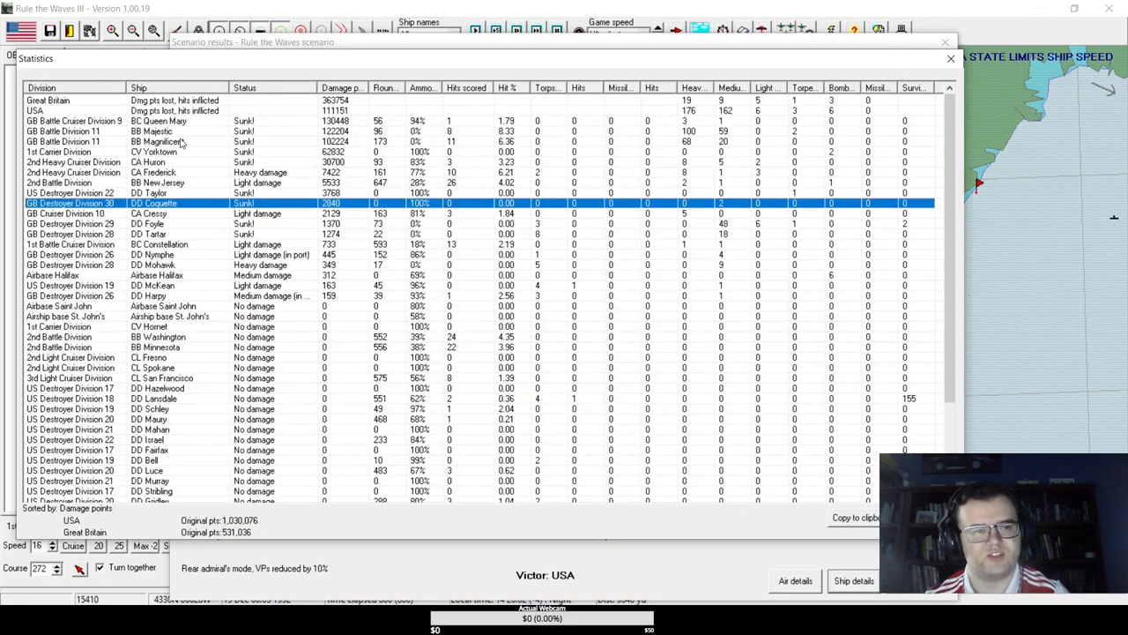
pyautogui.doubleClick(159, 120)
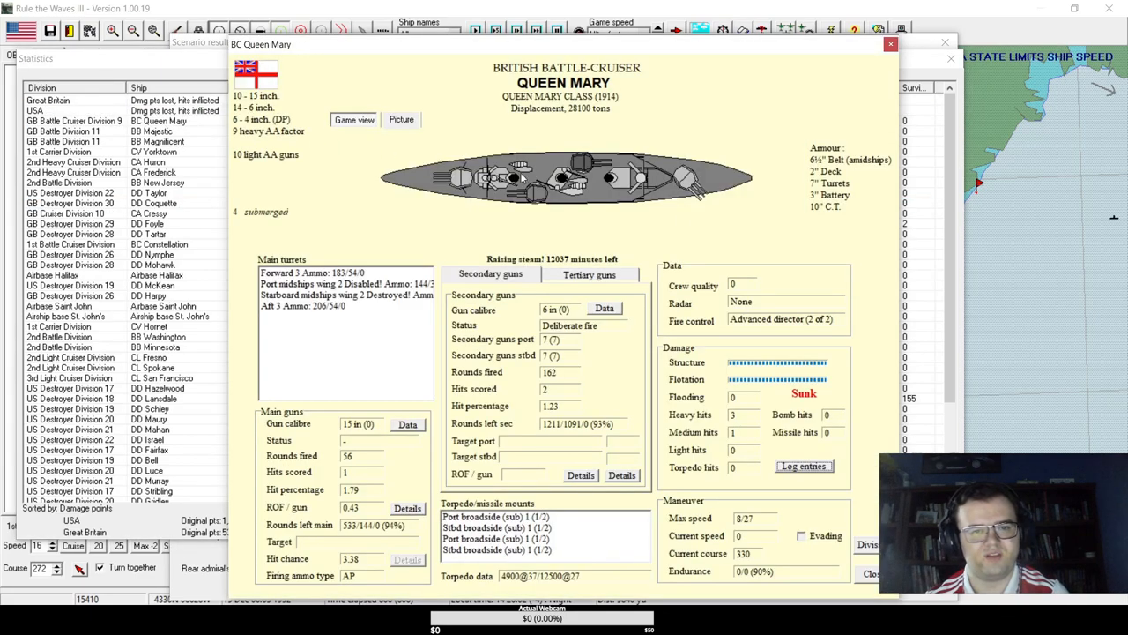
pyautogui.moveTo(703, 229)
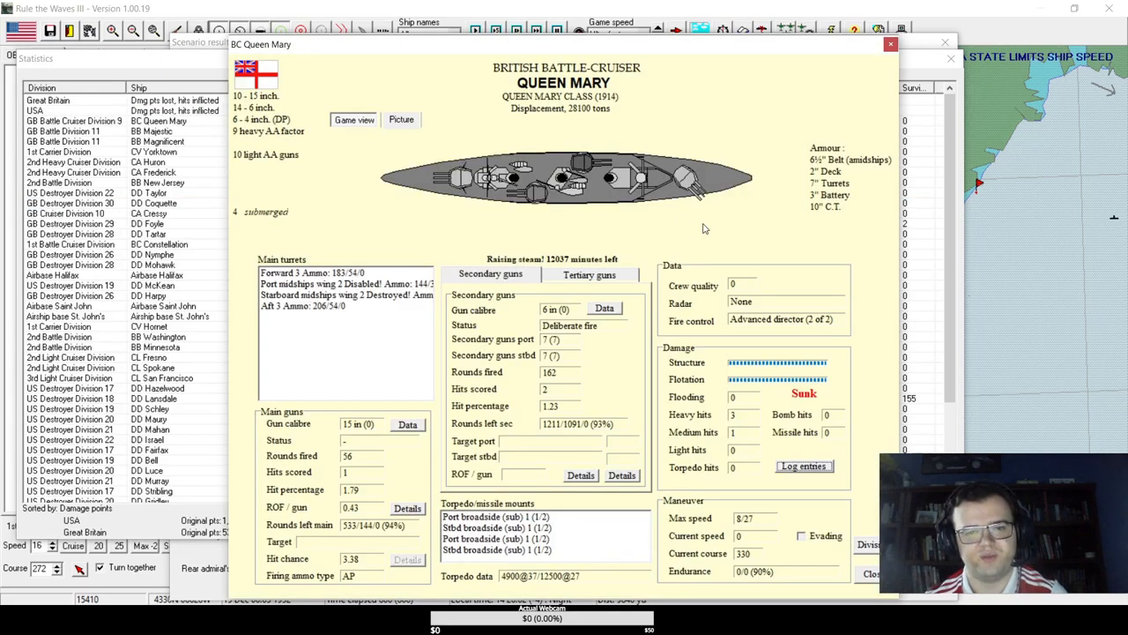
pyautogui.click(802, 465)
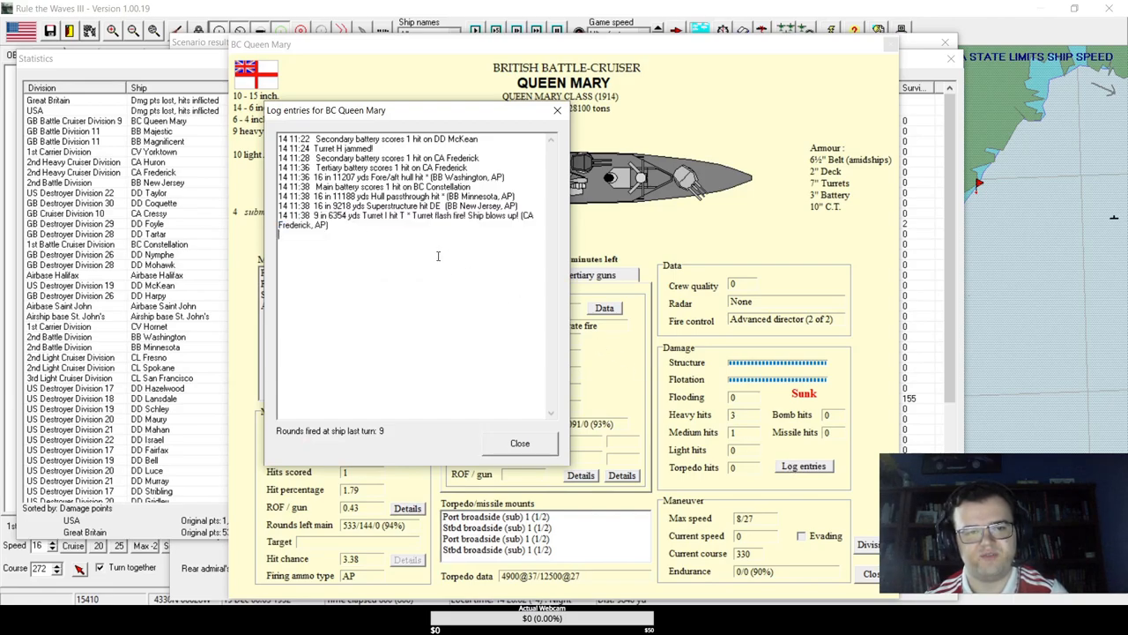
pyautogui.click(405, 219)
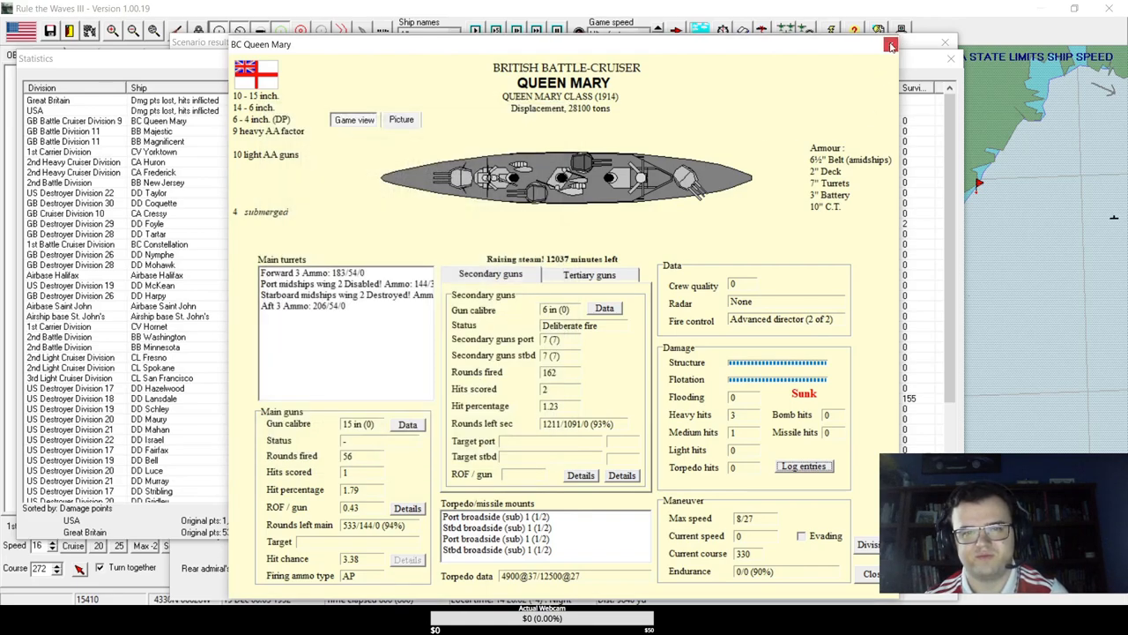
pyautogui.click(892, 43)
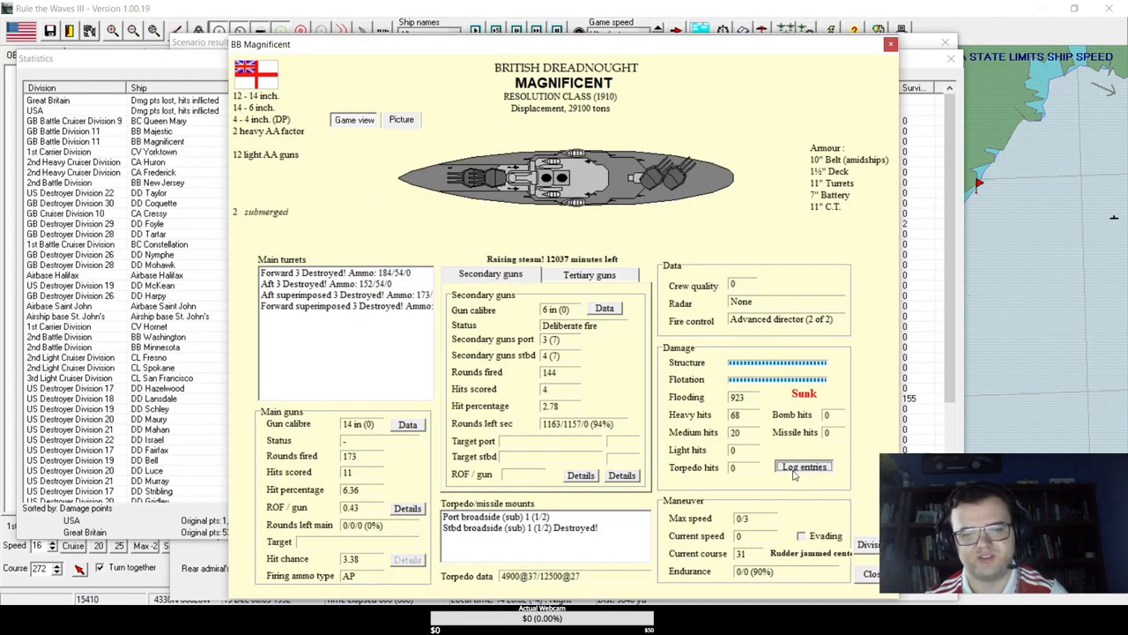
pyautogui.moveTo(747, 433)
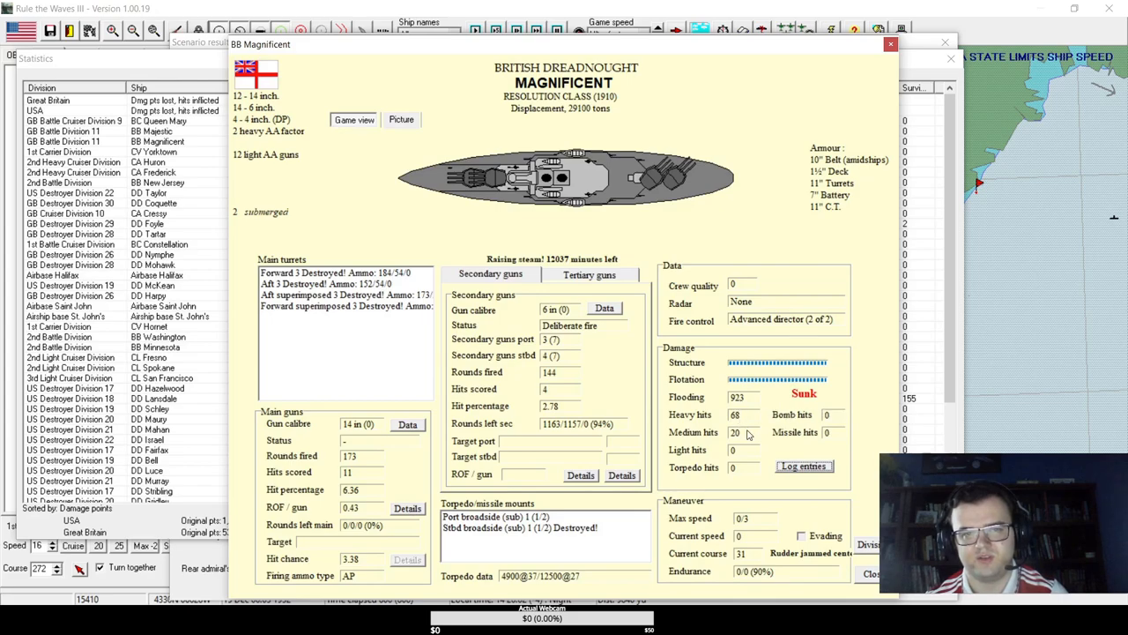
# - Read the sunk dreadnought Magnificent's combat log
pyautogui.click(802, 465)
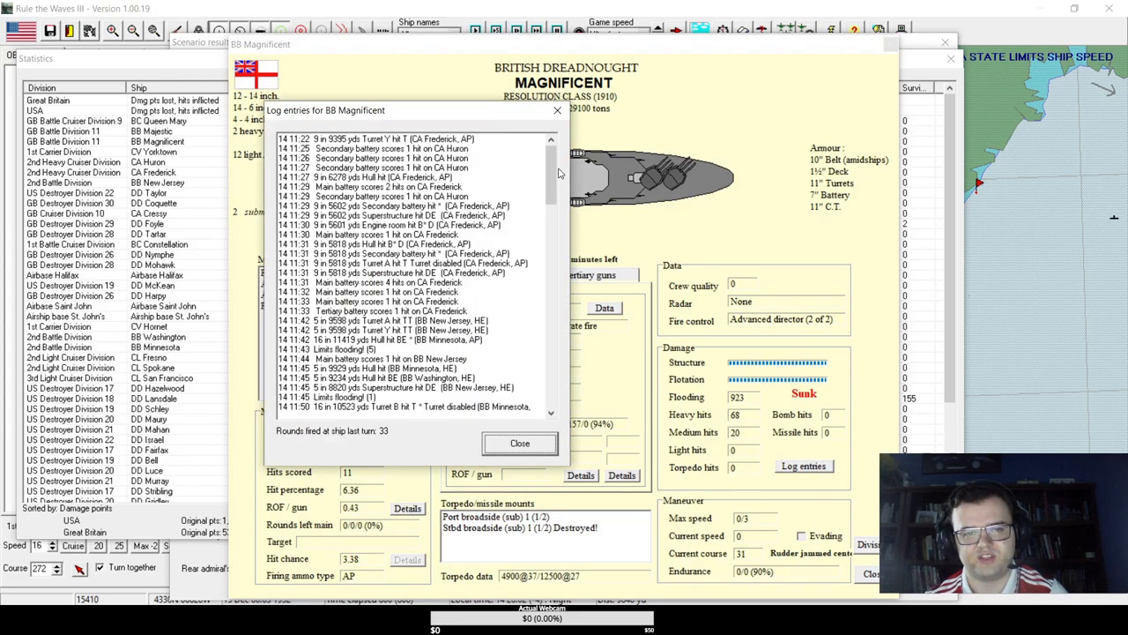
pyautogui.scroll(-3)
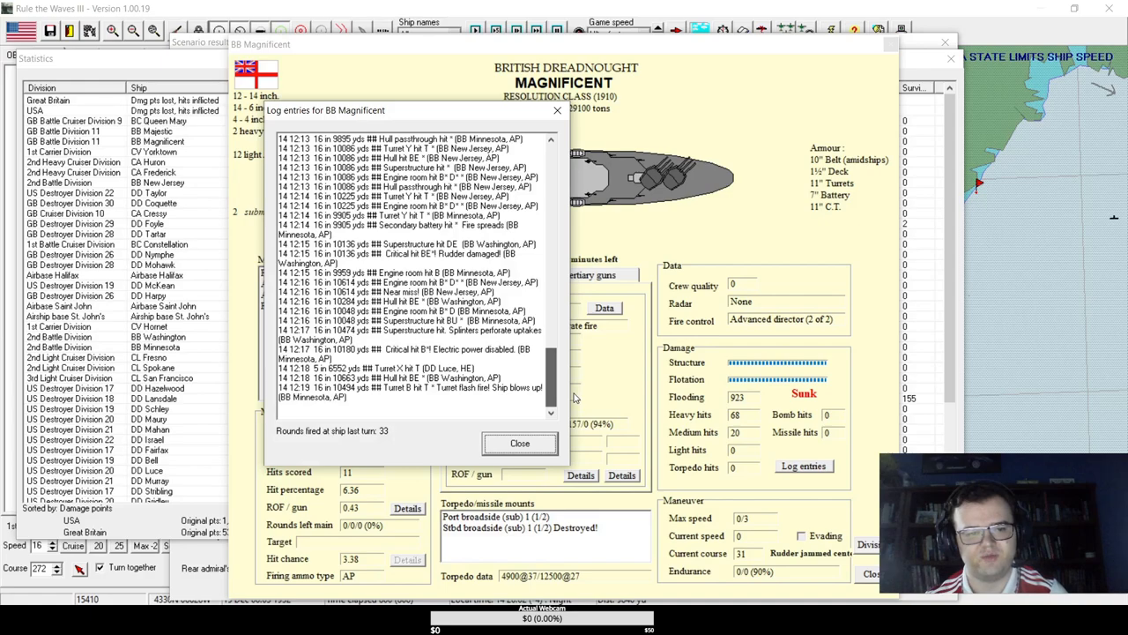
pyautogui.click(518, 442)
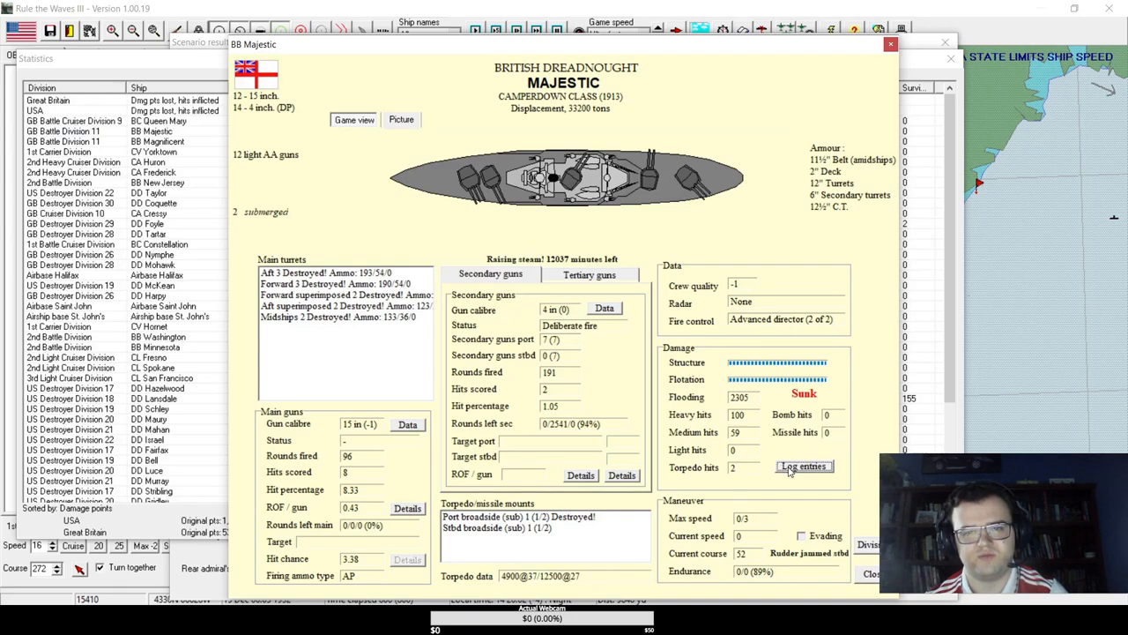
# - Read BB Majestic's combat log and close the battle results
pyautogui.click(802, 465)
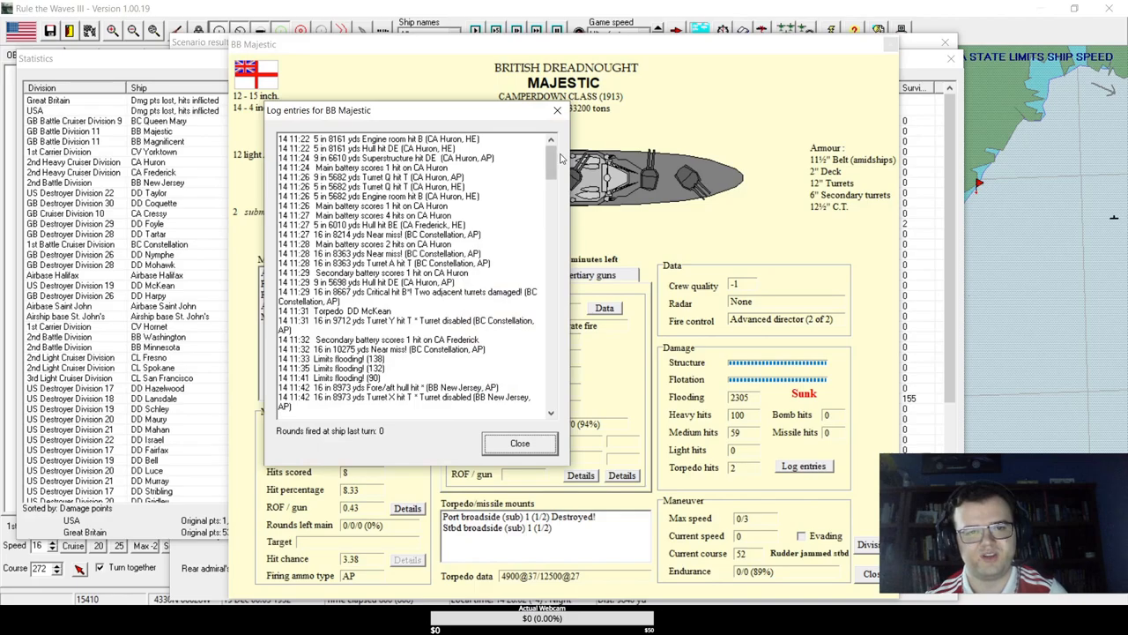
pyautogui.scroll(-3)
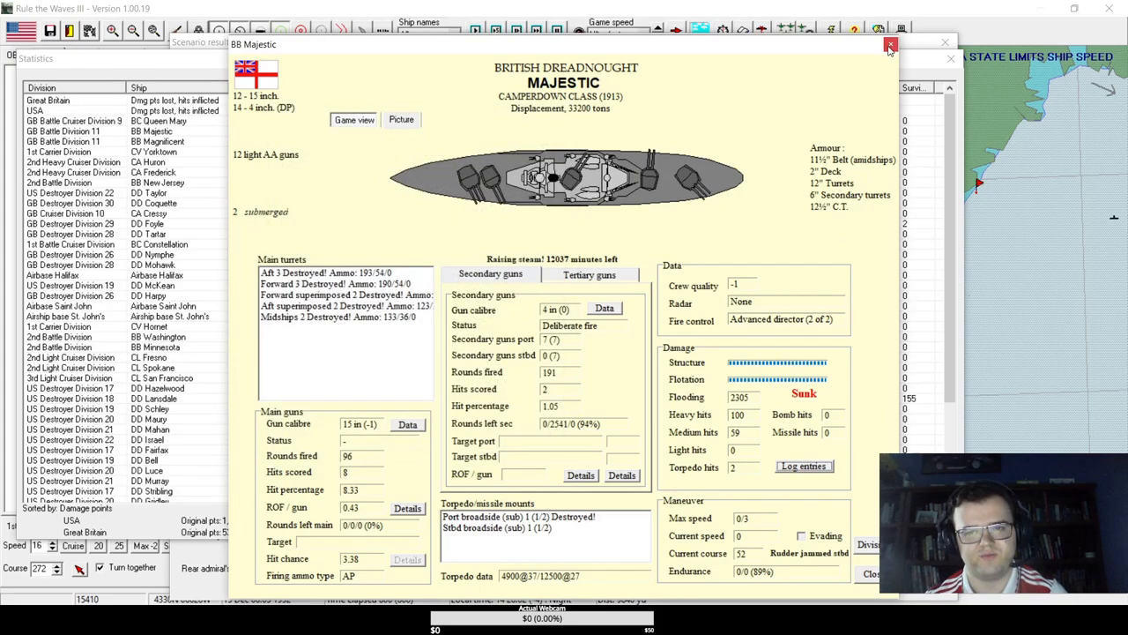
pyautogui.click(890, 44)
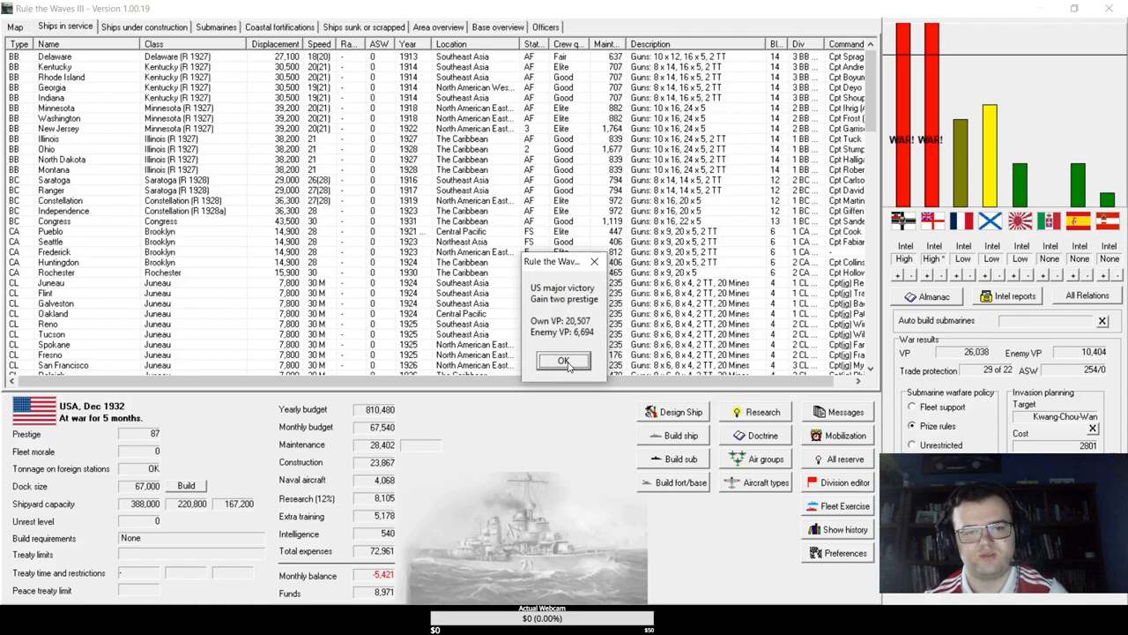
# - Acknowledge the US major victory and save the engagement as 'Battle of Halifax' in history
pyautogui.click(564, 359)
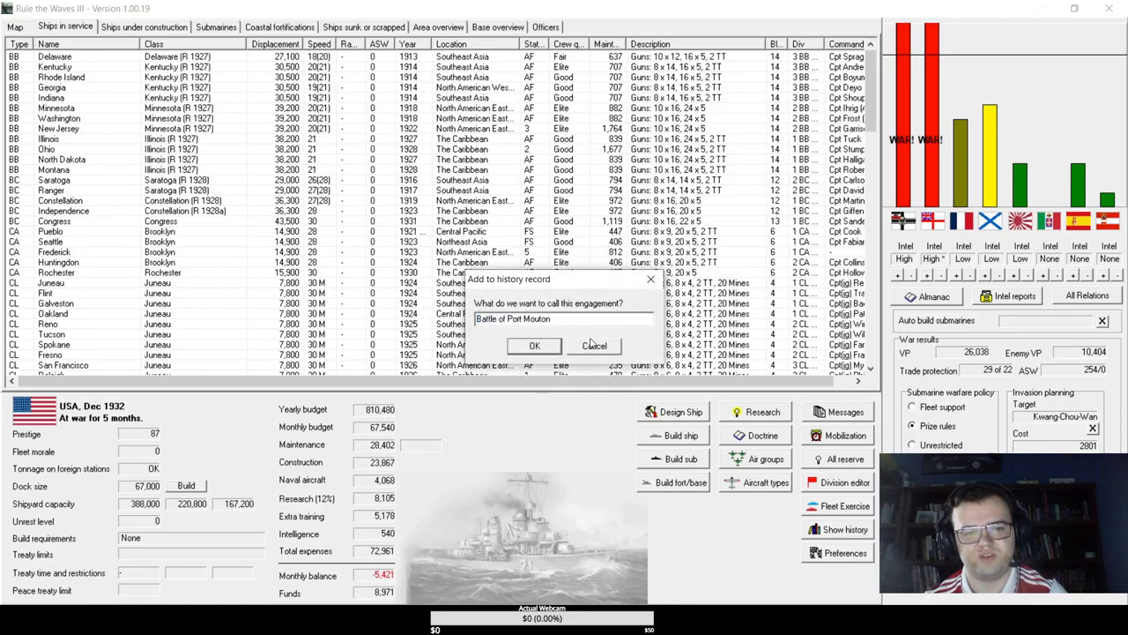
pyautogui.moveTo(567, 335)
pyautogui.write('Battle of Halifax')
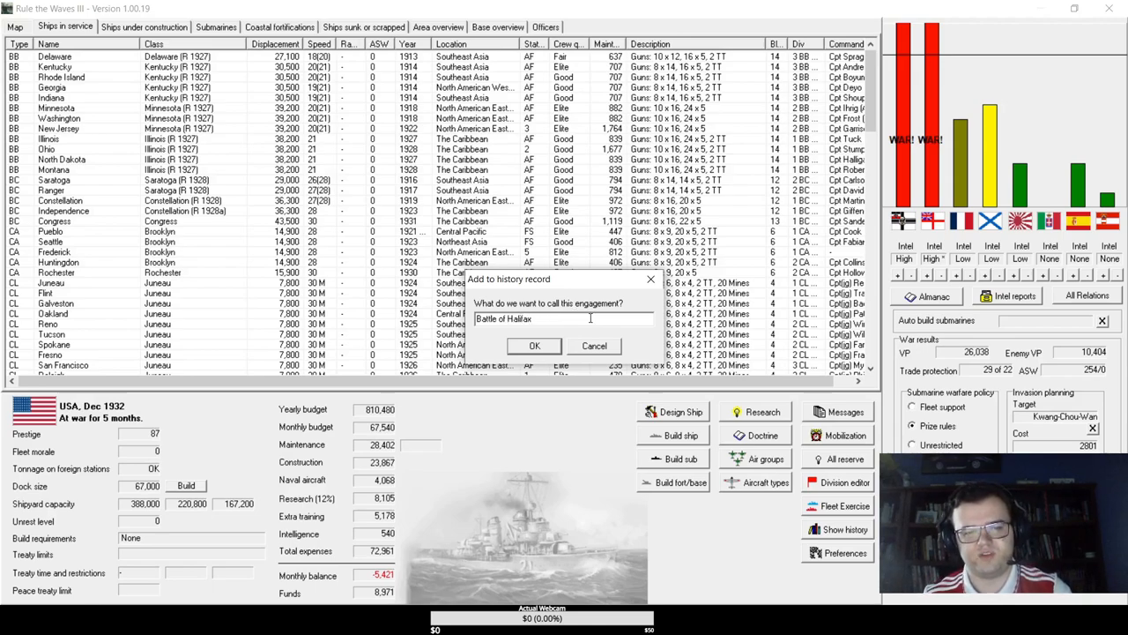
pyautogui.click(534, 344)
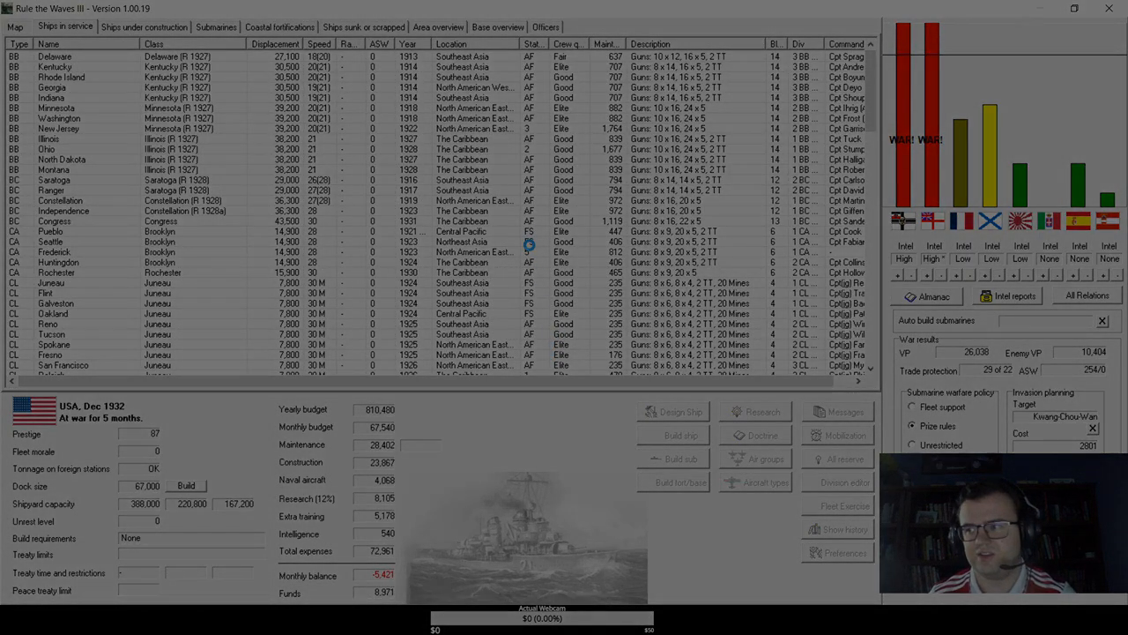